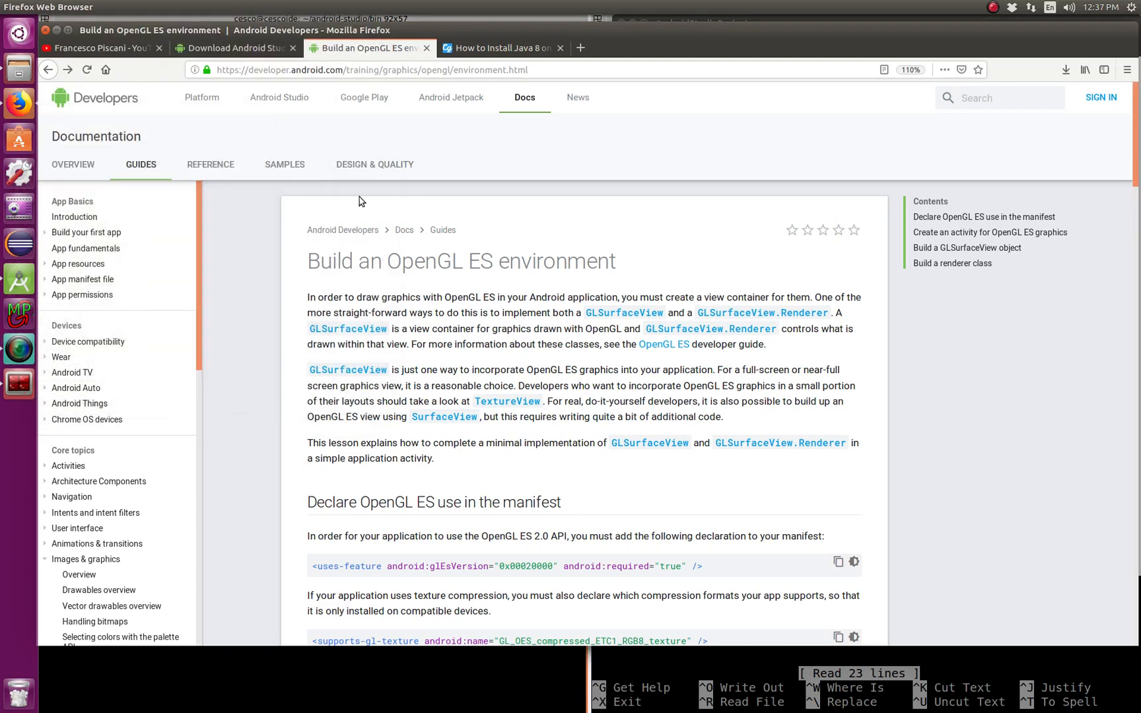
mouse_move(544, 493)
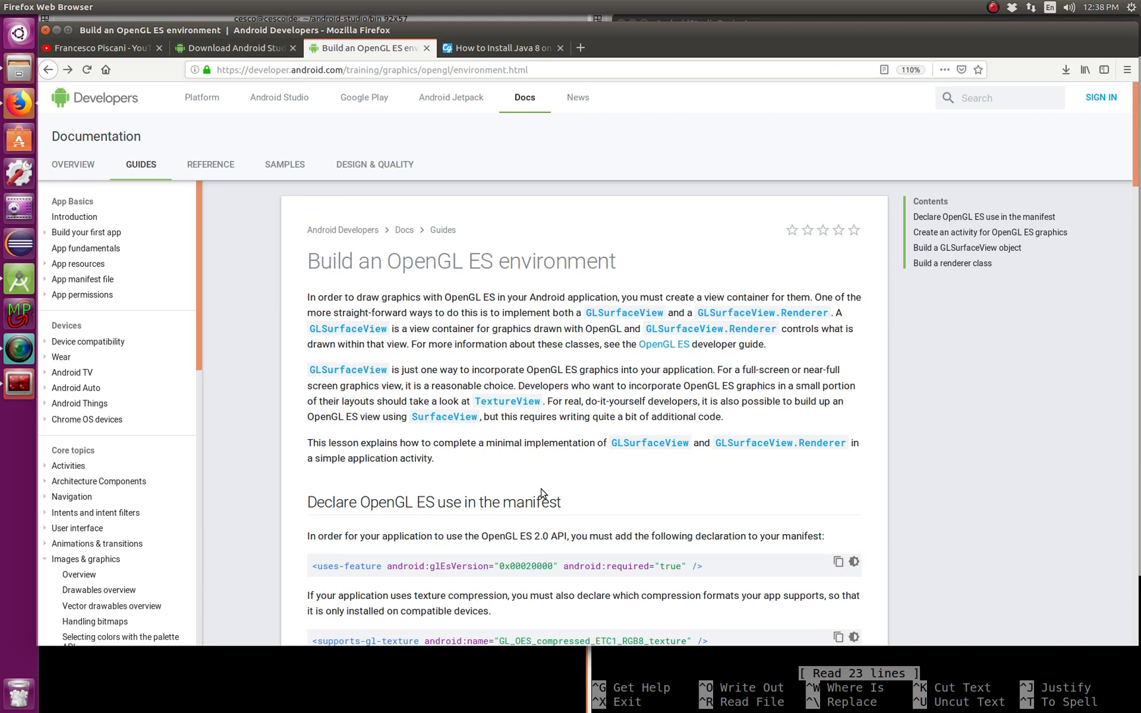
mouse_move(188, 645)
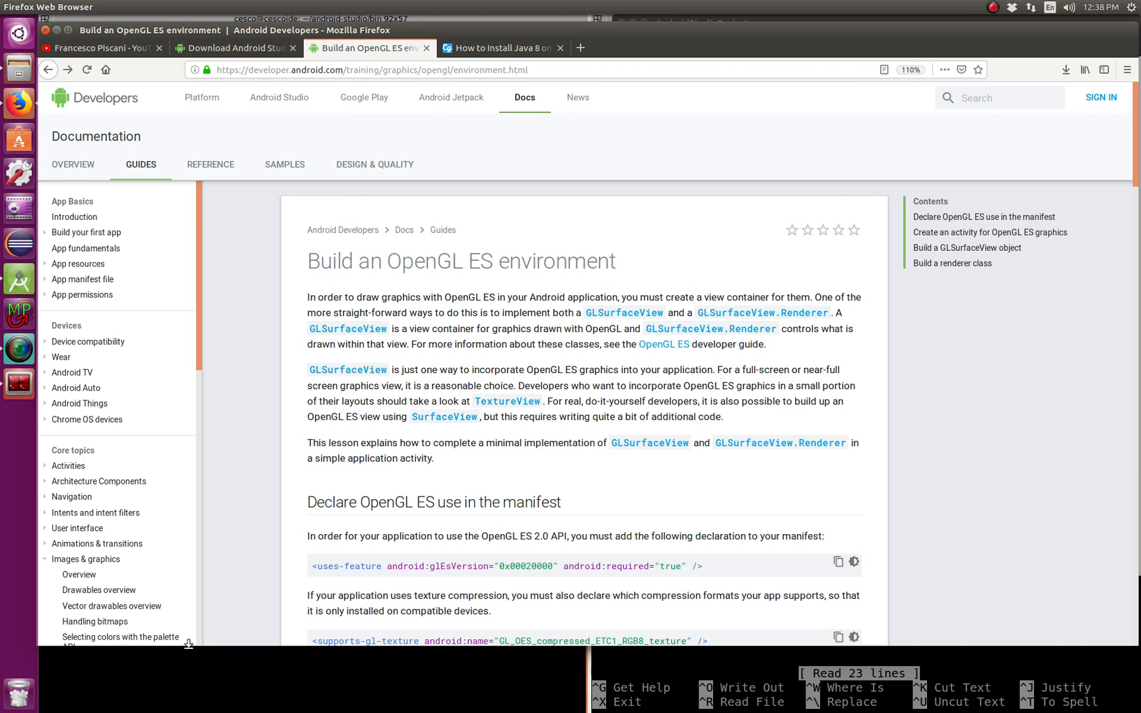
mouse_move(256, 507)
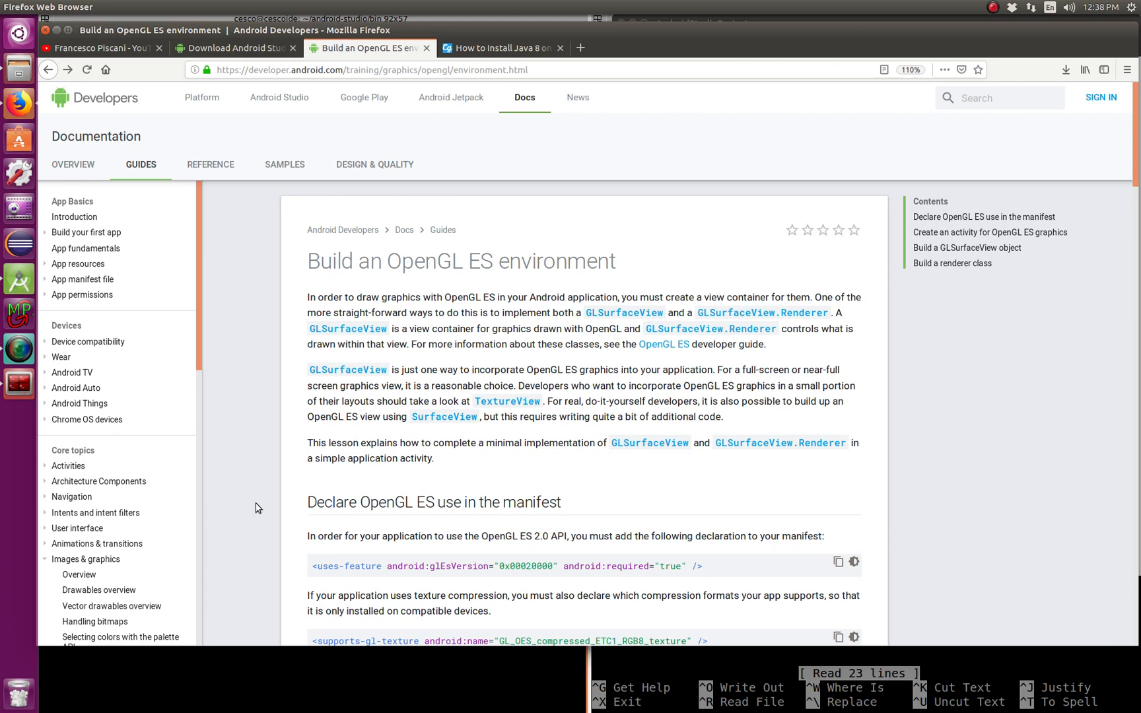
mouse_move(15, 248)
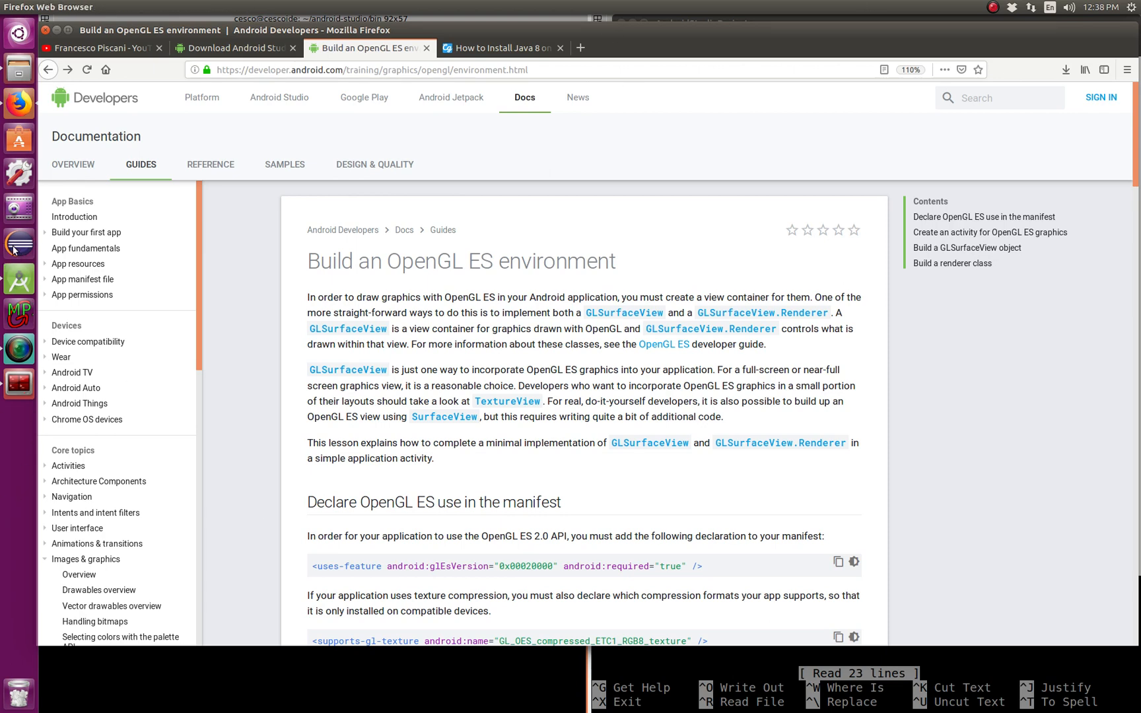
mouse_move(19, 244)
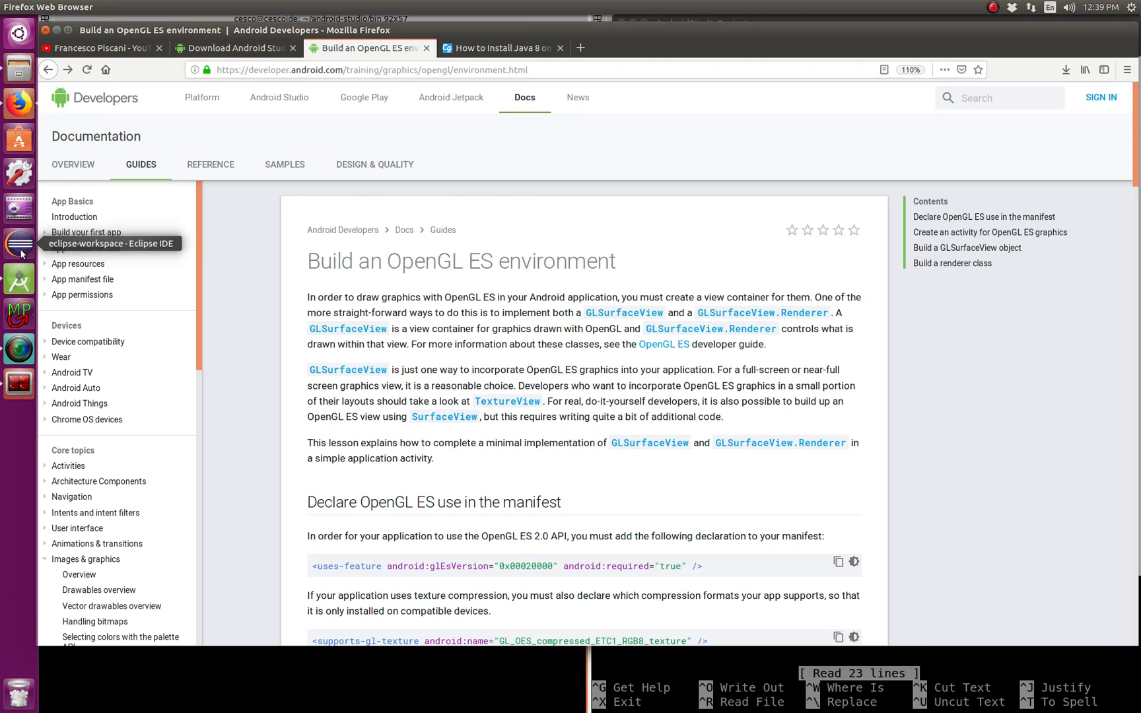
mouse_move(22, 244)
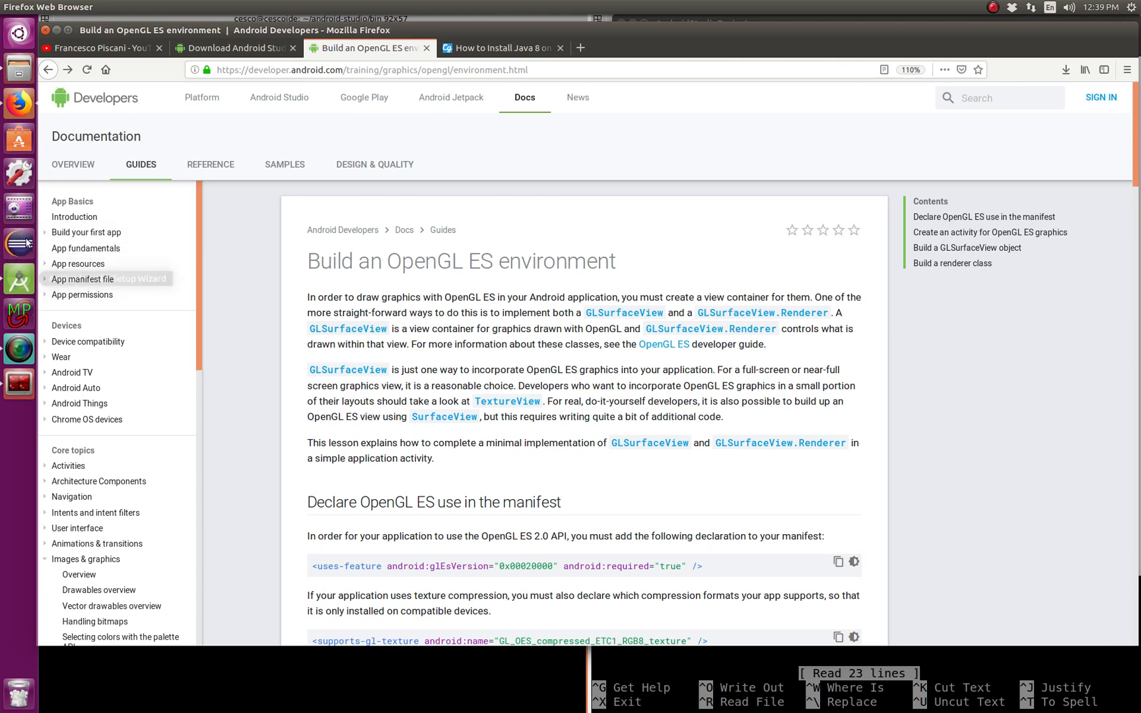
mouse_move(18, 243)
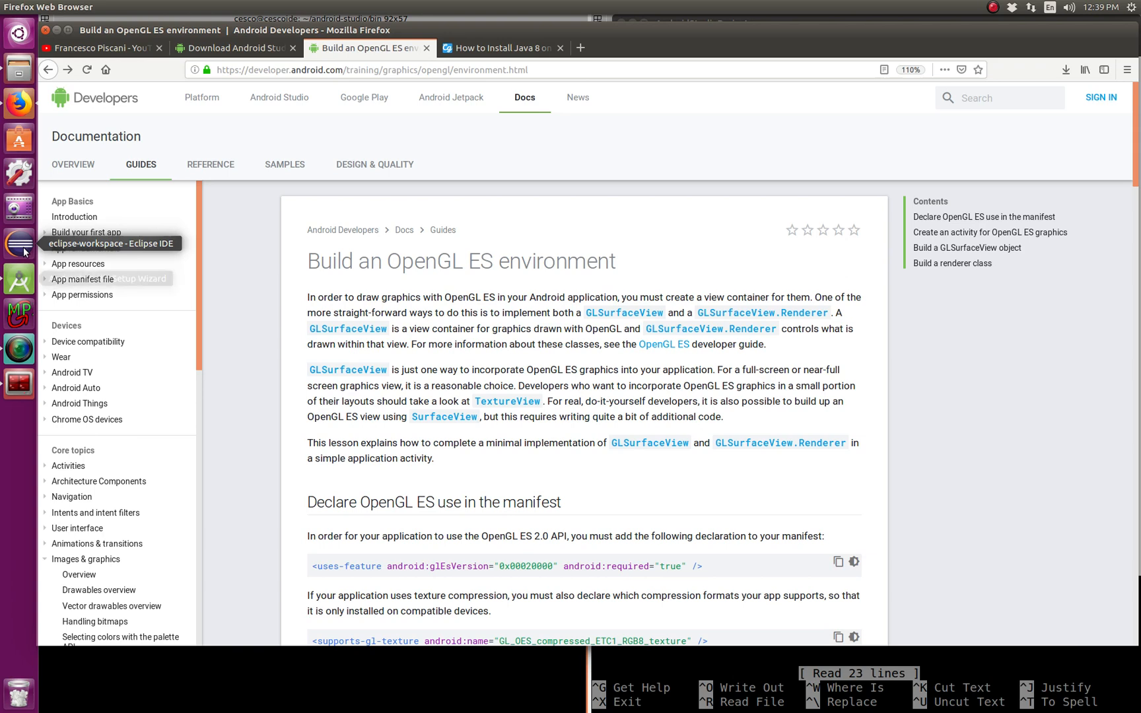
mouse_move(18, 690)
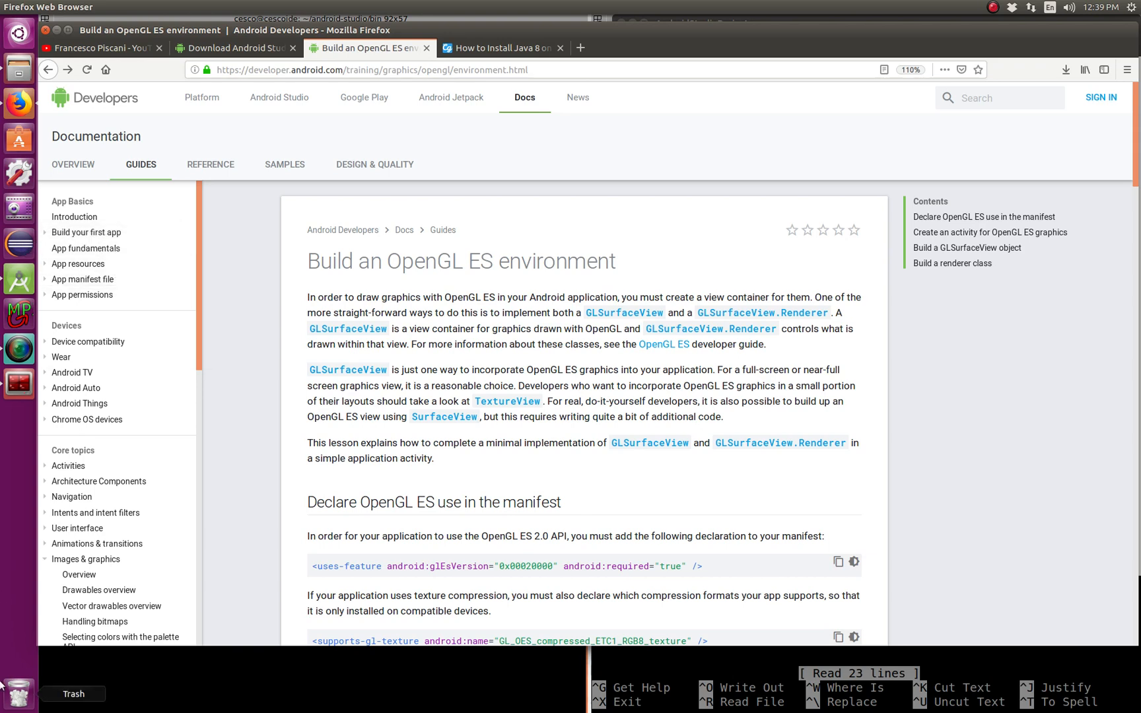
mouse_move(133, 416)
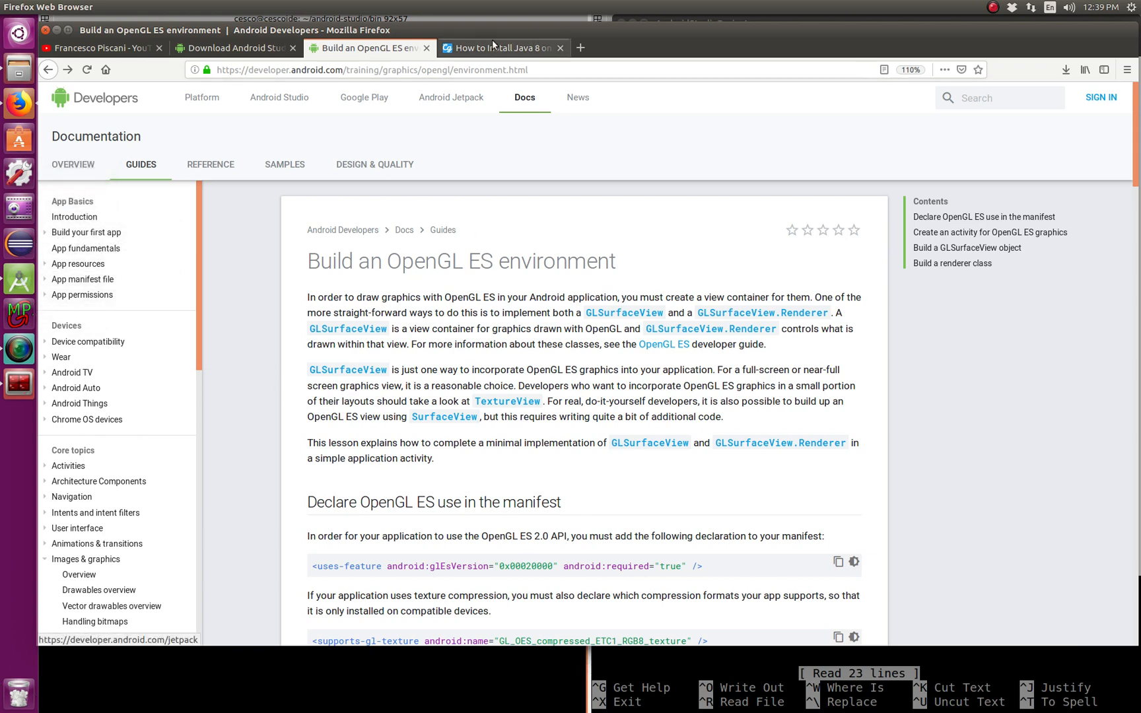
- Review the Java 8 Ubuntu guide and select the openjdk-8-jdk install command
left_click(502, 47)
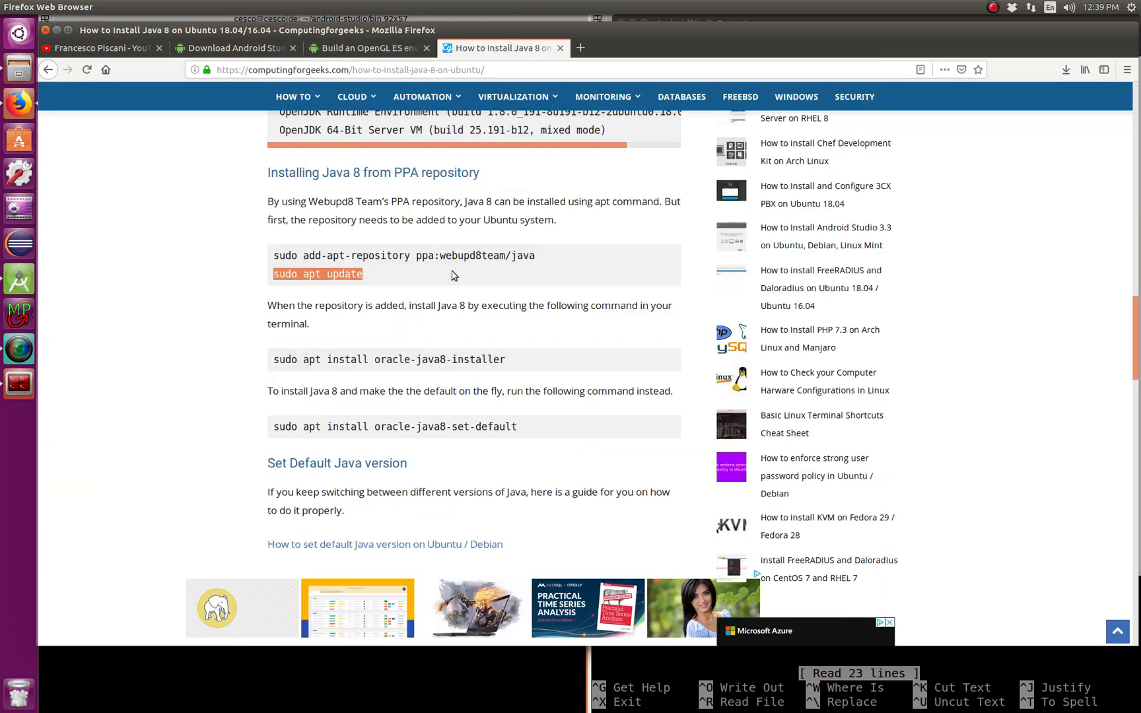
mouse_move(401, 248)
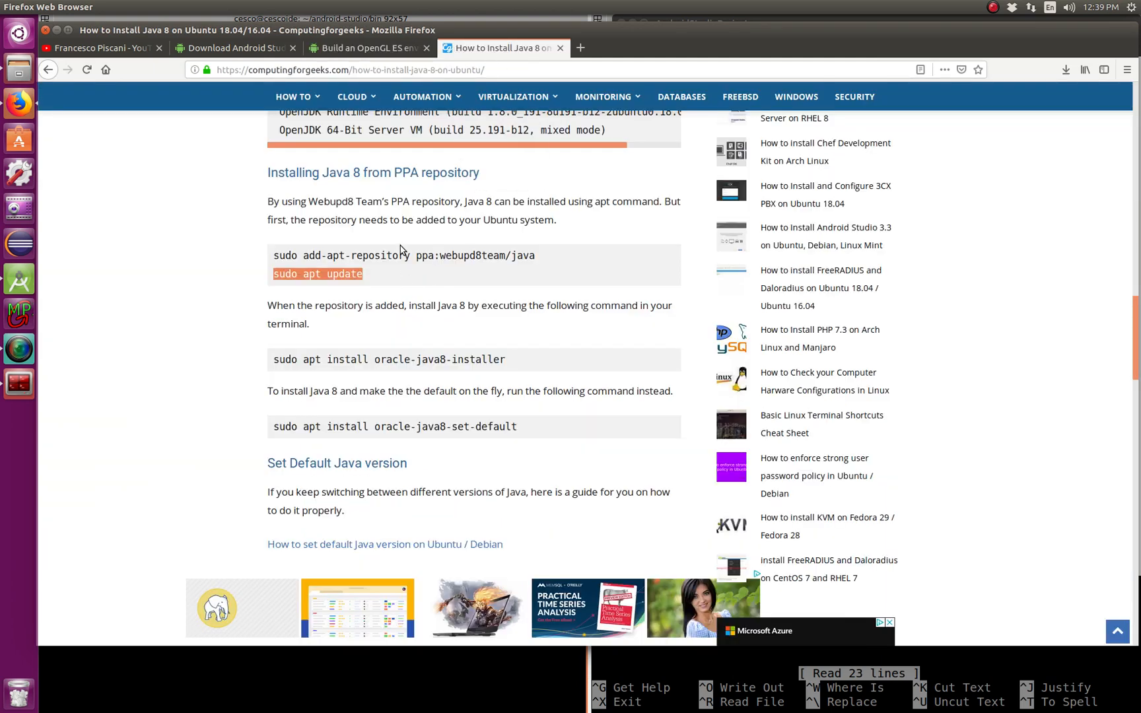
scroll("up", 3)
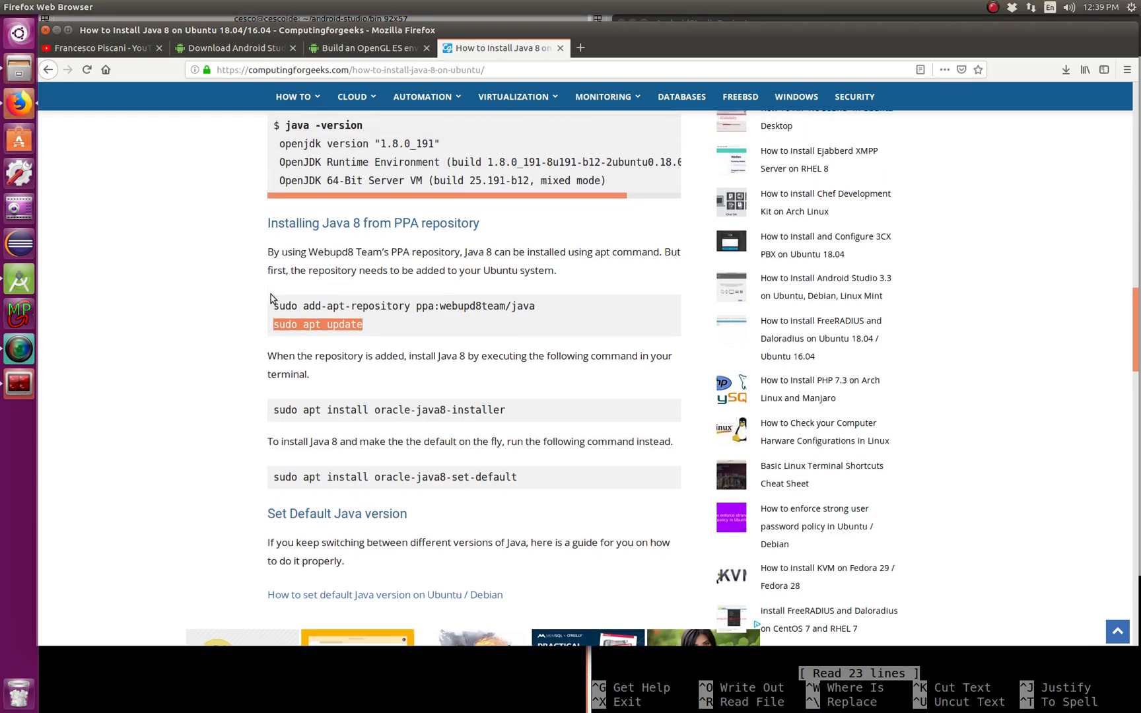
scroll("up", 3)
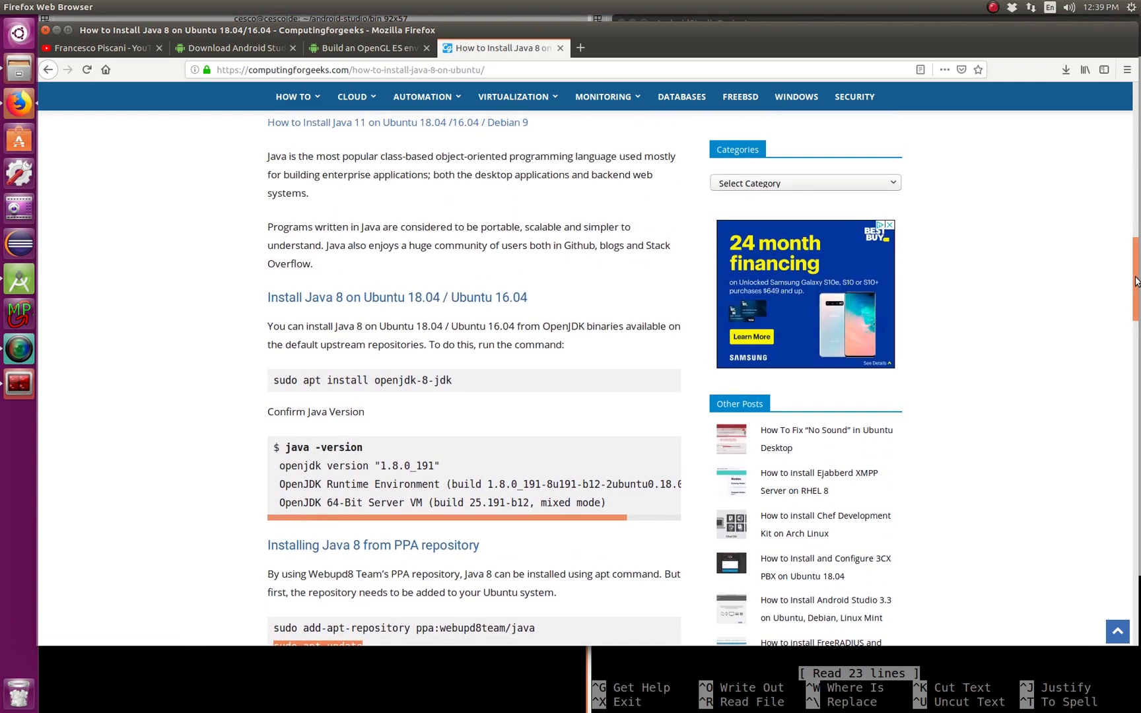
scroll("up", 3)
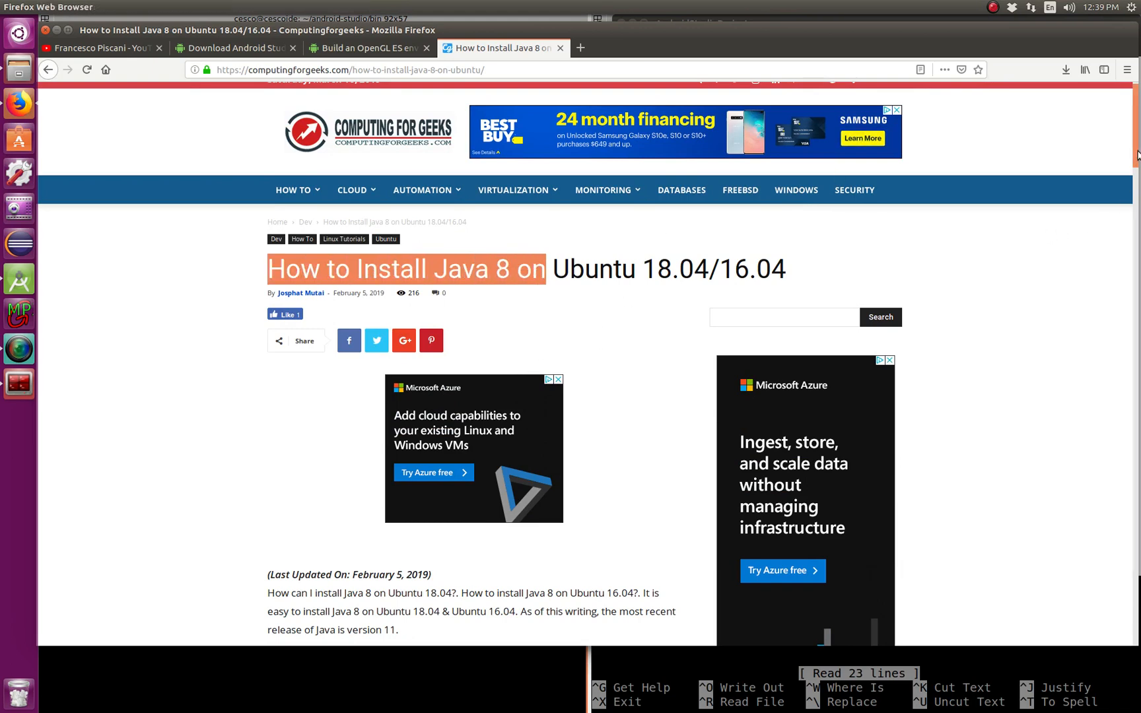
scroll("up", 3)
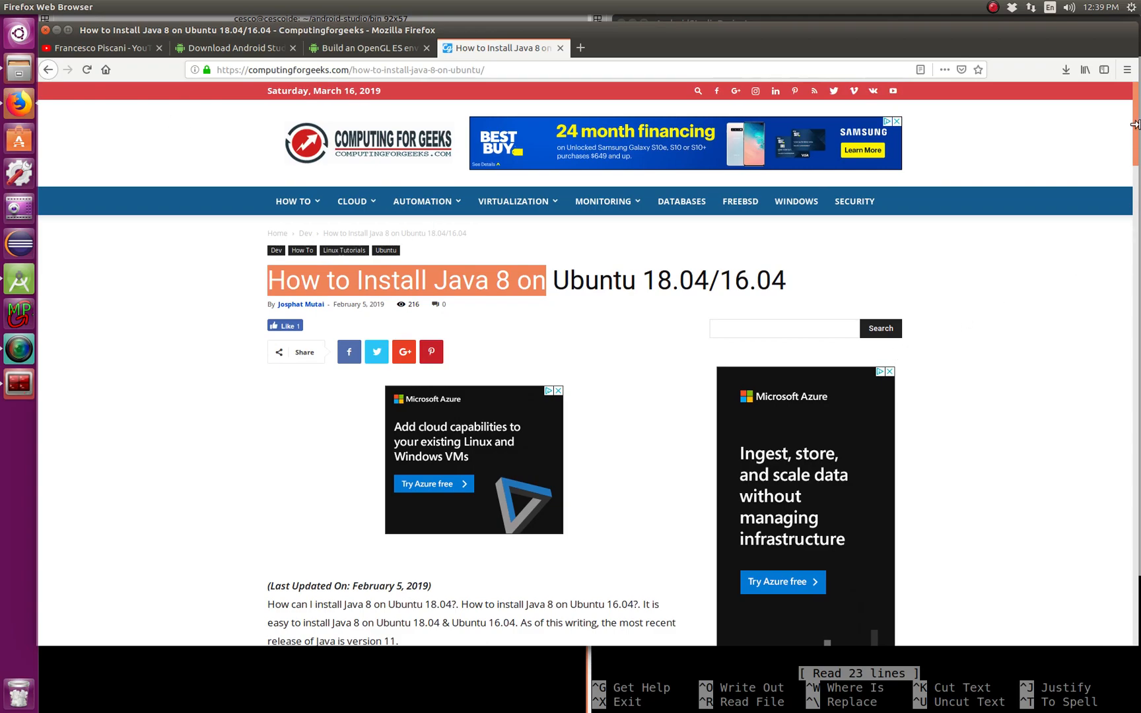
scroll("down", 3)
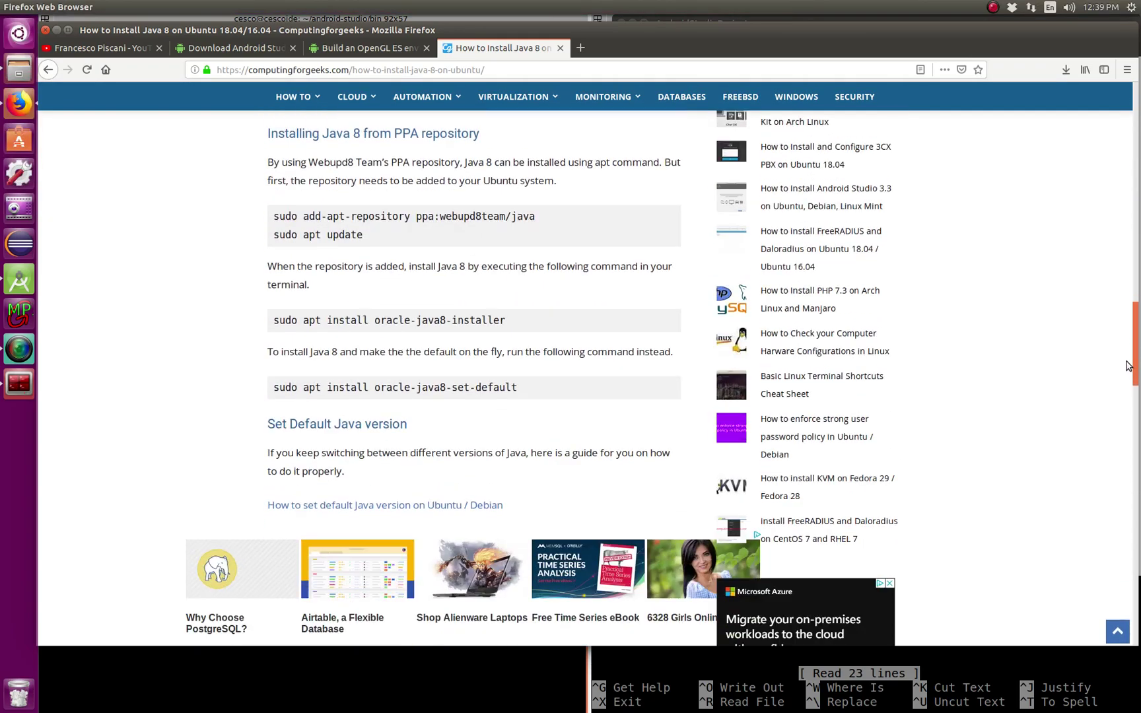
scroll("up", 3)
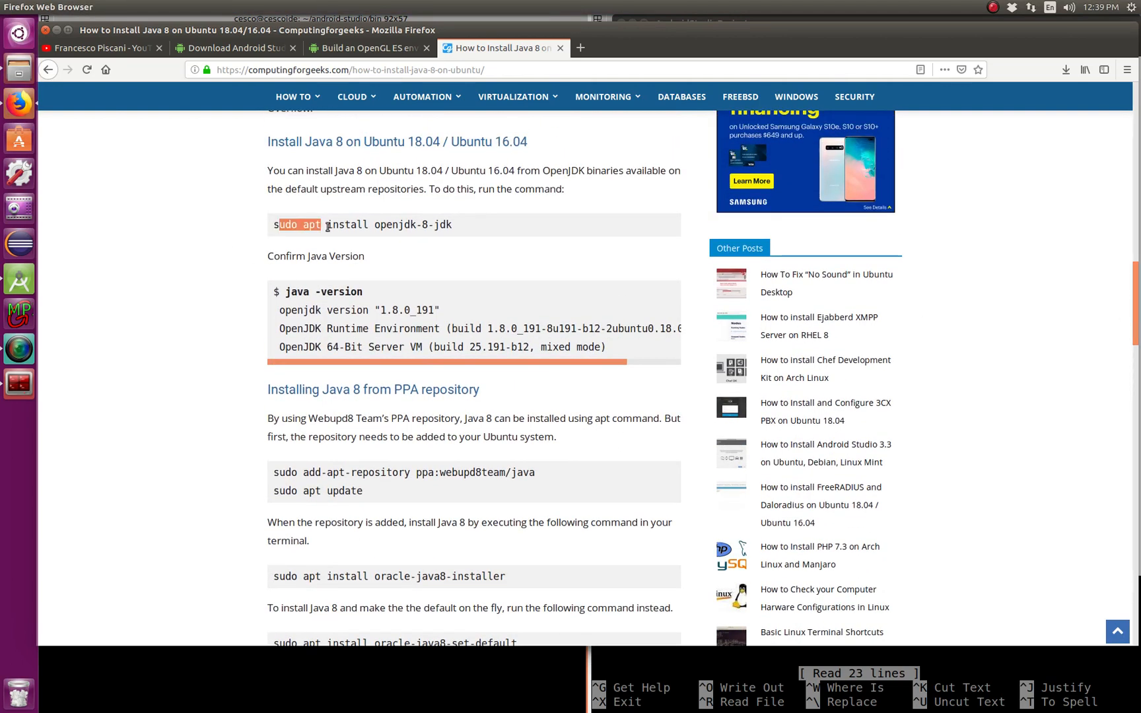
left_click(221, 237)
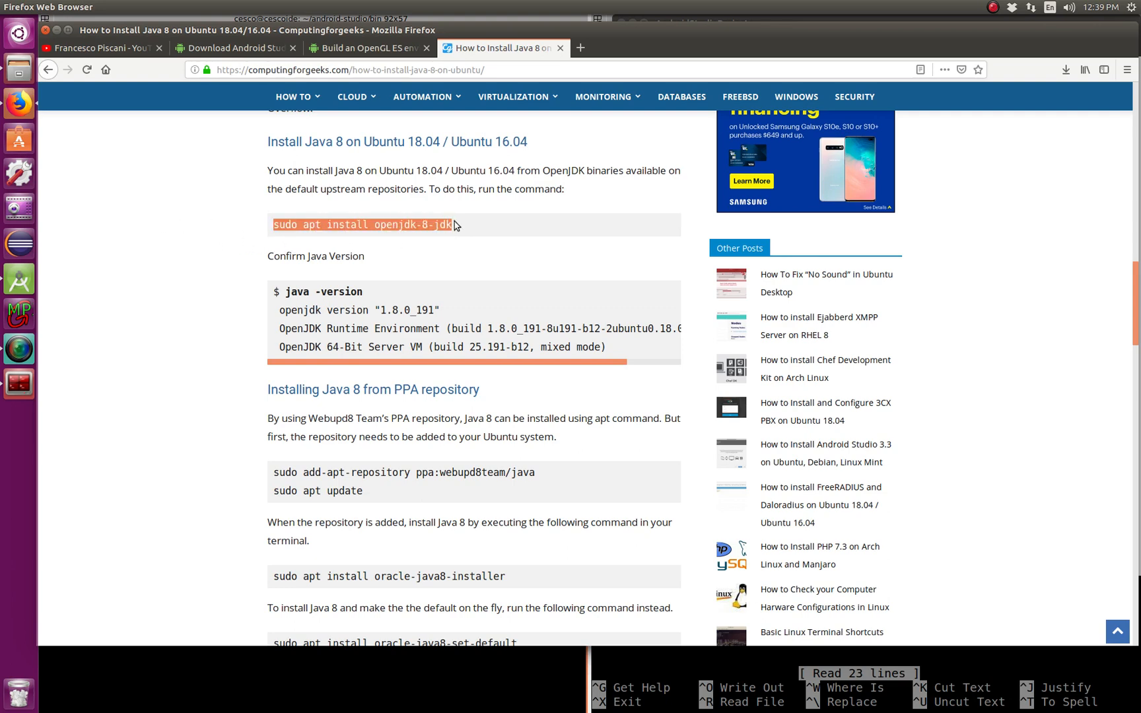
scroll("down", 3)
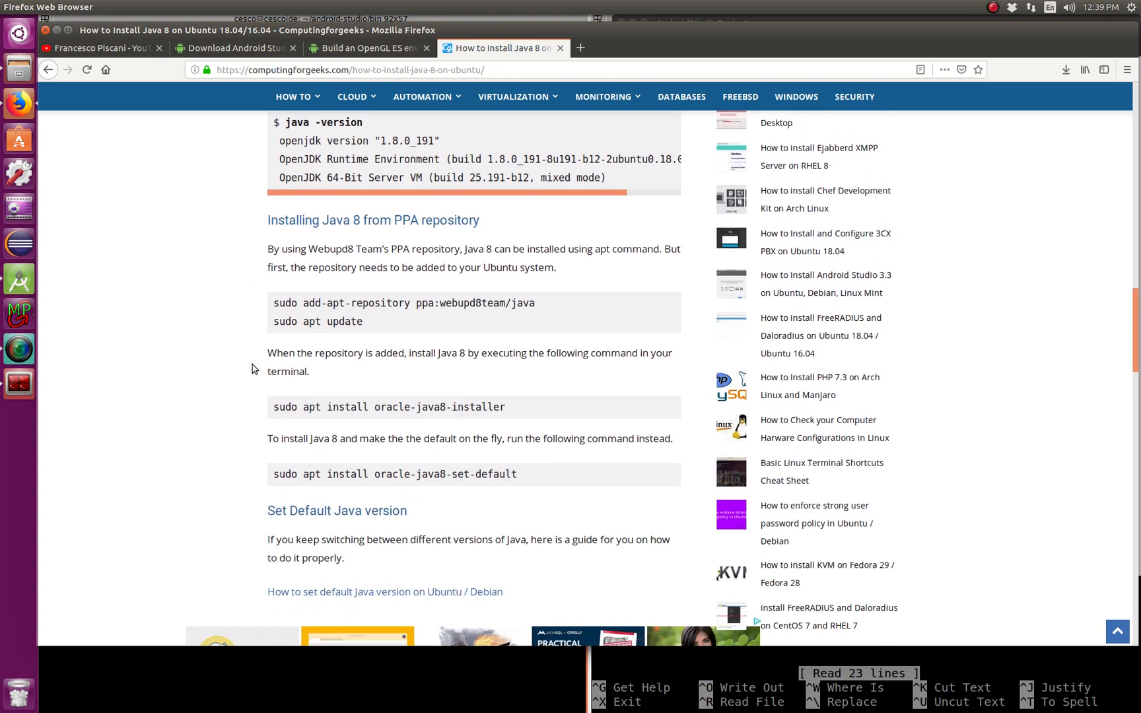
mouse_move(271, 306)
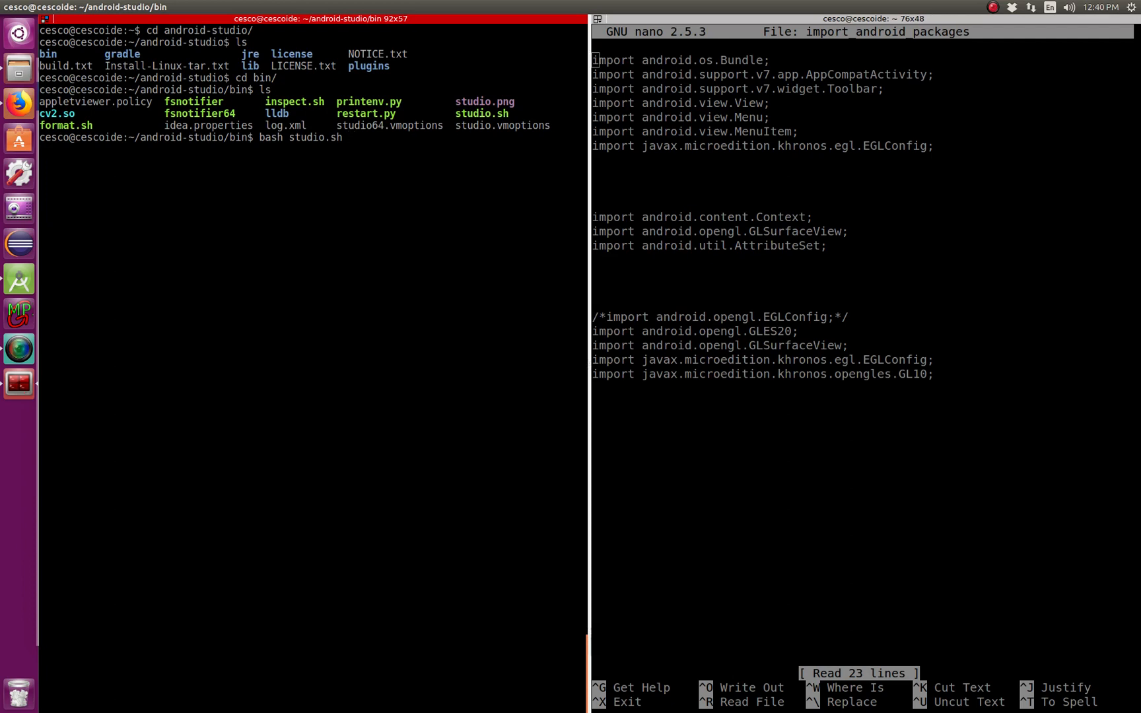
- Add the ppa:webupd8team/java repository with sudo add-apt-repository and confirm it
key("Return")
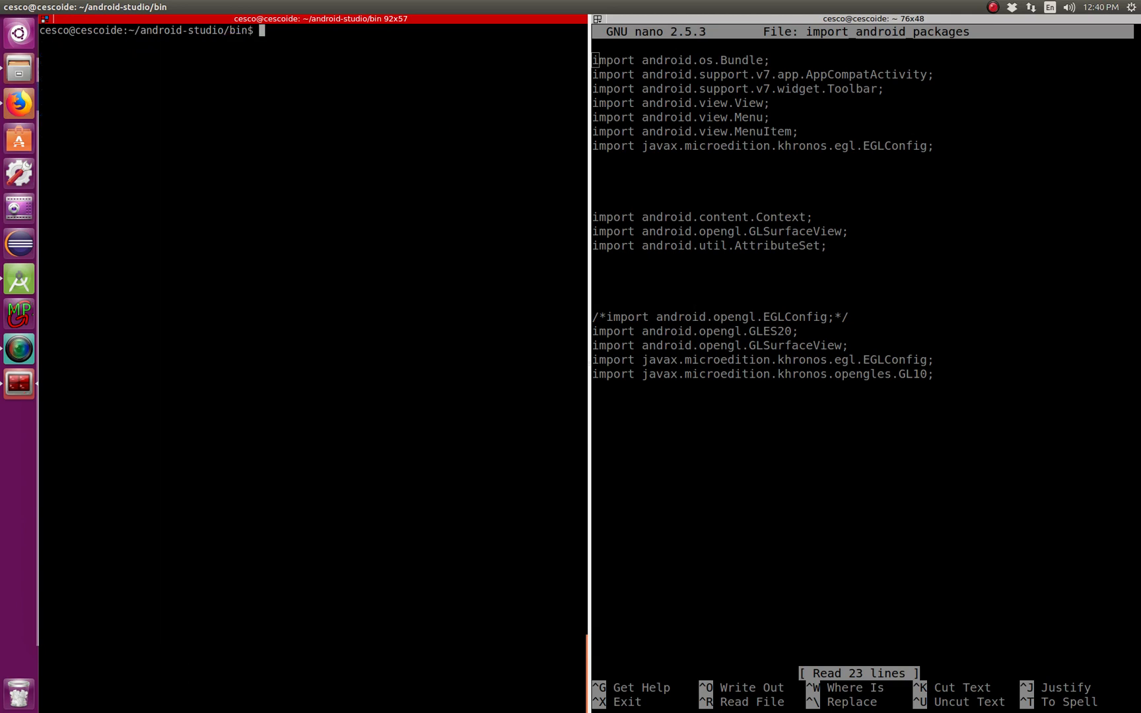
mouse_move(342, 98)
type("cd")
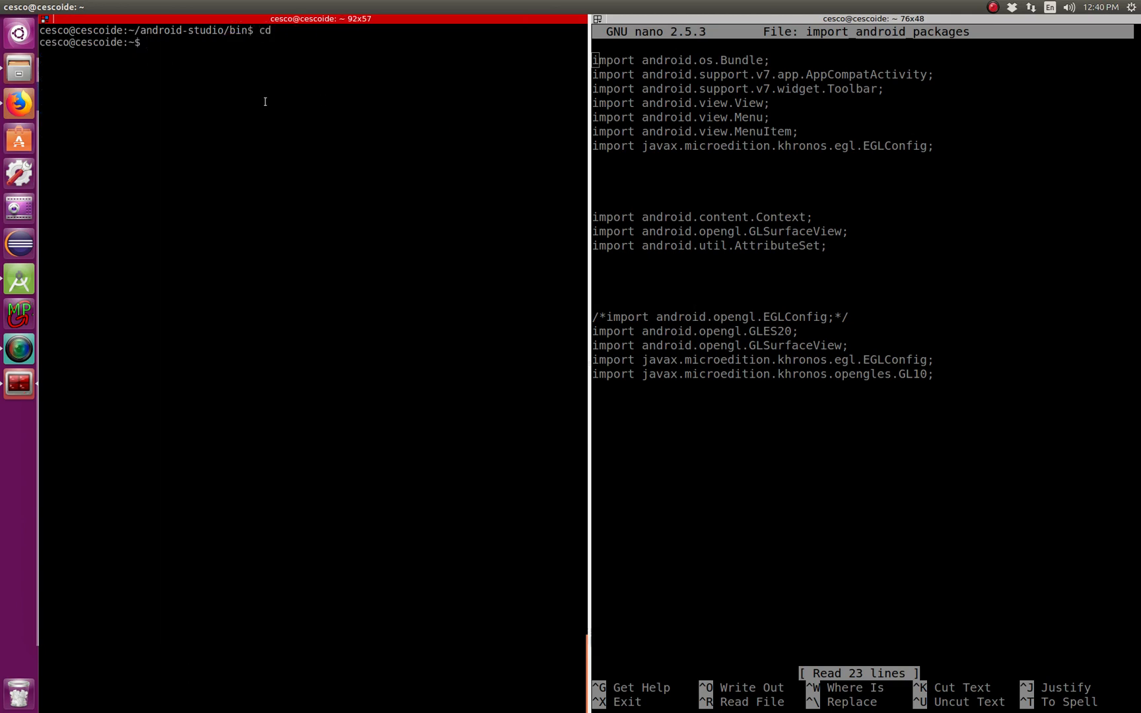
type("sudo add-apt-repository ppa:webupd8team/java")
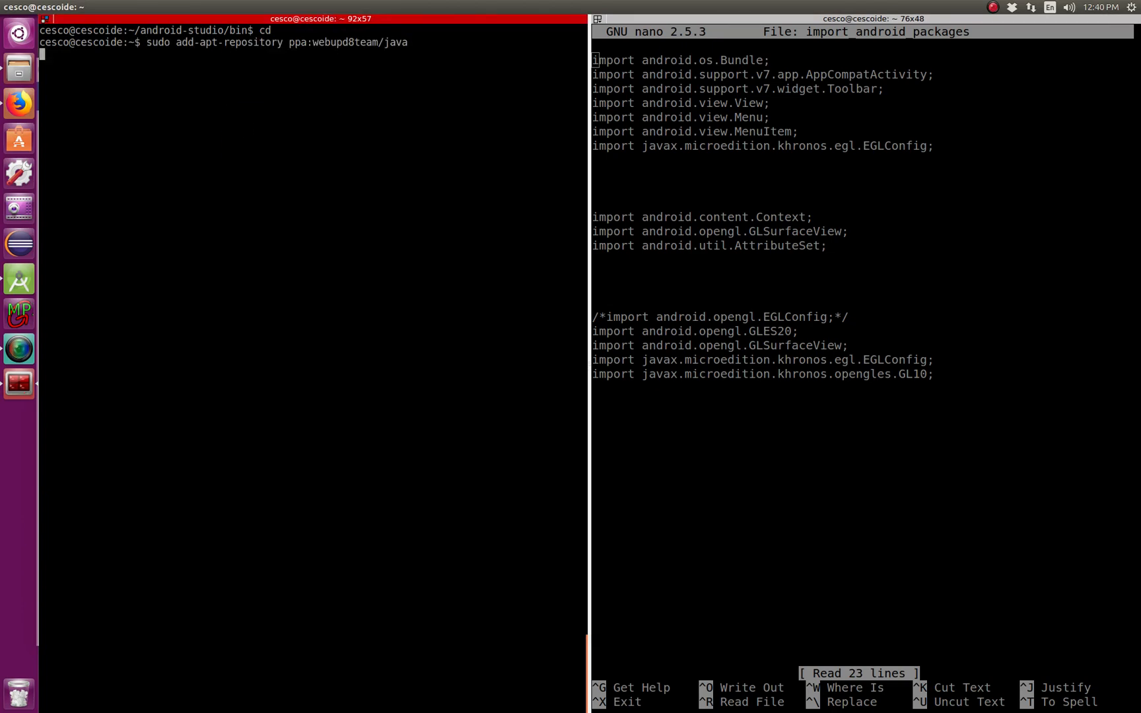
key("Return")
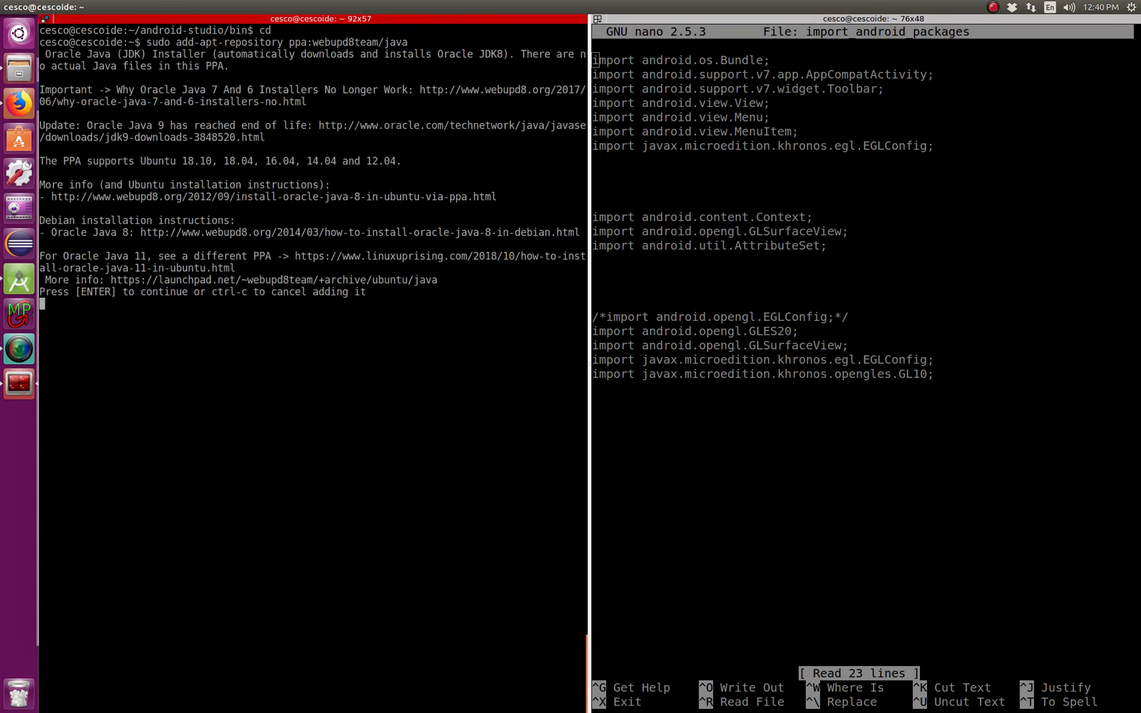
key("Return")
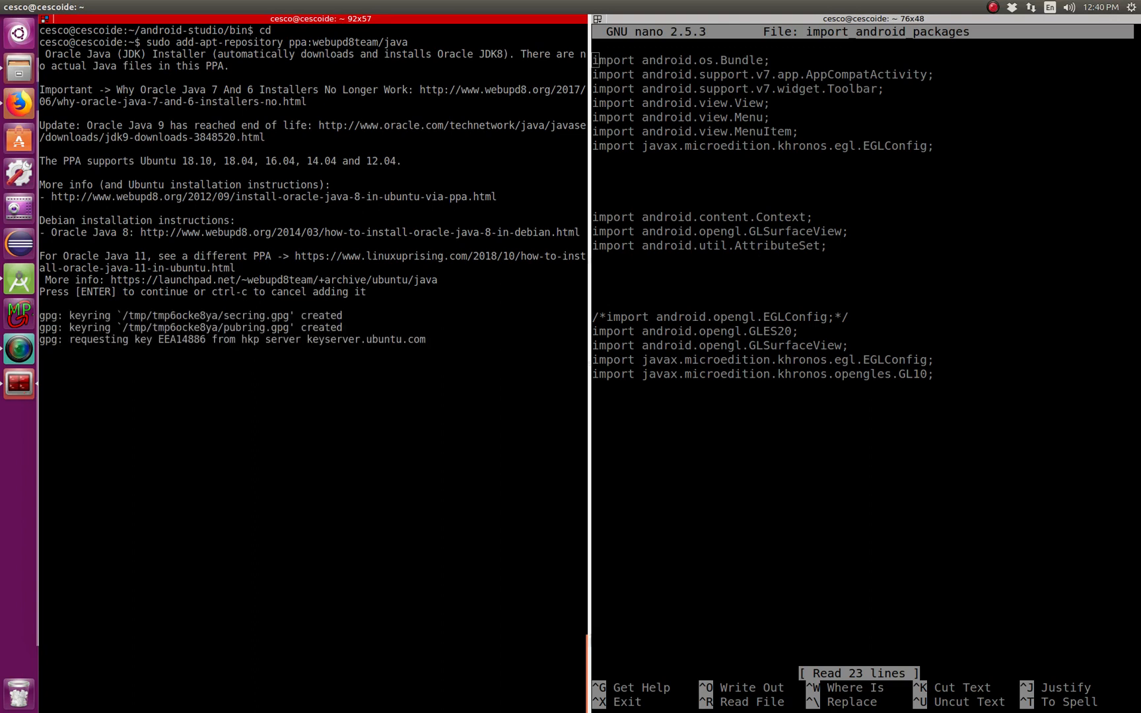
key("Return")
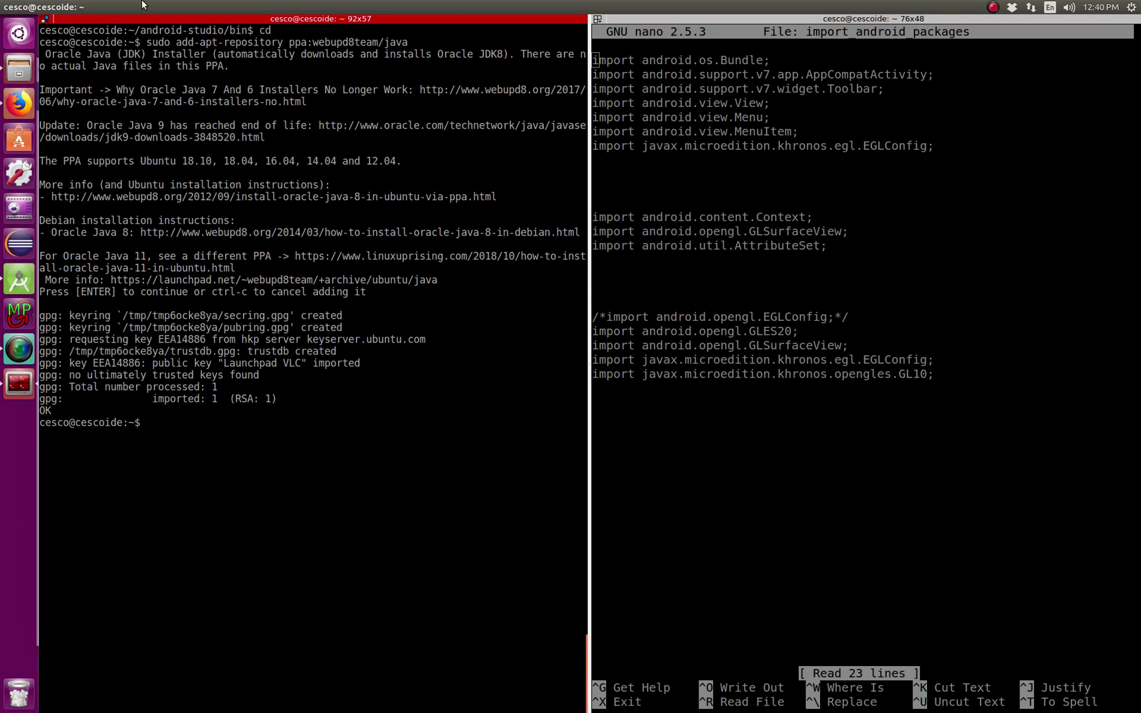
- Refresh package lists with sudo apt update, reporting 25 upgradable packages
type("s")
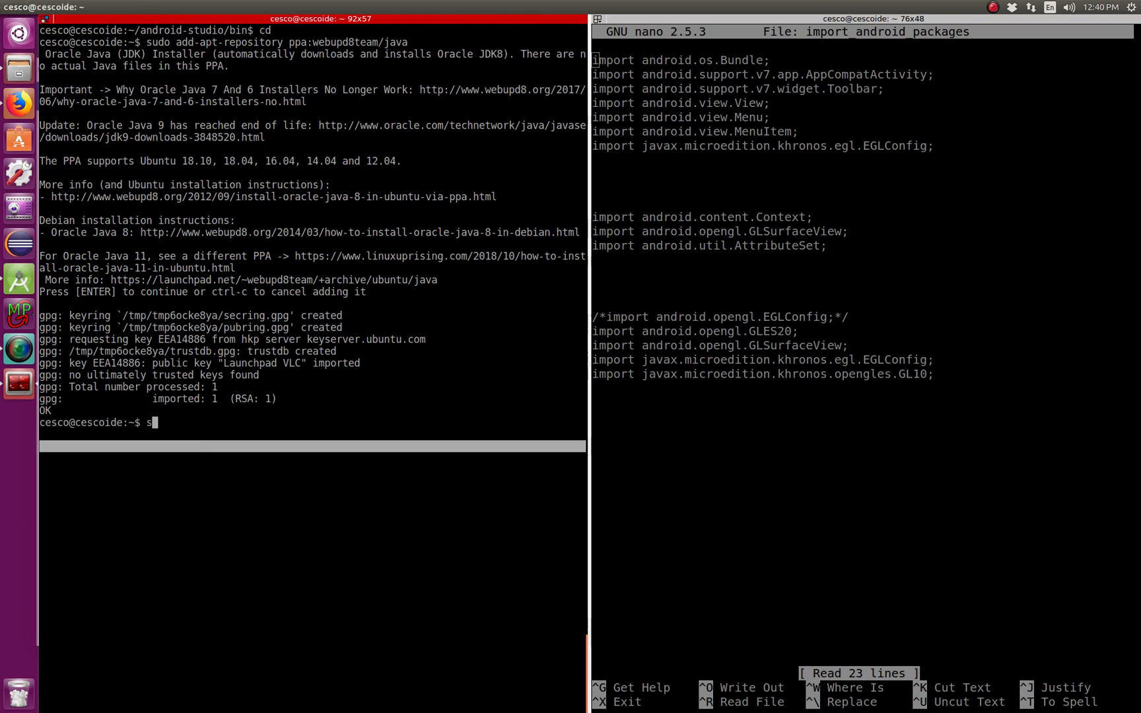
type("udo apt u")
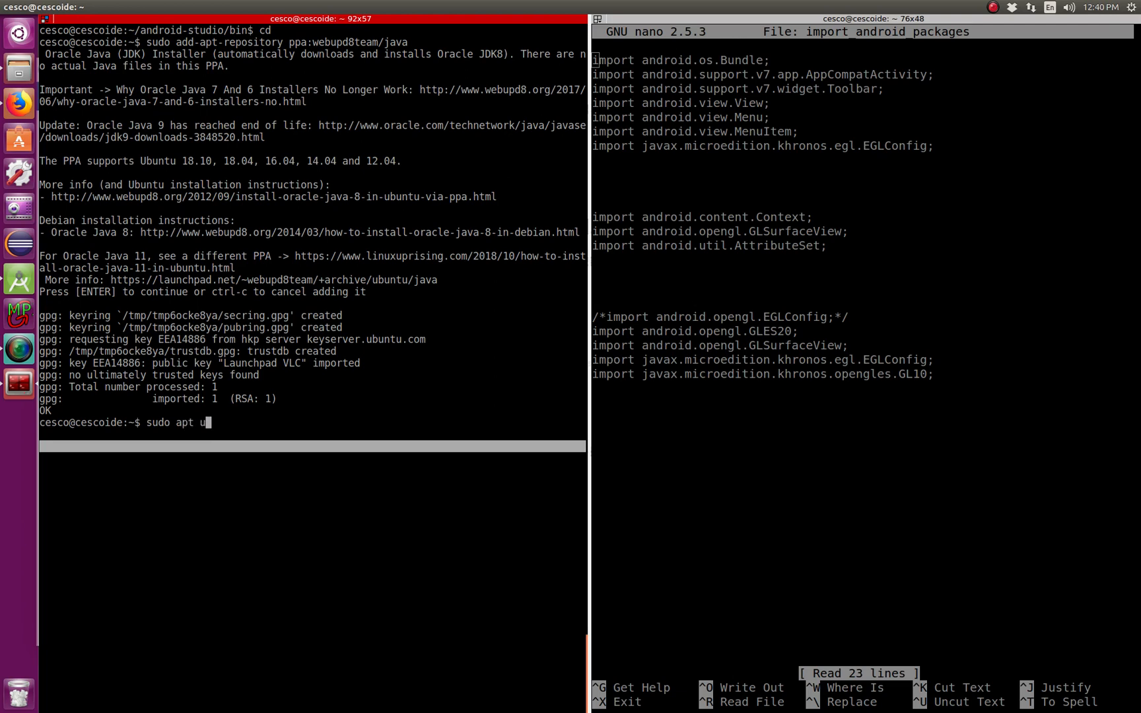
key("Return")
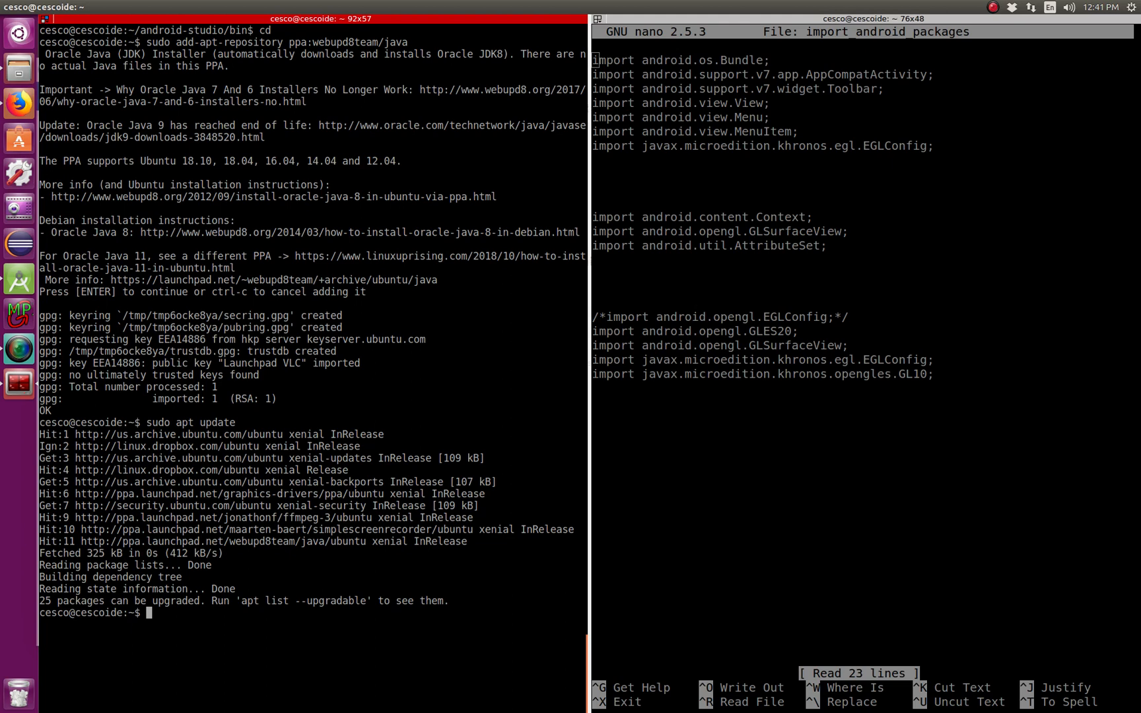
- Run java -version showing OpenJDK 1.8.0_191, then clear the terminal
type("j")
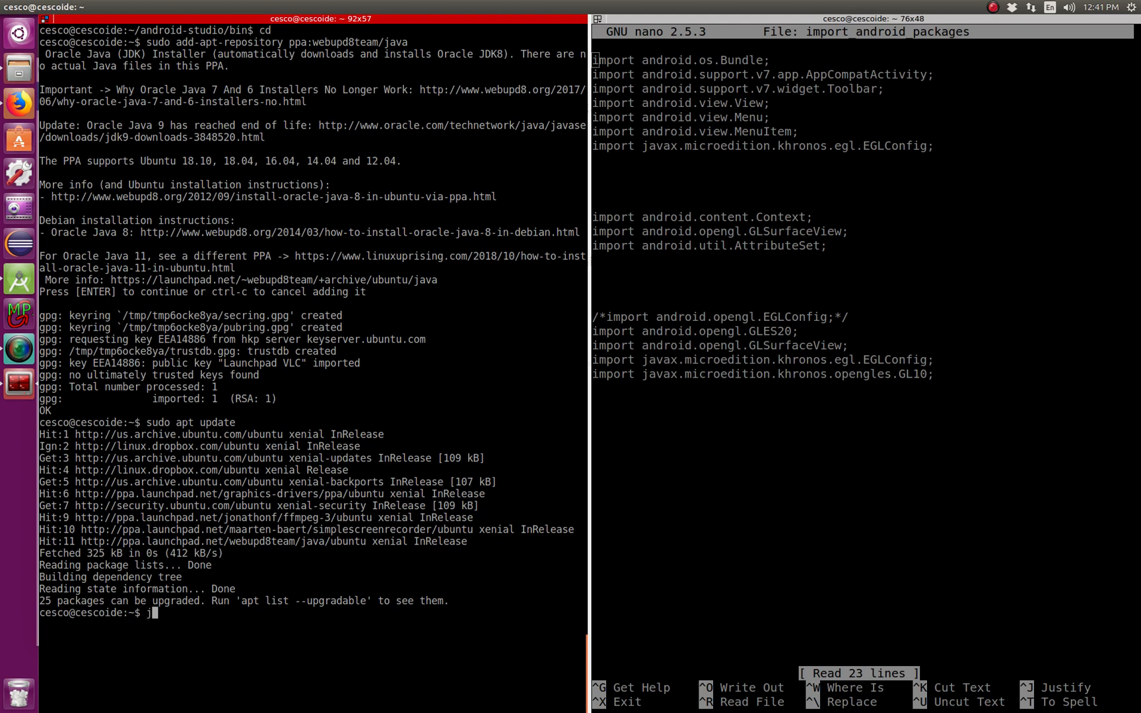
type("ava -")
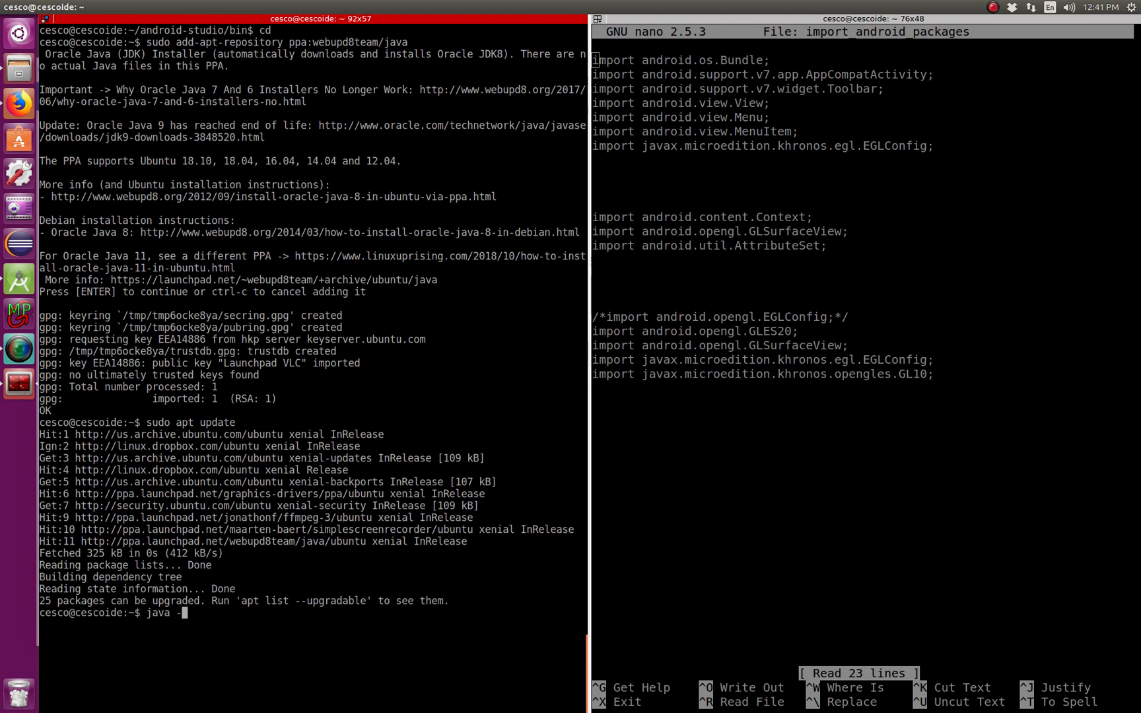
key("Return")
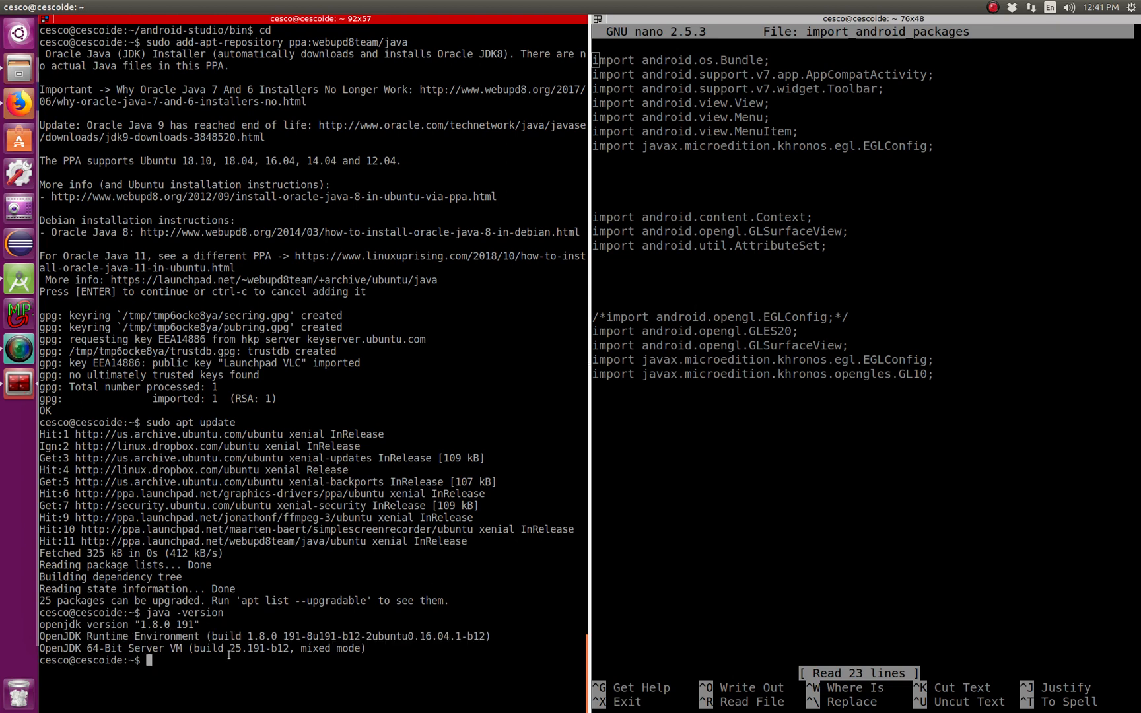
mouse_move(380, 644)
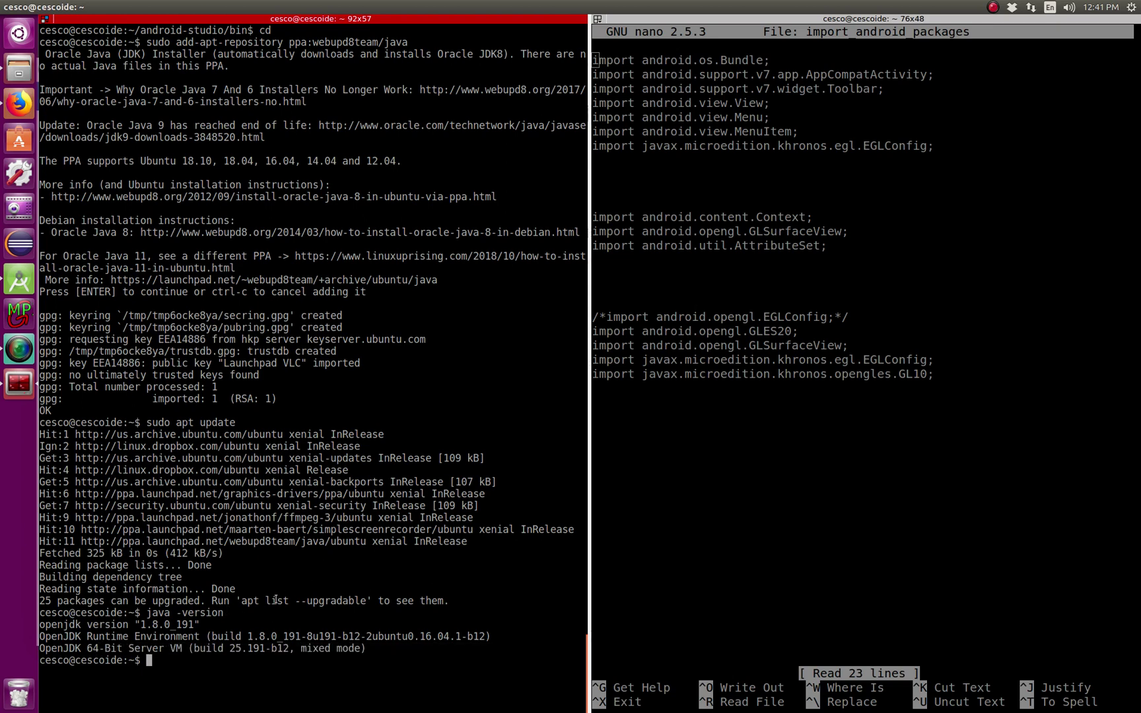
type("clear")
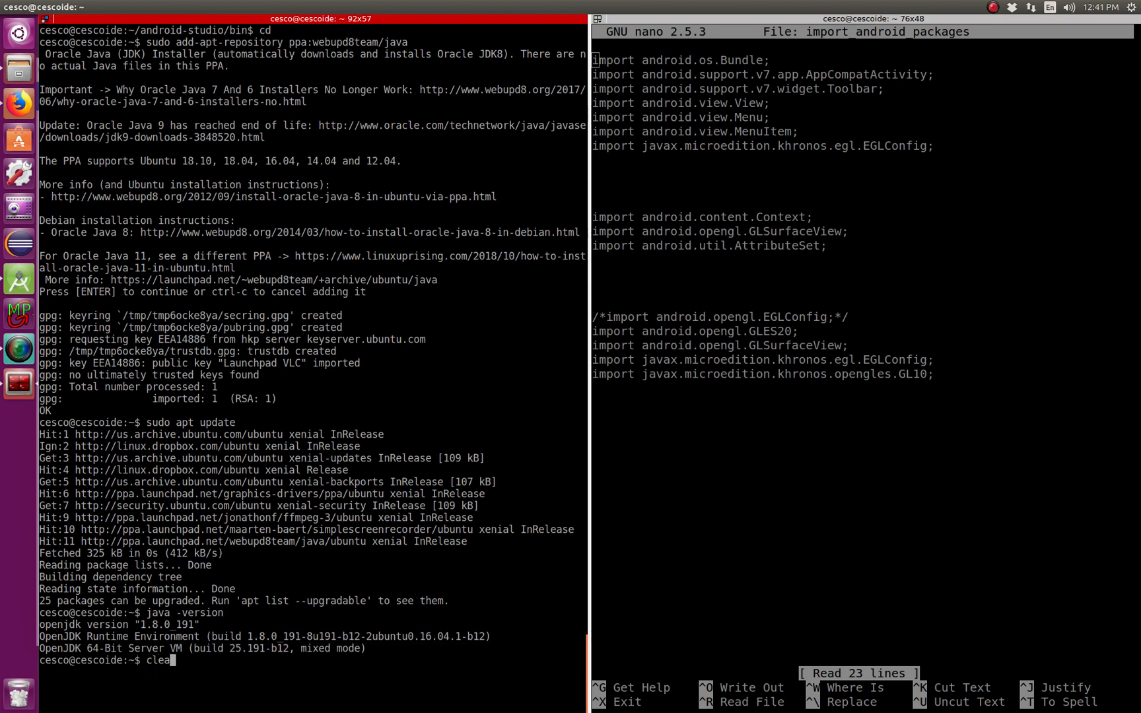
key("Return")
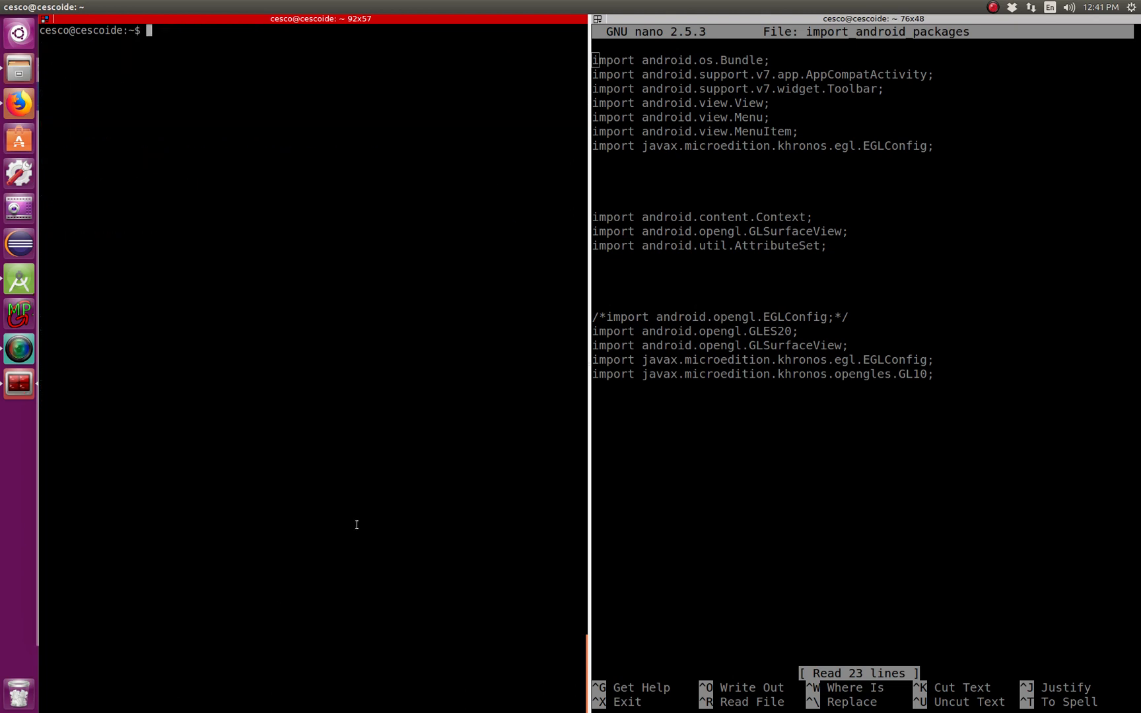
mouse_move(26, 116)
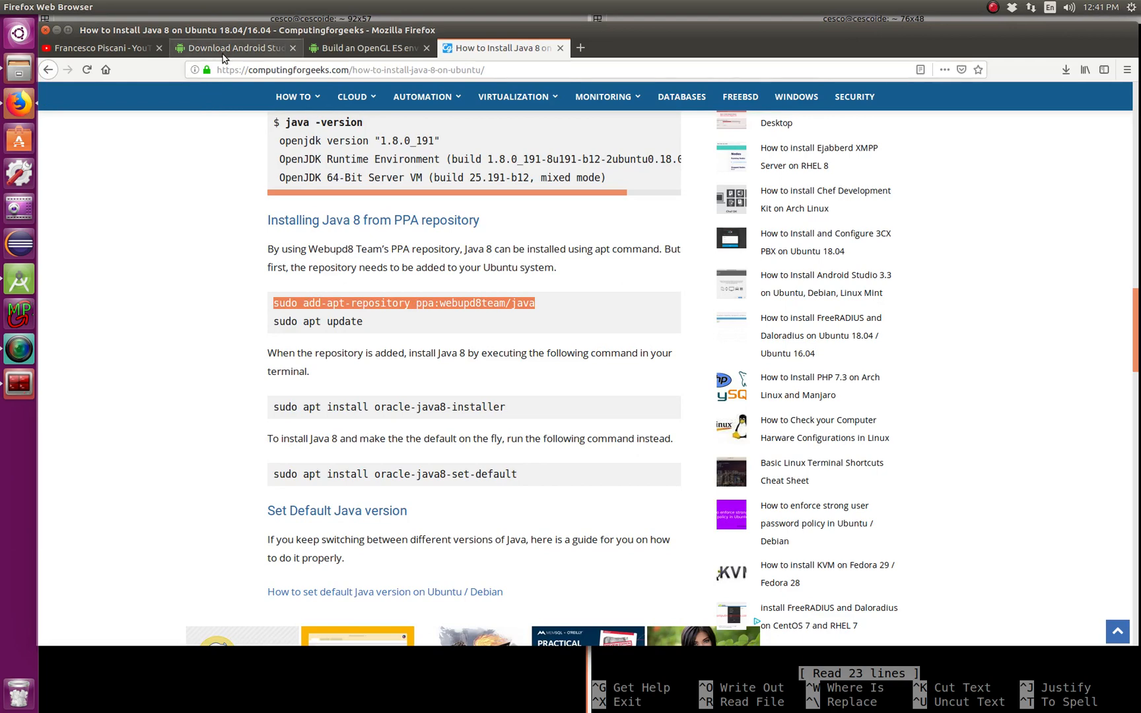
- Switch Firefox to the Android Studio 3.3.2 download page tab
left_click(233, 48)
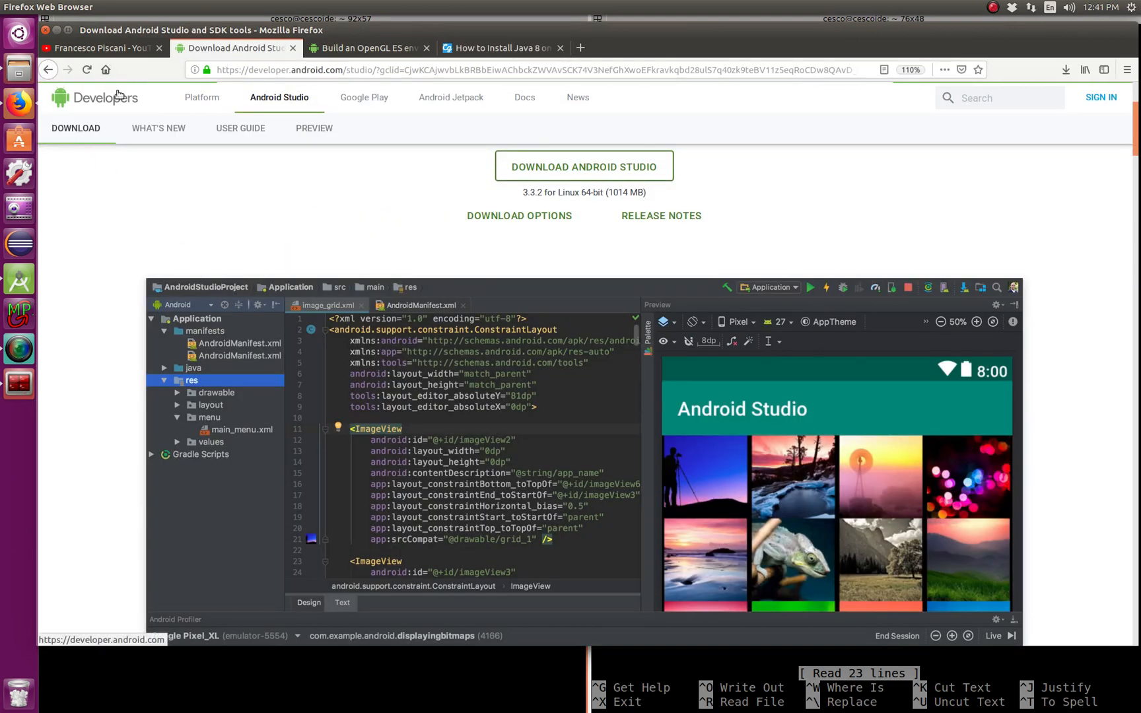
mouse_move(79, 173)
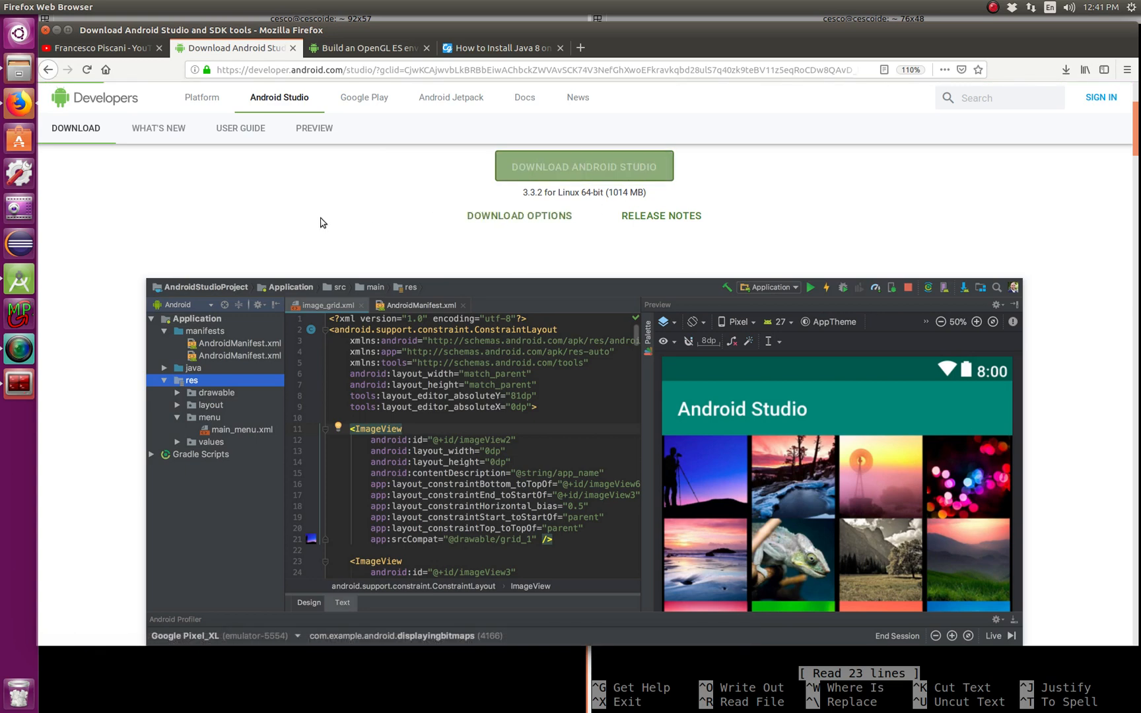
mouse_move(24, 85)
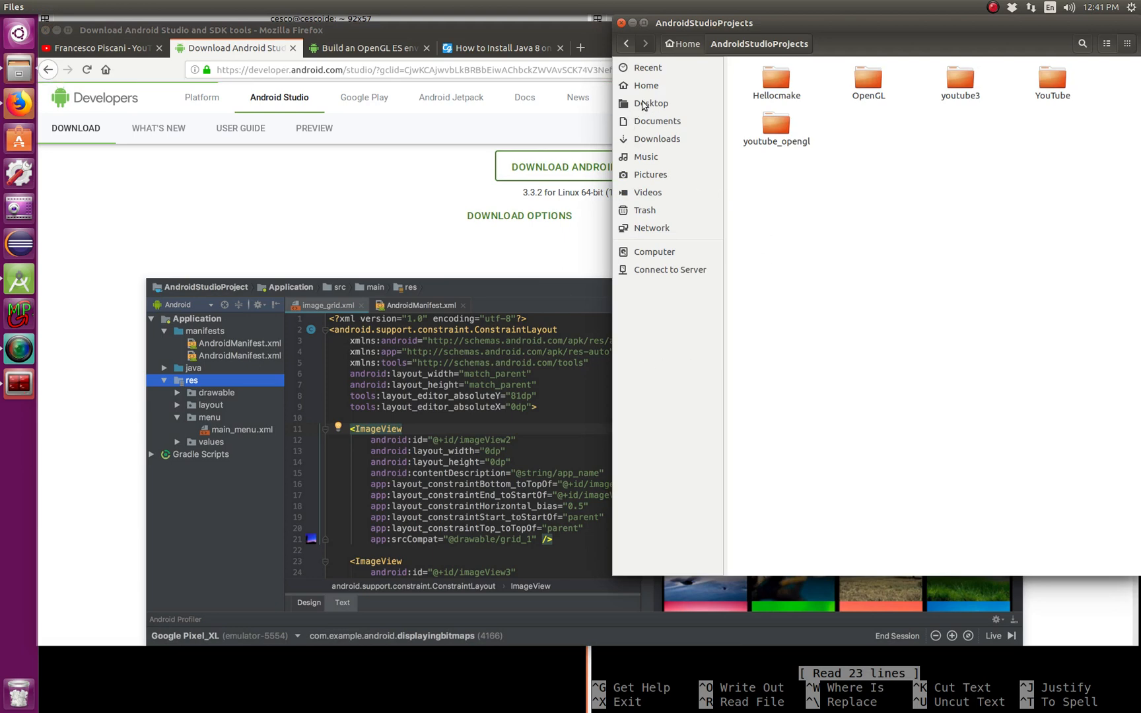
- Show Home in Files, inspect the android-studio-ide zip's options, and select the android-studio folder
left_click(644, 86)
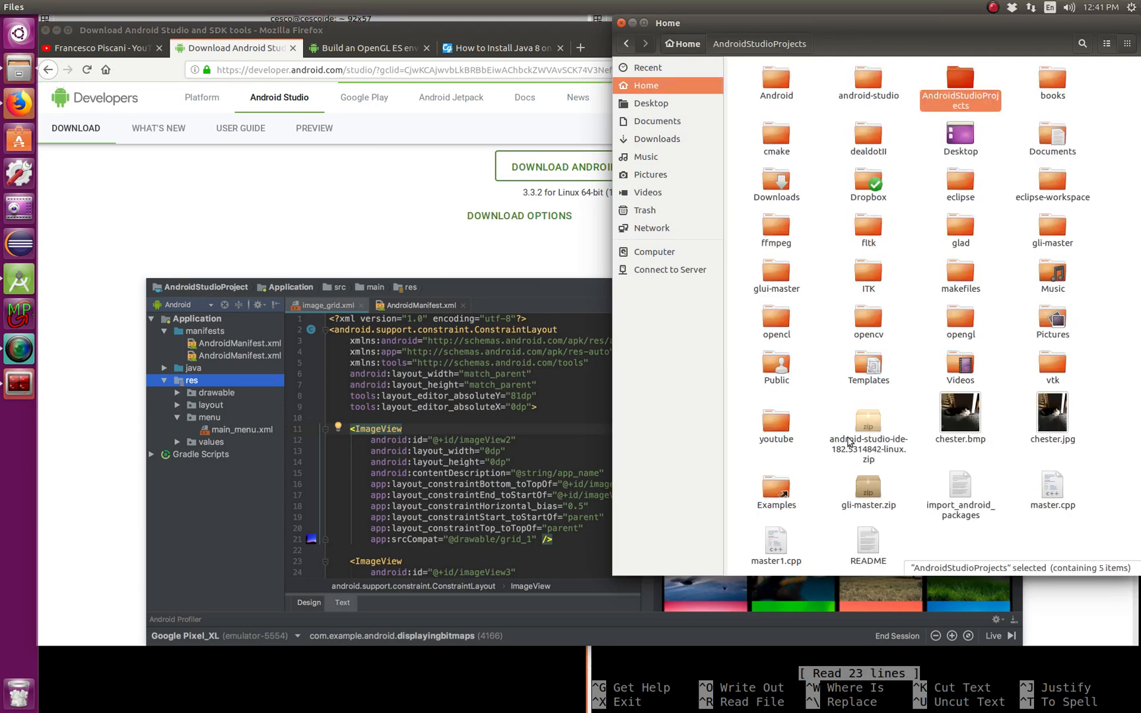
left_click(868, 426)
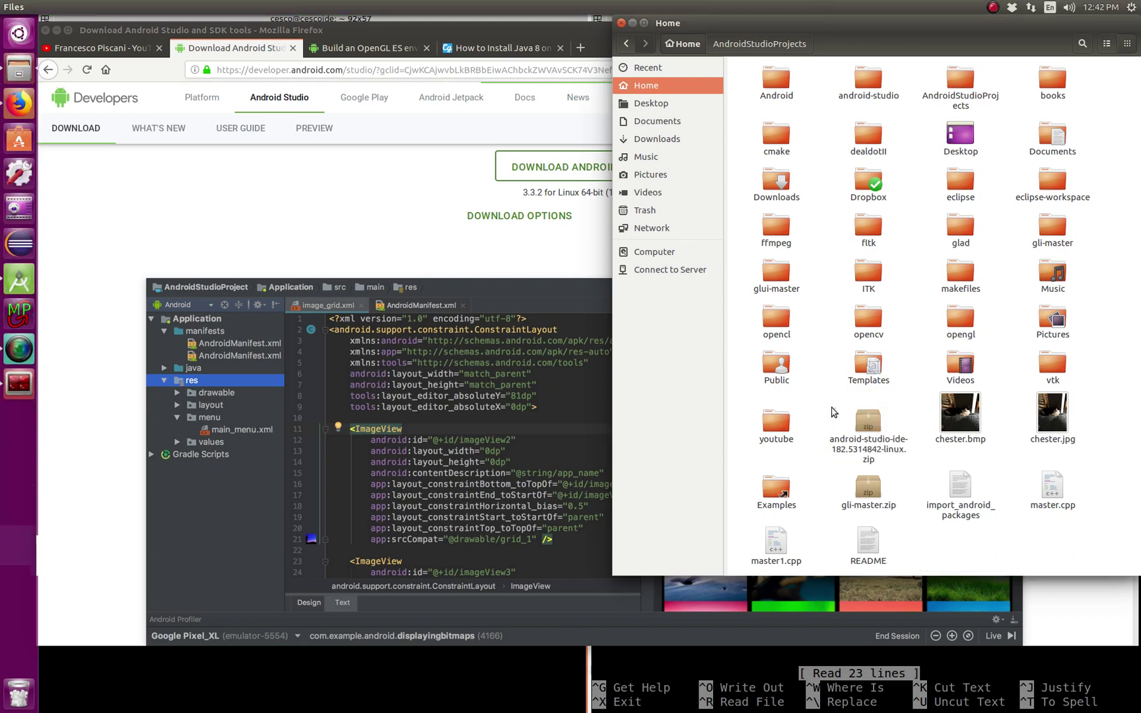
mouse_move(852, 417)
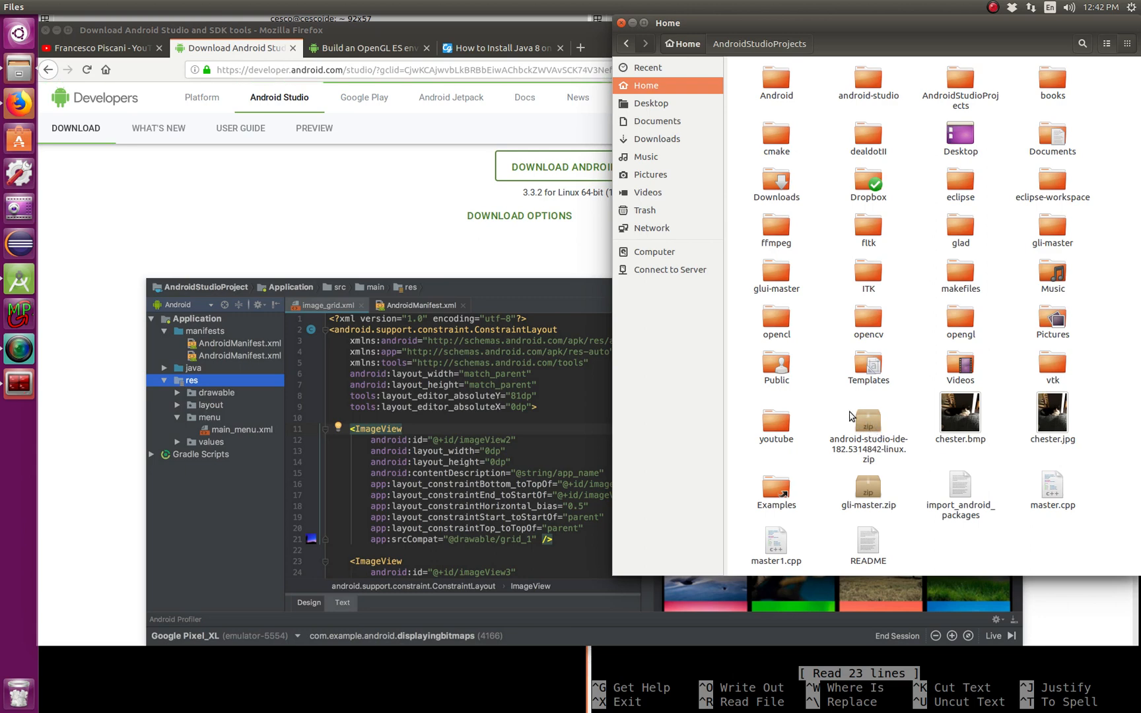
mouse_move(670, 107)
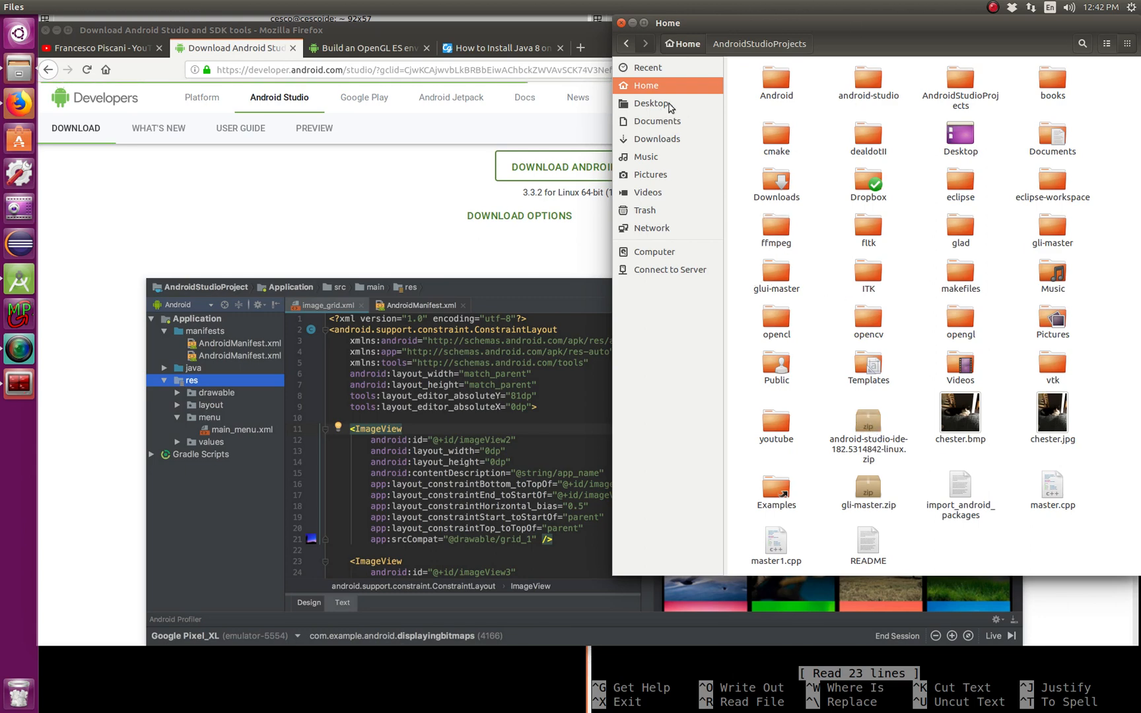
mouse_move(859, 362)
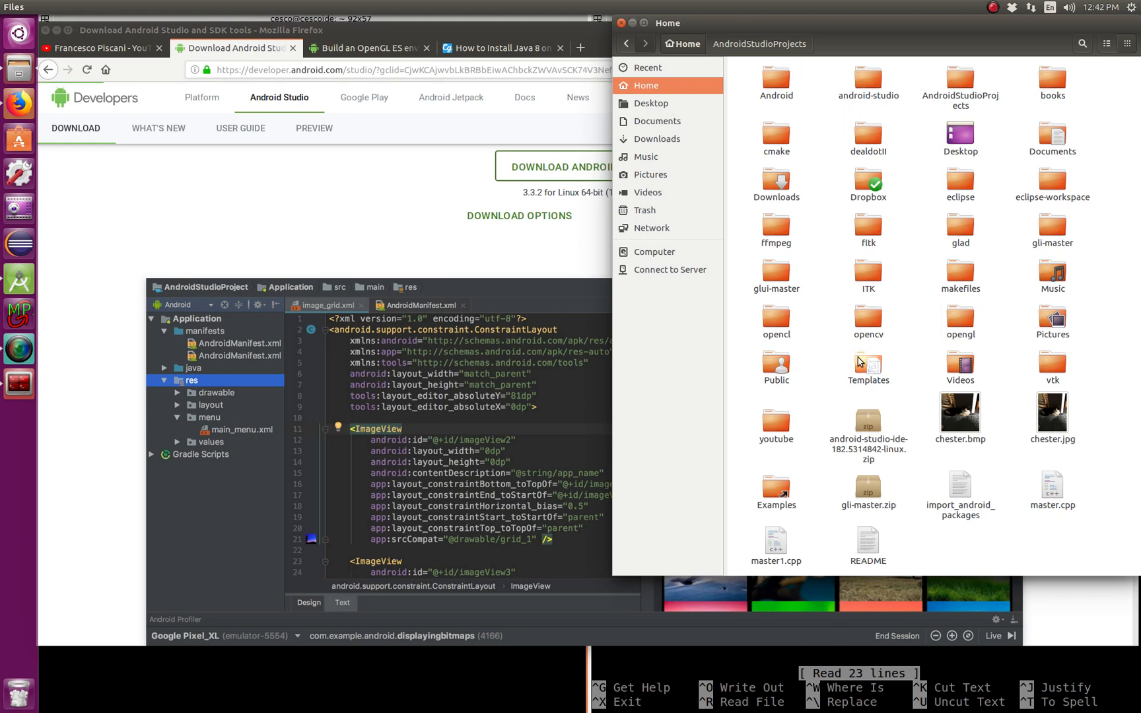
right_click(868, 424)
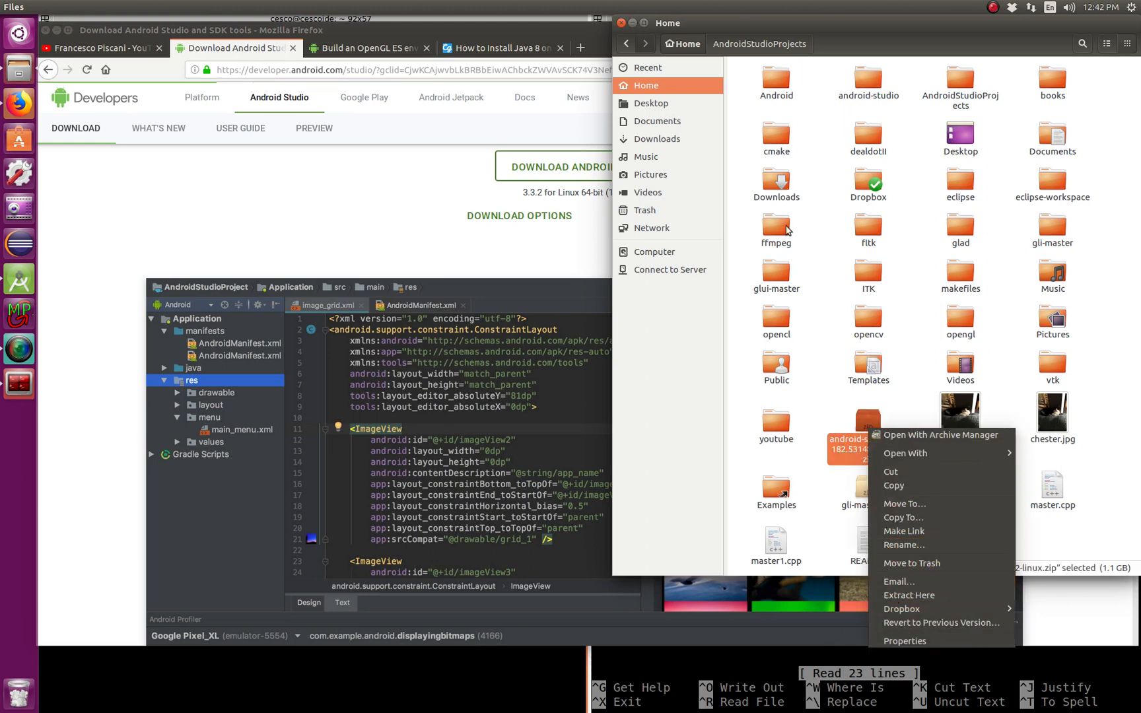
mouse_move(747, 15)
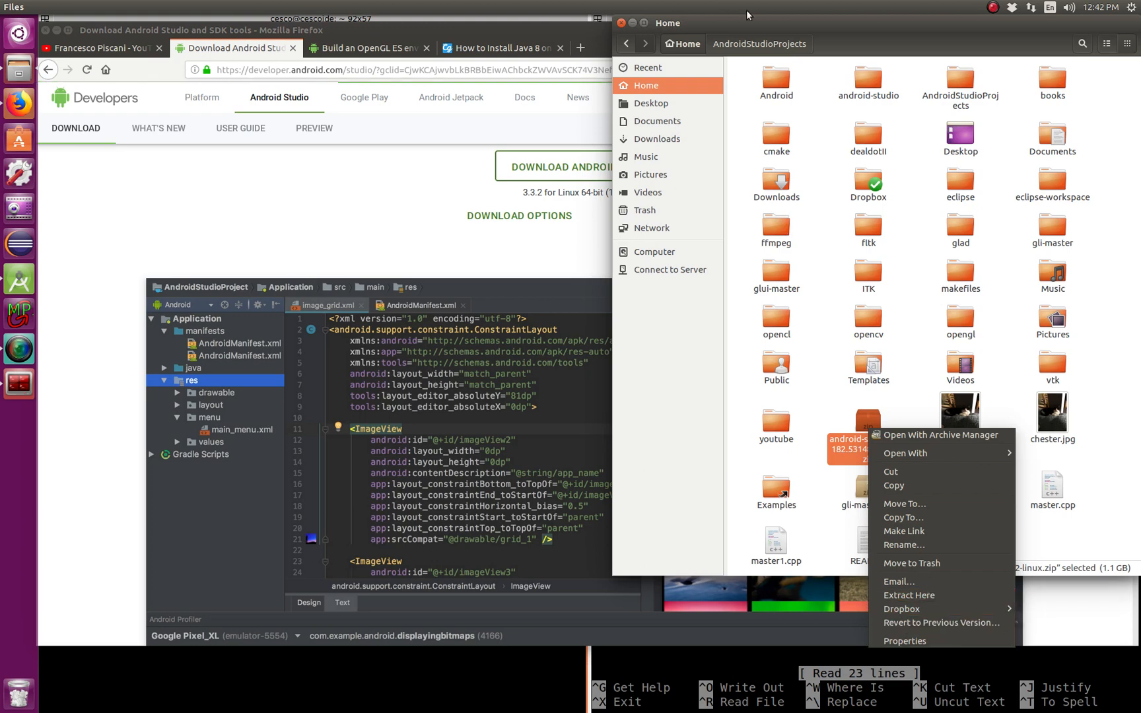
left_click(868, 80)
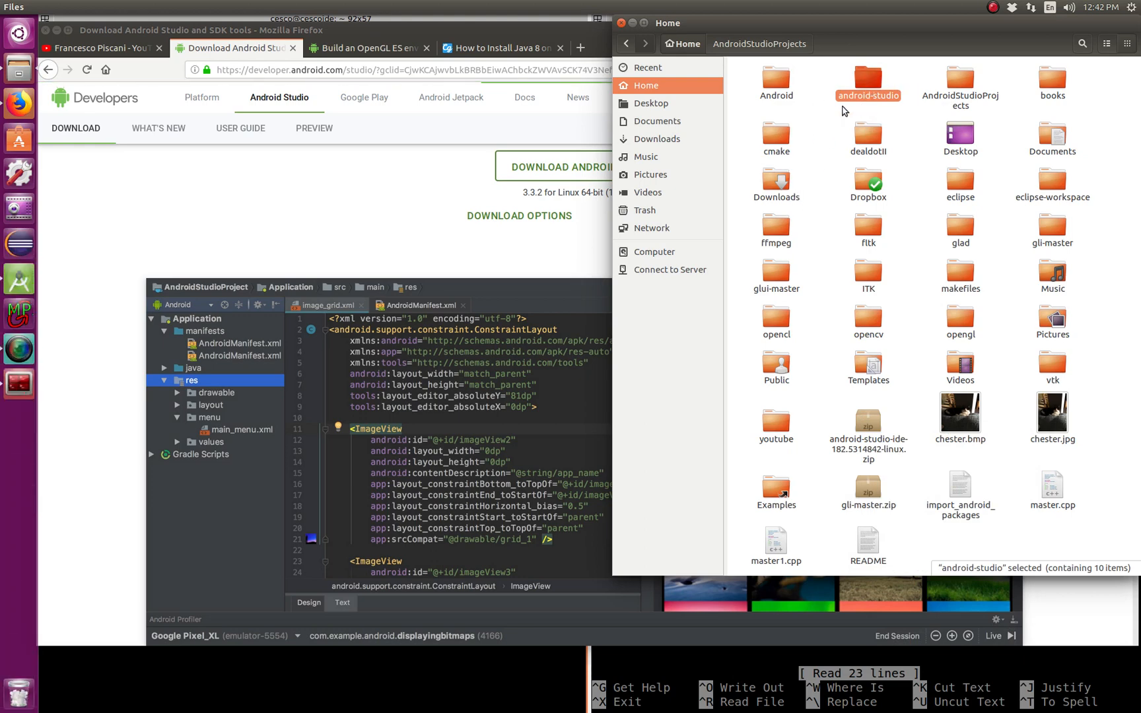
mouse_move(17, 384)
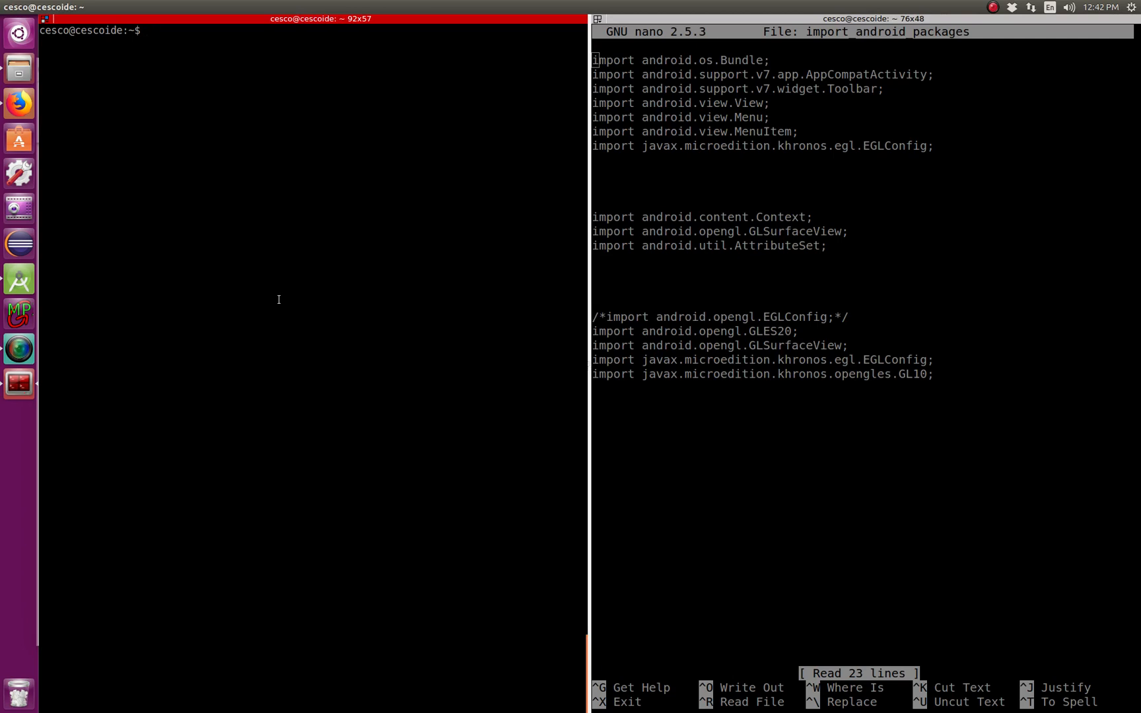
- Go into android-studio/bin and delete cv2.so
key("Return")
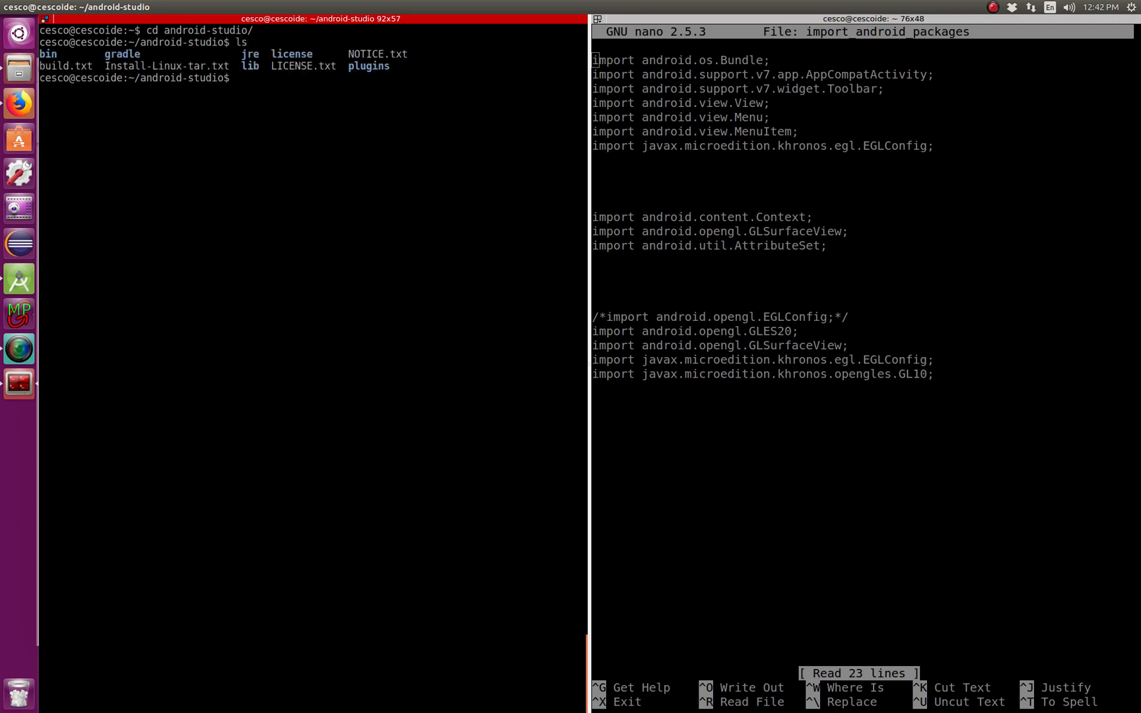
type("cd bin")
type("ls")
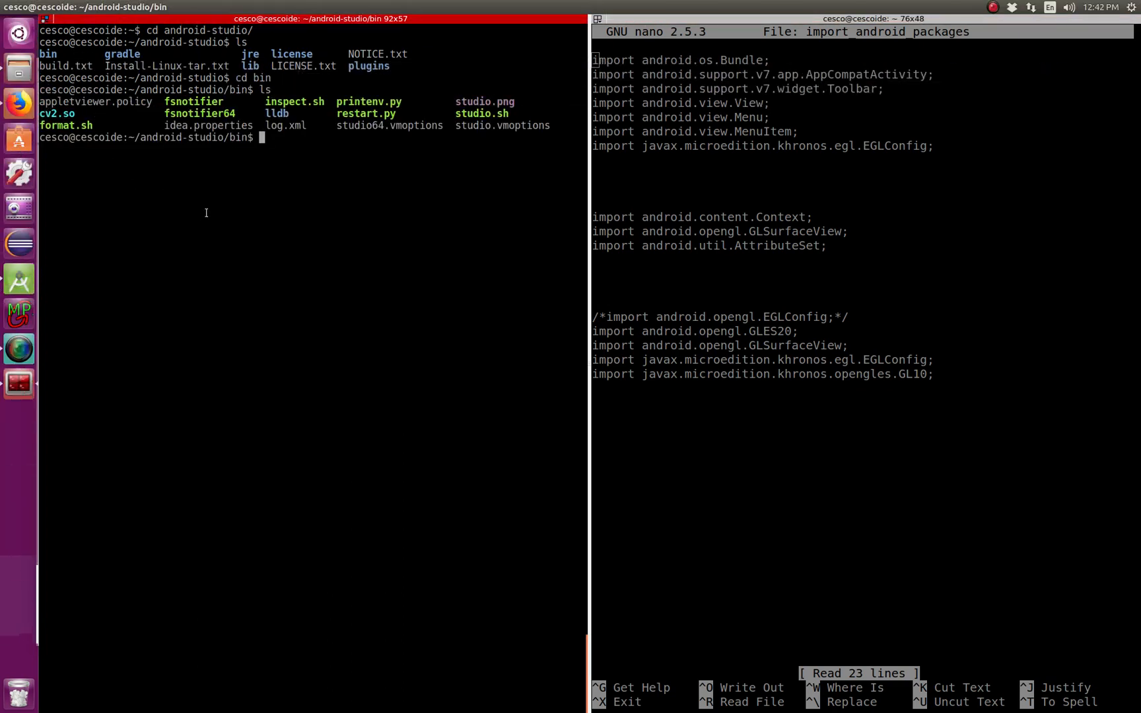
type("rm c")
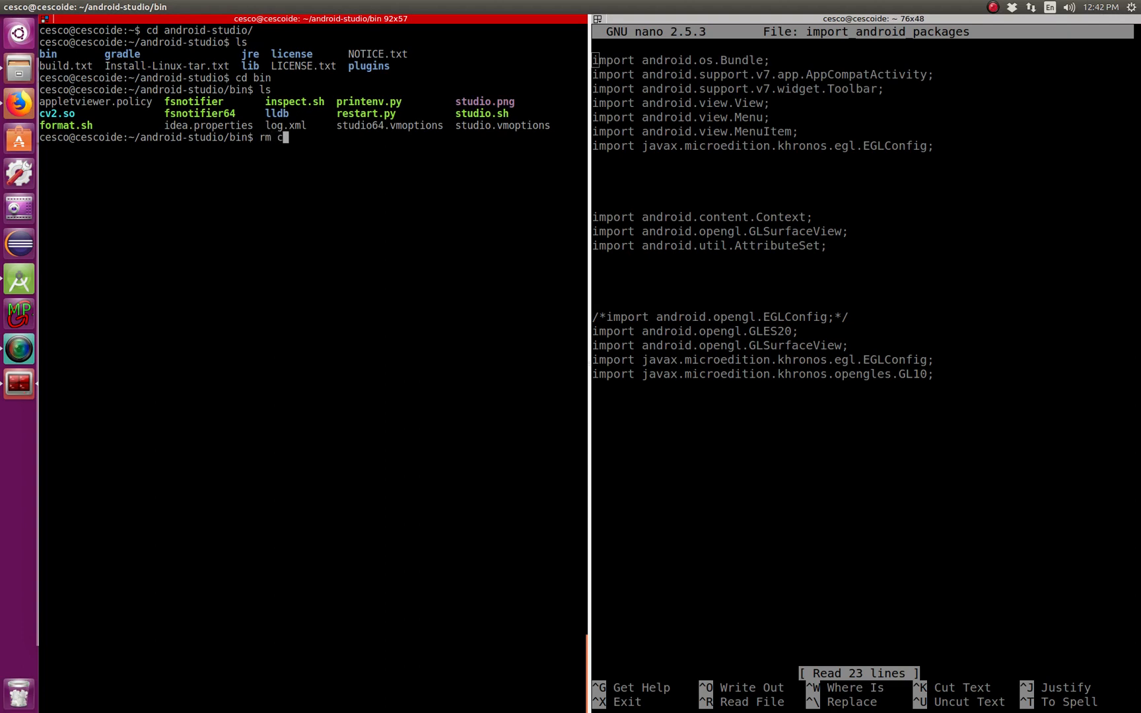
key("Return")
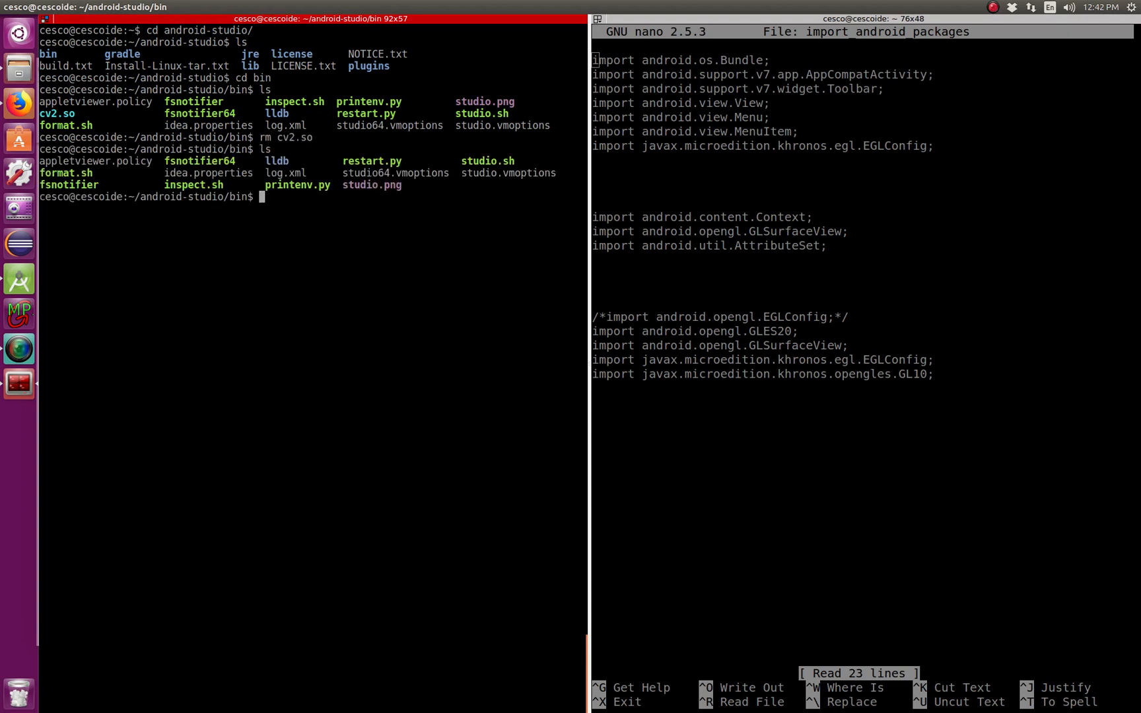
mouse_move(386, 197)
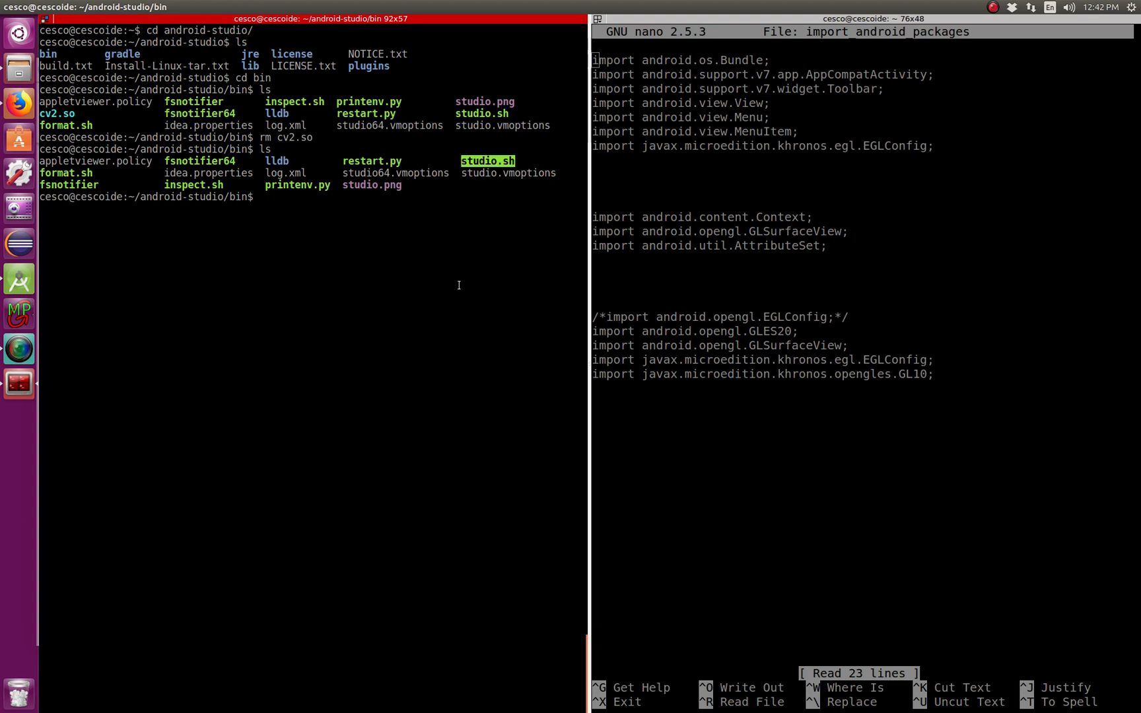
- Open studio.sh in the nano editor
type("na")
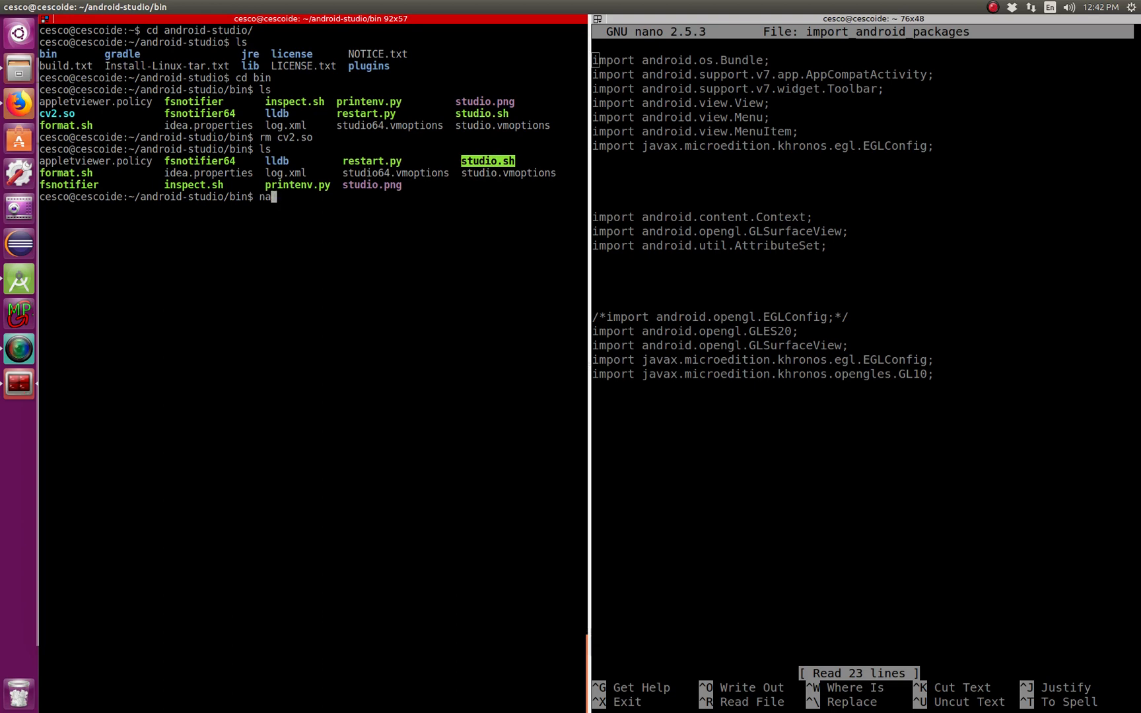
type("no s")
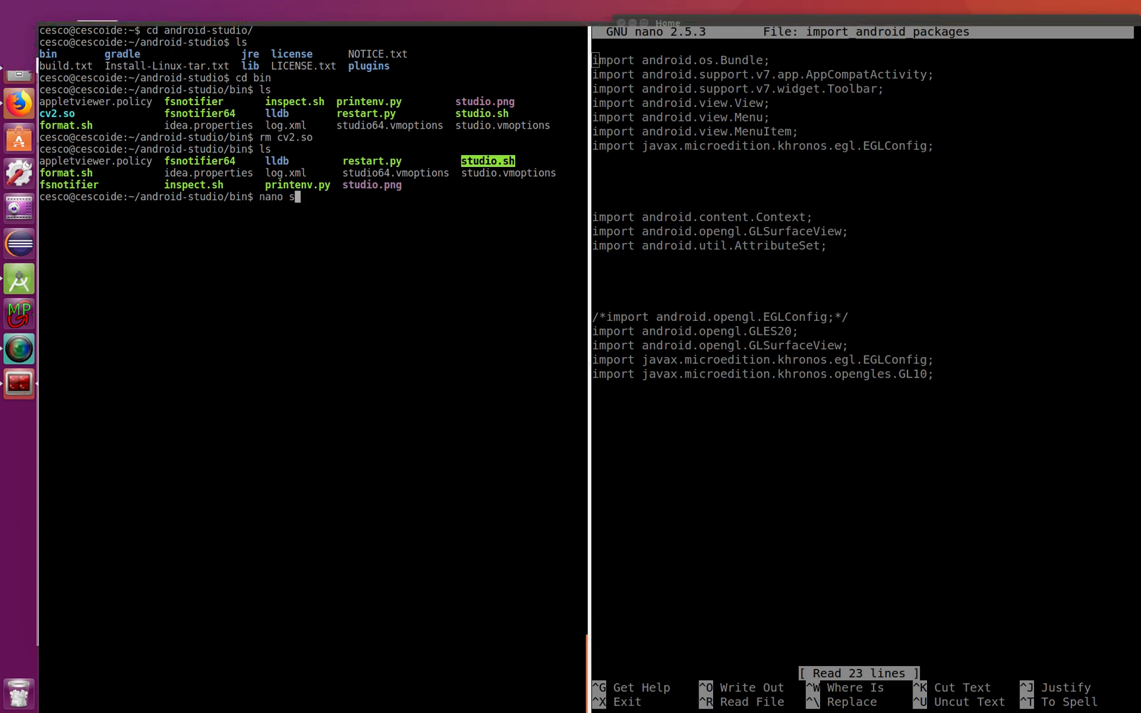
type("tudio.sh")
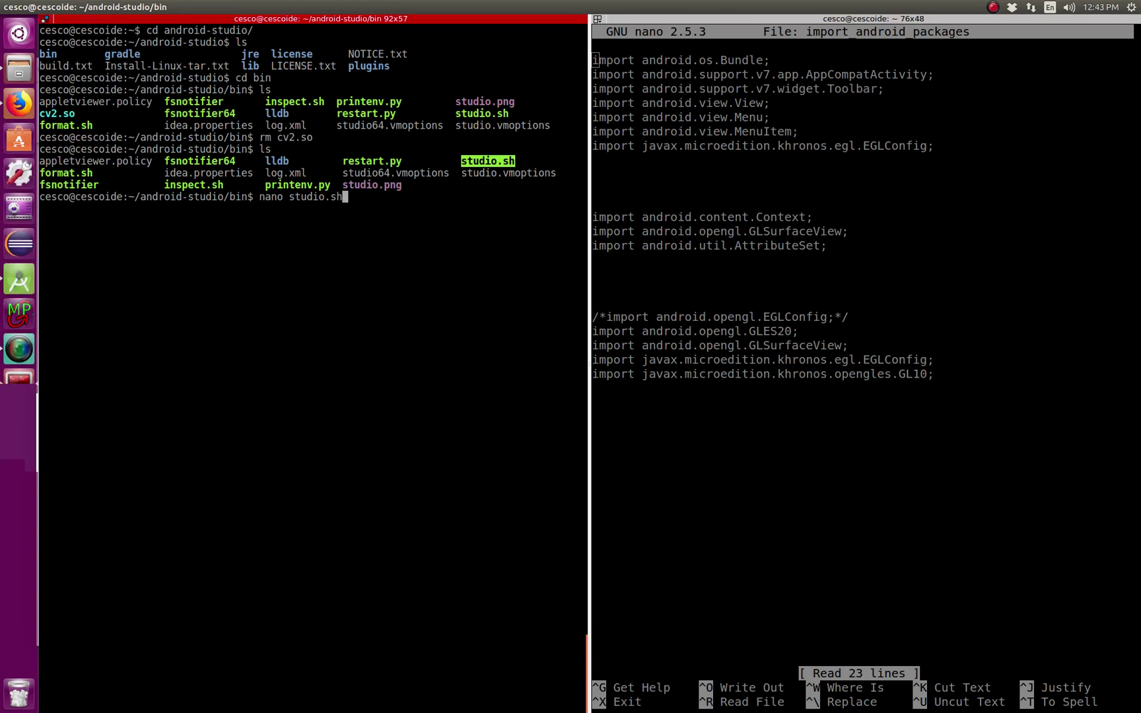
key("Return")
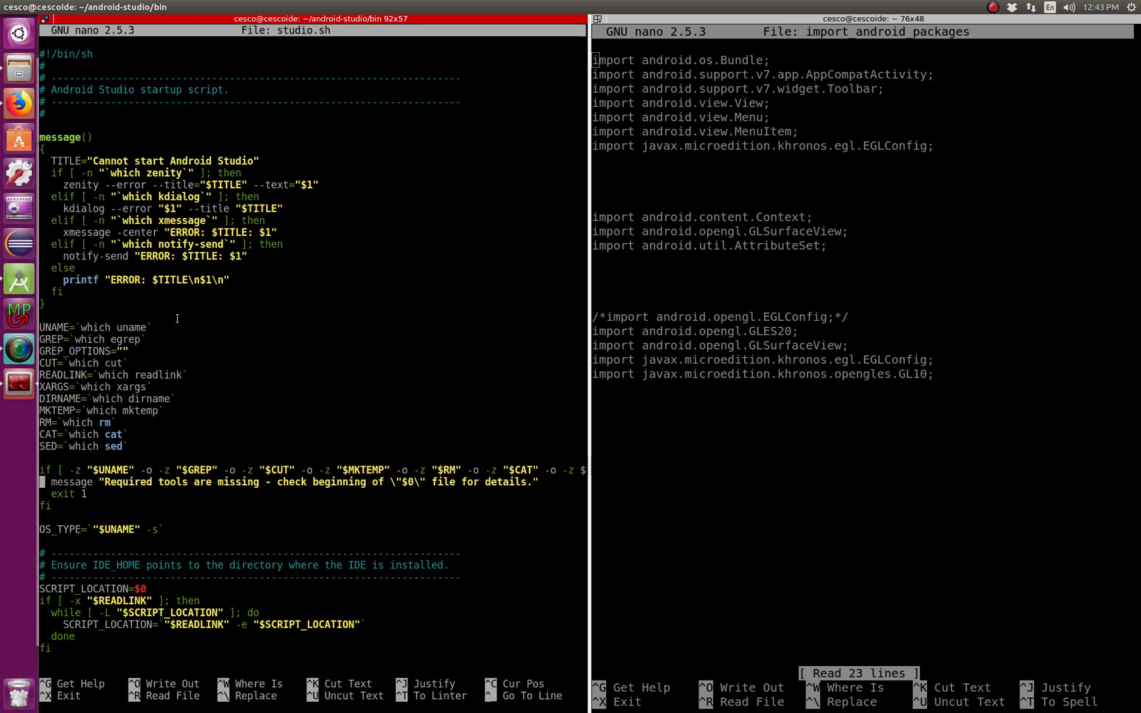
- Scroll through the studio.sh startup script in nano
scroll("down", 3)
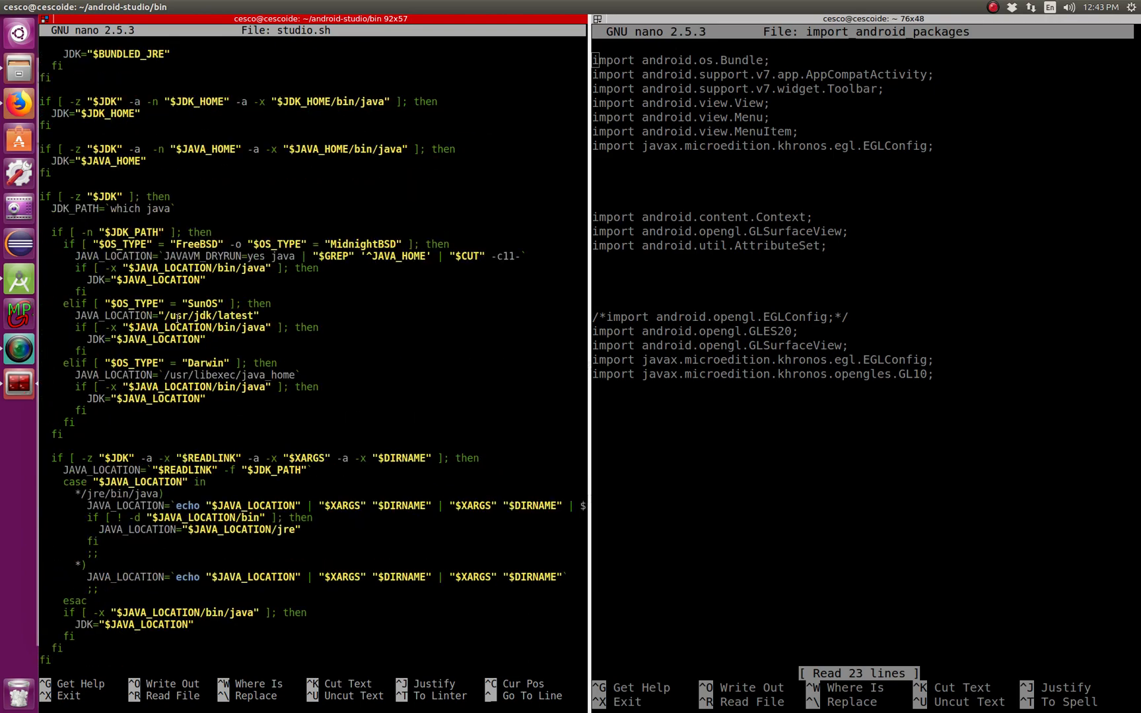
scroll("down", 3)
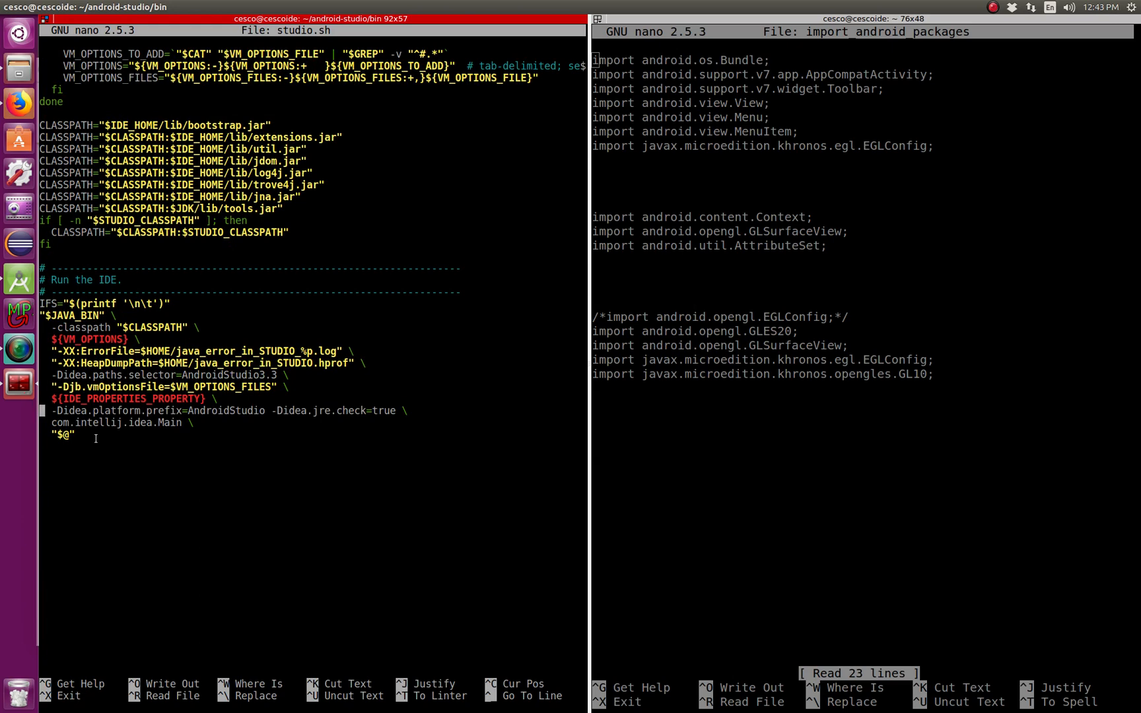
scroll("up", 3)
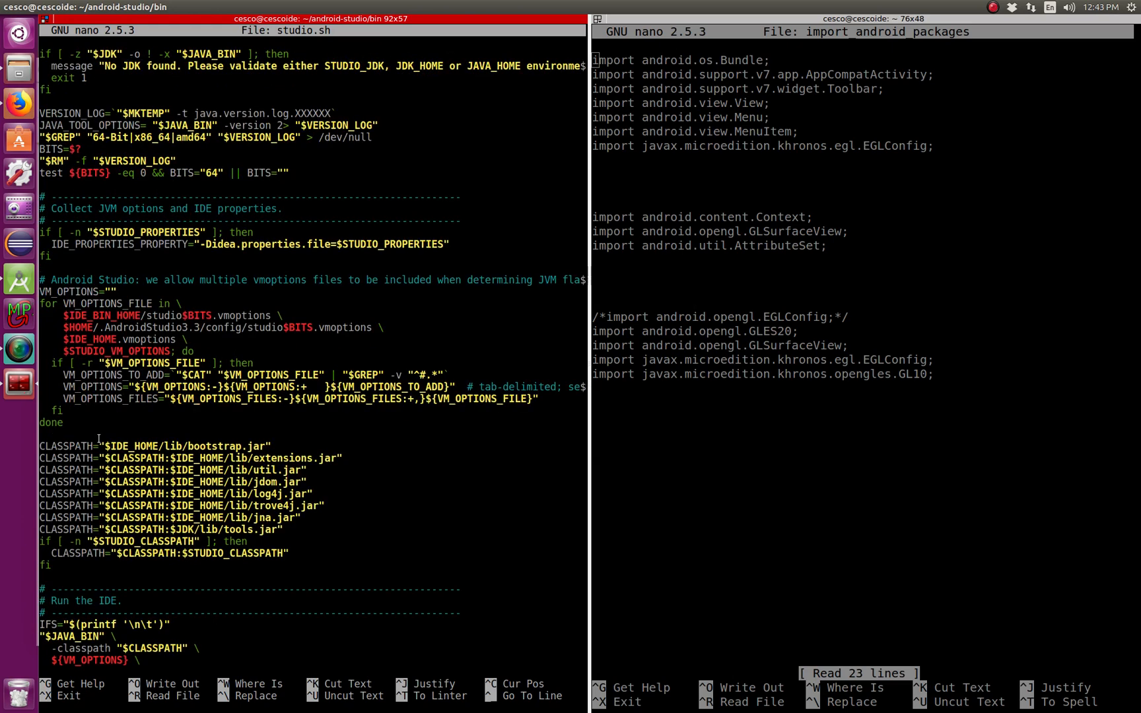
scroll("up", 3)
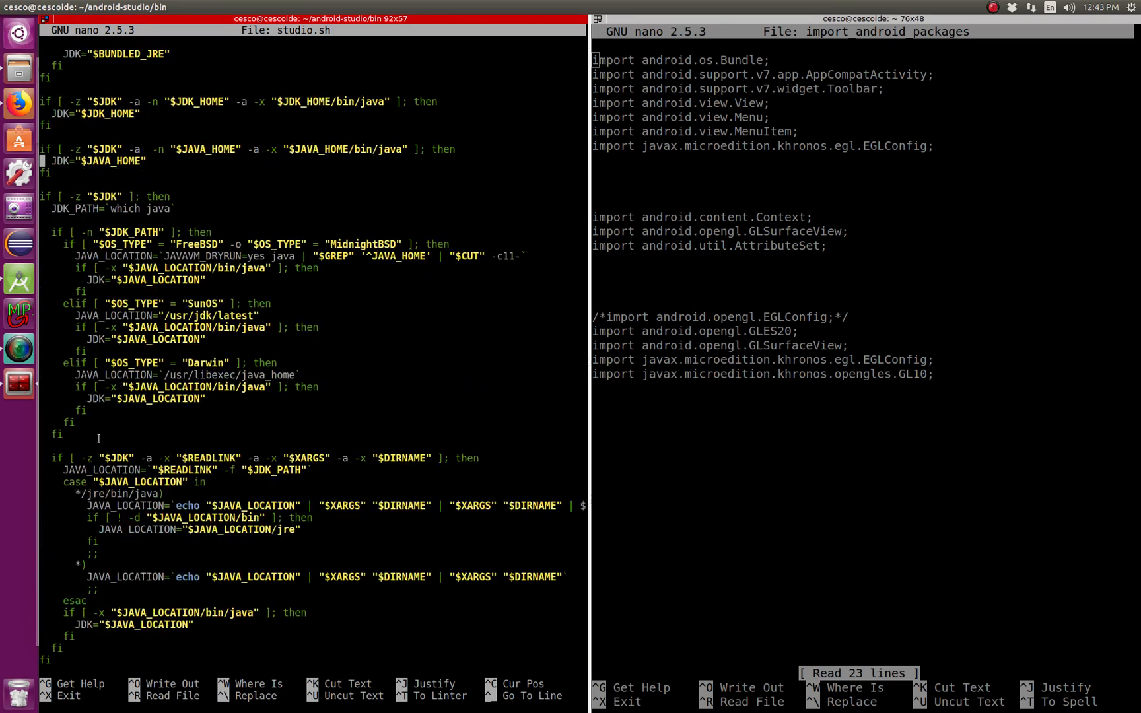
scroll("up", 3)
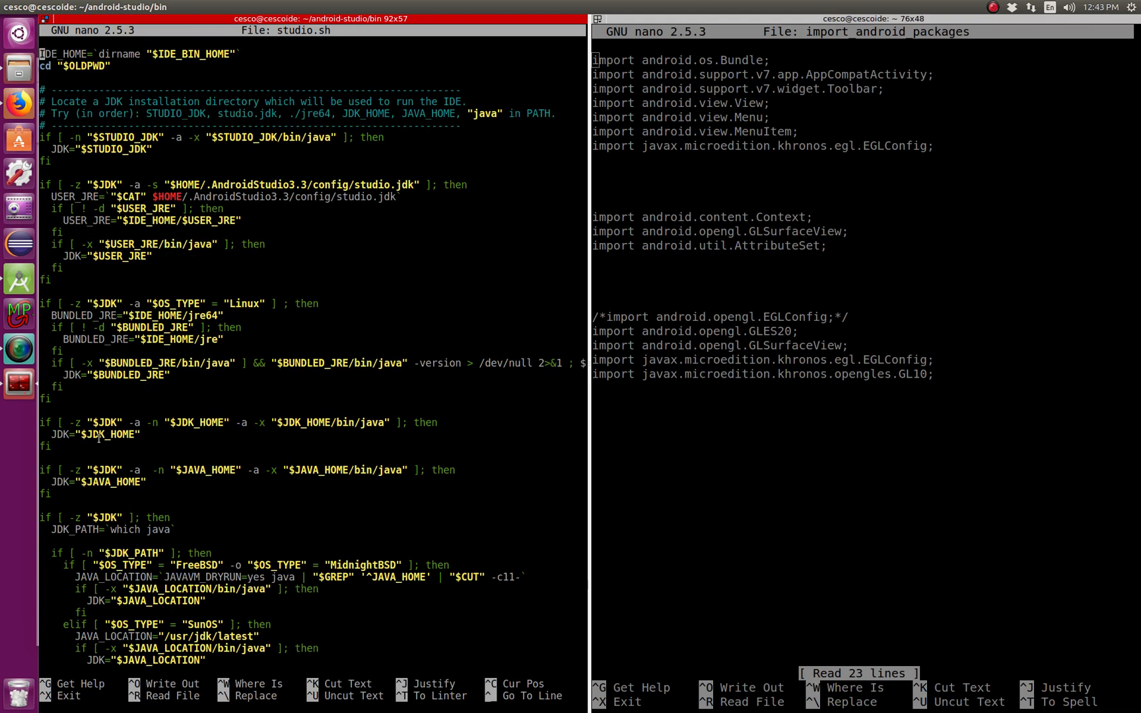
scroll("up", 3)
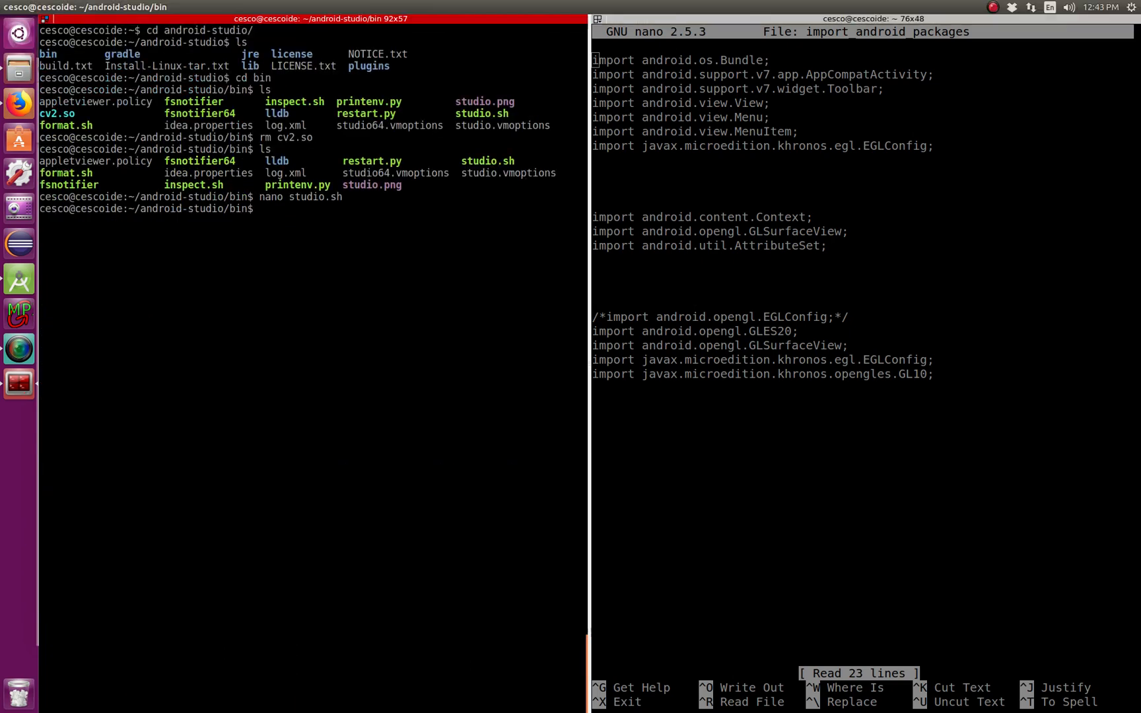
- Enter 'bash studio.sh' at the android-studio/bin prompt without running it
type("bash")
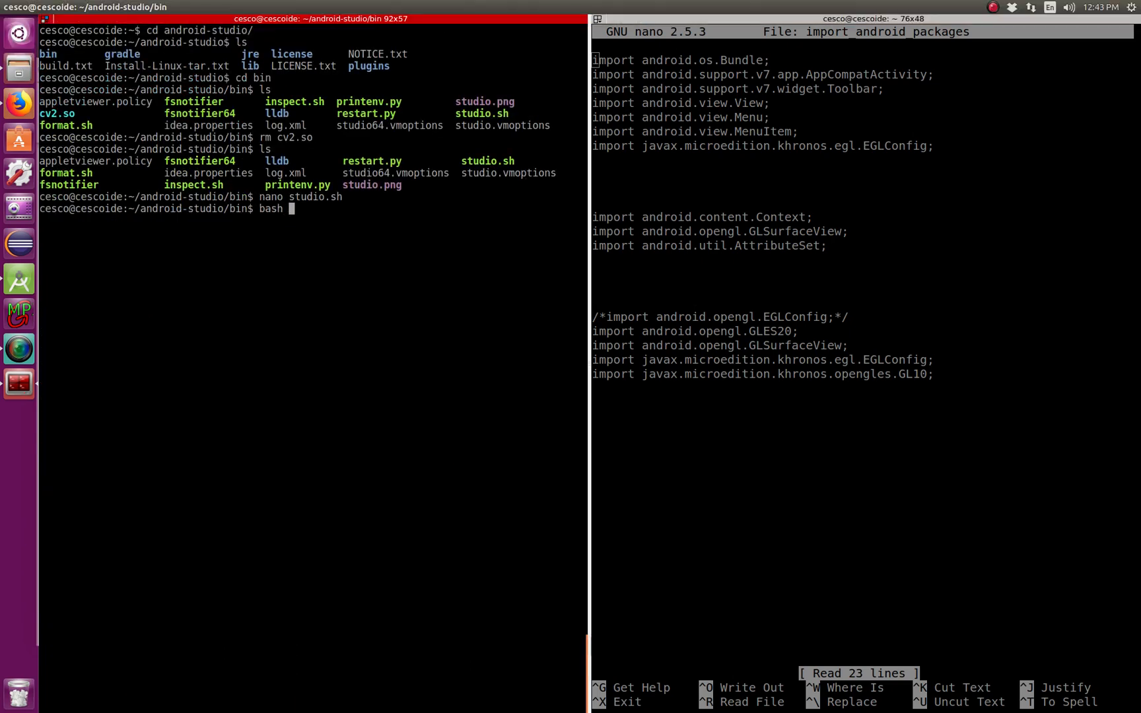
type("studio")
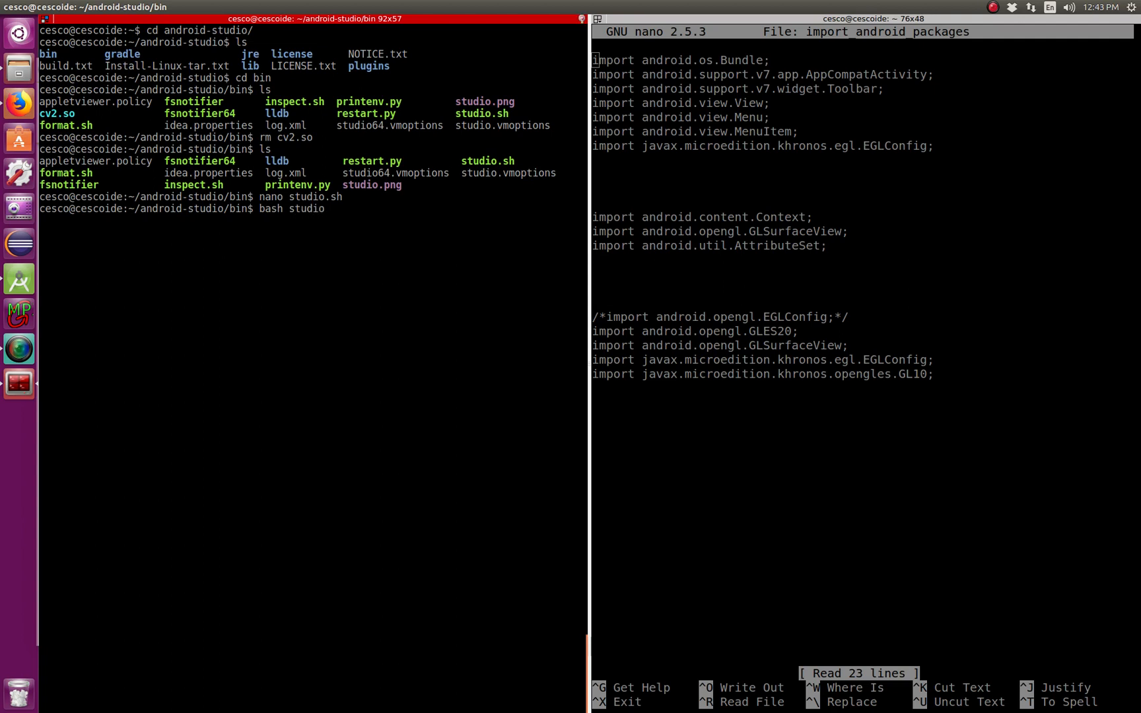
type(".sh")
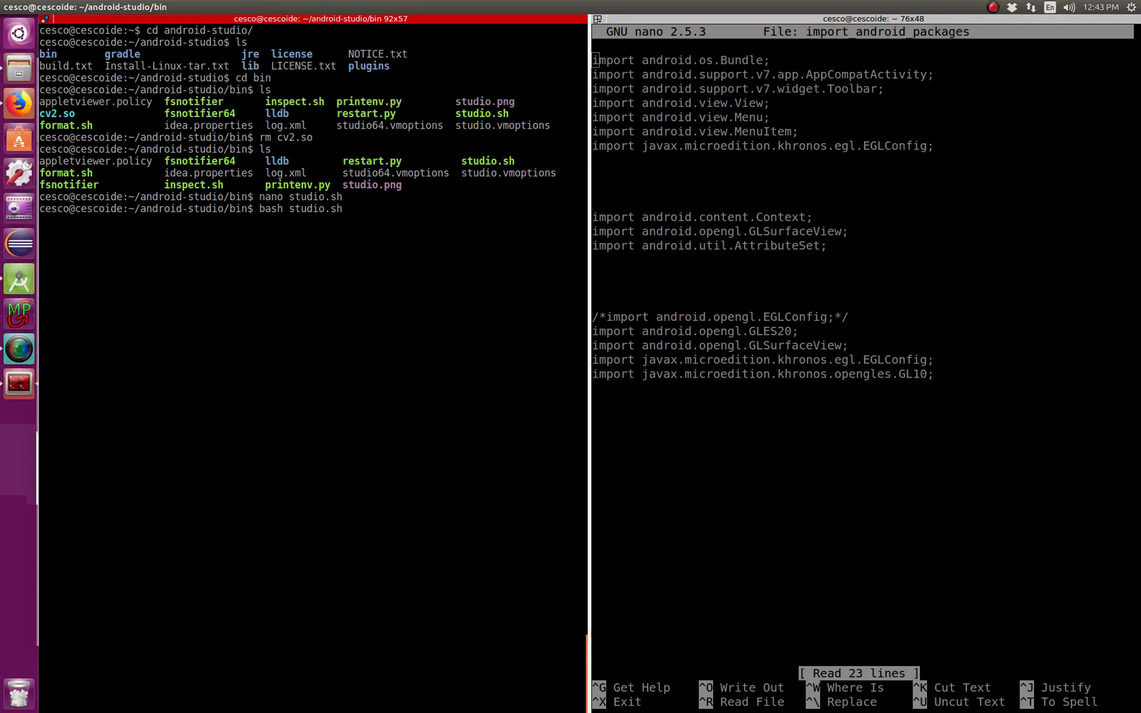
mouse_move(375, 311)
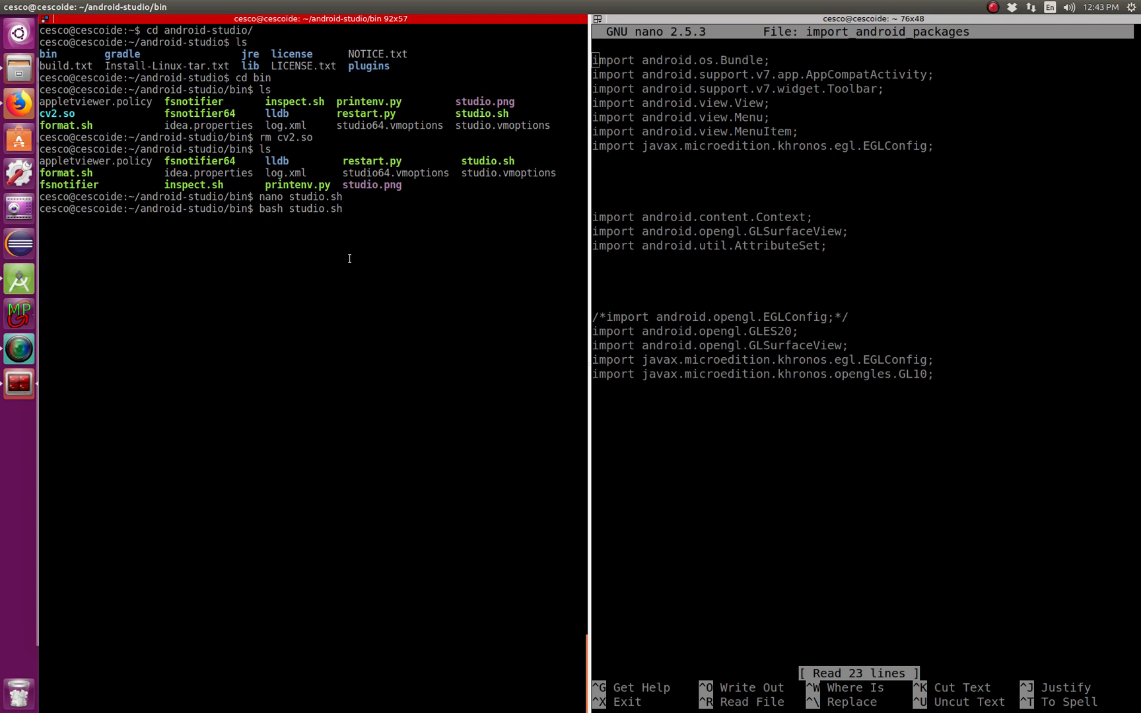
mouse_move(346, 209)
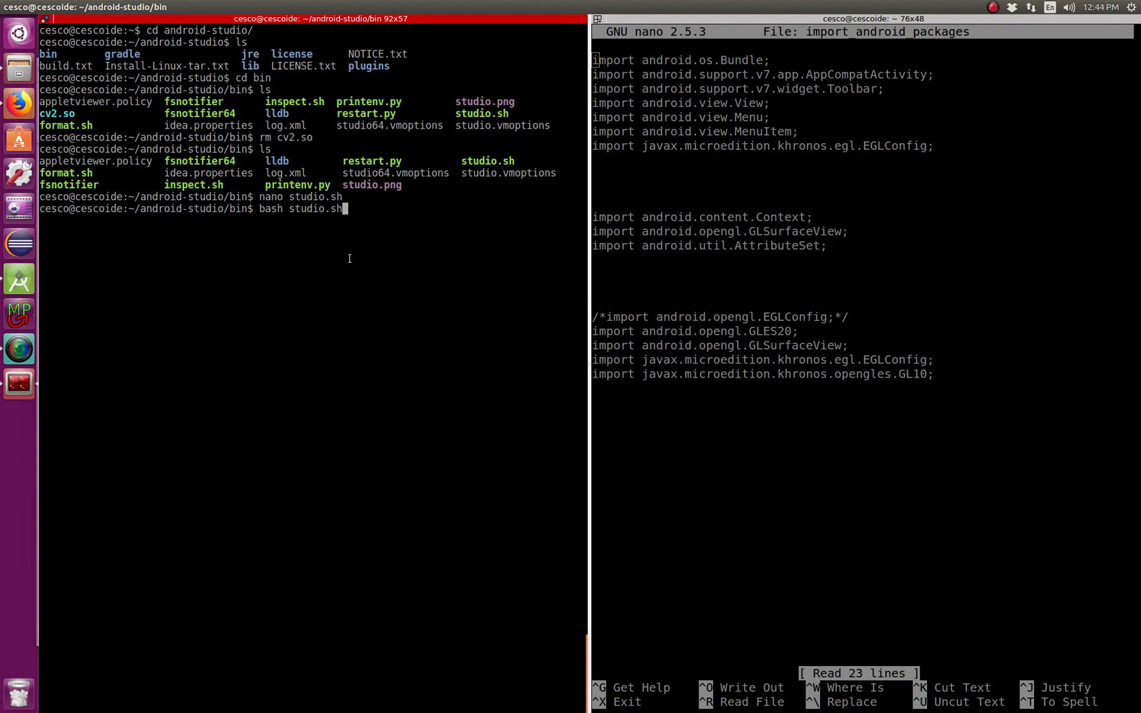
mouse_move(305, 307)
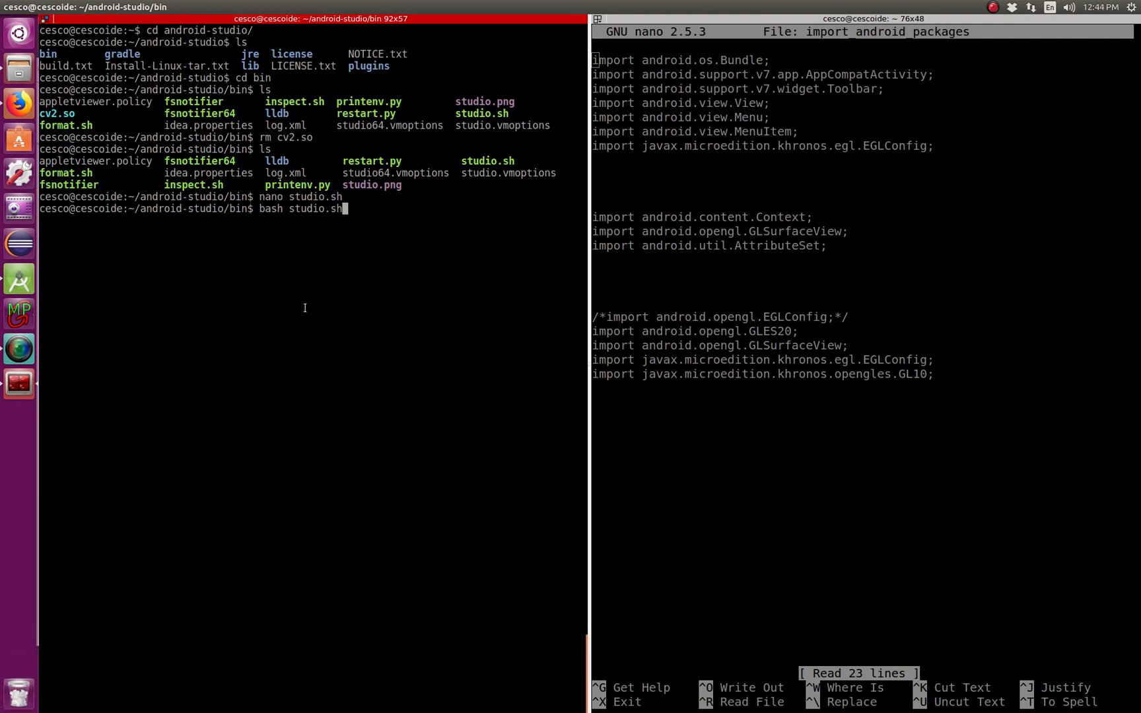
mouse_move(314, 255)
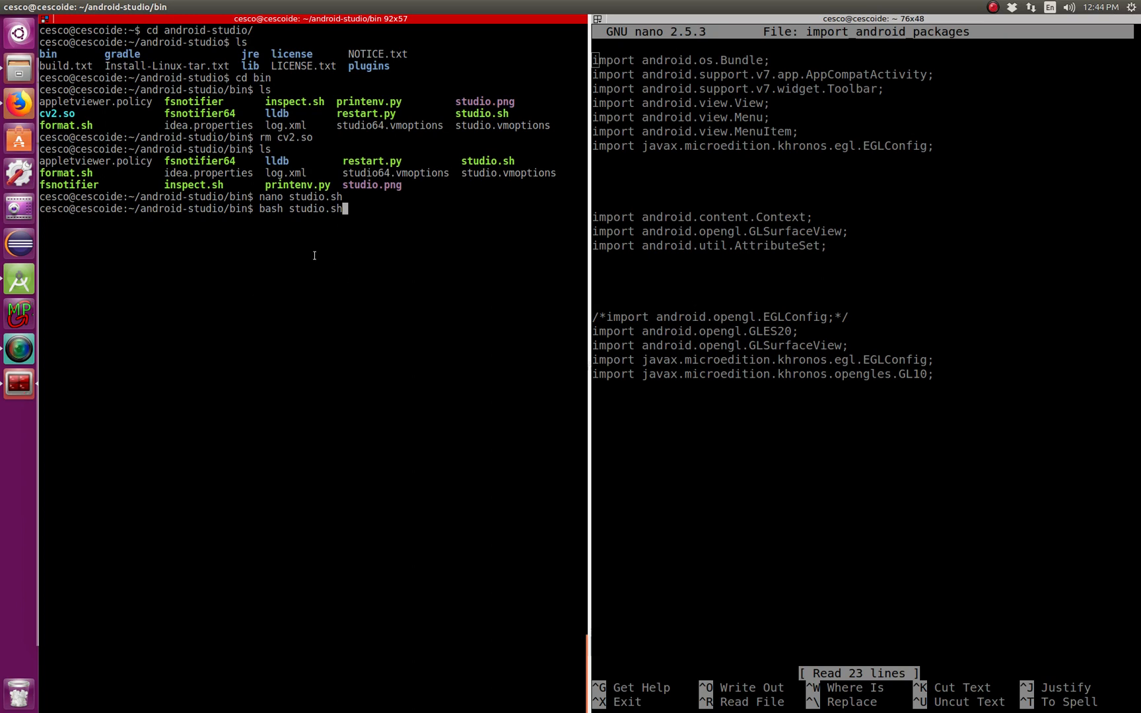
mouse_move(18, 278)
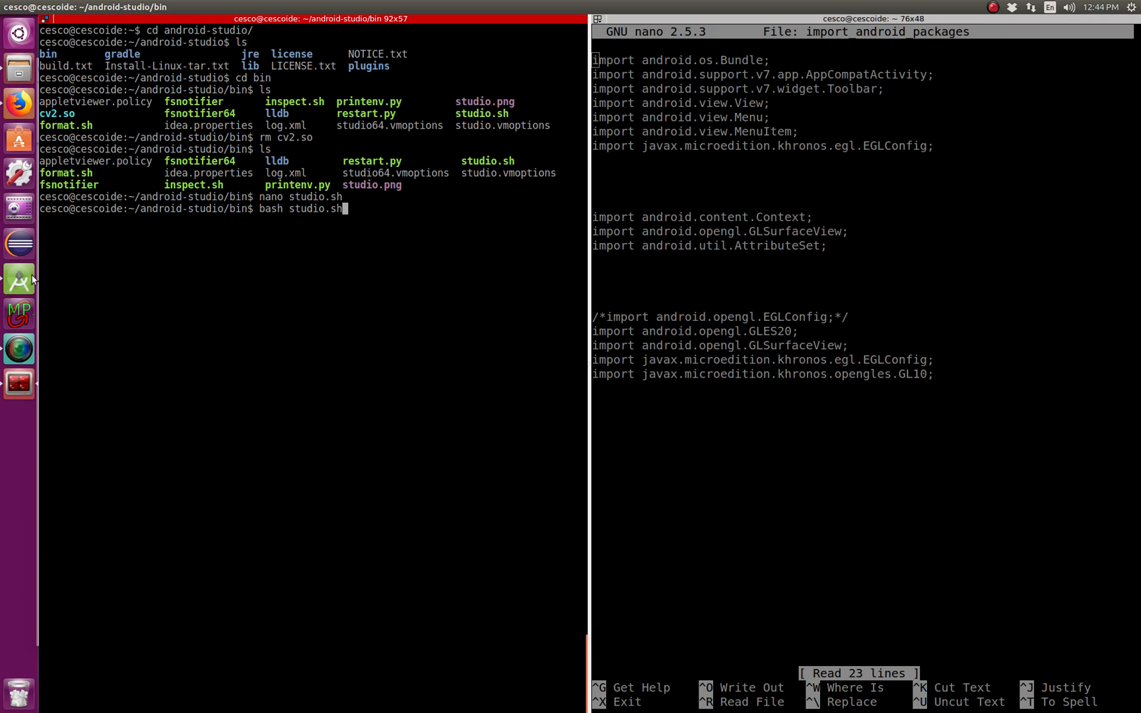
- Run bash studio.sh to launch Android Studio's Welcome window
key("Return")
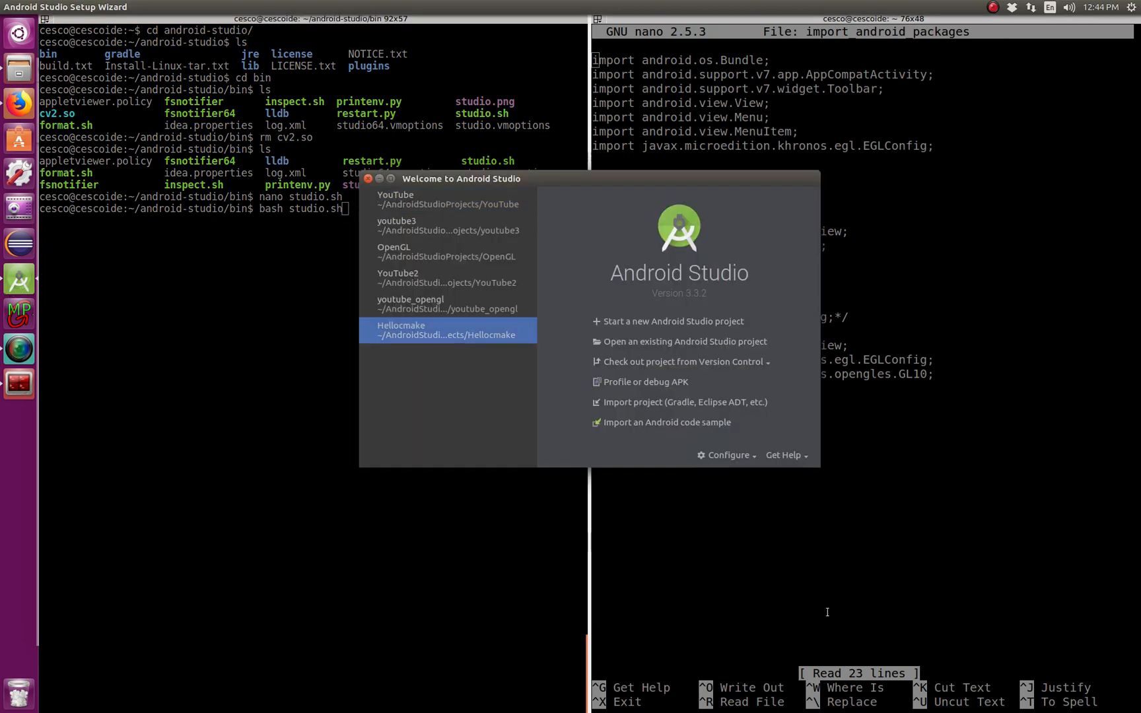
mouse_move(595, 376)
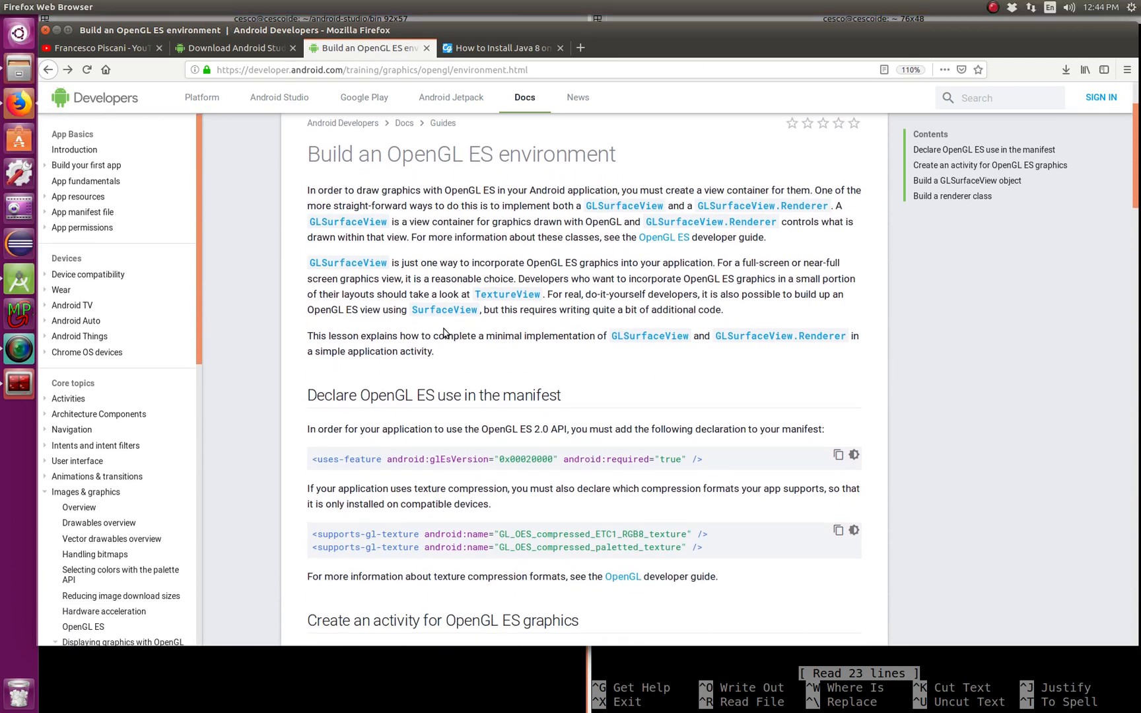
mouse_move(492, 486)
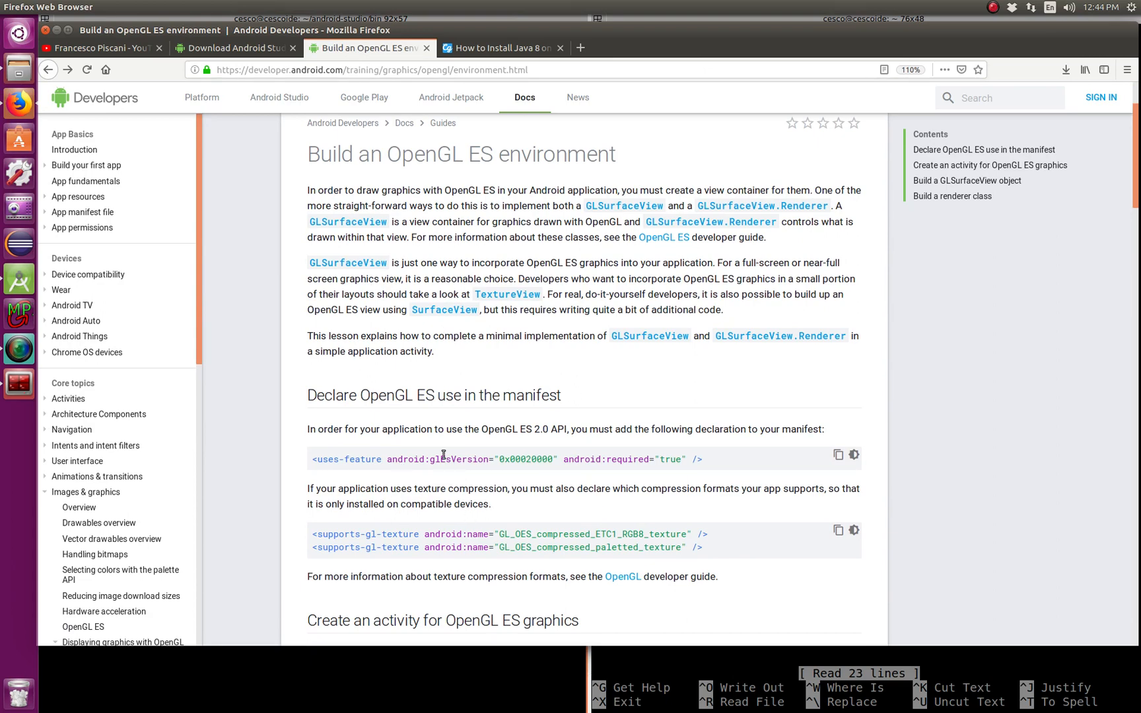
mouse_move(351, 352)
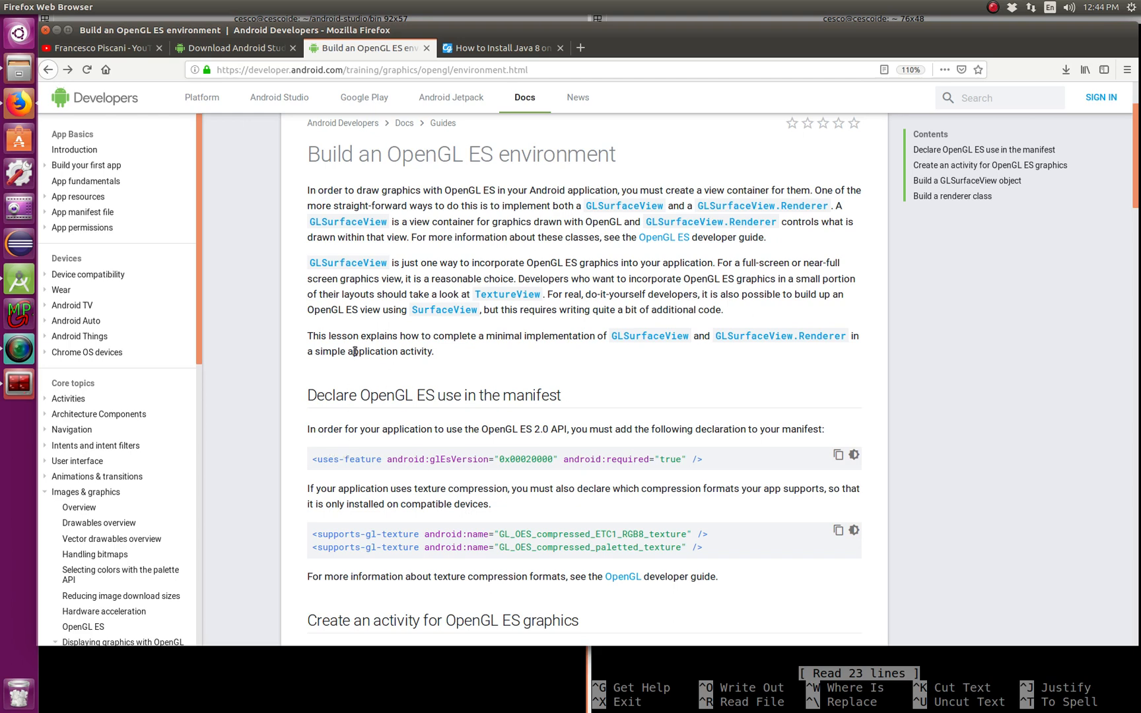
mouse_move(412, 476)
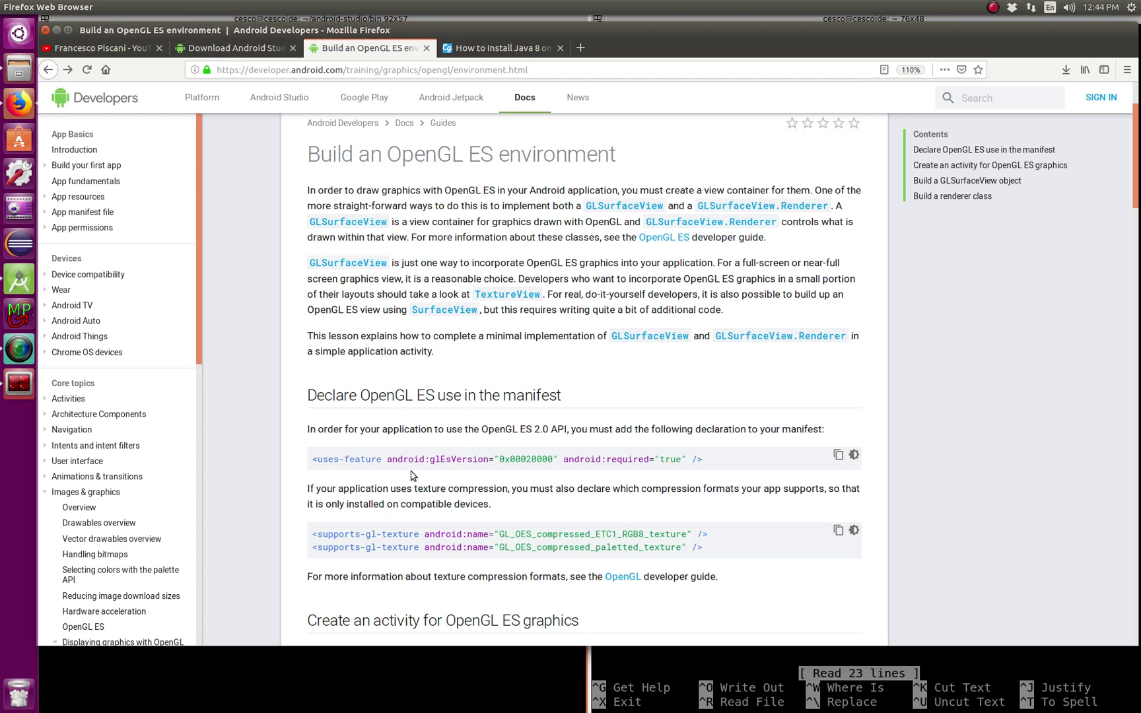
mouse_move(392, 443)
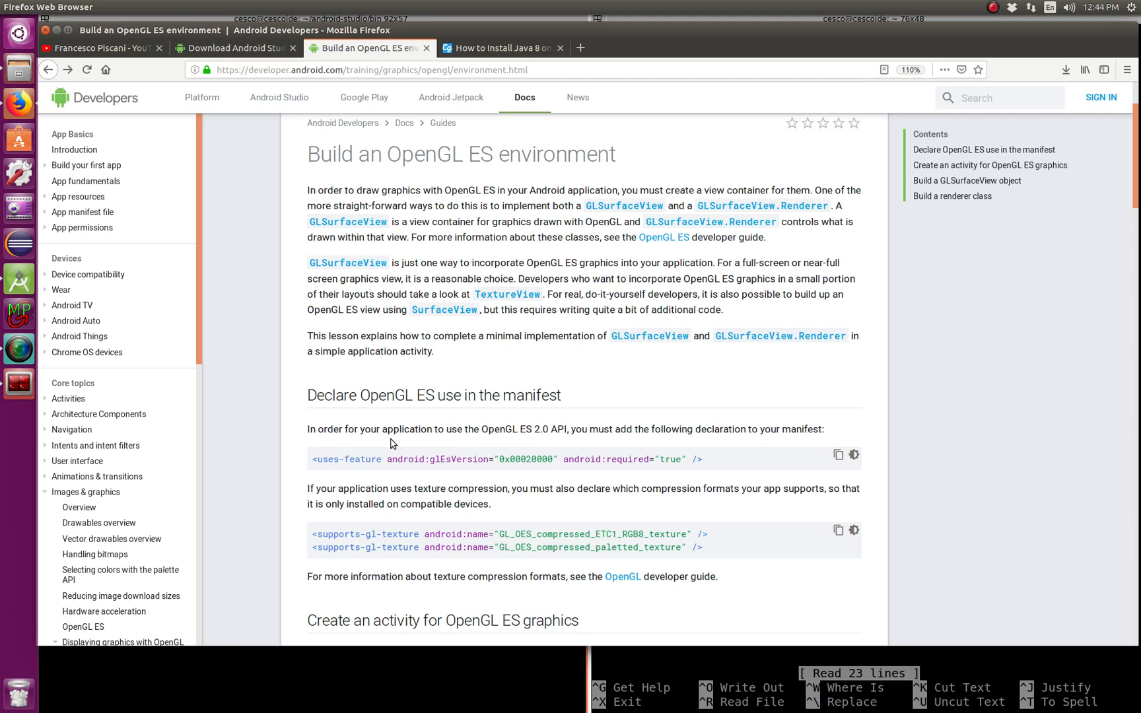
- Scroll the OpenGL ES environment guide to 'Declare OpenGL ES use in the manifest'
scroll("down", 3)
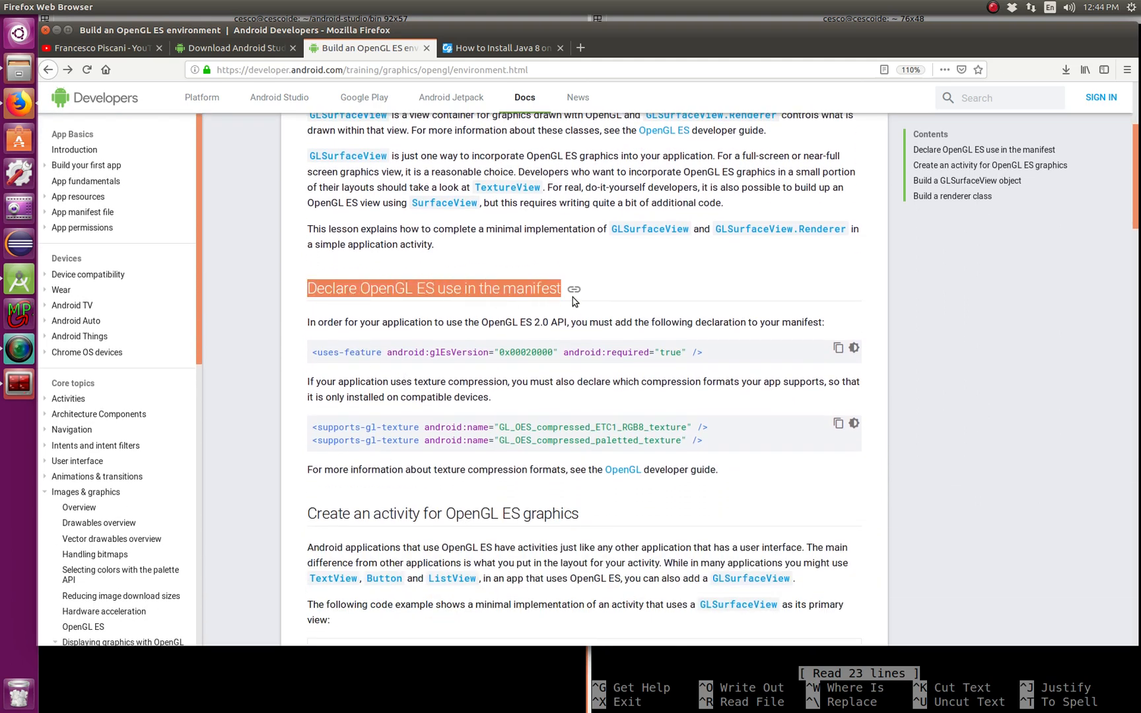
mouse_move(352, 370)
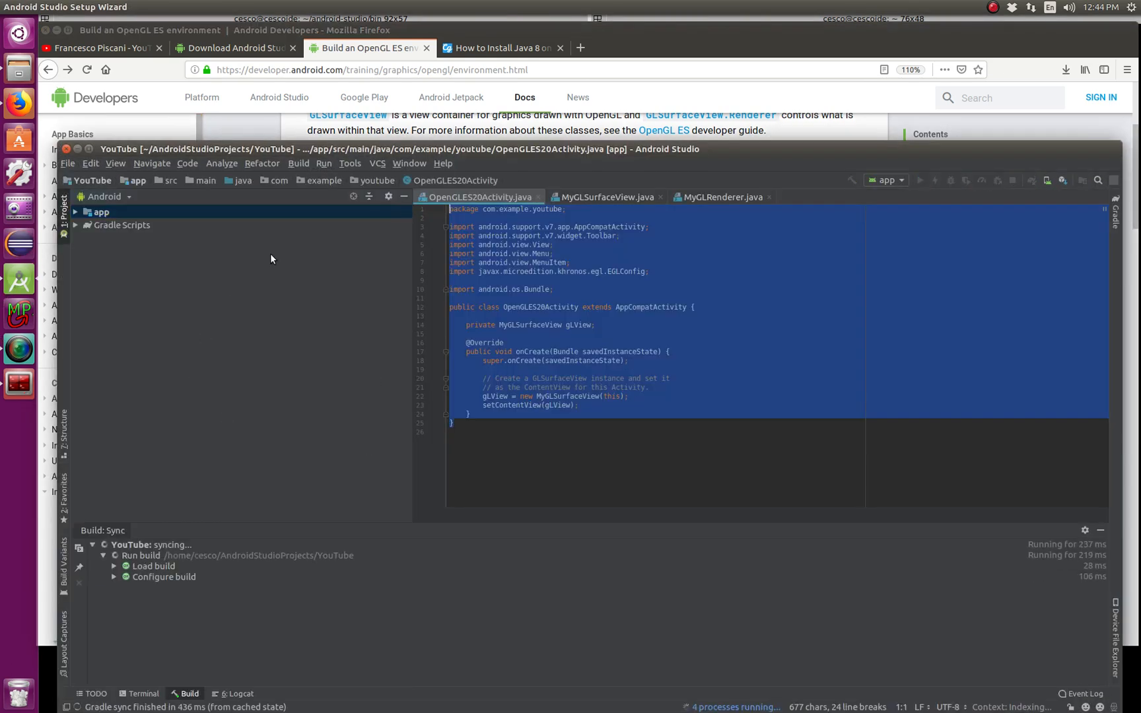
- Expand the app module and its manifests folder in the Project panel
left_click(73, 212)
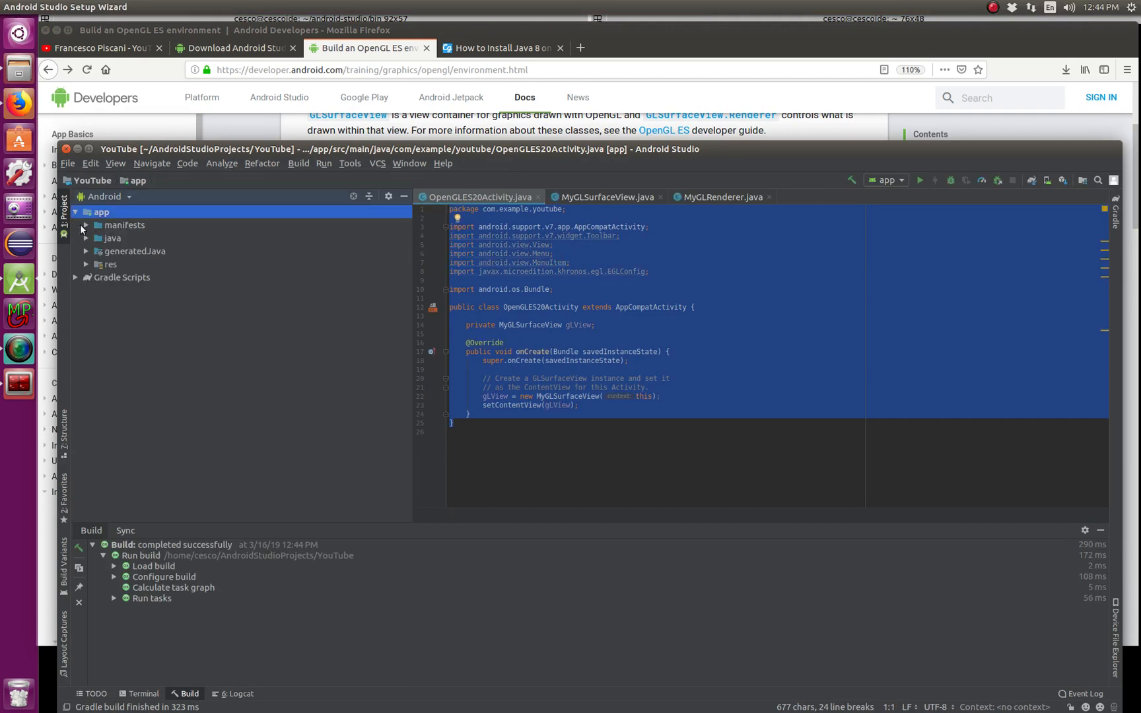
left_click(124, 225)
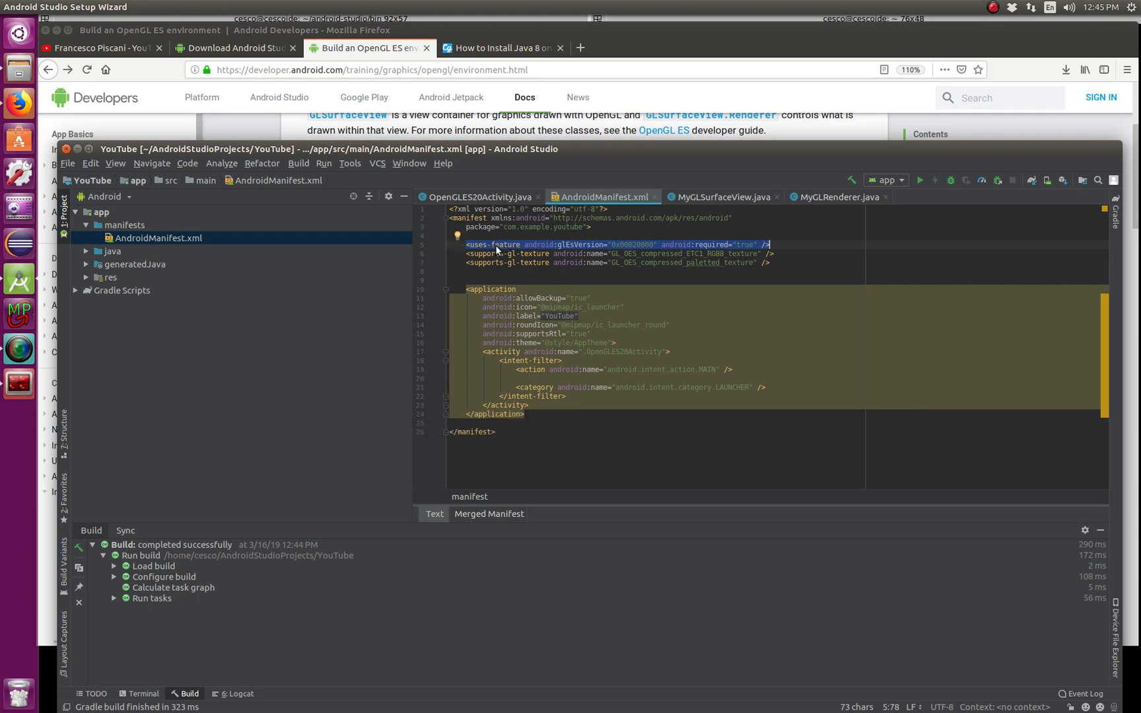
mouse_move(352, 188)
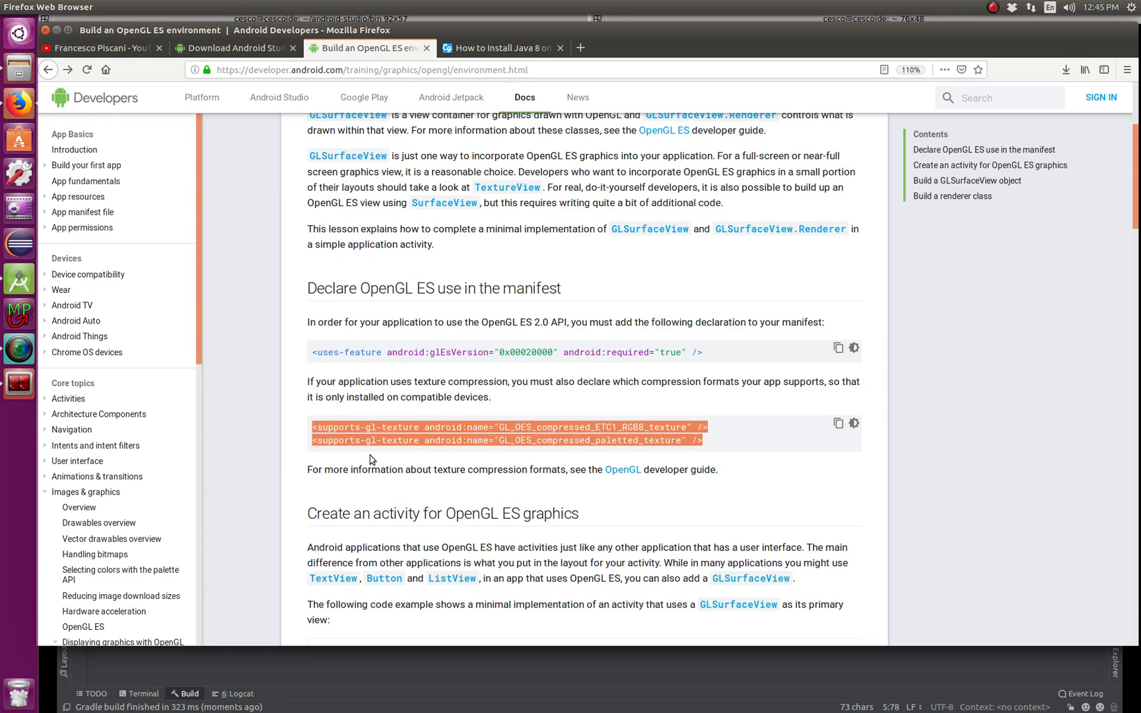
- Copy the two supports-gl-texture lines and scroll the Firefox guide to the activity section
right_click(607, 441)
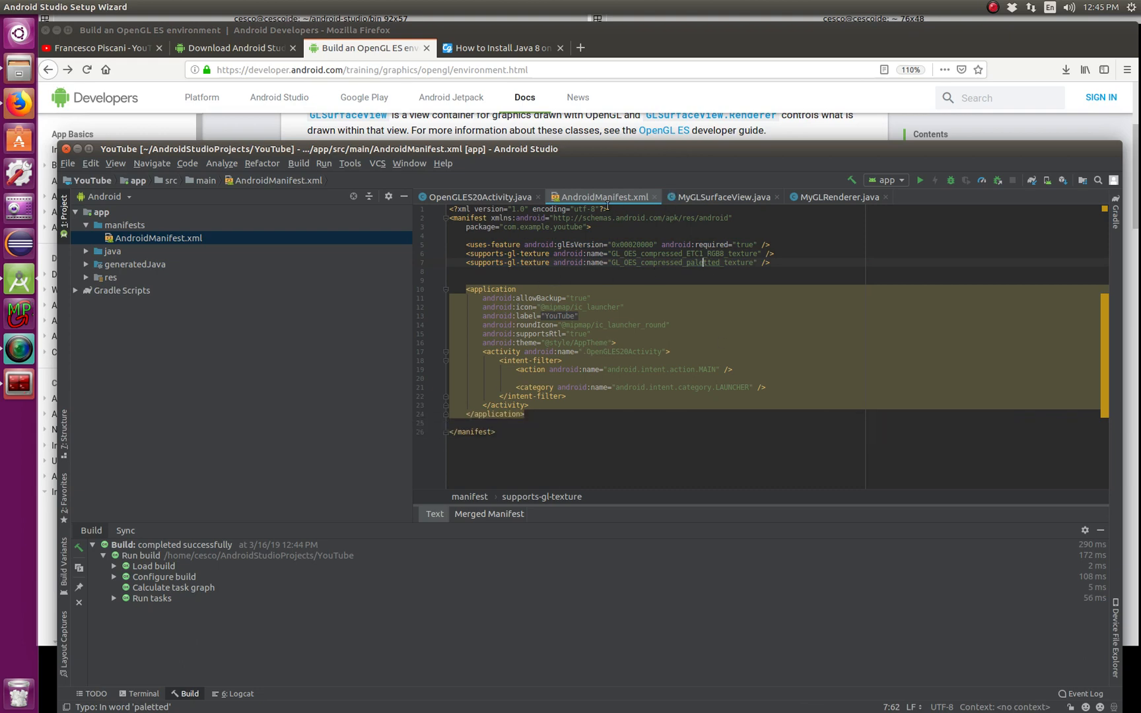
left_click(368, 49)
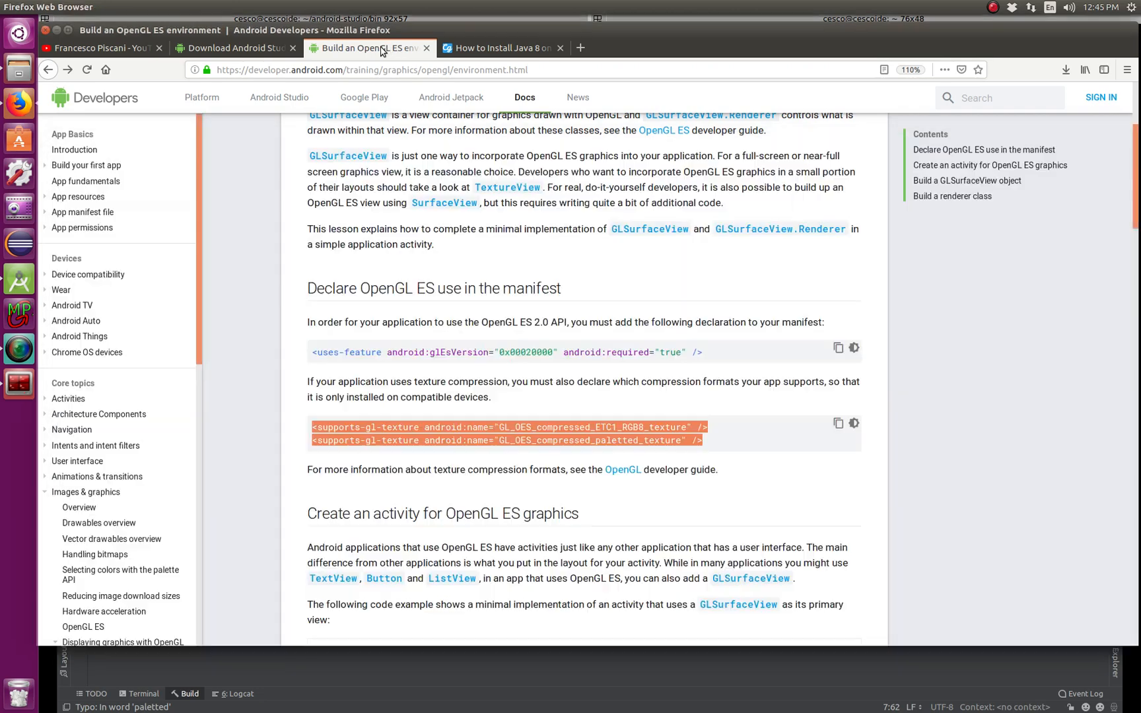
scroll("down", 3)
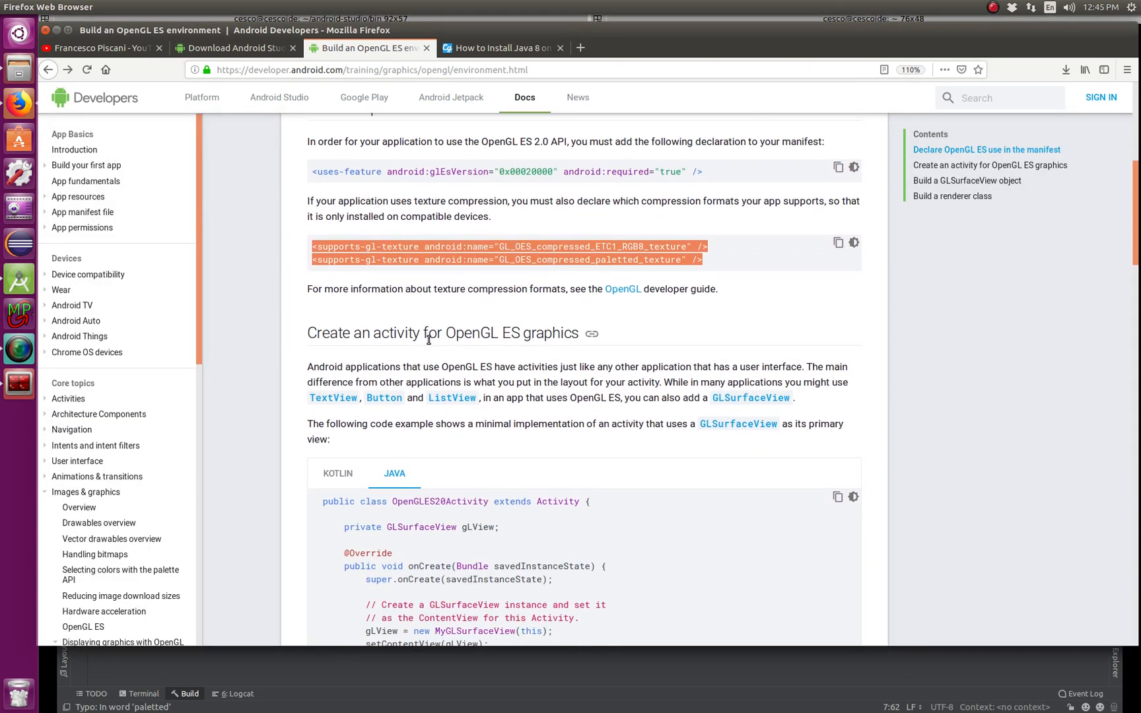
scroll("down", 3)
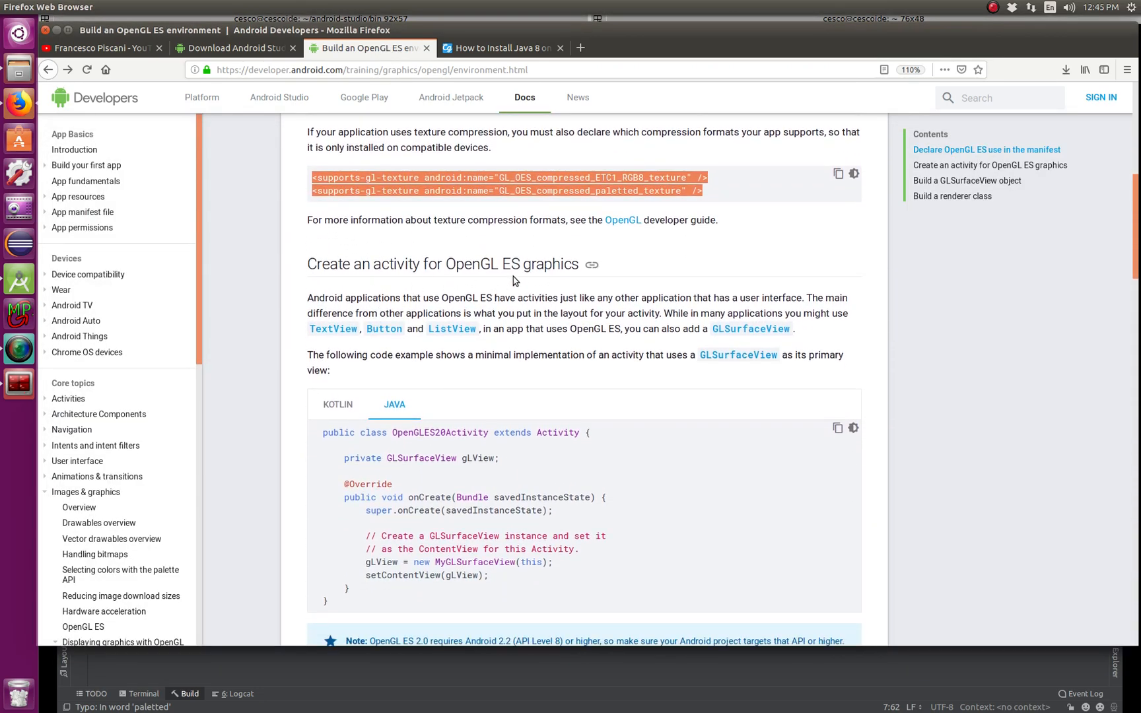
mouse_move(421, 300)
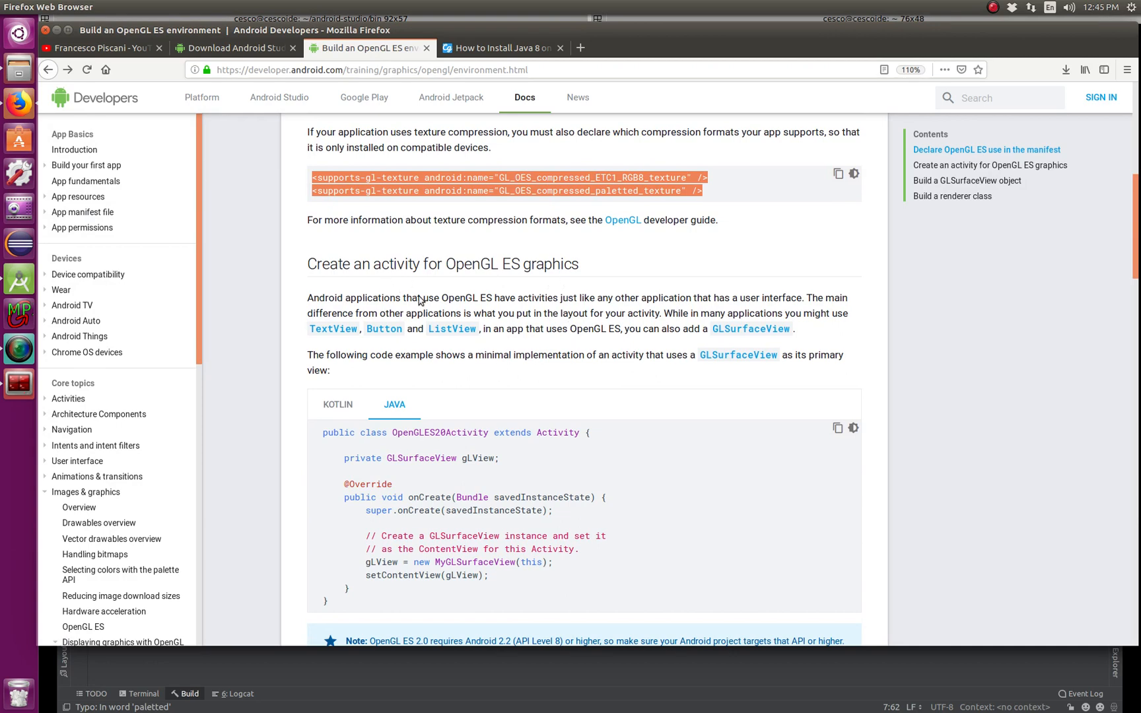
mouse_move(392, 435)
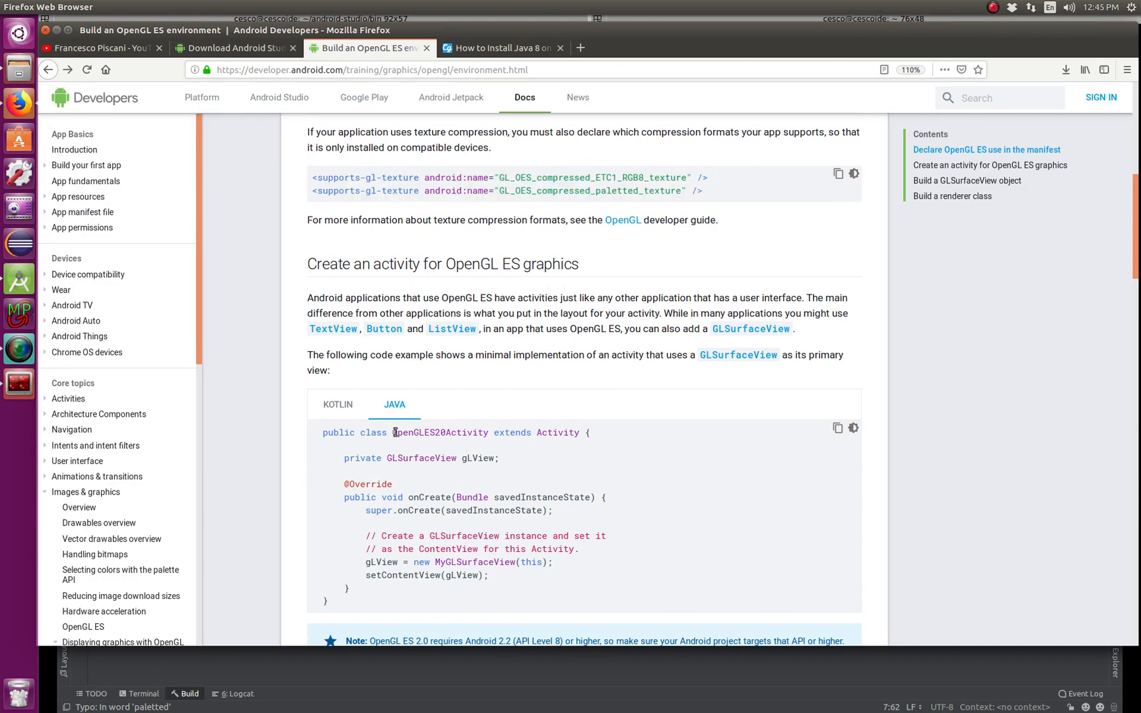
double_click(438, 432)
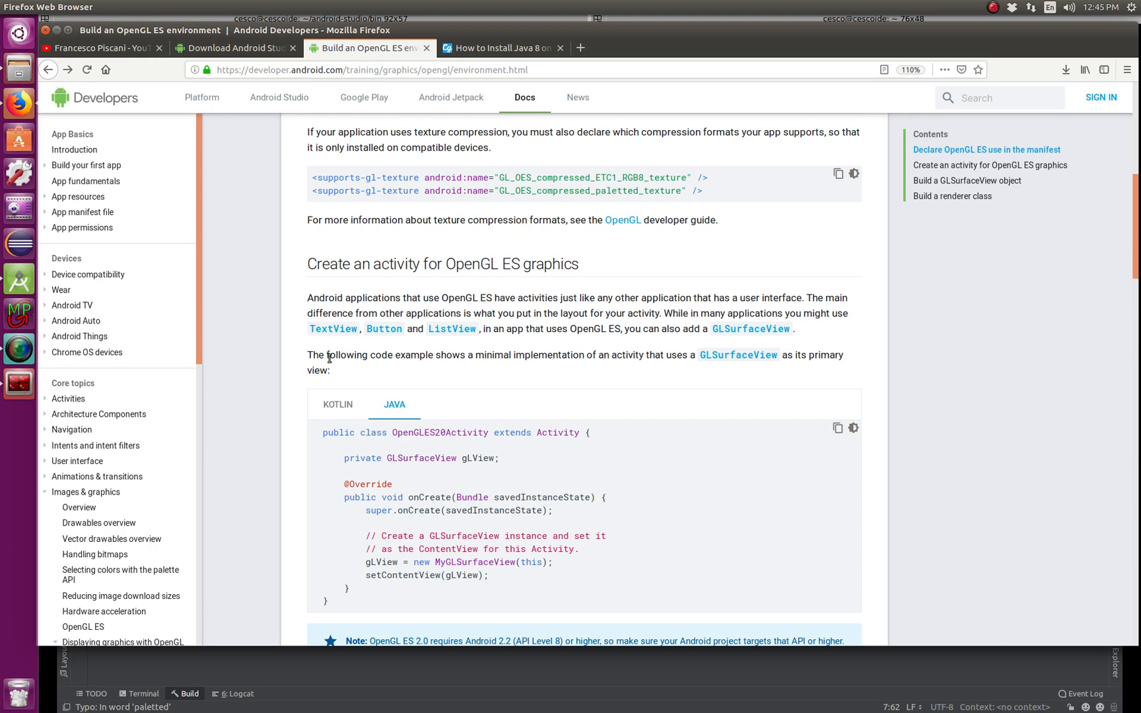
mouse_move(19, 278)
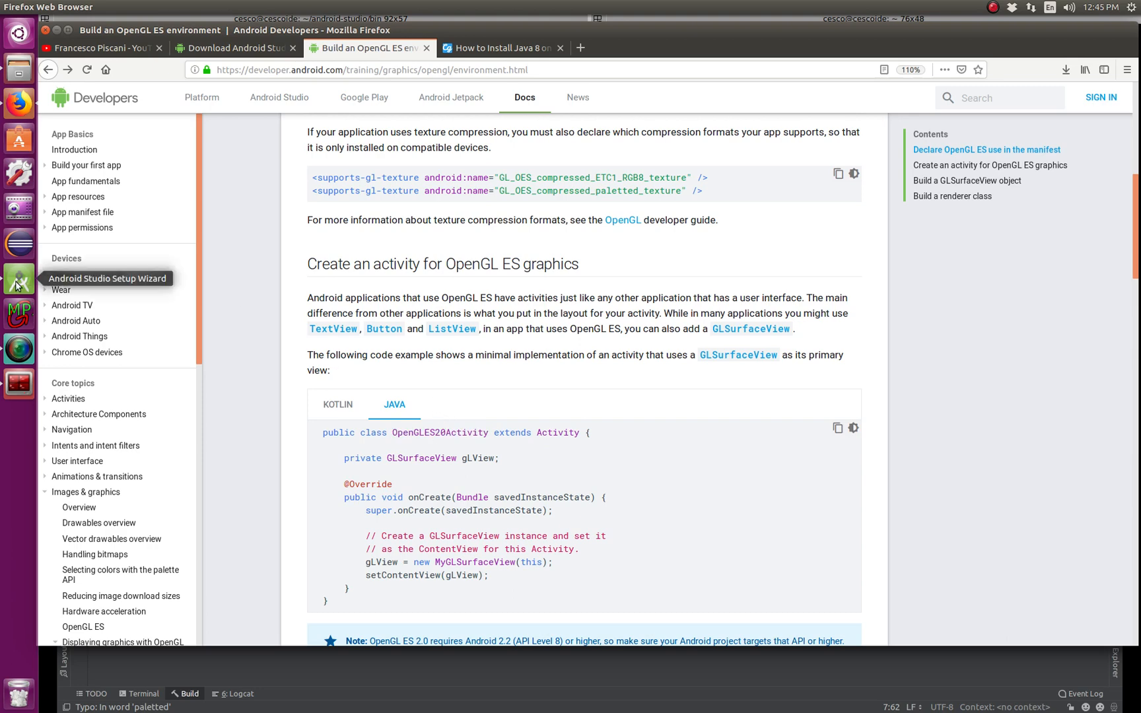
- Create a new Empty Activity project named youtube3, saved as youtube32
left_click(18, 279)
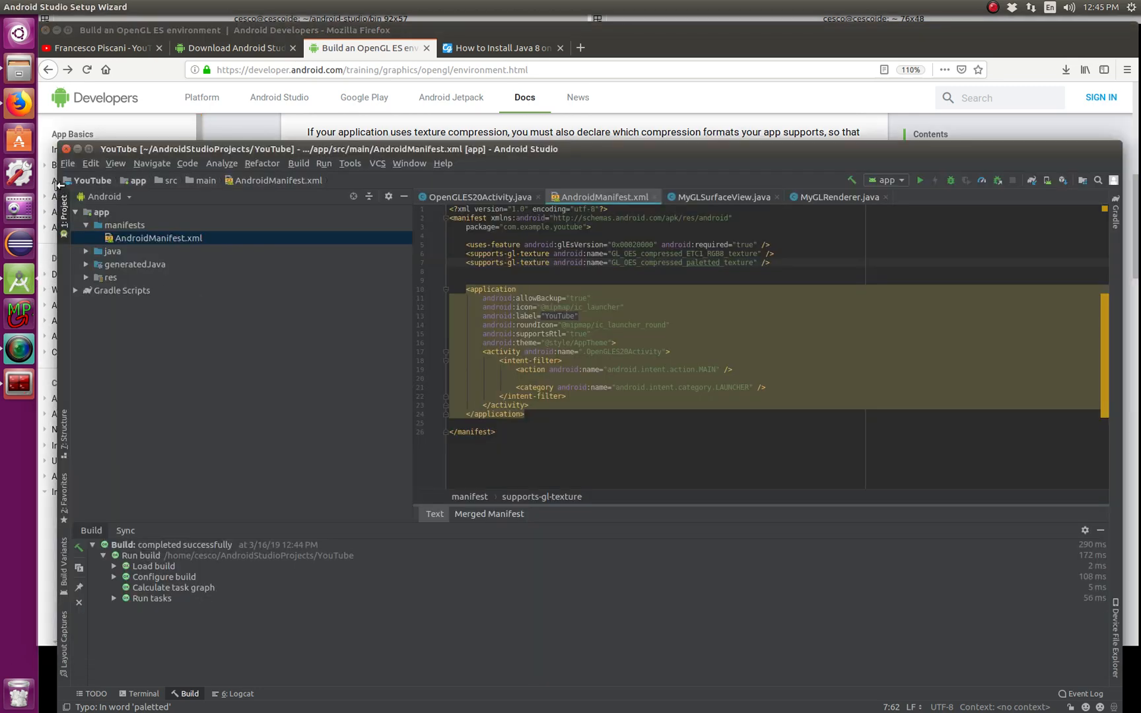
left_click(67, 163)
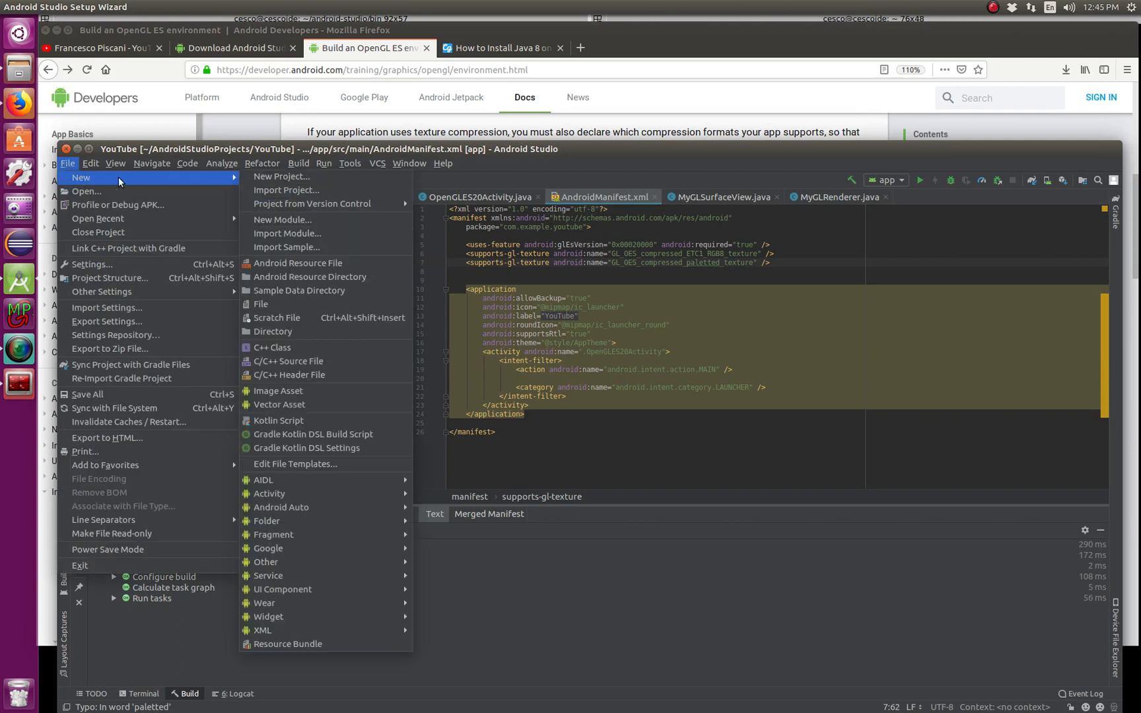
mouse_move(269, 493)
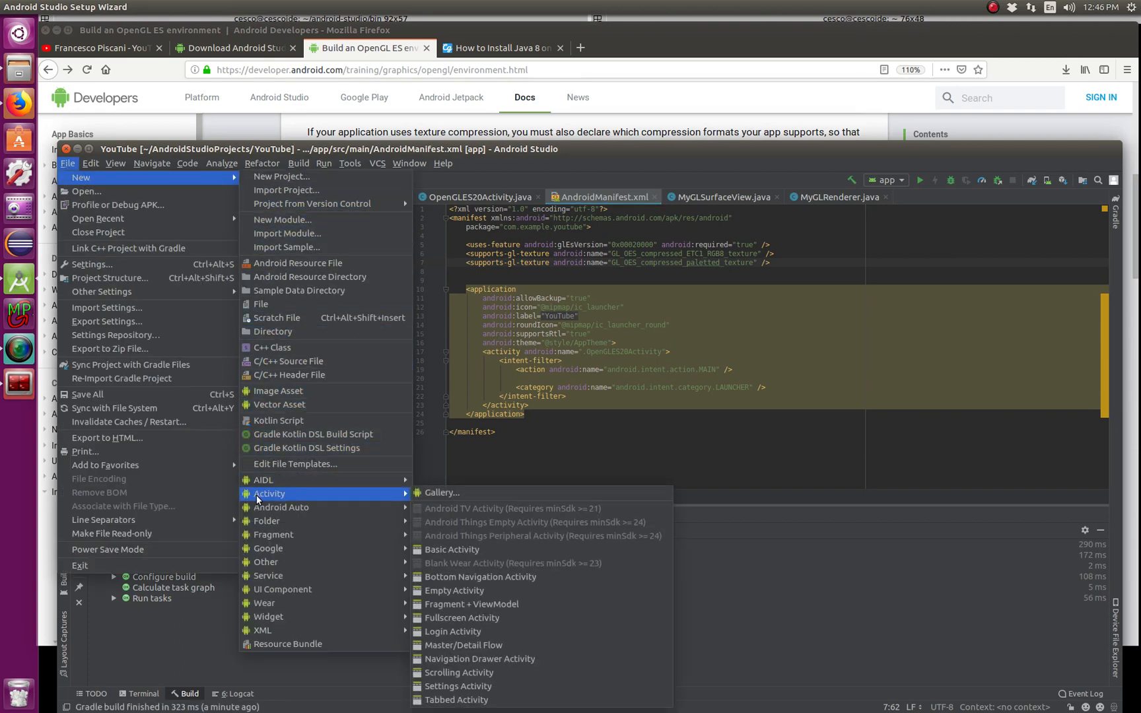
left_click(152, 163)
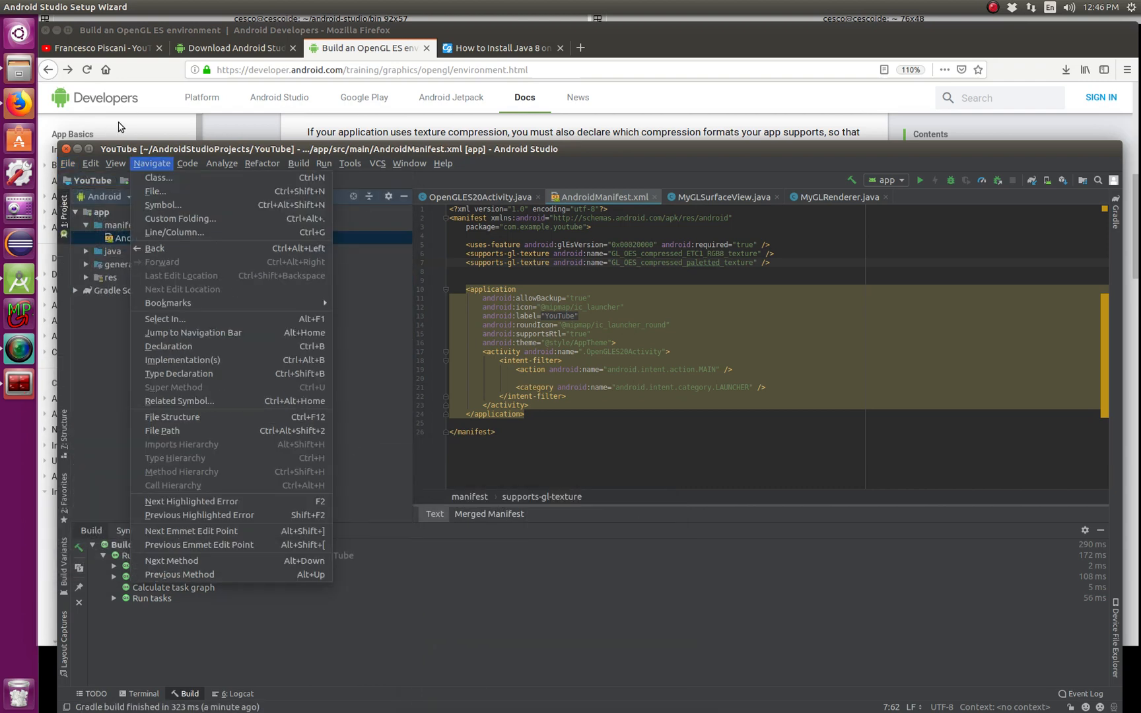
mouse_move(62, 200)
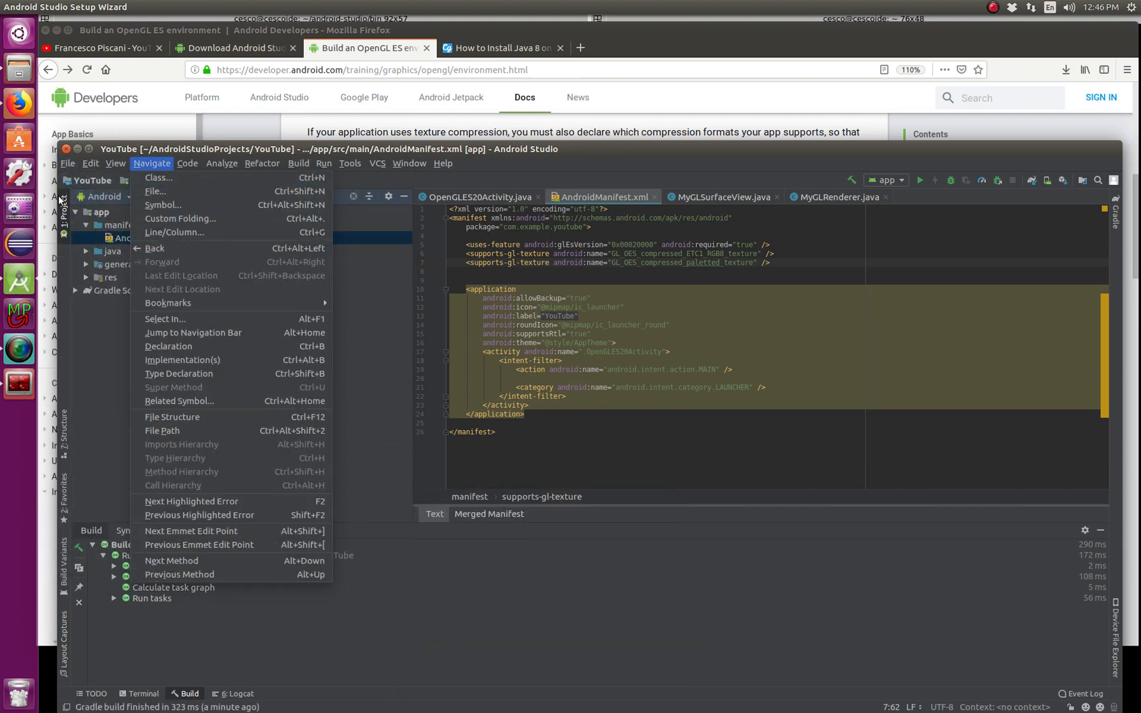
left_click(67, 164)
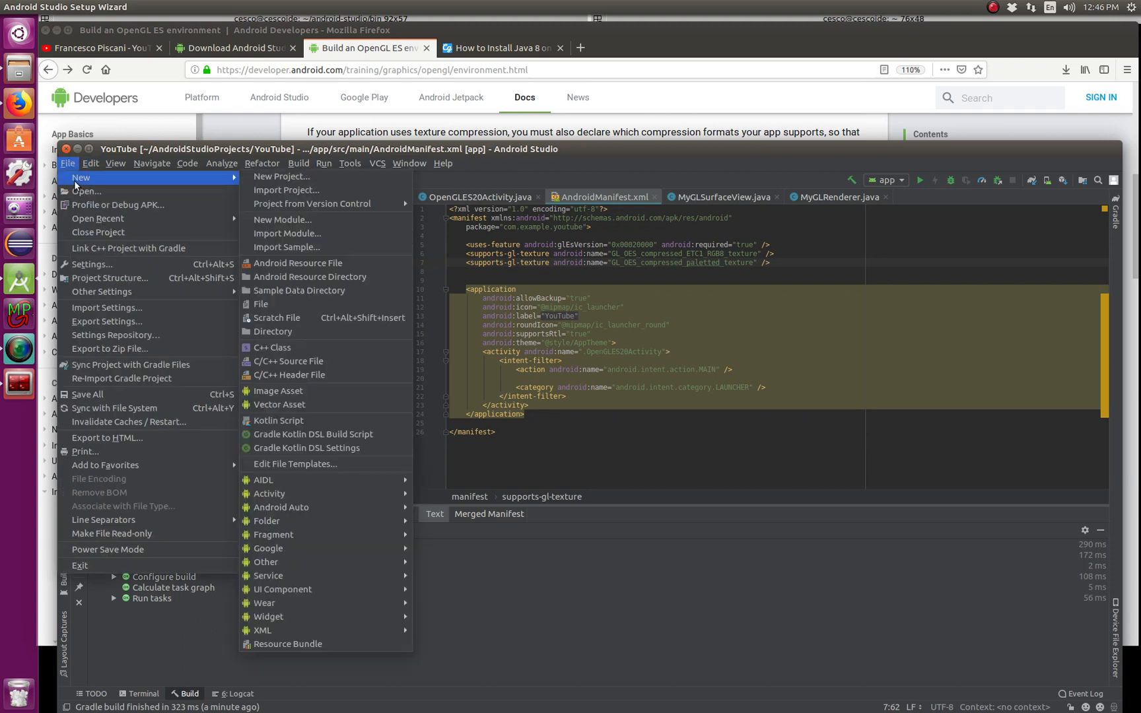
mouse_move(283, 176)
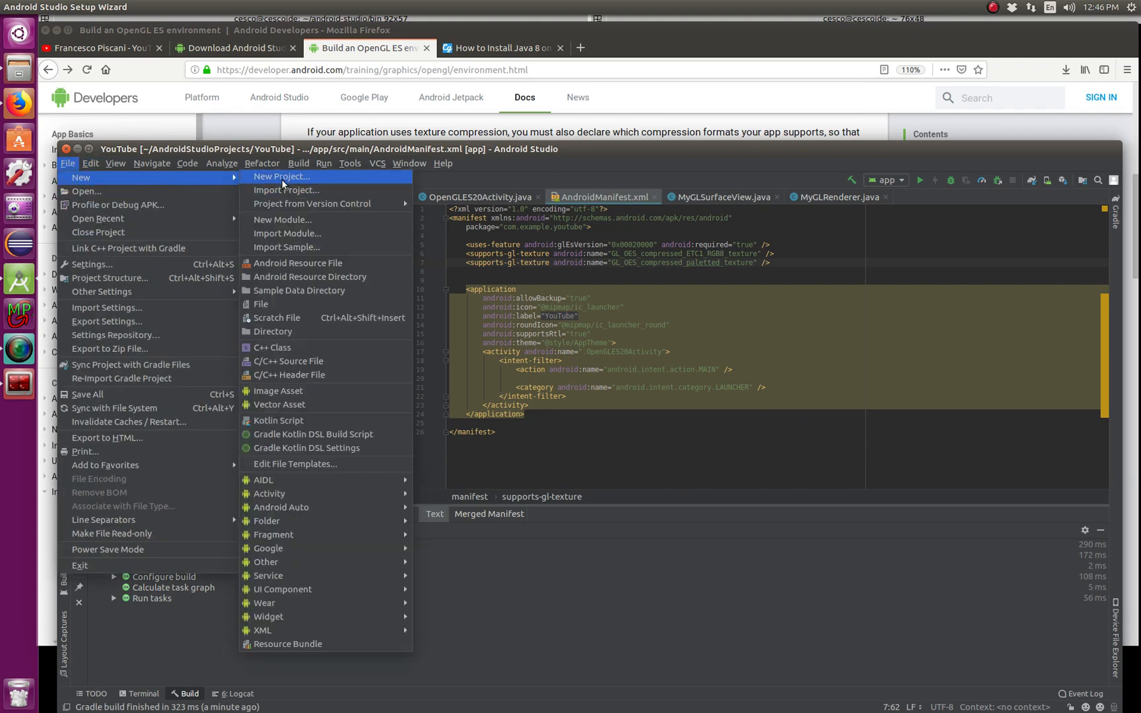
left_click(280, 176)
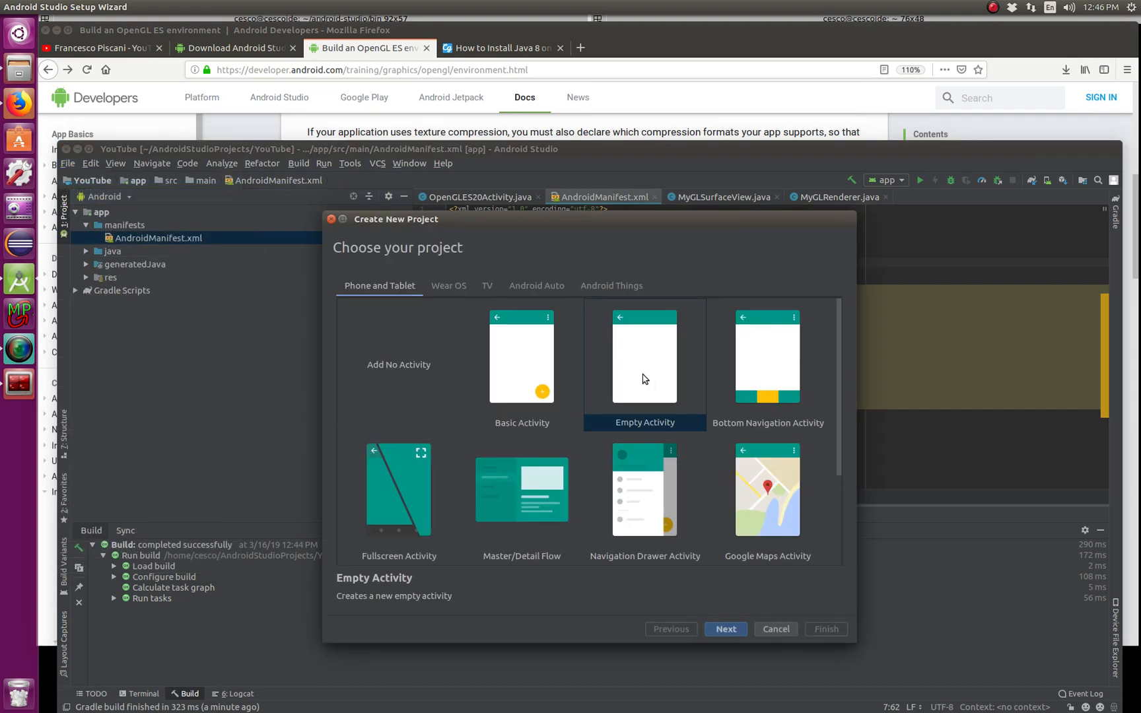
left_click(644, 357)
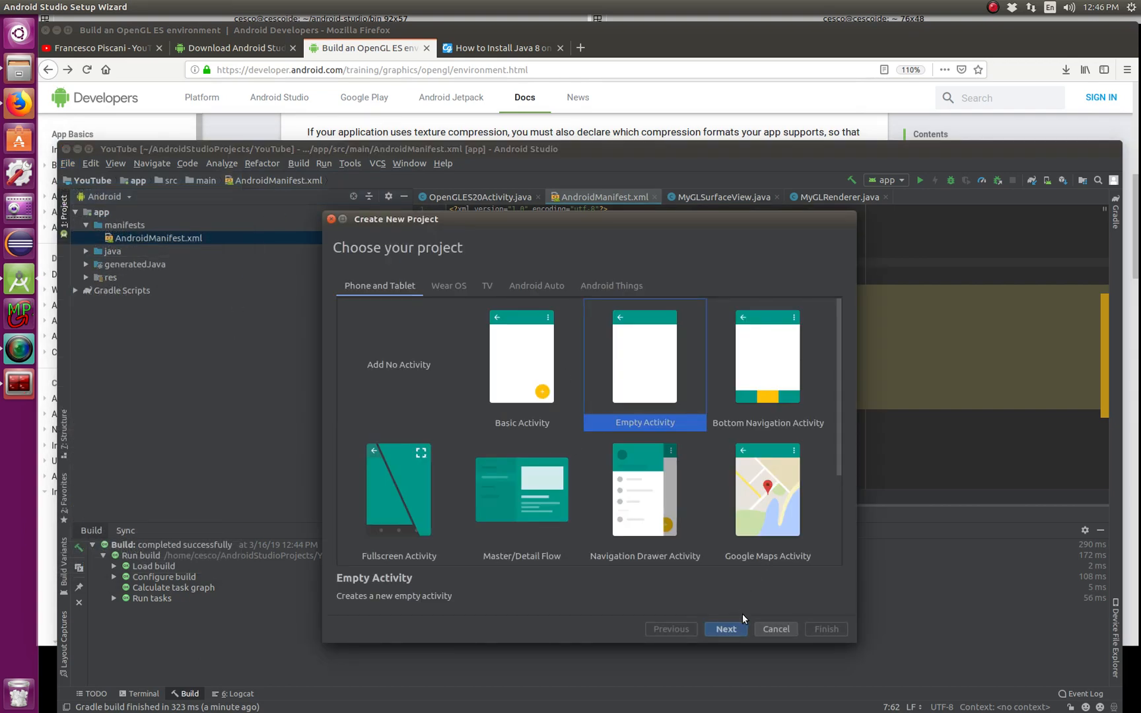
left_click(725, 629)
type("y")
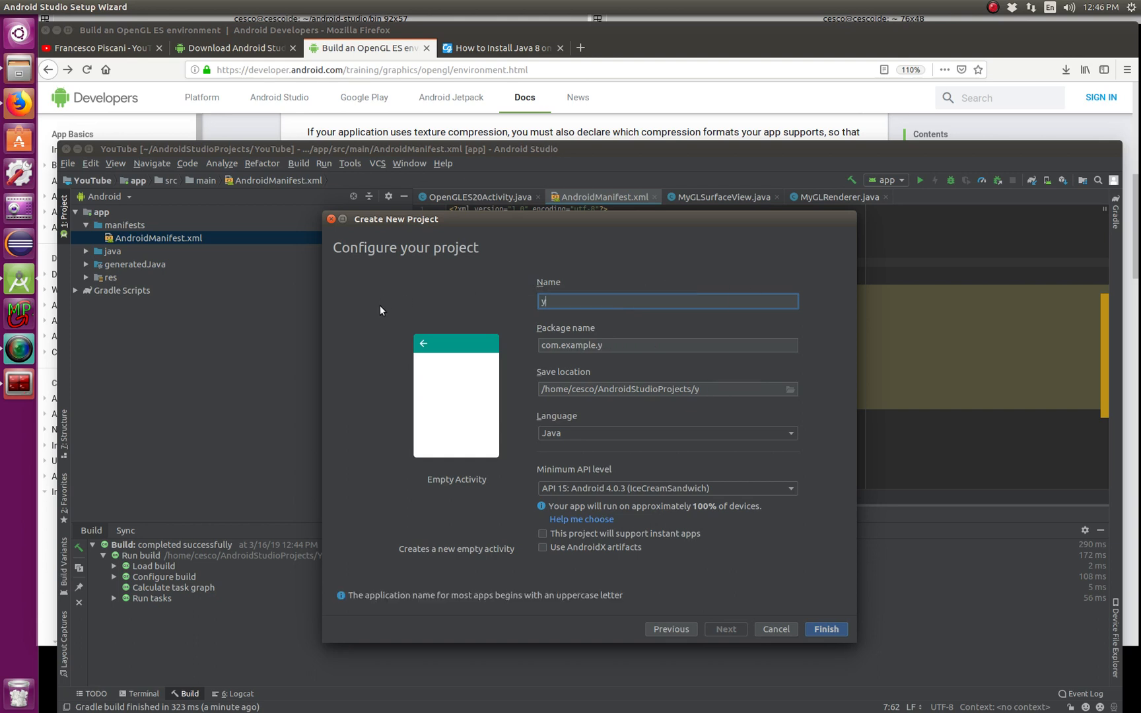
type("outube")
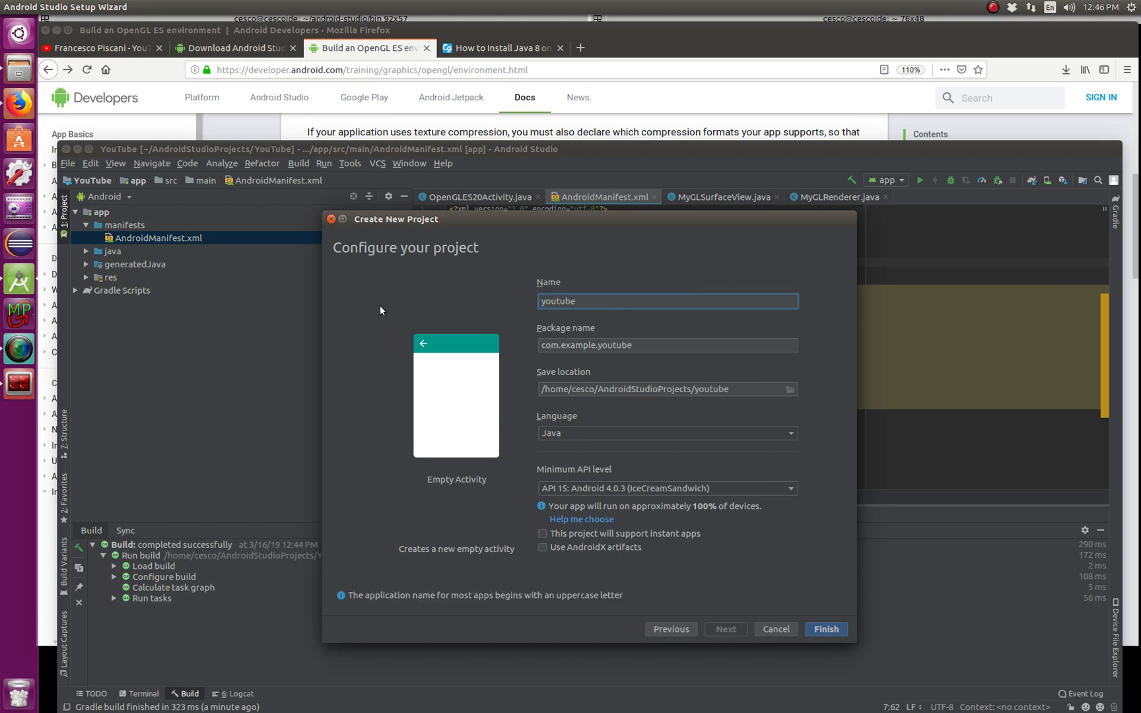
type("3")
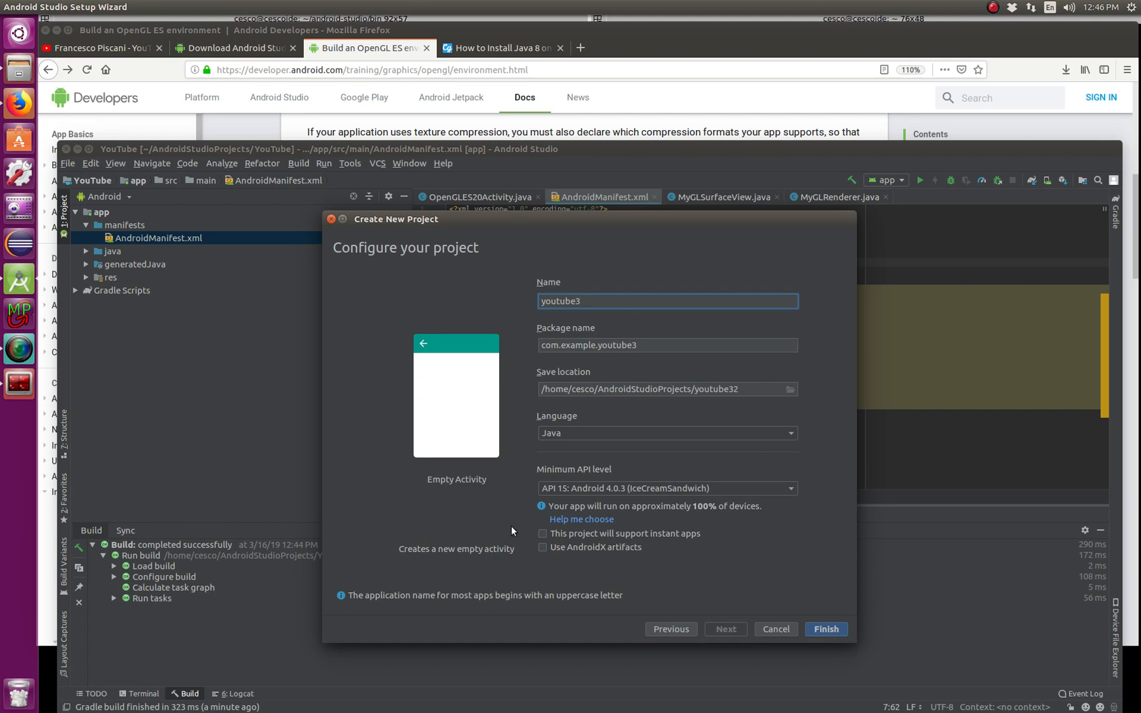
mouse_move(794, 495)
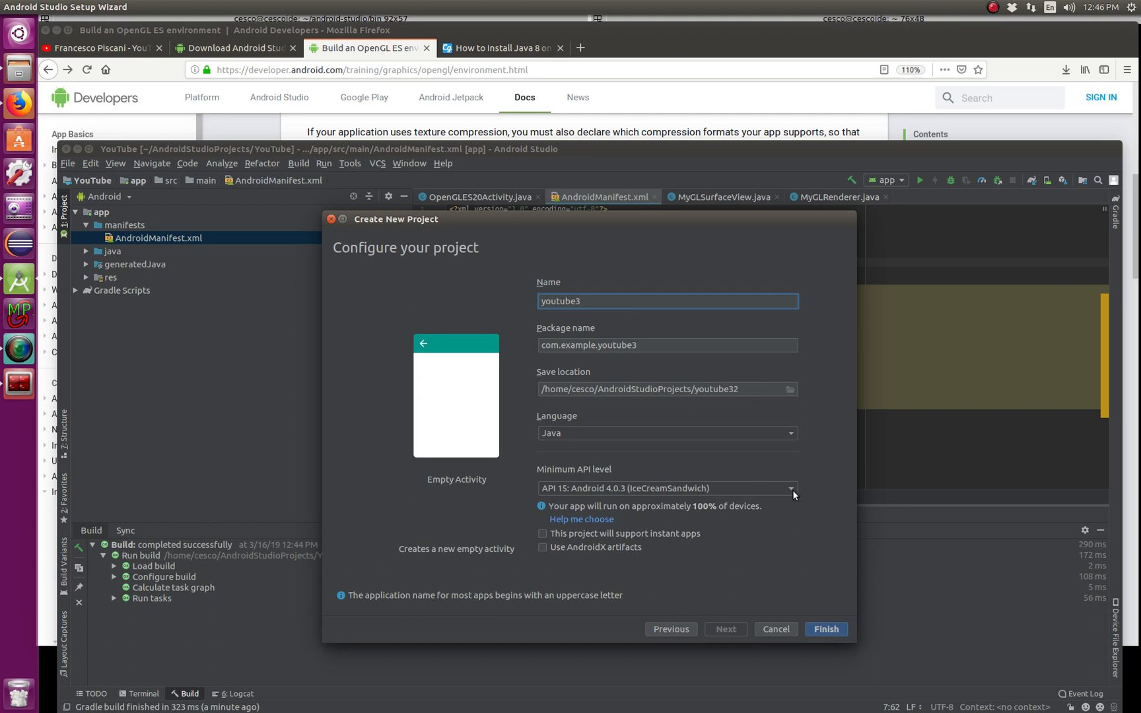
left_click(791, 488)
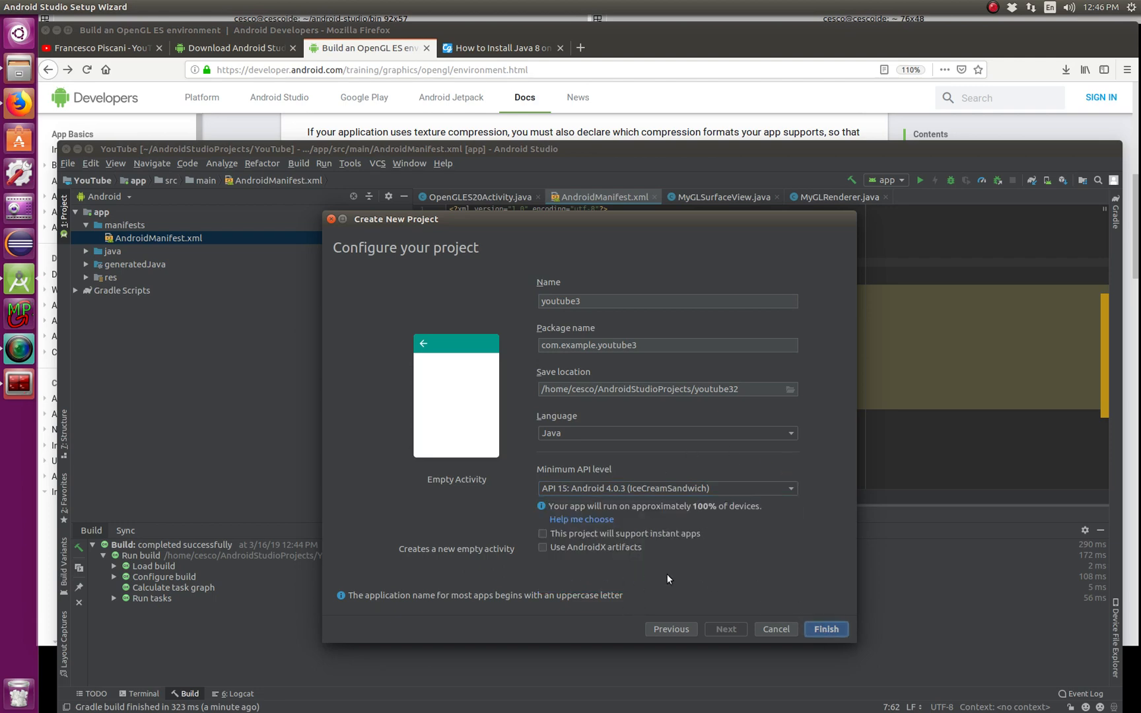
left_click(826, 629)
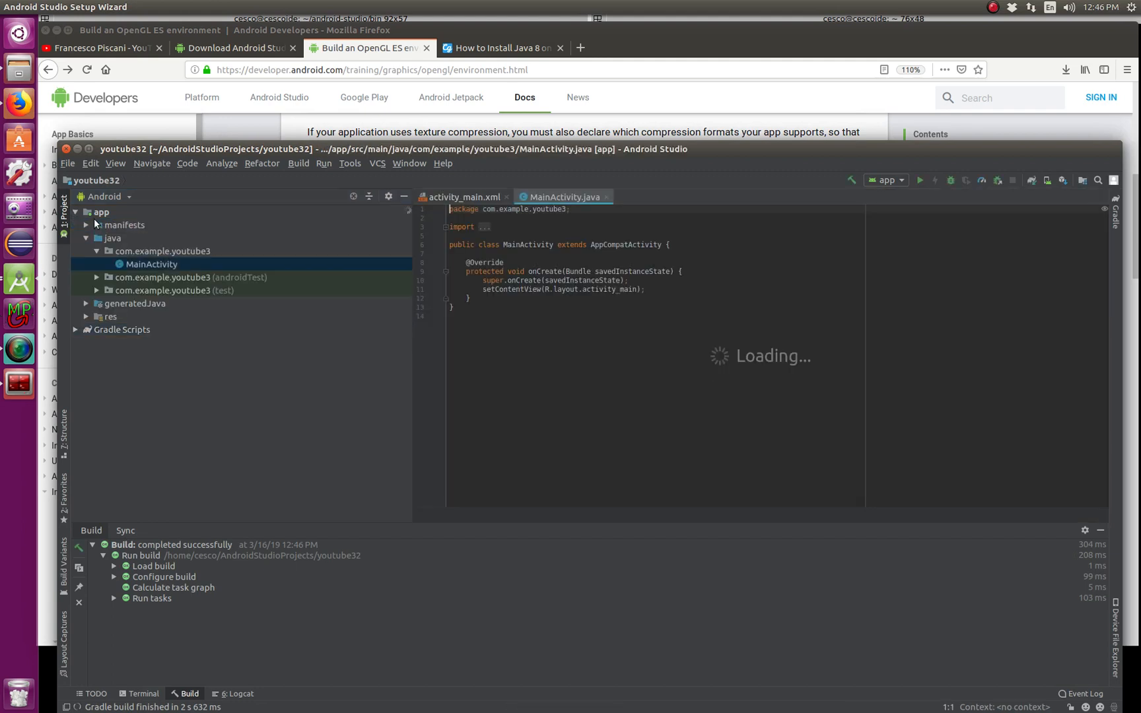
- Inspect the MainActivity class name in youtube32, then return to the YouTube project
left_click(151, 264)
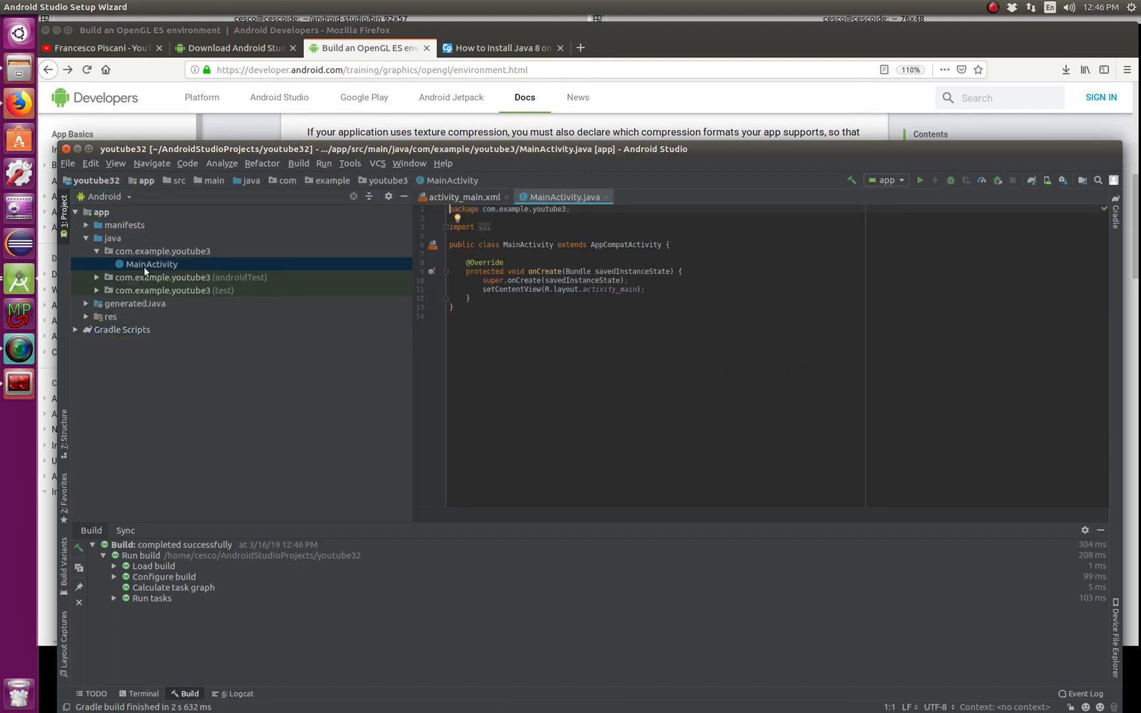
left_click(152, 263)
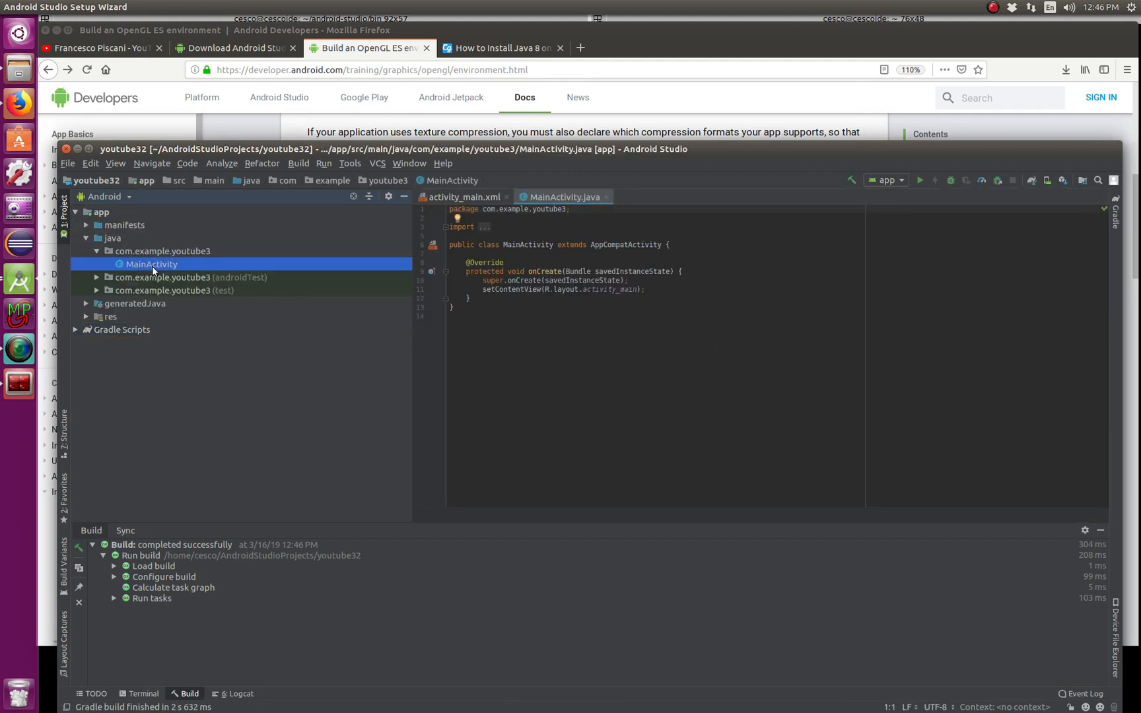
mouse_move(252, 271)
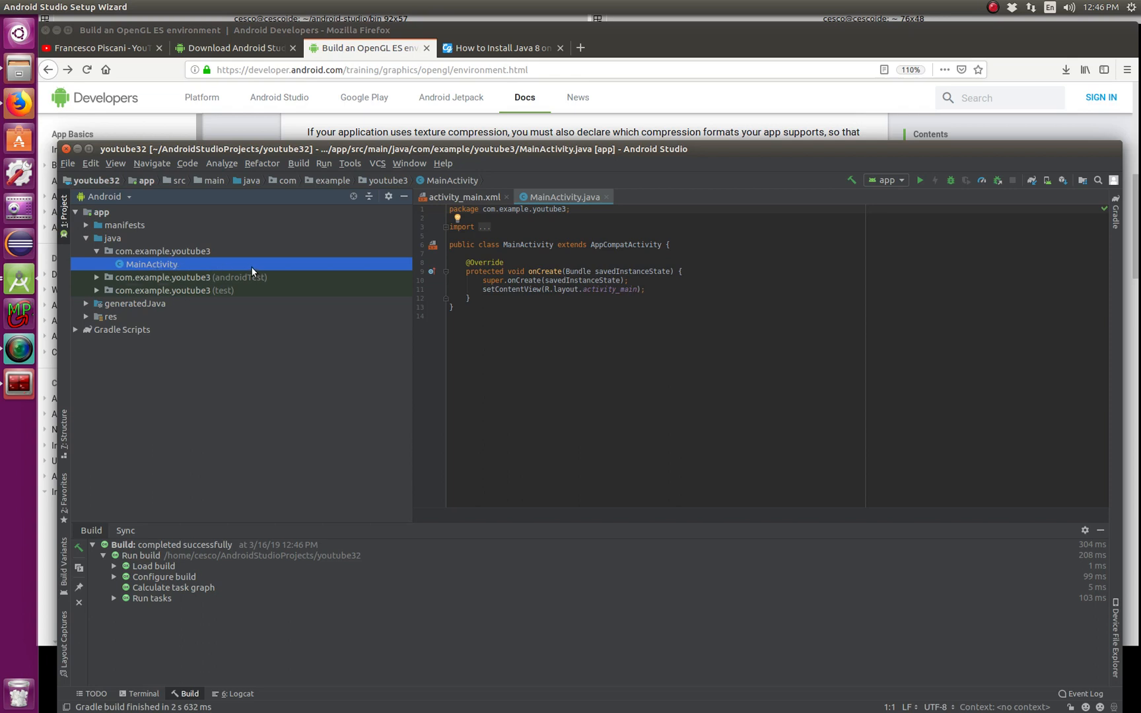
double_click(523, 245)
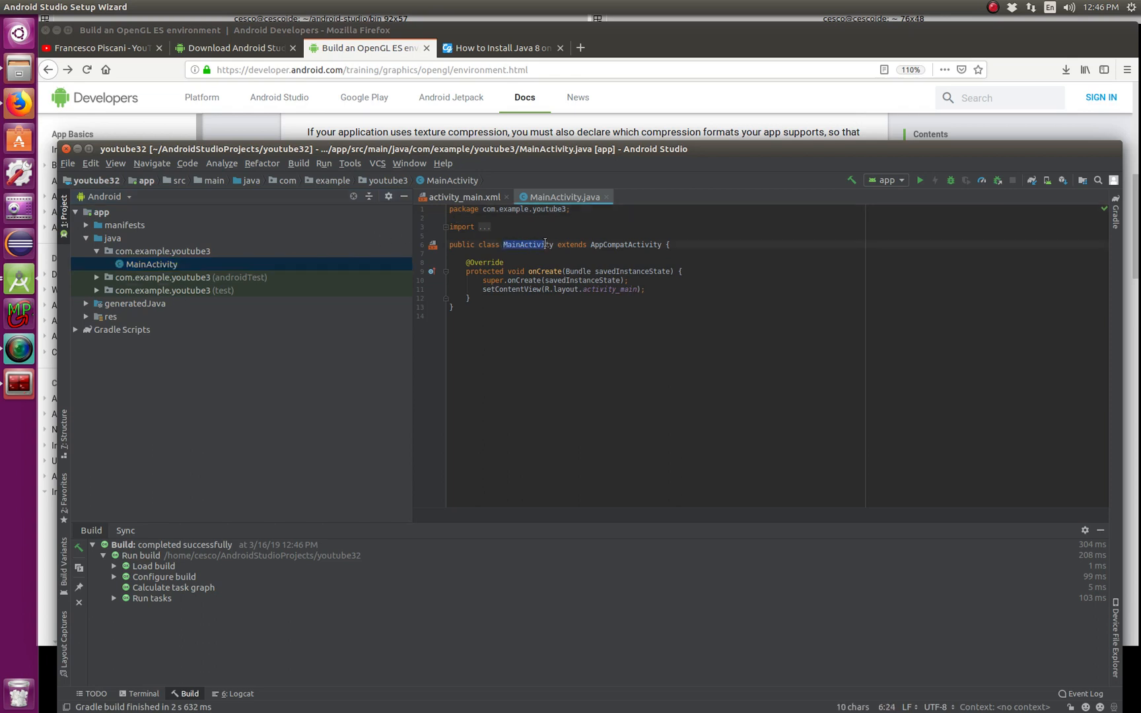
double_click(527, 244)
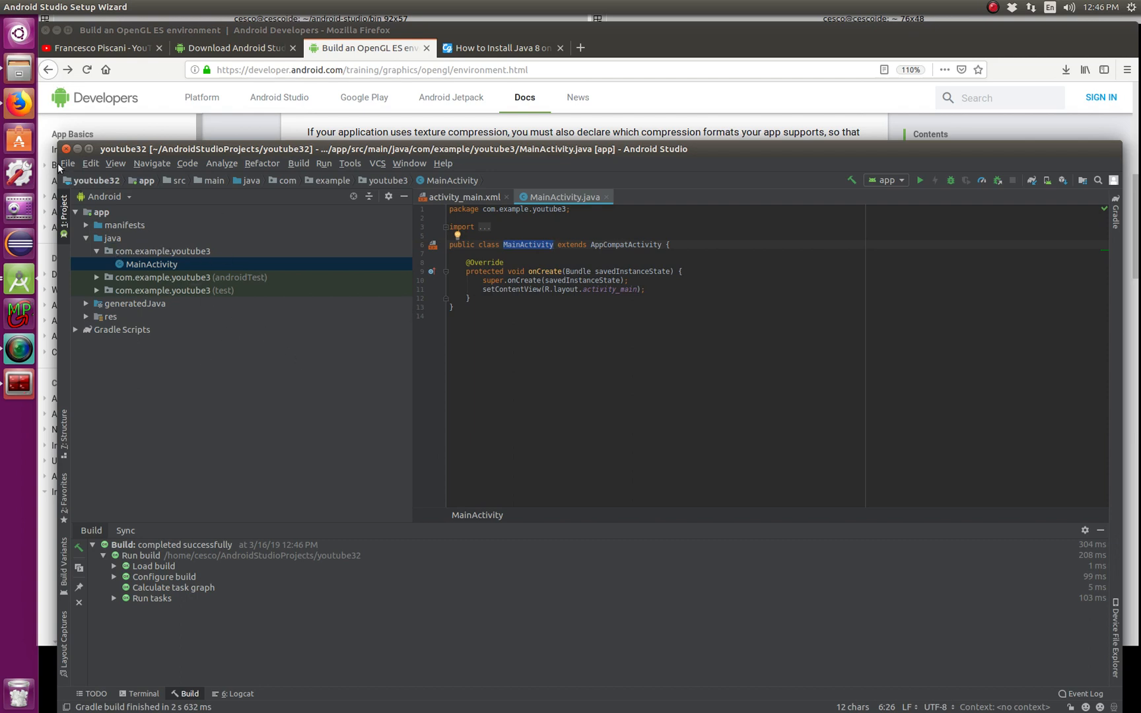
left_click(67, 163)
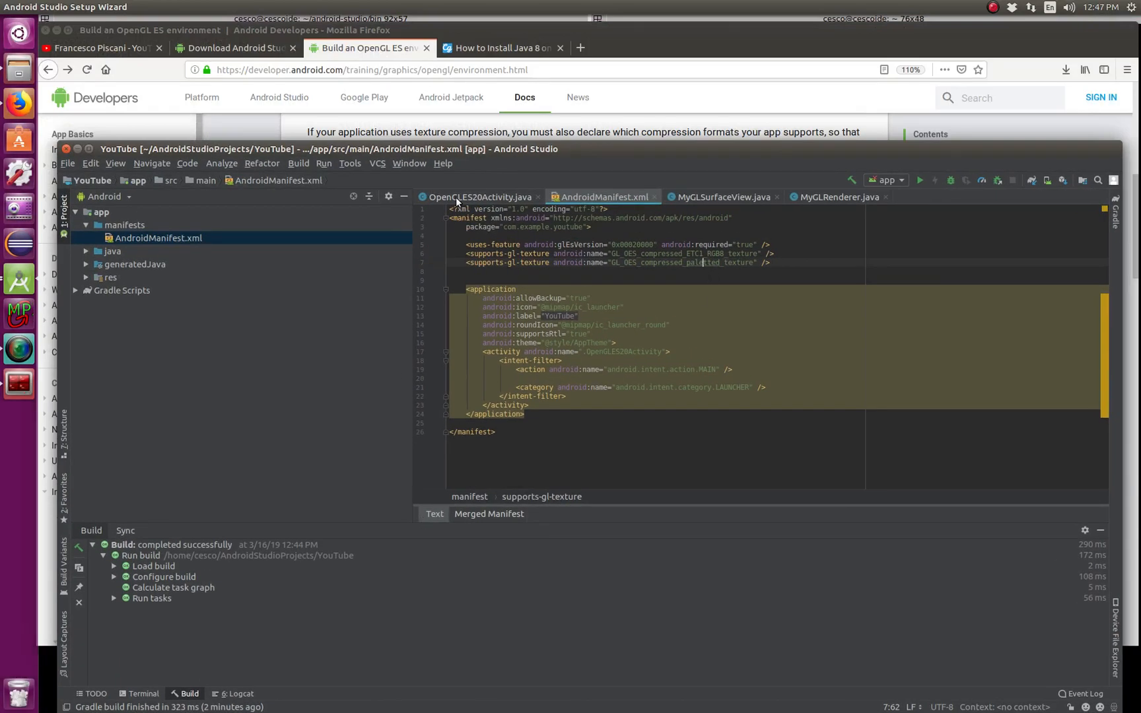
- Open OpenGLES20Activity.java and select it in the expanded java package tree
left_click(477, 196)
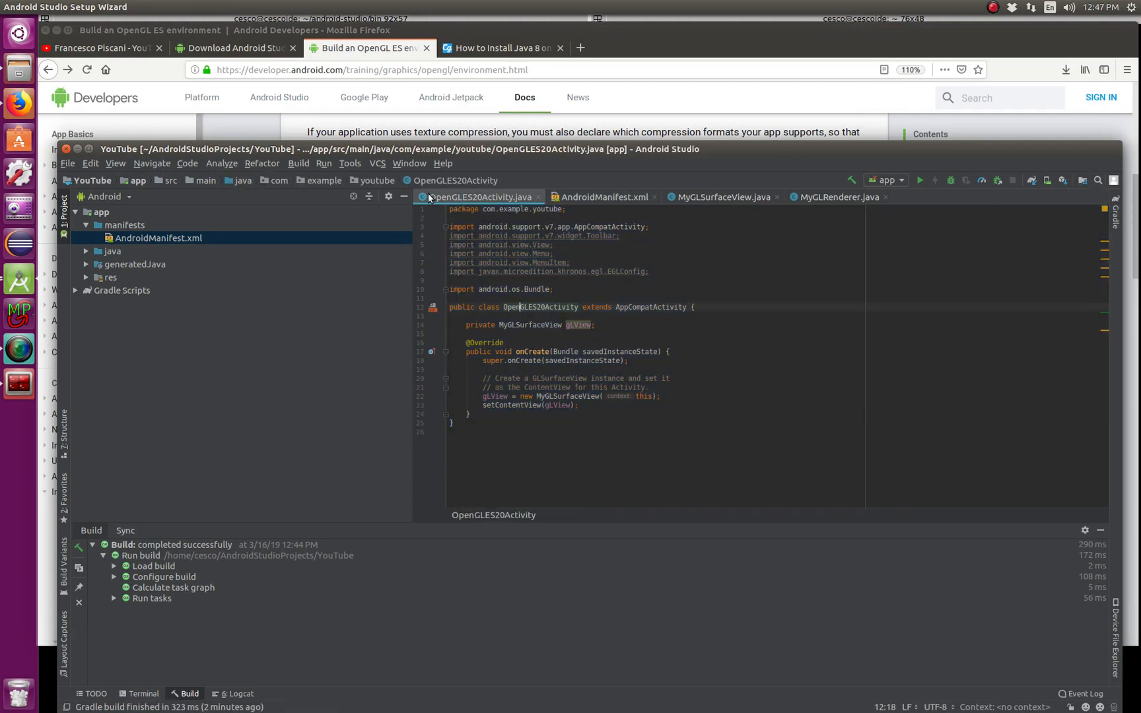
mouse_move(542, 257)
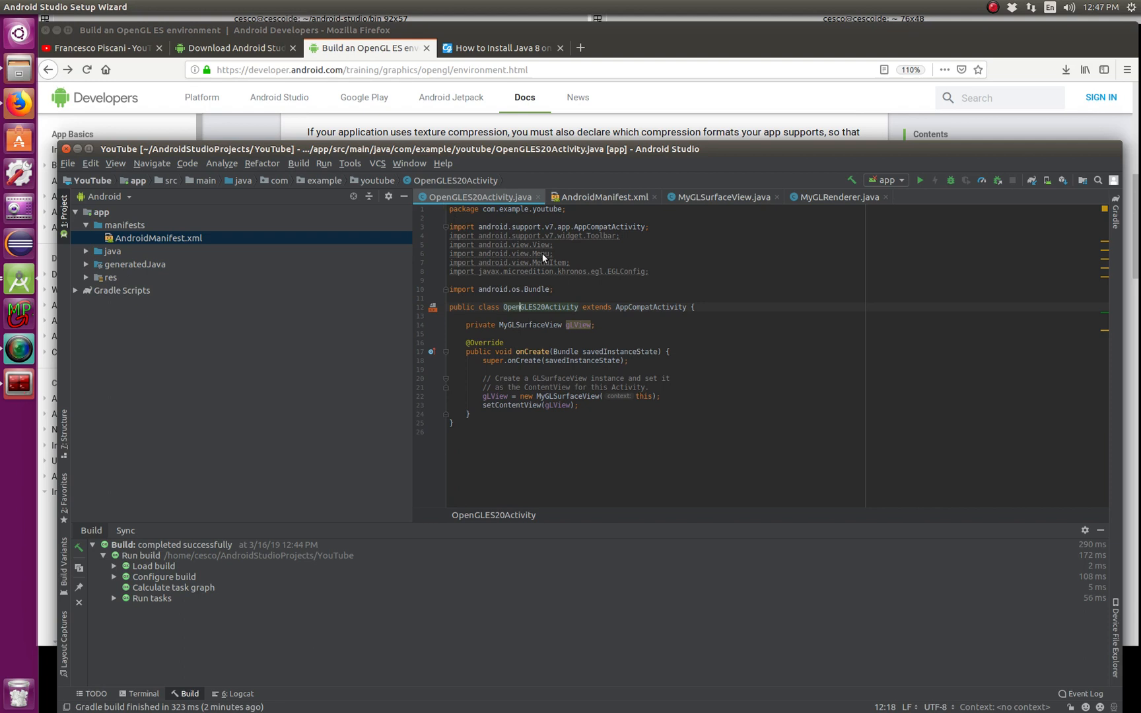
double_click(540, 306)
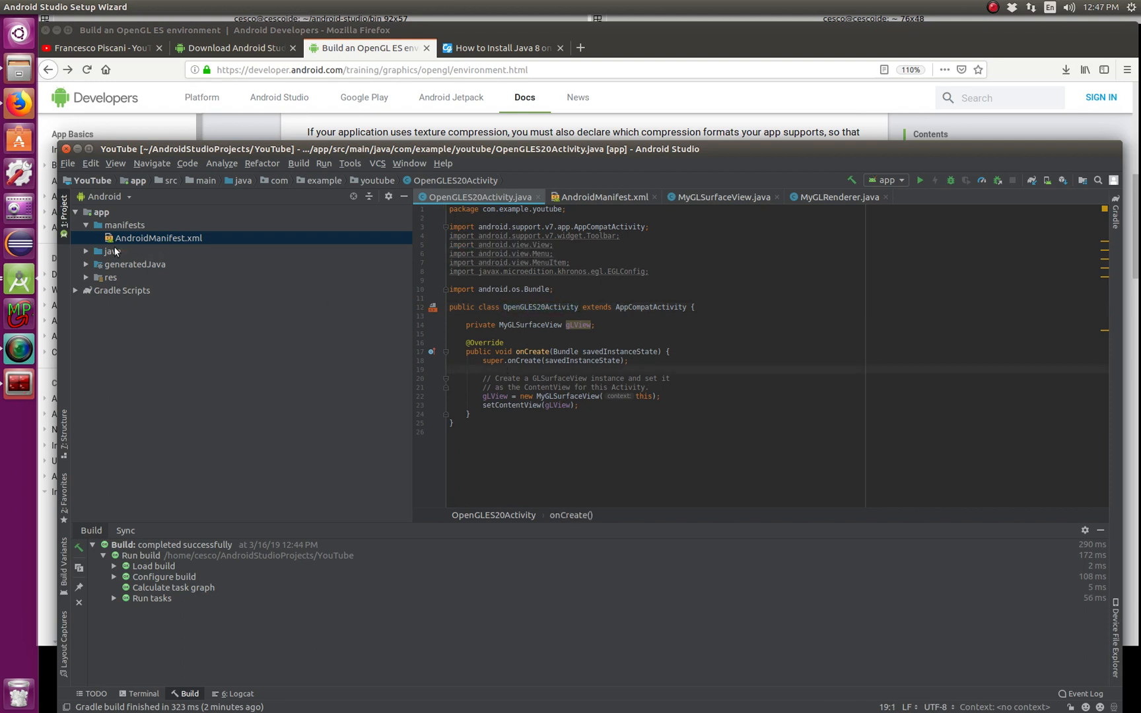
left_click(86, 251)
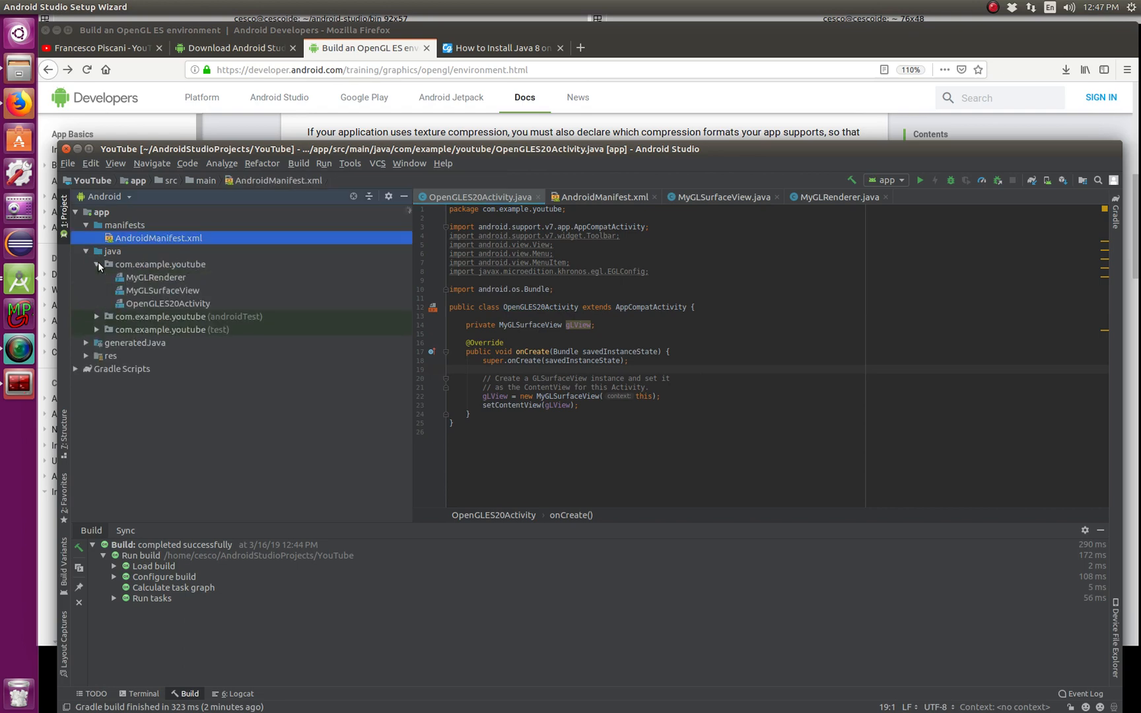
left_click(167, 304)
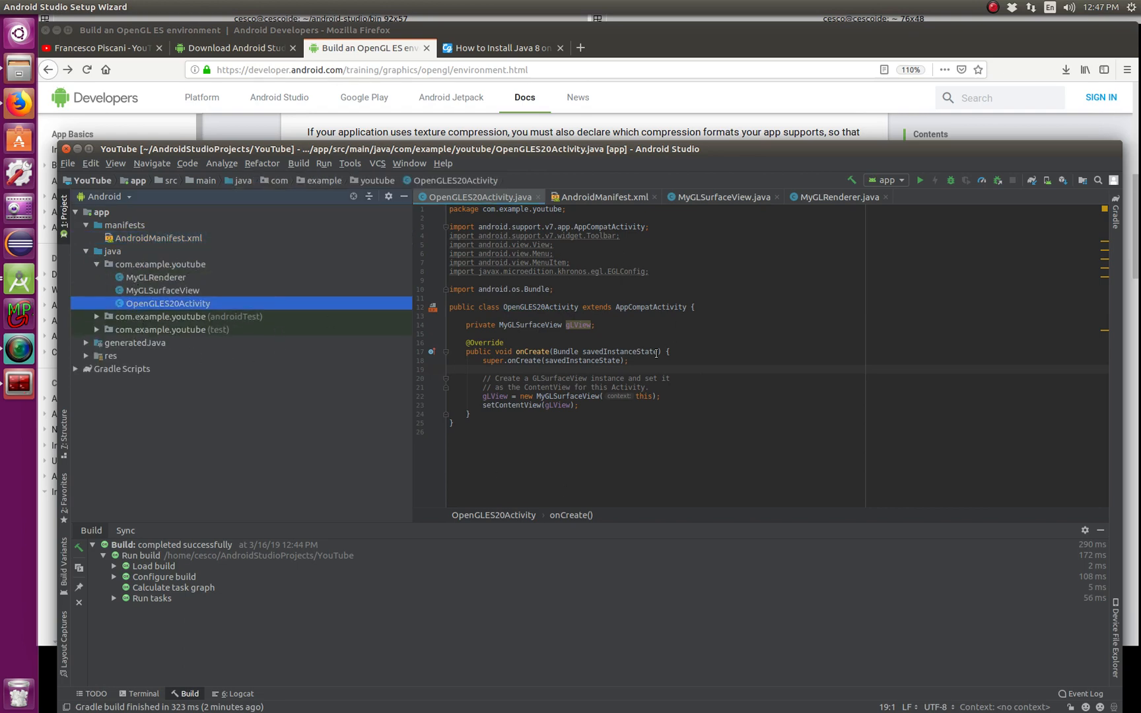
mouse_move(661, 418)
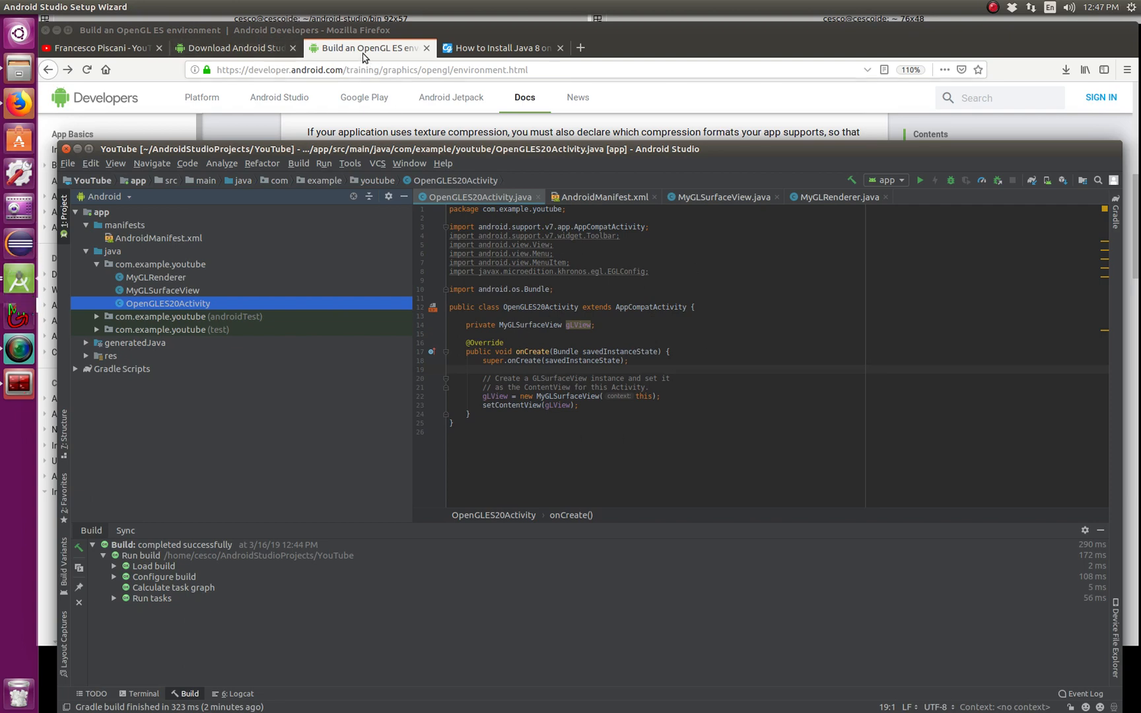
- Scroll the Firefox guide to the OpenGL ES activity example code
left_click(368, 48)
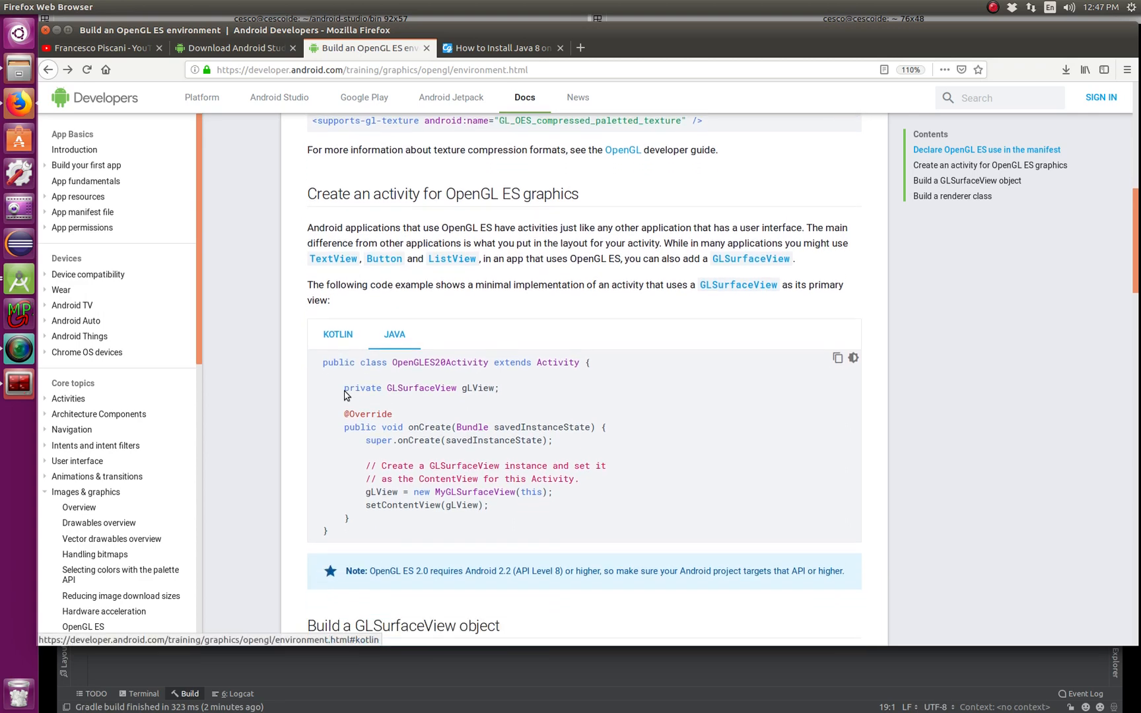
scroll("down", 3)
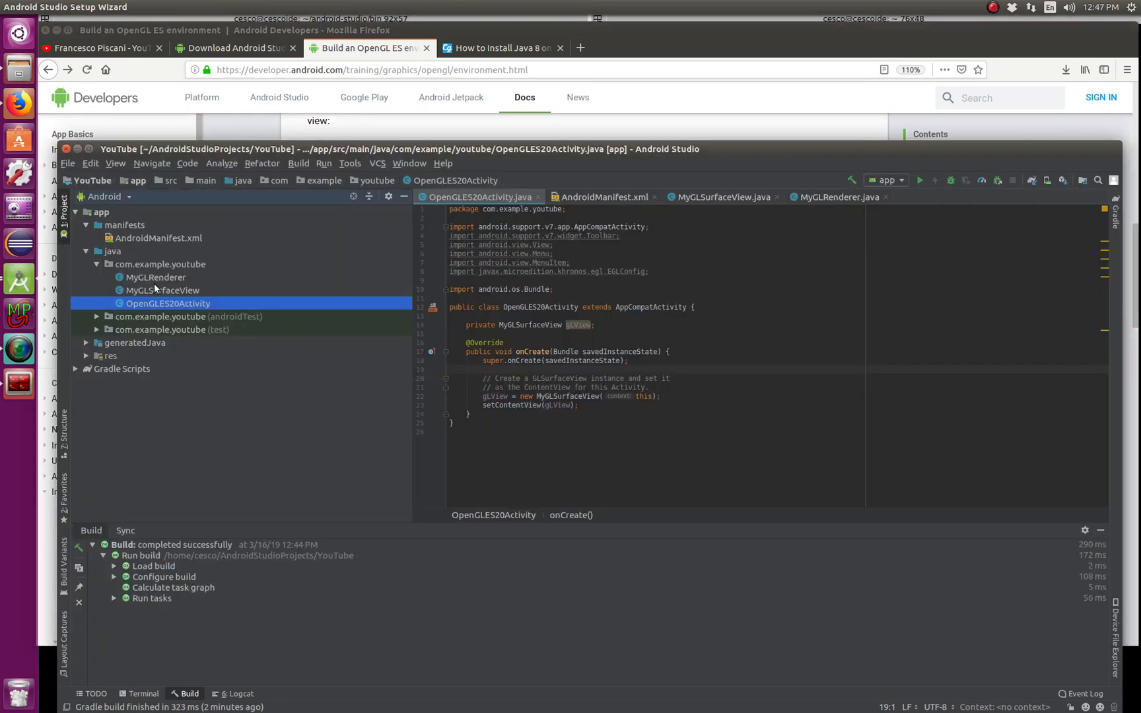
mouse_move(537, 405)
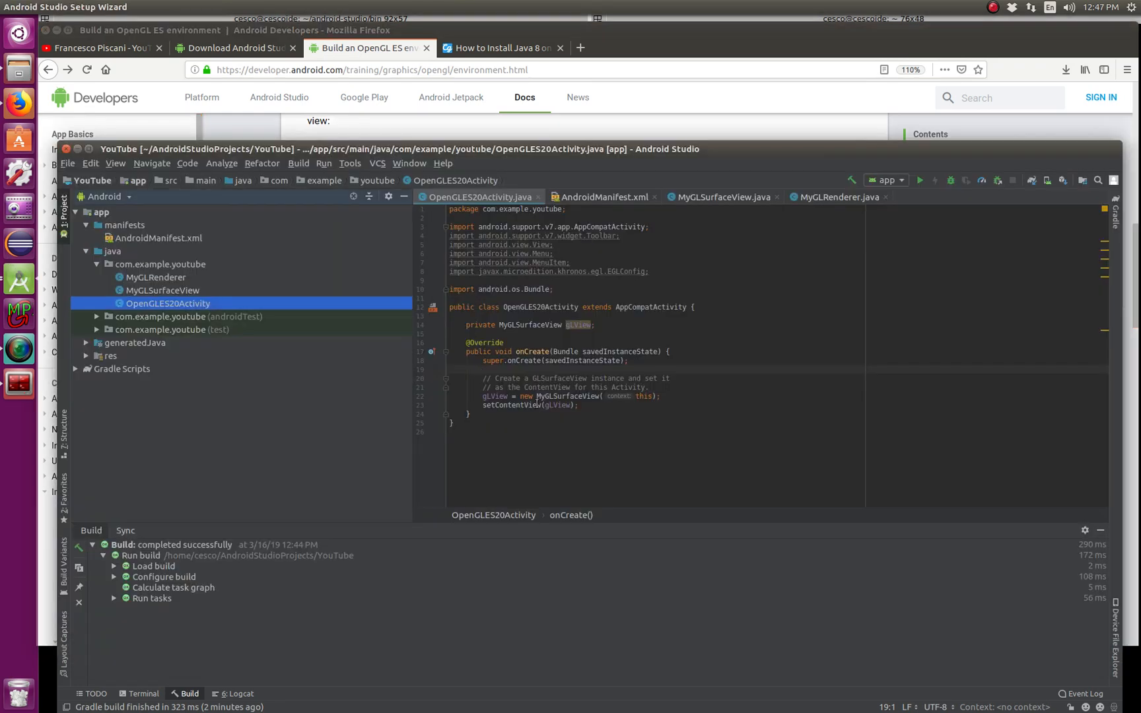
- Inspect the OpenGLES20Activity class name and its MyGLSurfaceView field
left_click(458, 429)
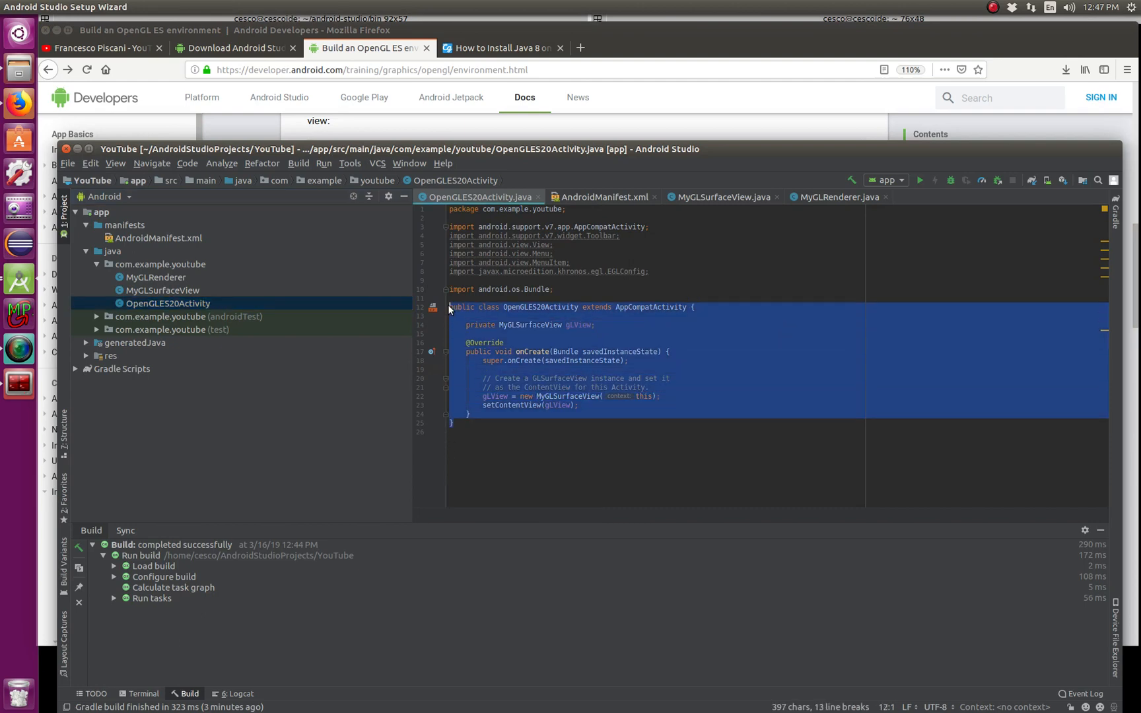
left_click(592, 387)
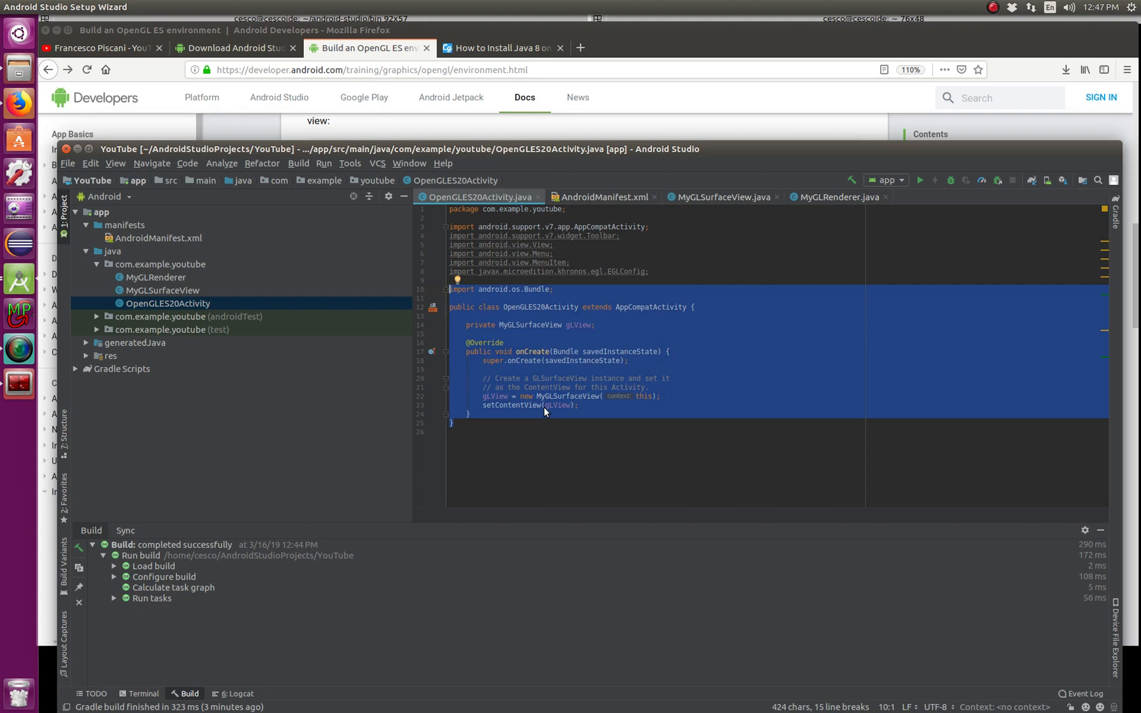
mouse_move(503, 412)
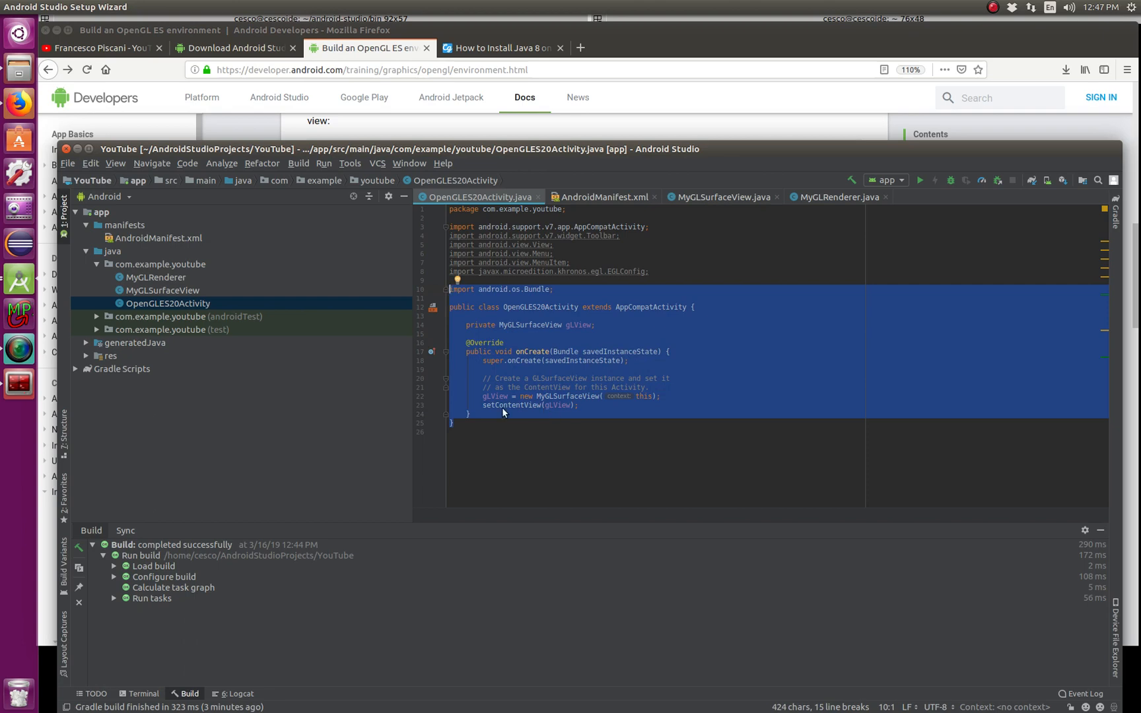
mouse_move(591, 439)
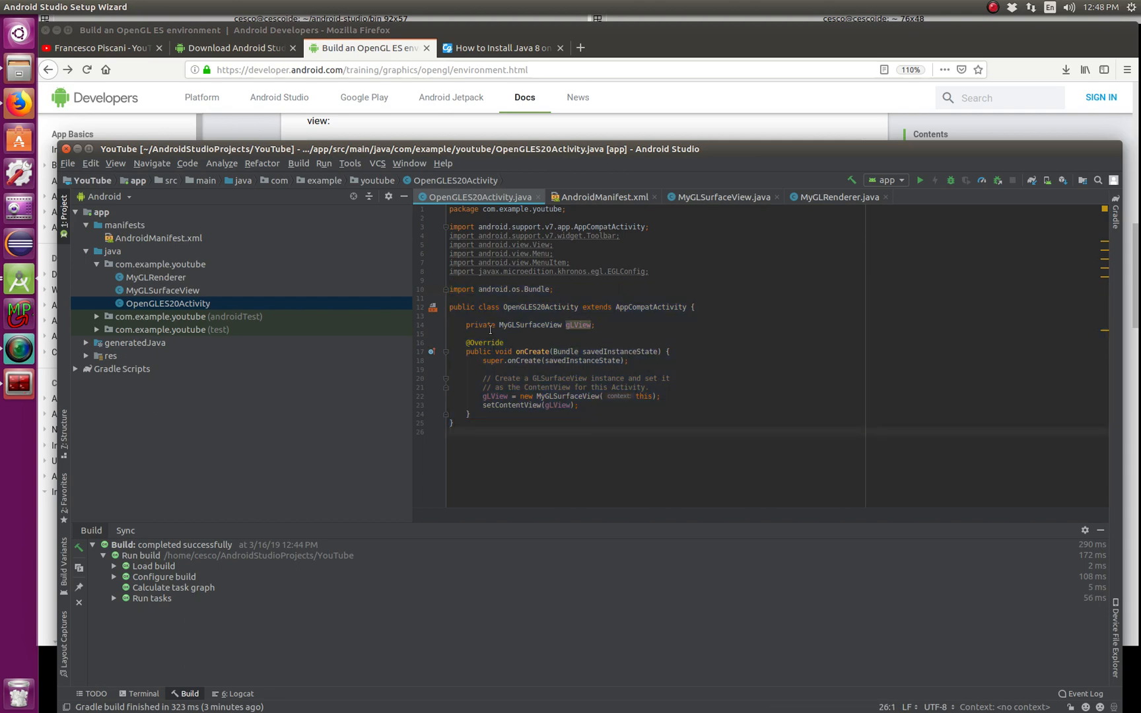
mouse_move(473, 314)
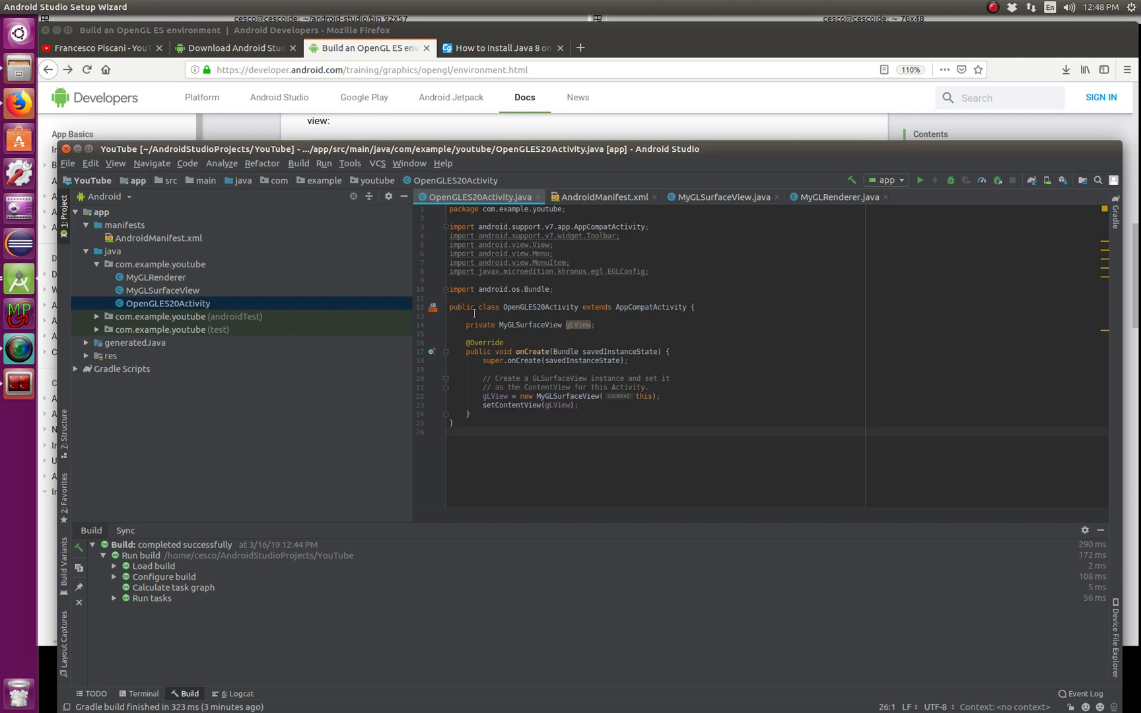
double_click(541, 307)
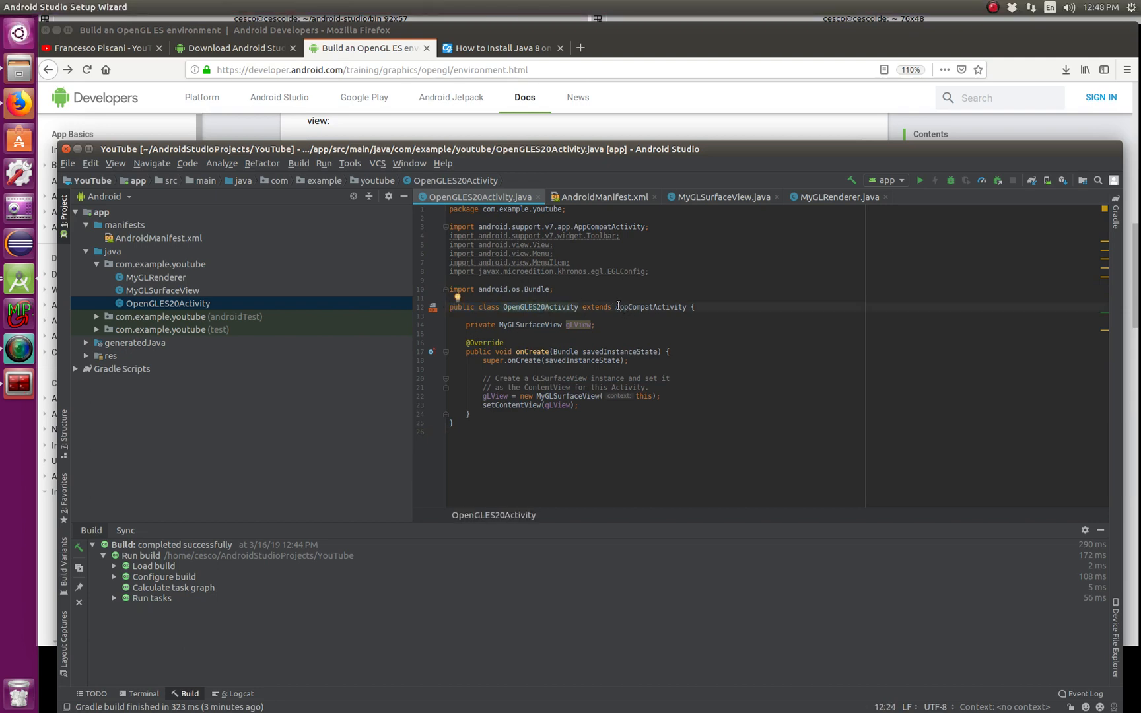
double_click(650, 306)
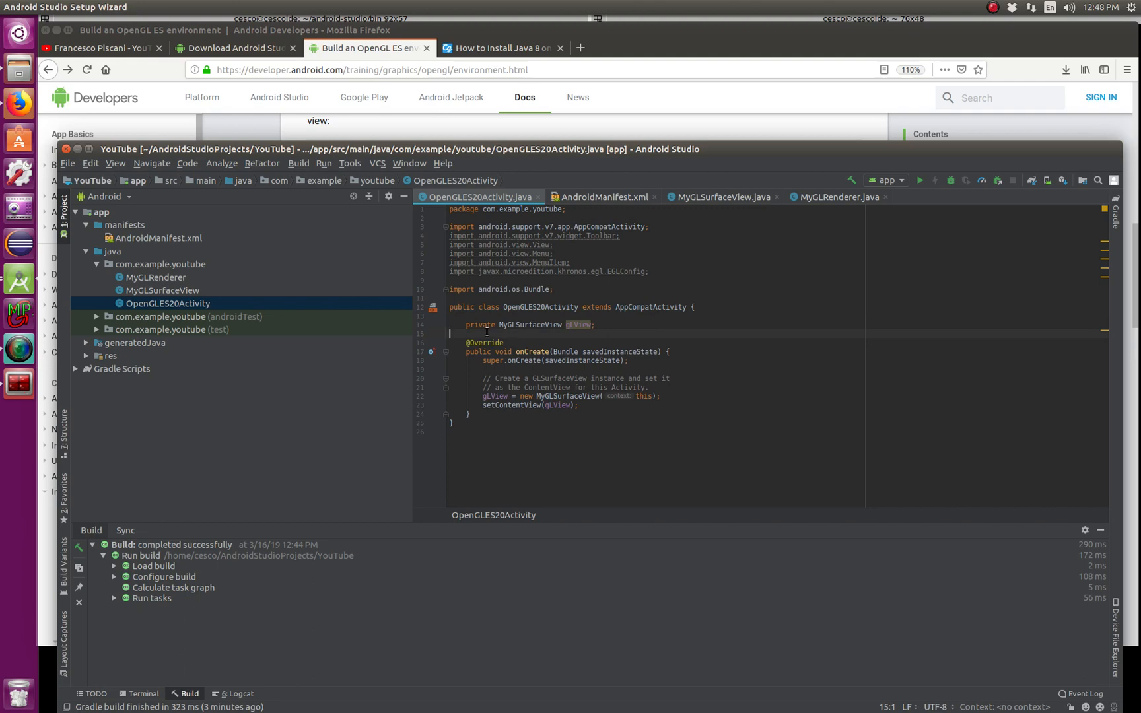
double_click(530, 325)
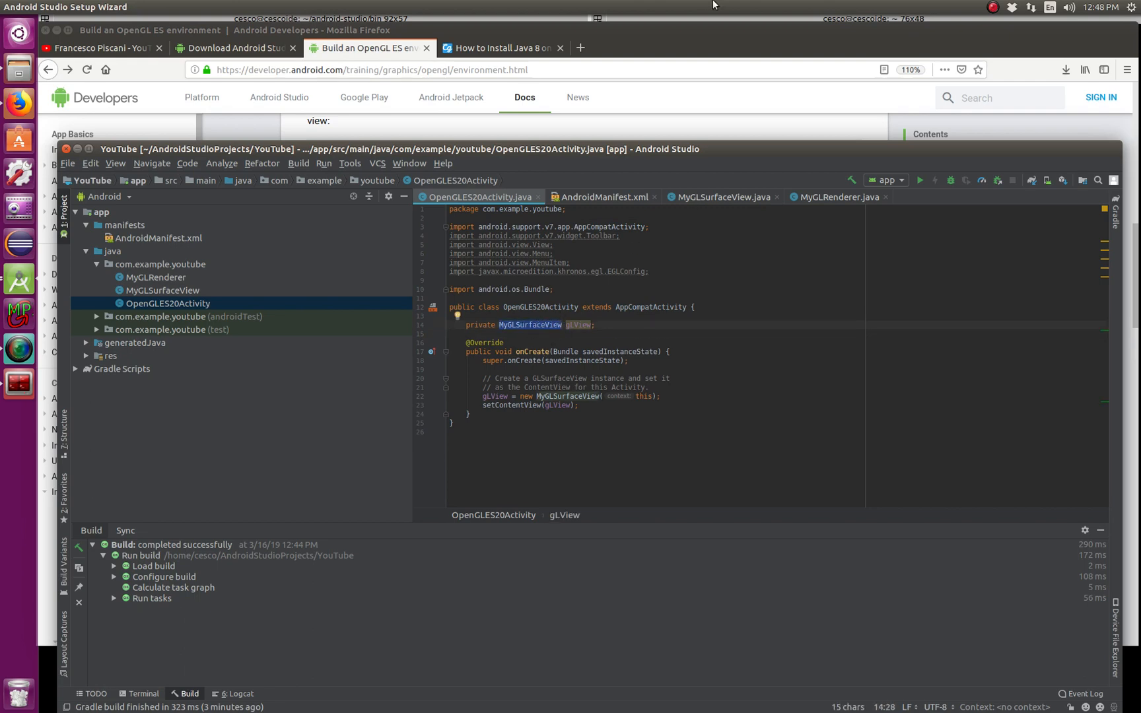
mouse_move(713, 206)
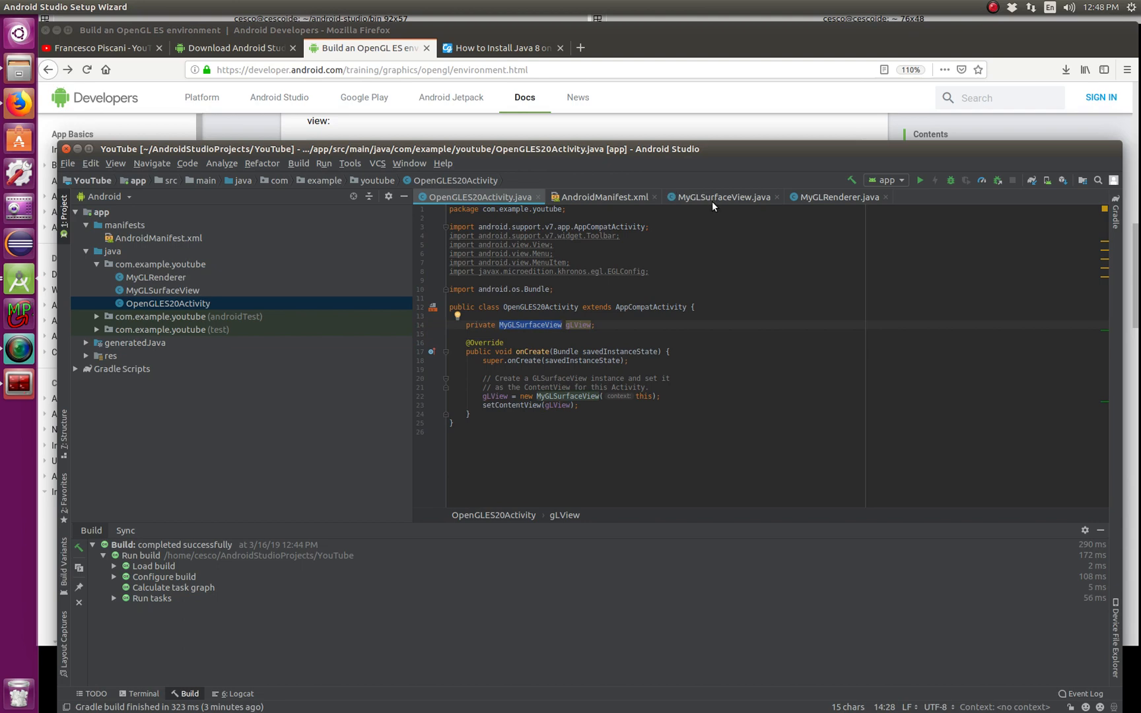
- Review onCreate and its setContentView call, then select all the source and deselect
left_click(580, 342)
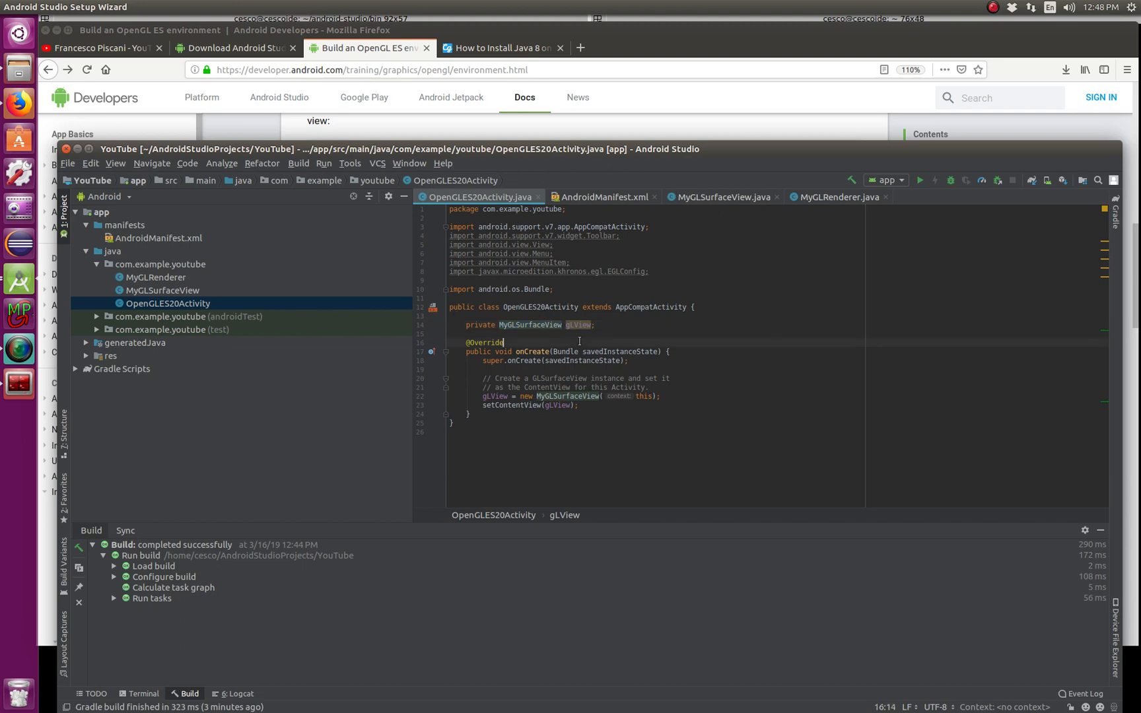
left_click(572, 325)
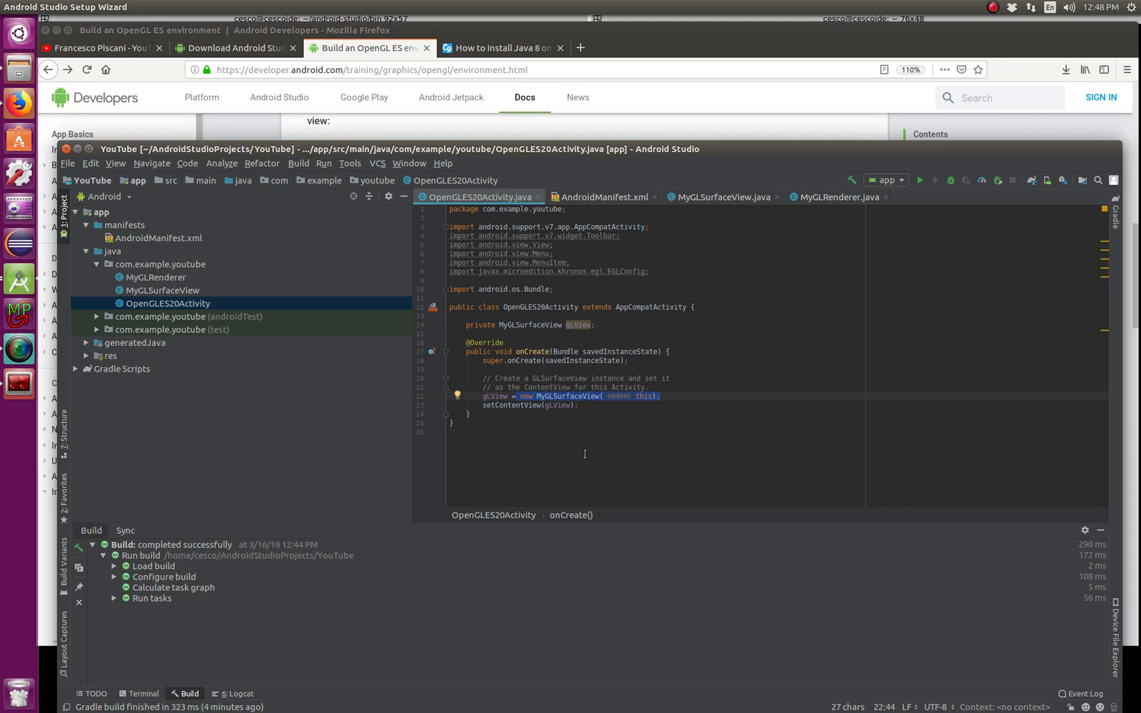
mouse_move(455, 447)
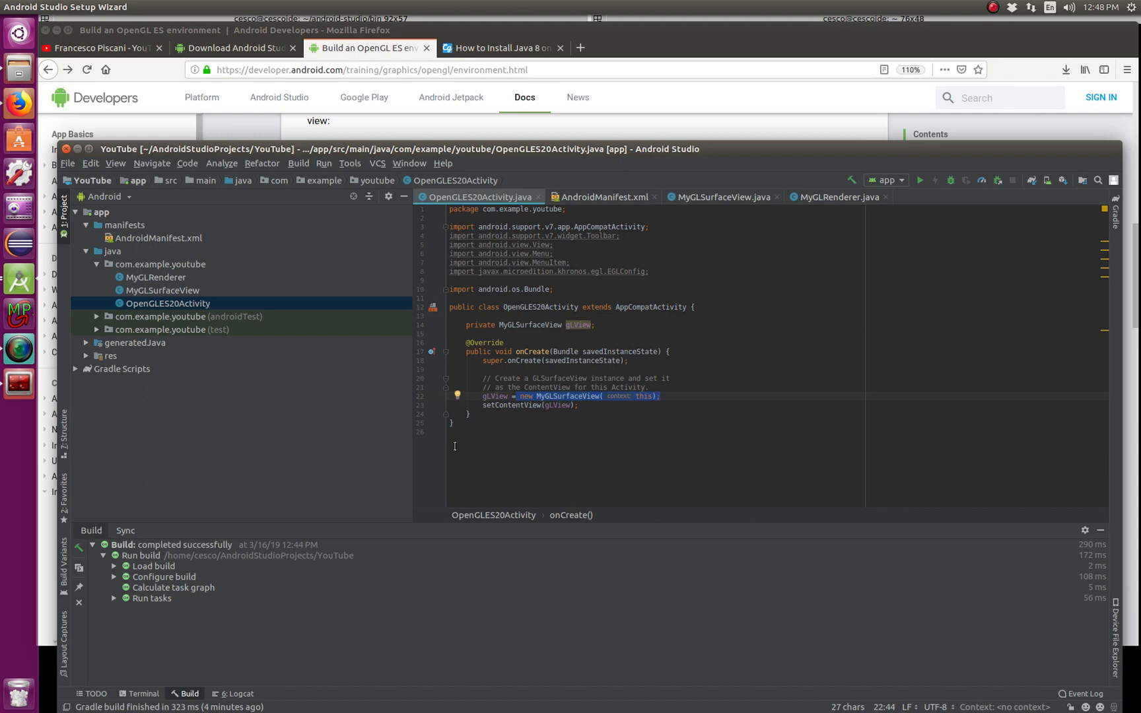
left_click(562, 406)
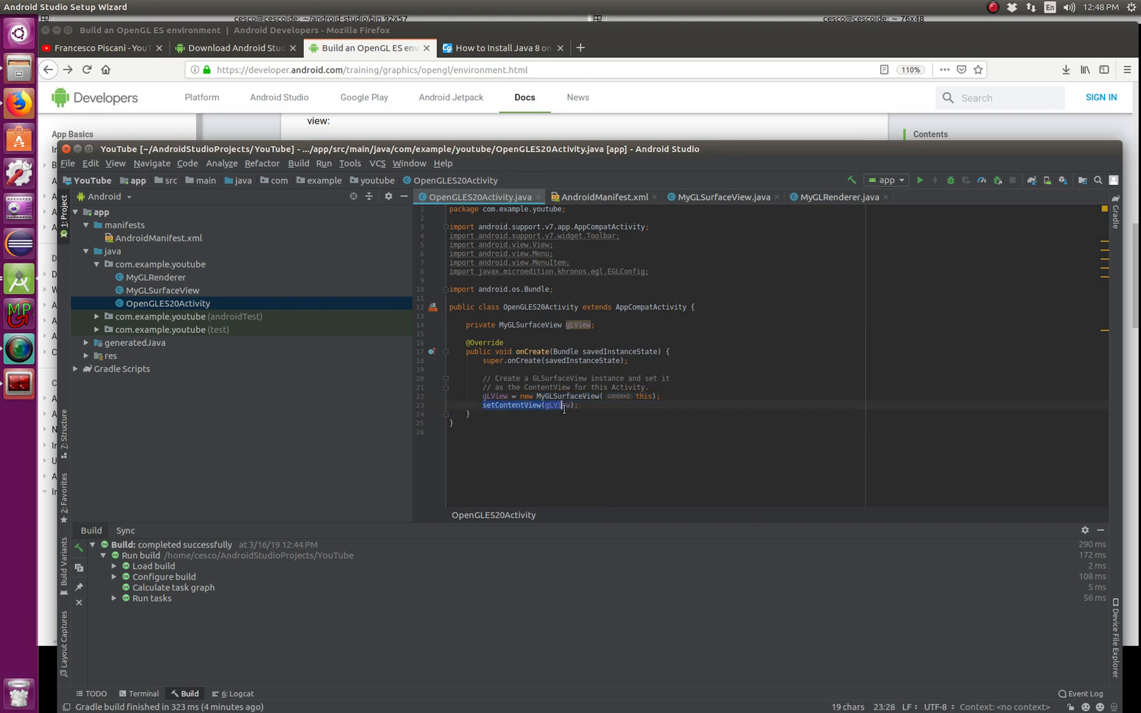
left_click(564, 458)
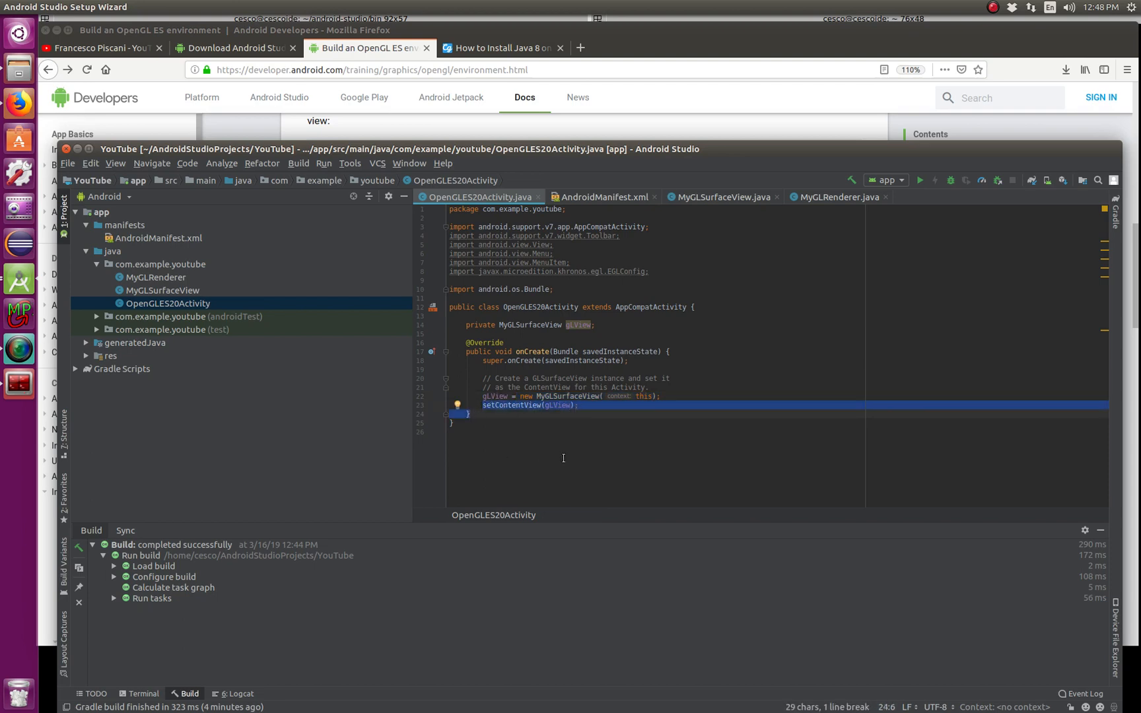
mouse_move(593, 421)
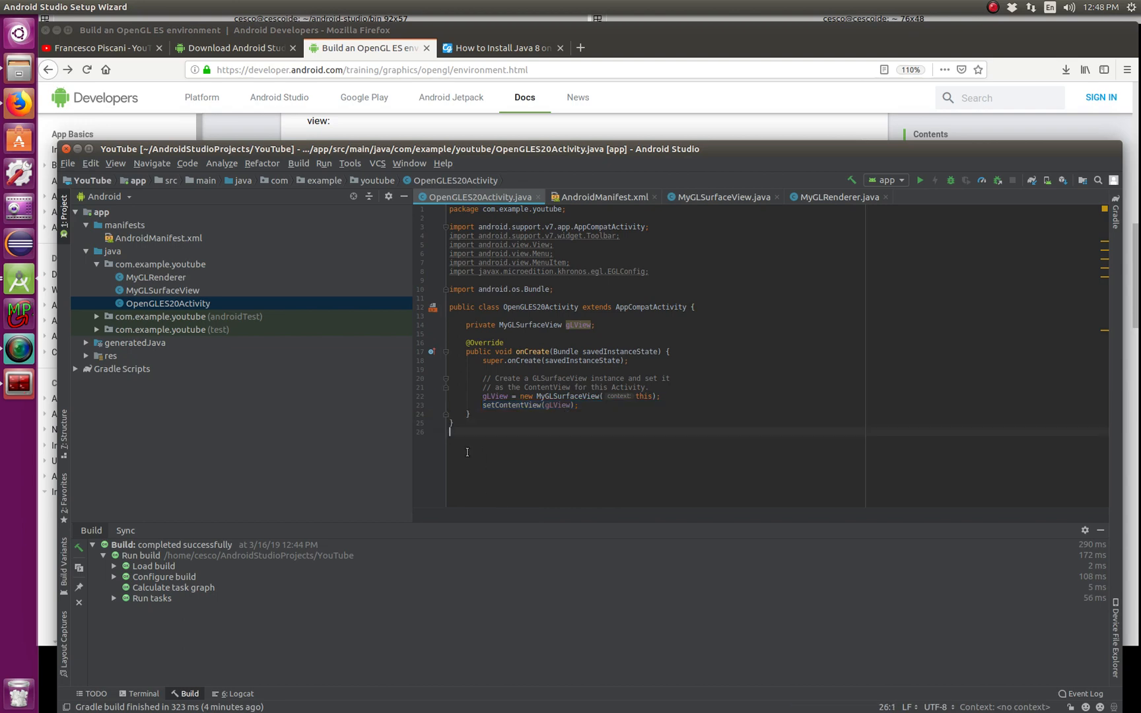
mouse_move(545, 289)
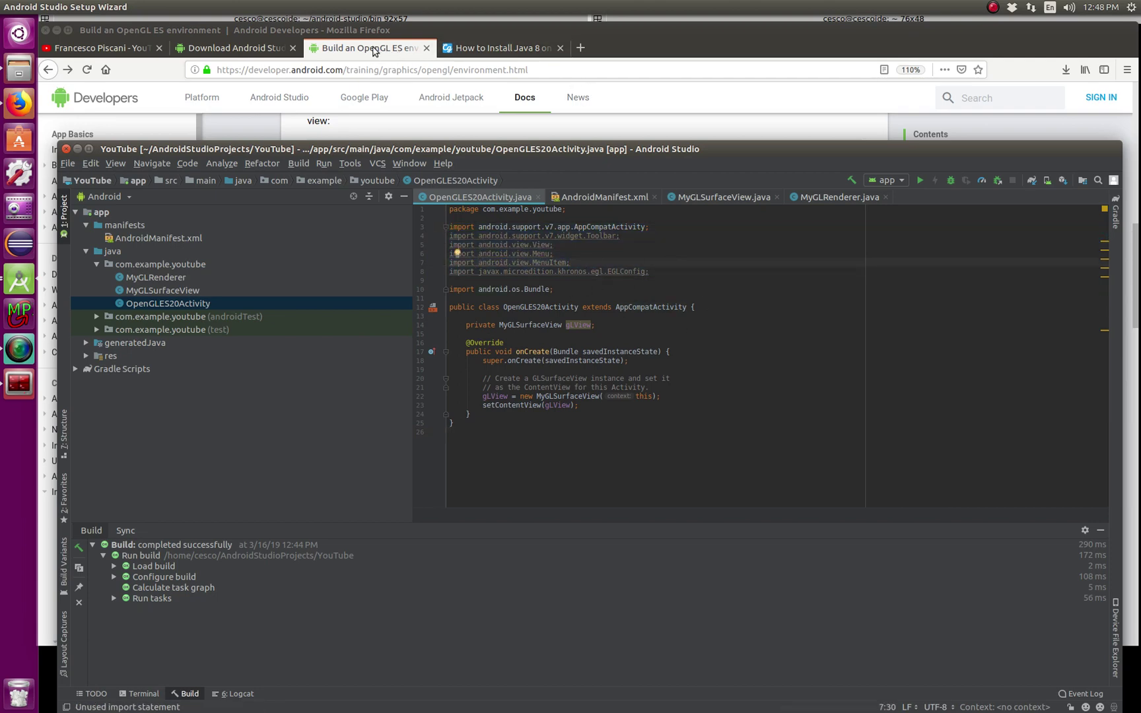
left_click(372, 48)
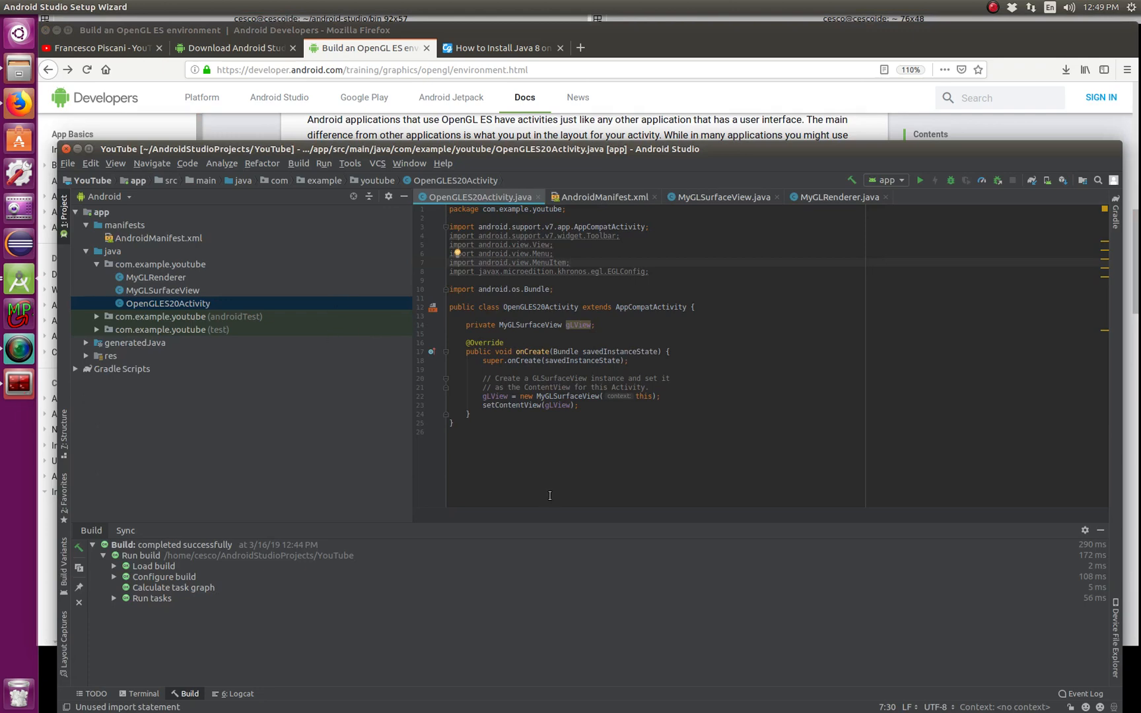
key("ctrl+a")
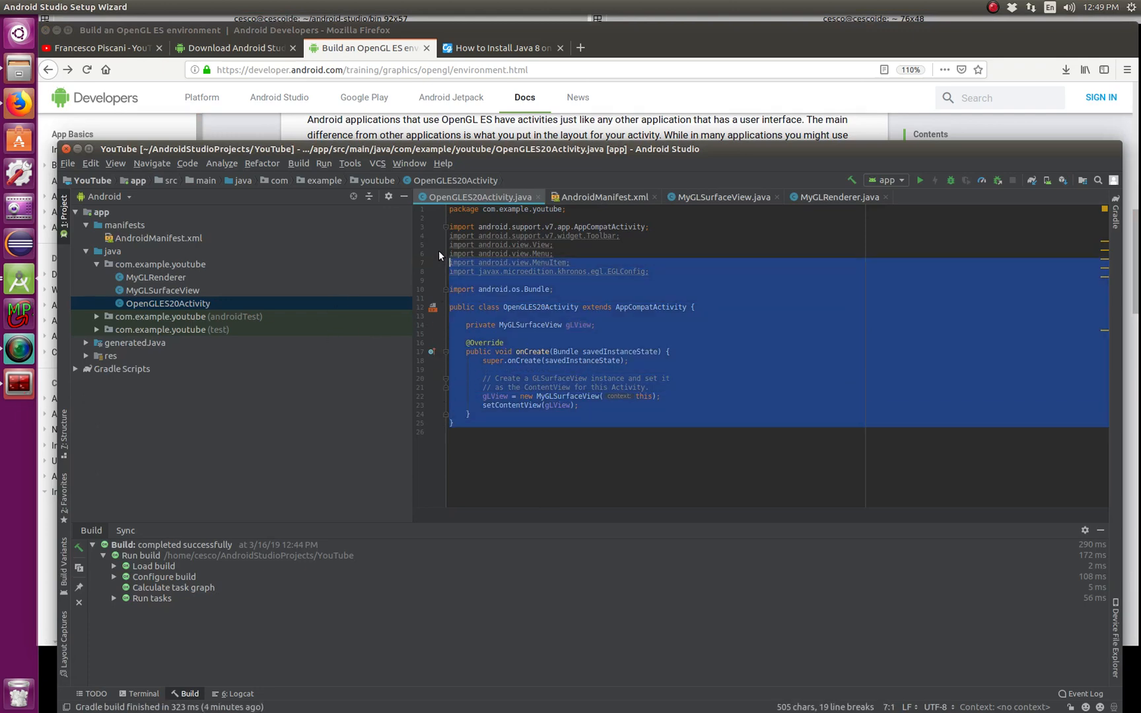
left_click(608, 433)
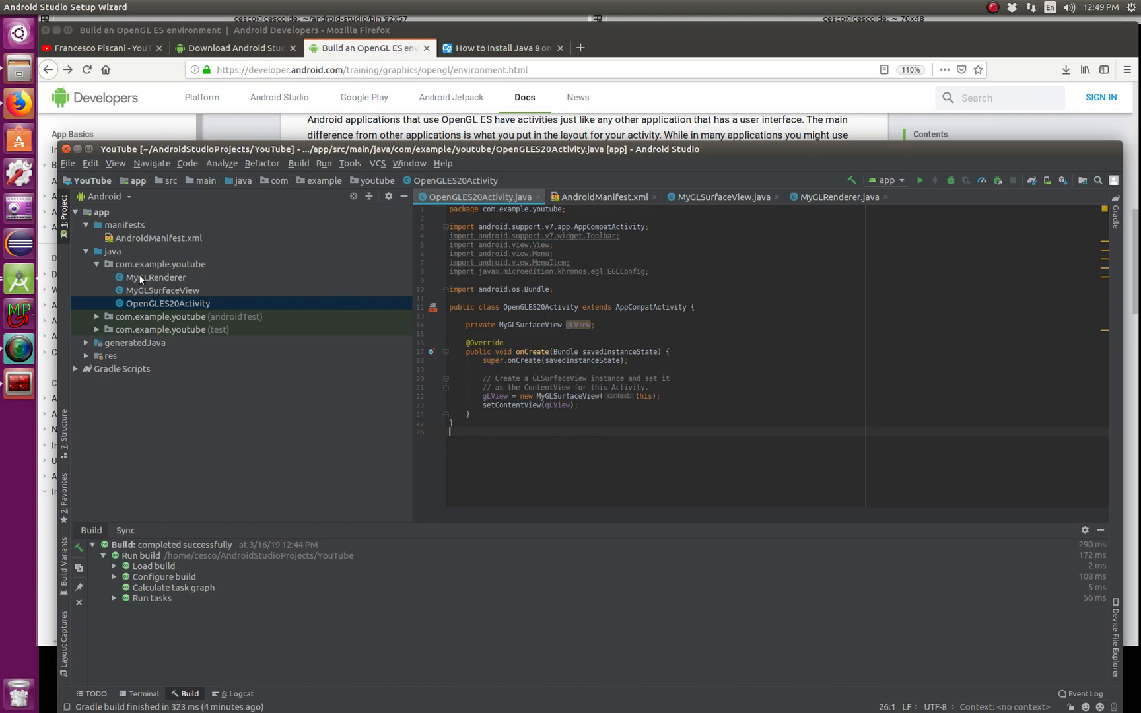
left_click(161, 264)
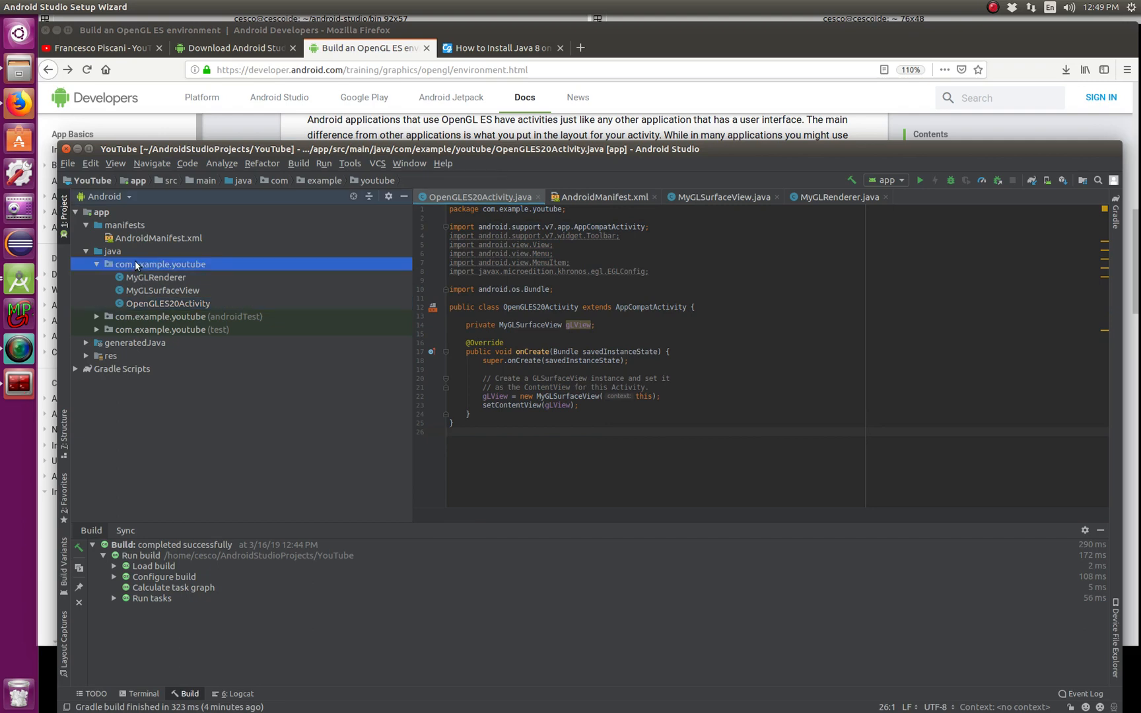
right_click(160, 264)
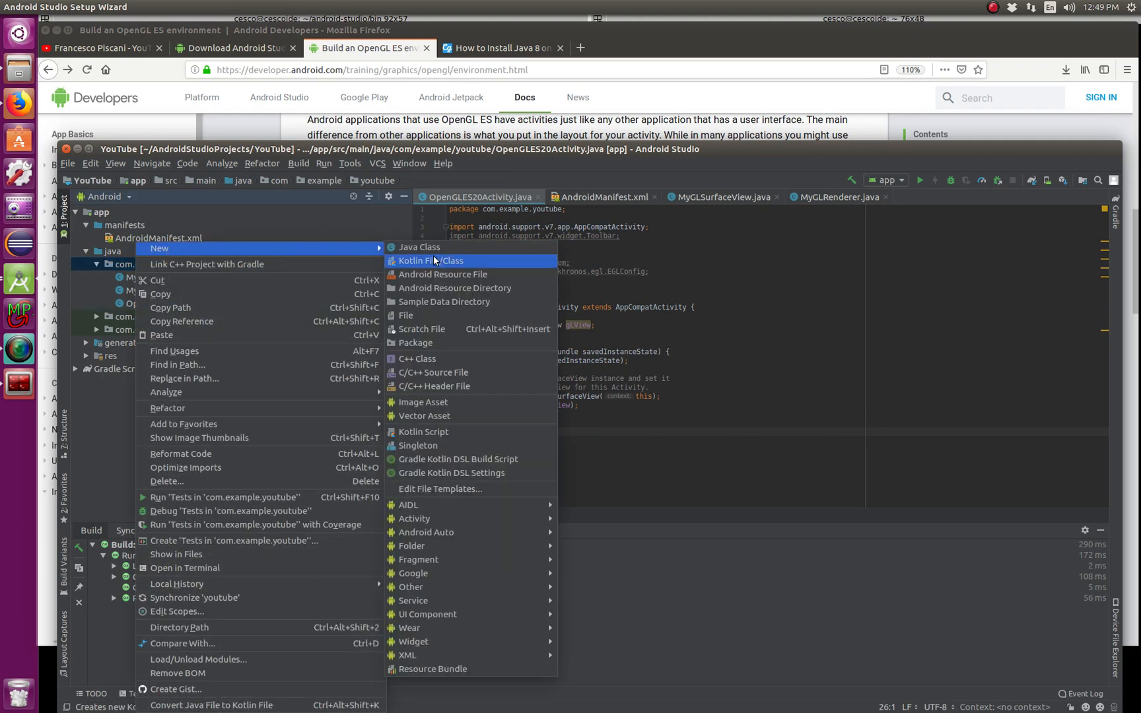
left_click(419, 247)
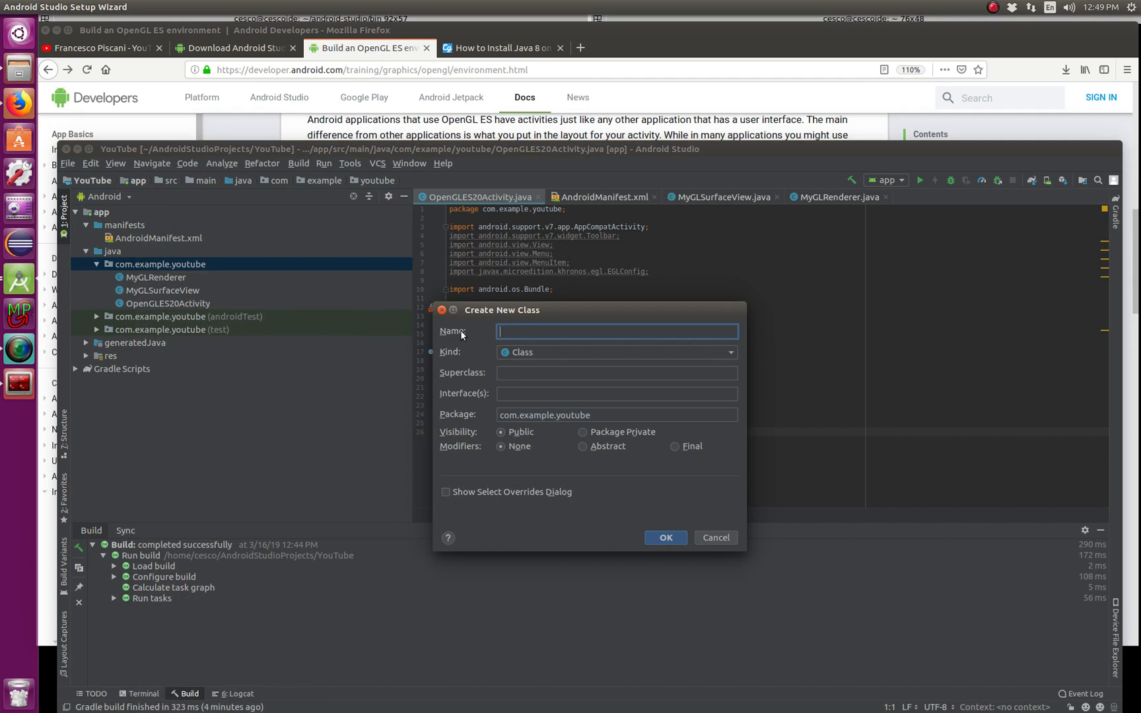
mouse_move(592, 331)
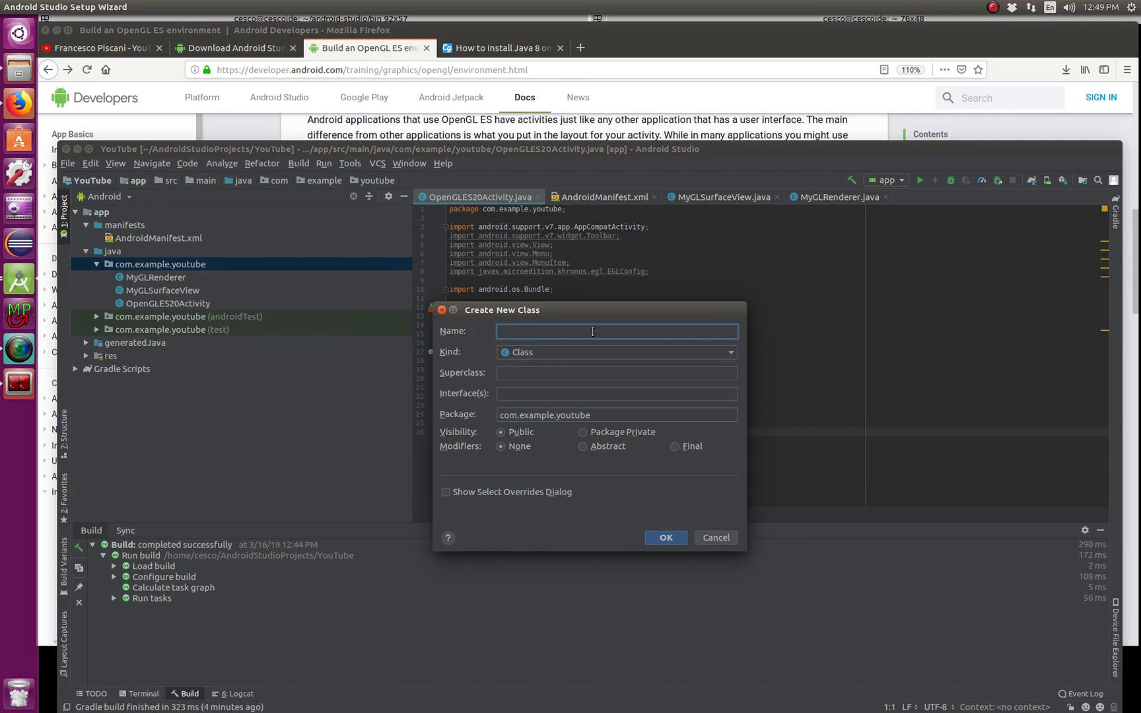
type("MyG")
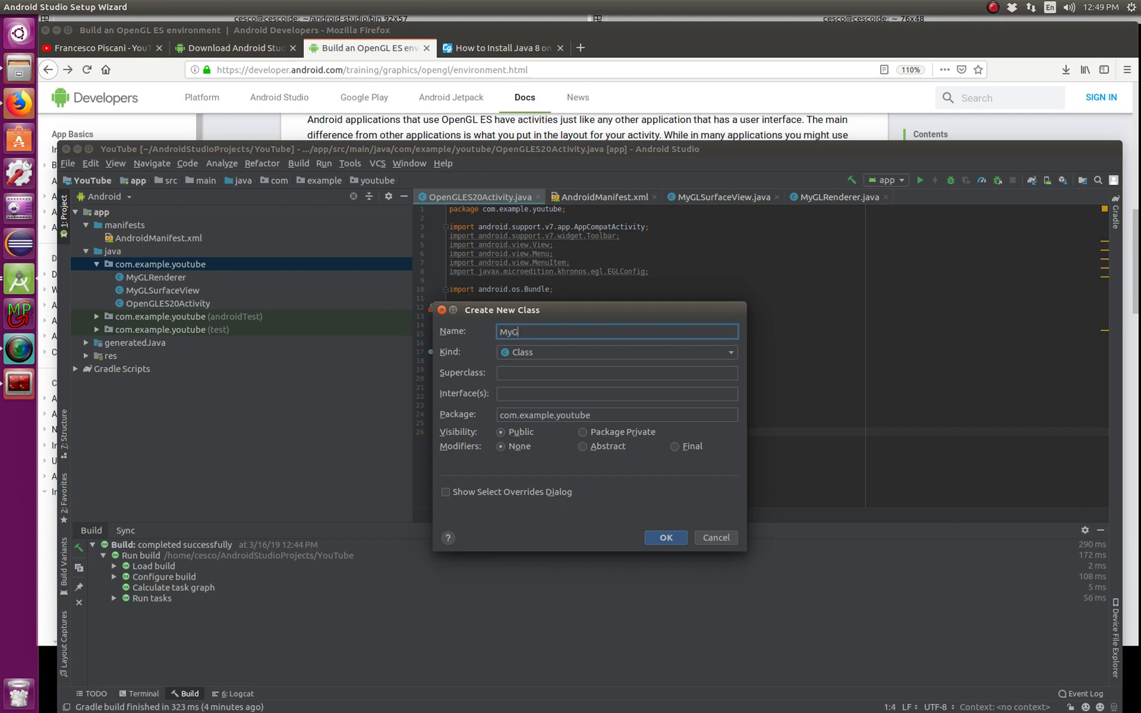
type("LS")
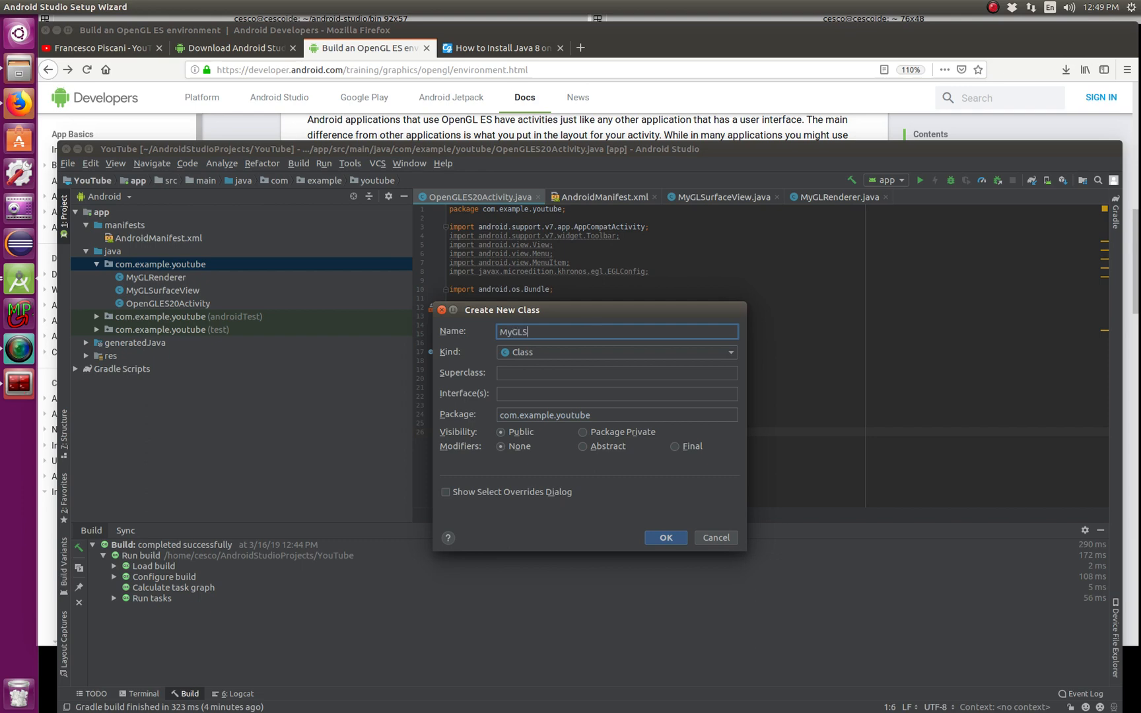
type("urface")
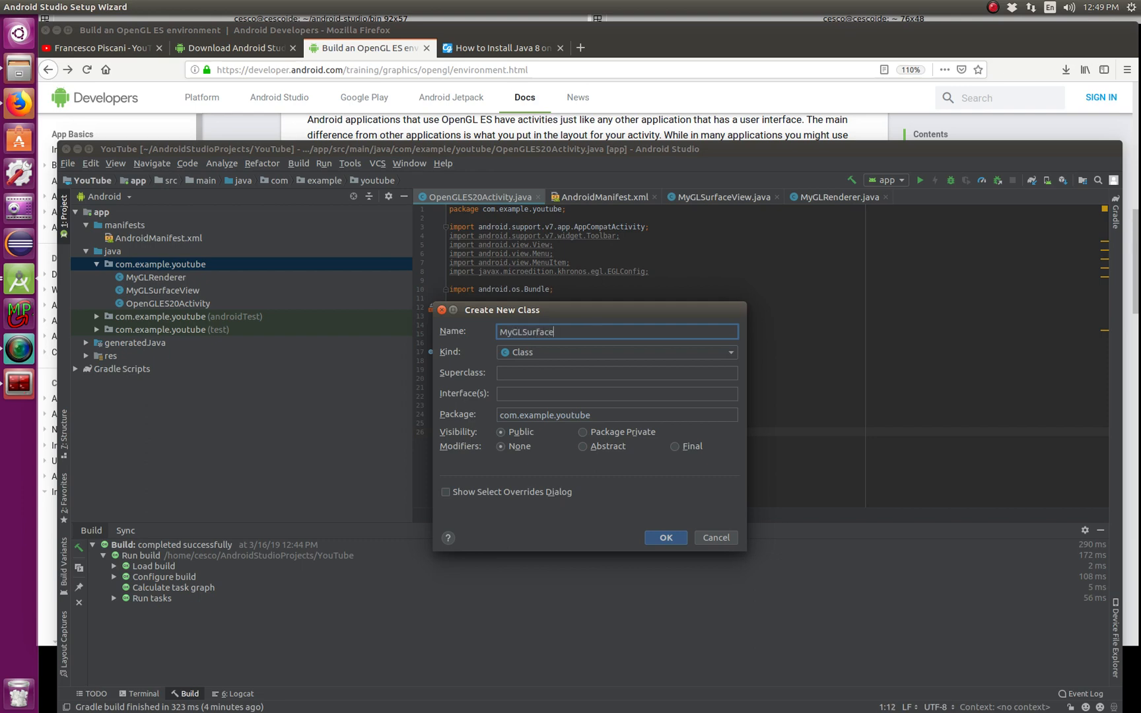
type("View")
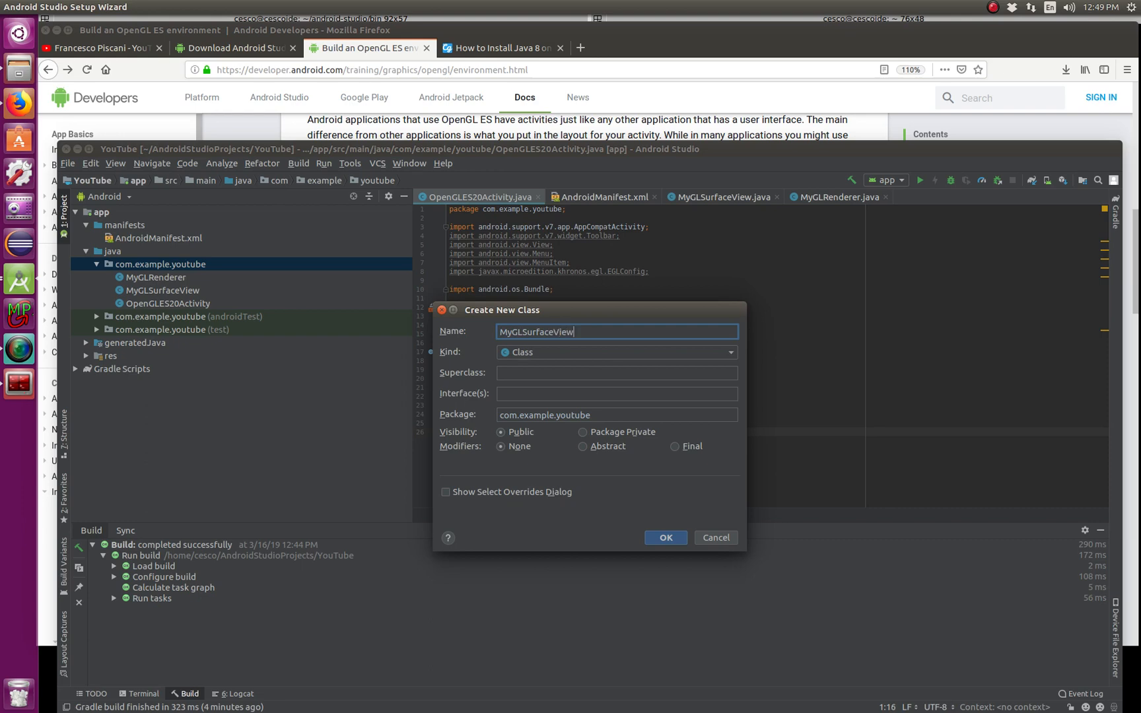
mouse_move(712, 551)
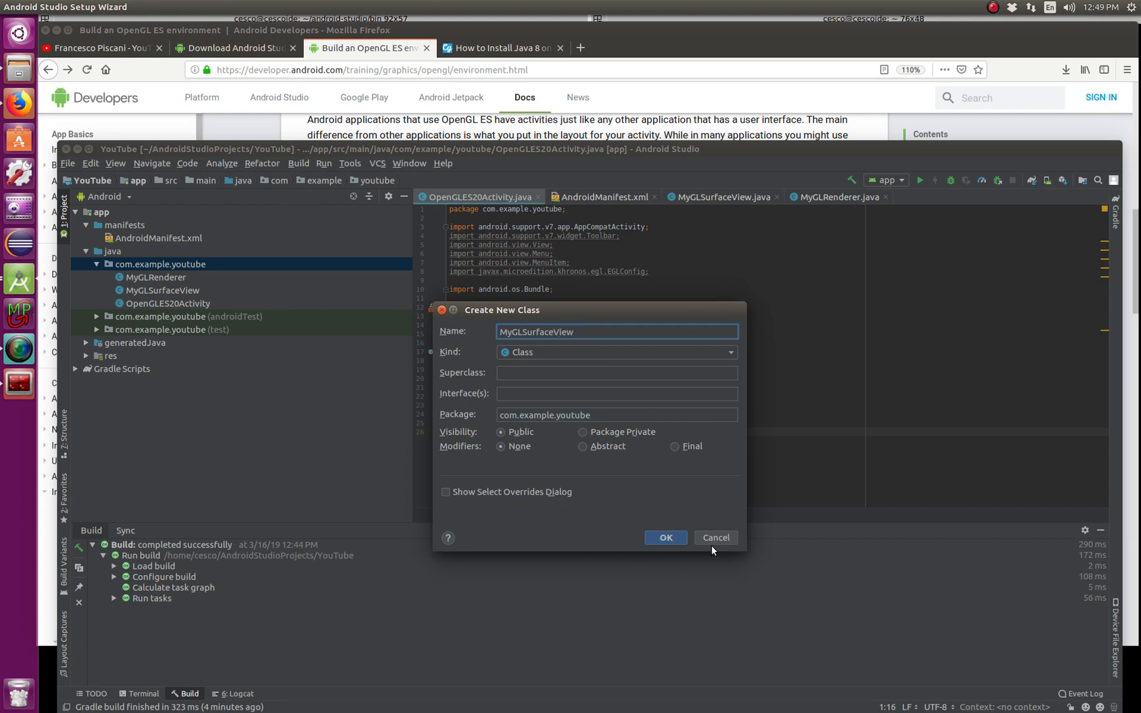
left_click(664, 538)
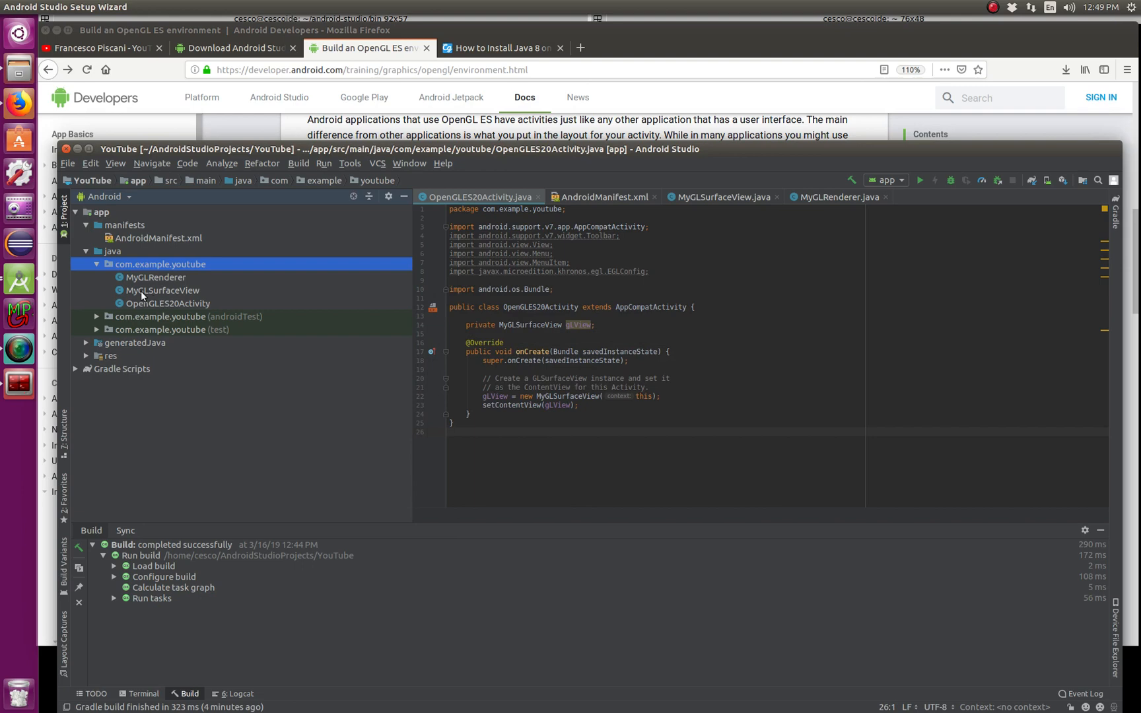
- Scroll the docs to Build a GLSurfaceView object and its MyGLSurfaceView Java sample
left_click(162, 290)
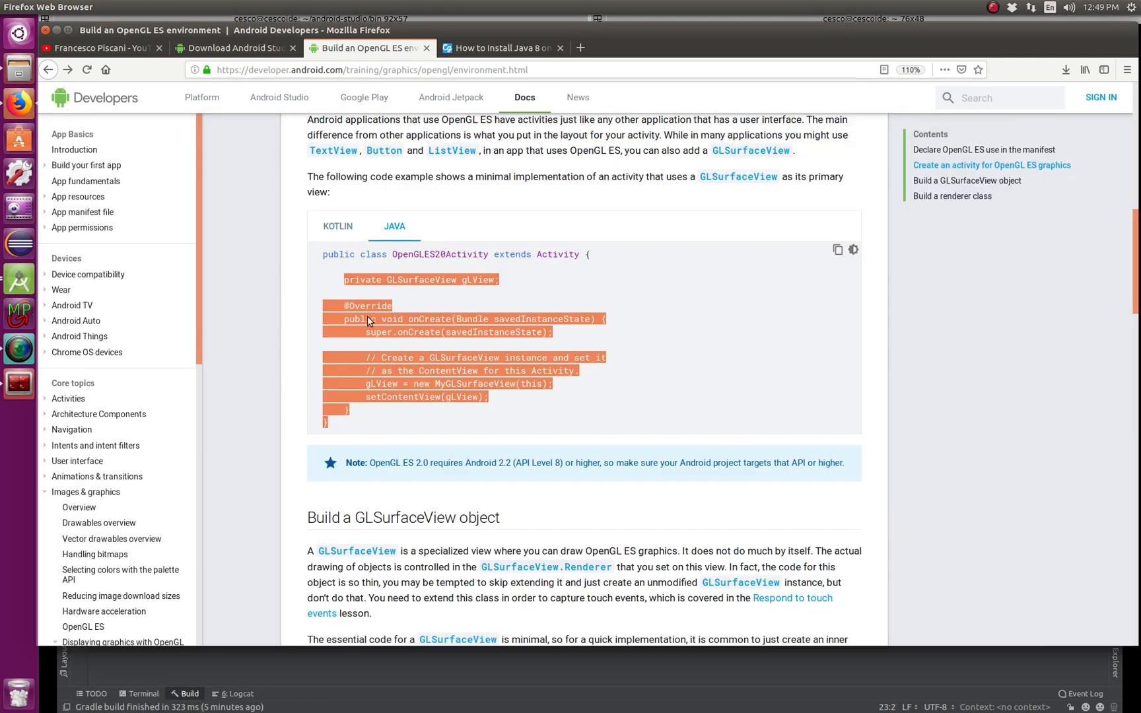
scroll("down", 3)
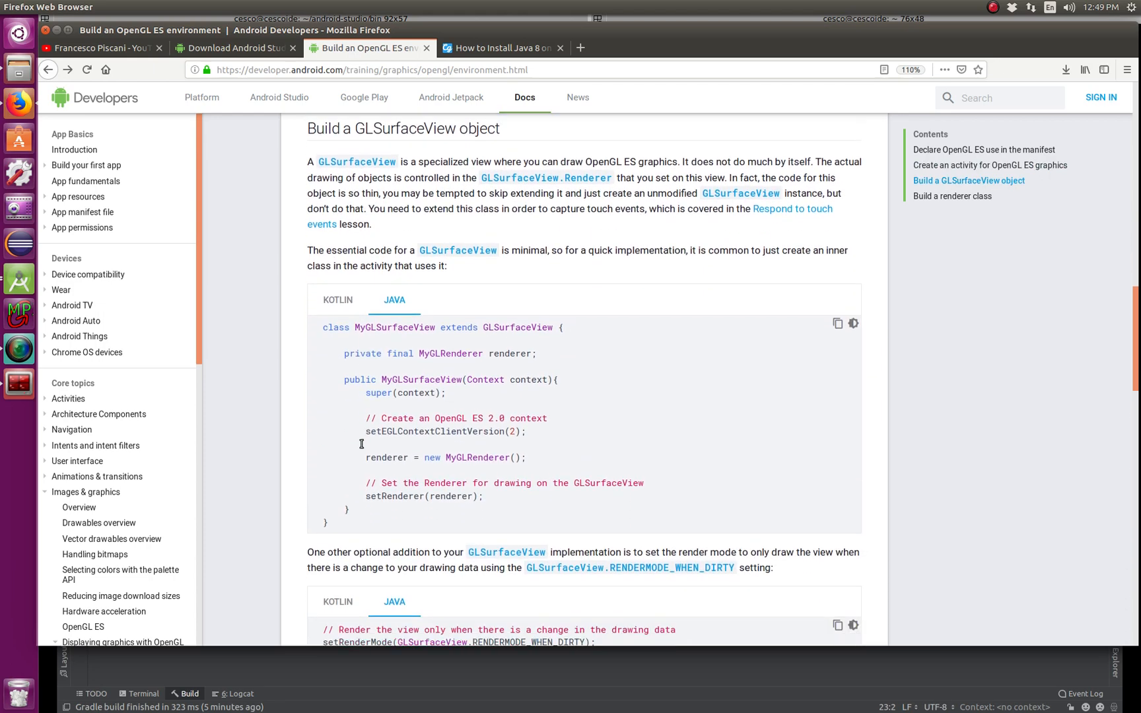
scroll("down", 3)
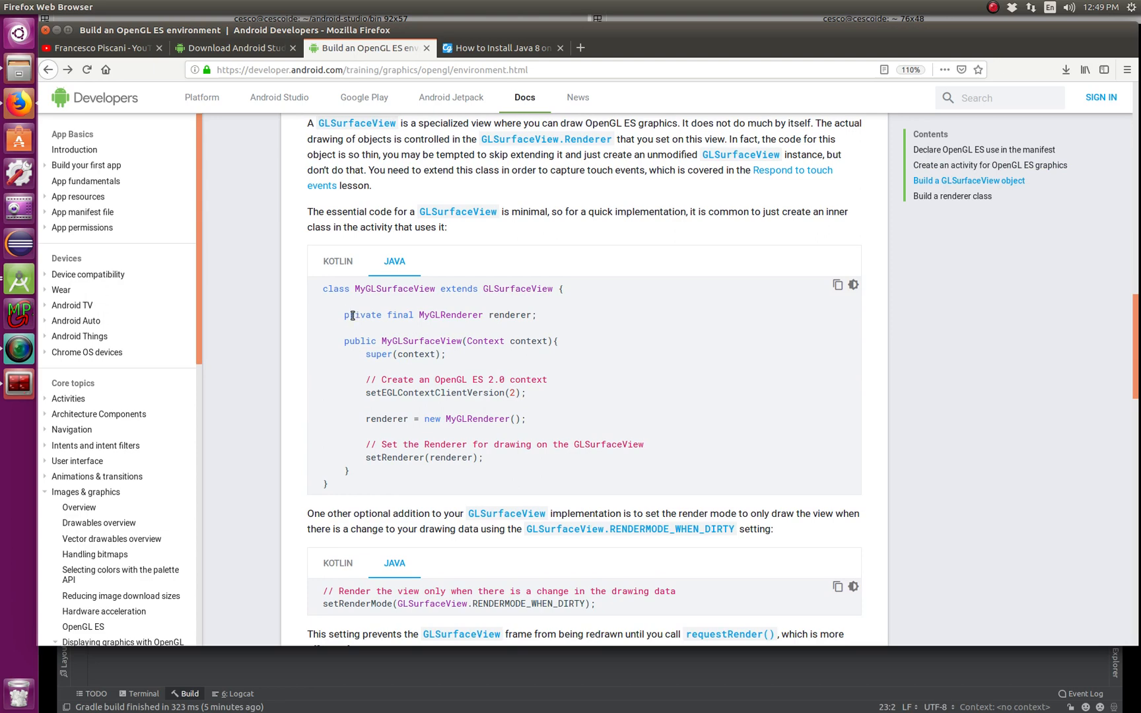
mouse_move(429, 327)
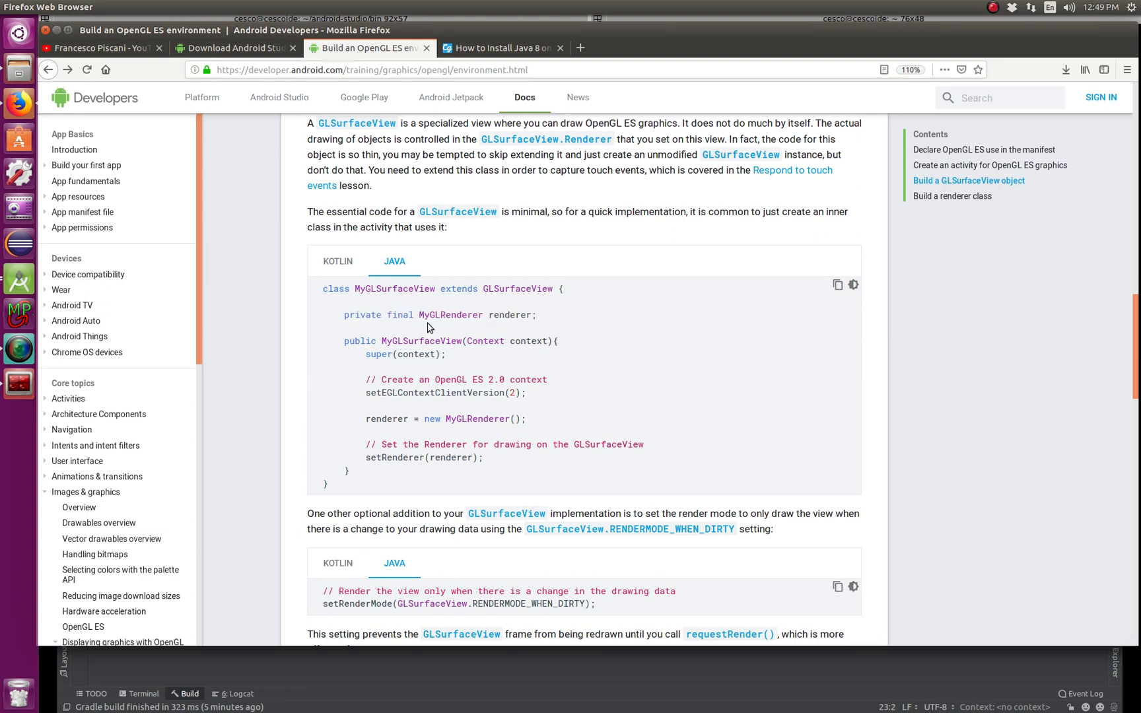
double_click(441, 314)
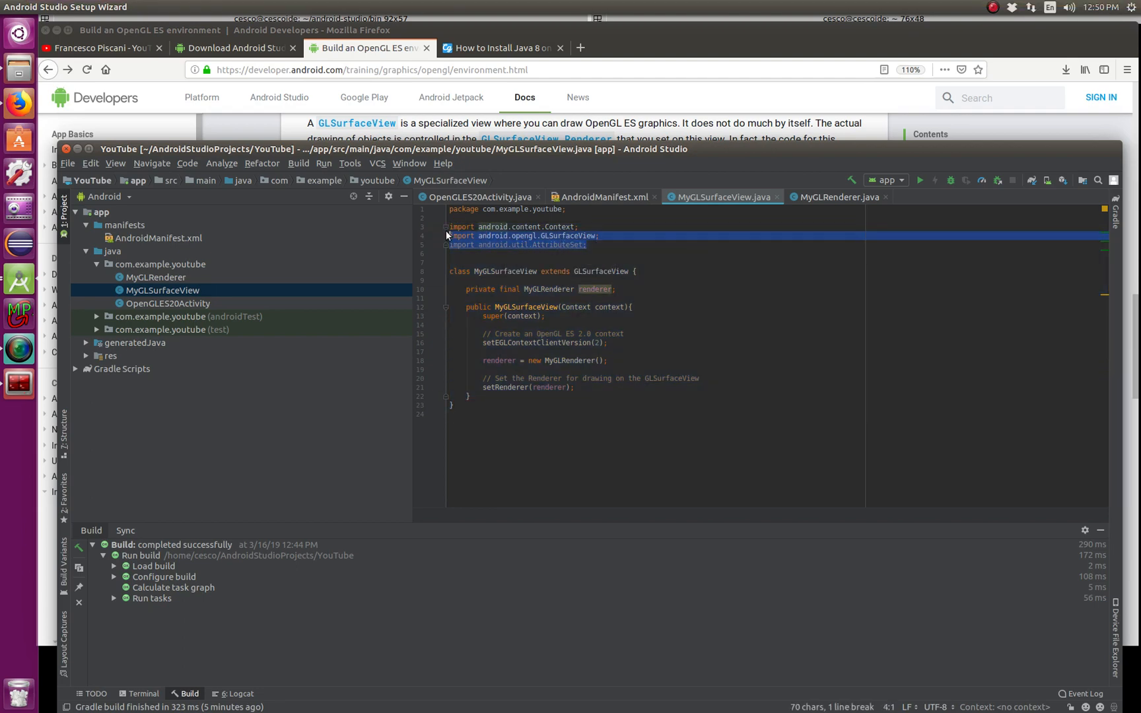
mouse_move(580, 245)
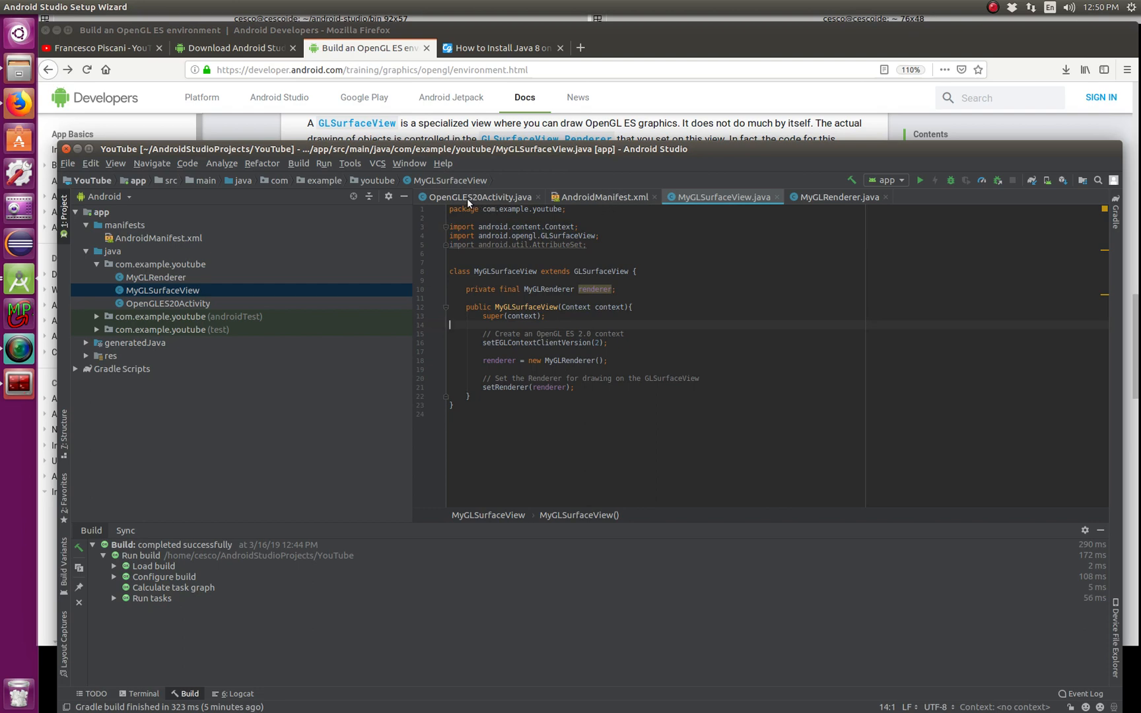
mouse_move(732, 182)
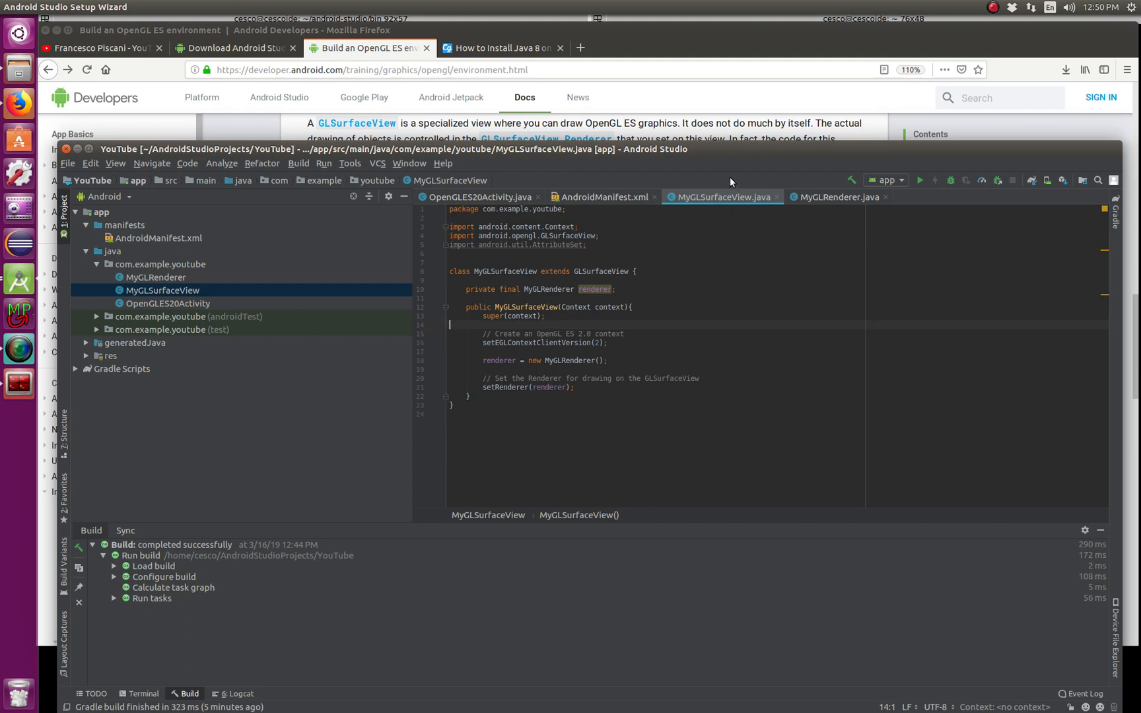
mouse_move(718, 206)
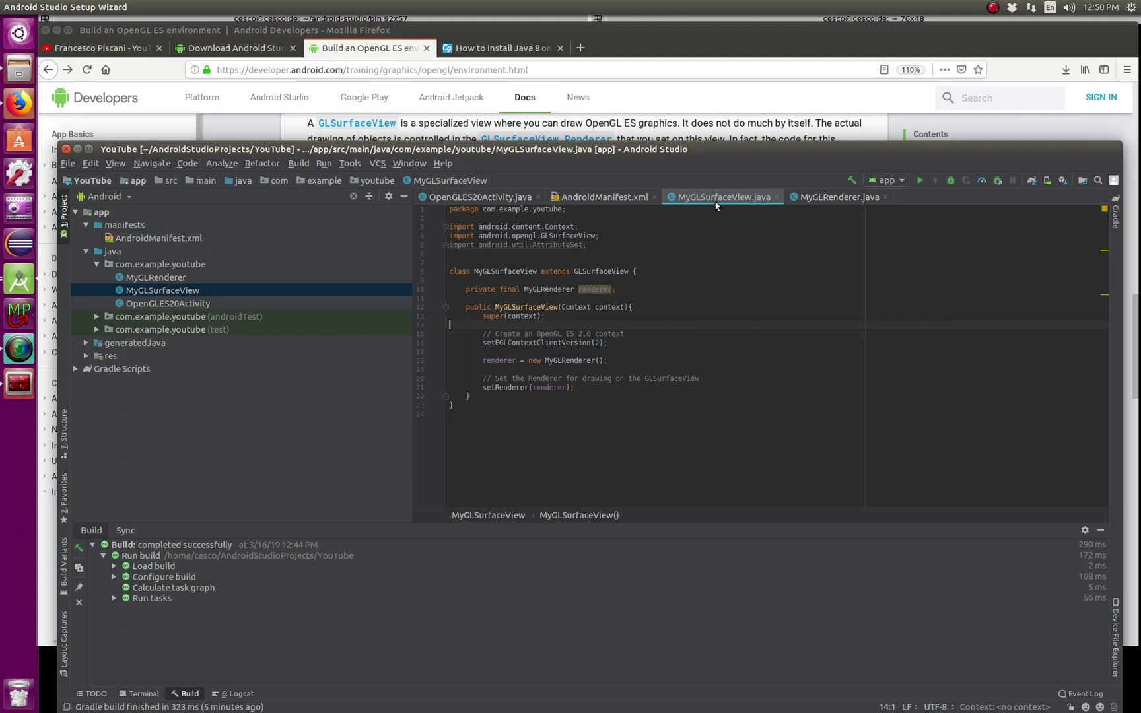
mouse_move(816, 205)
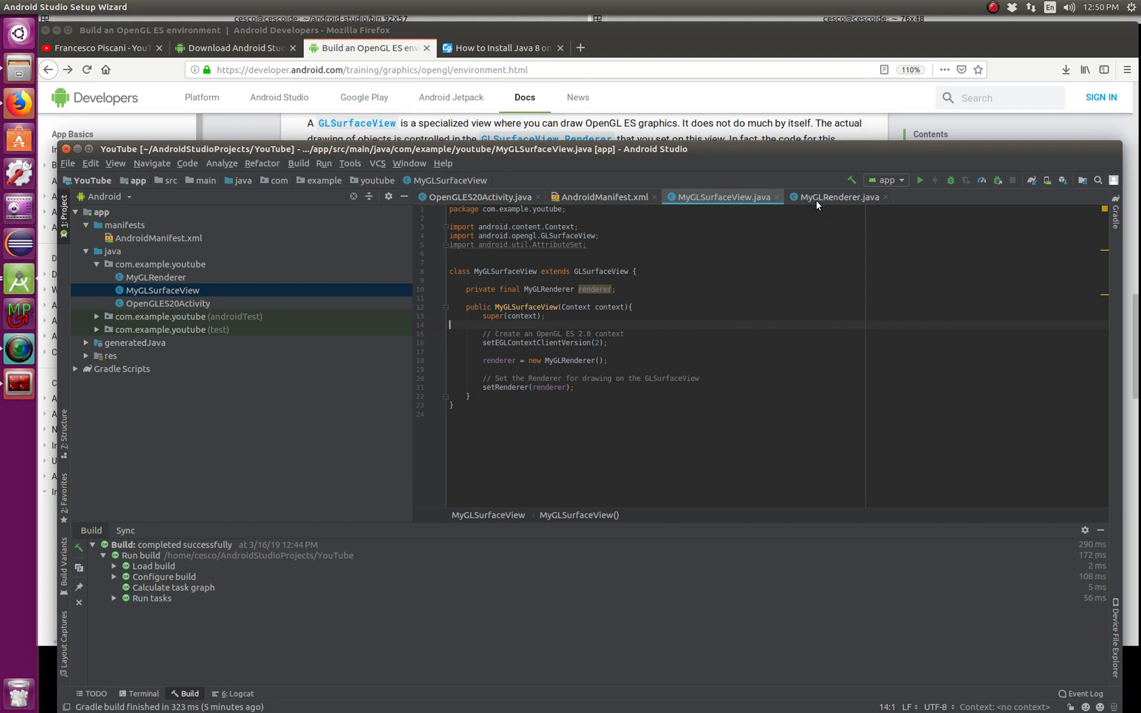
mouse_move(472, 475)
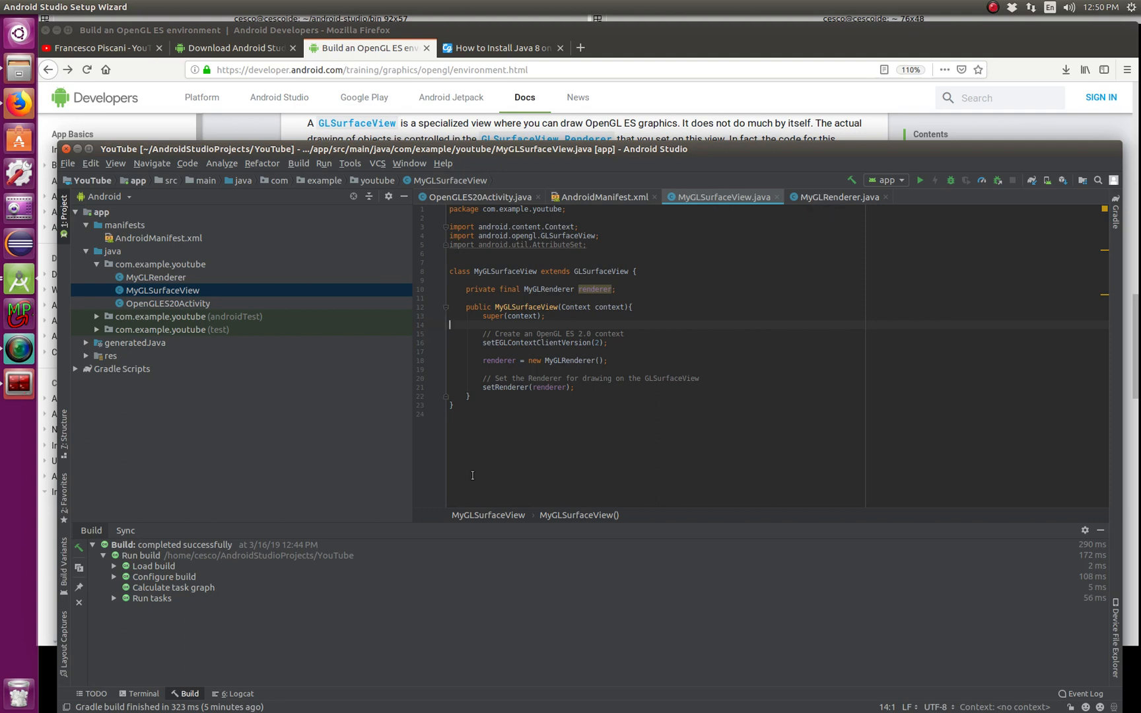
left_click(159, 264)
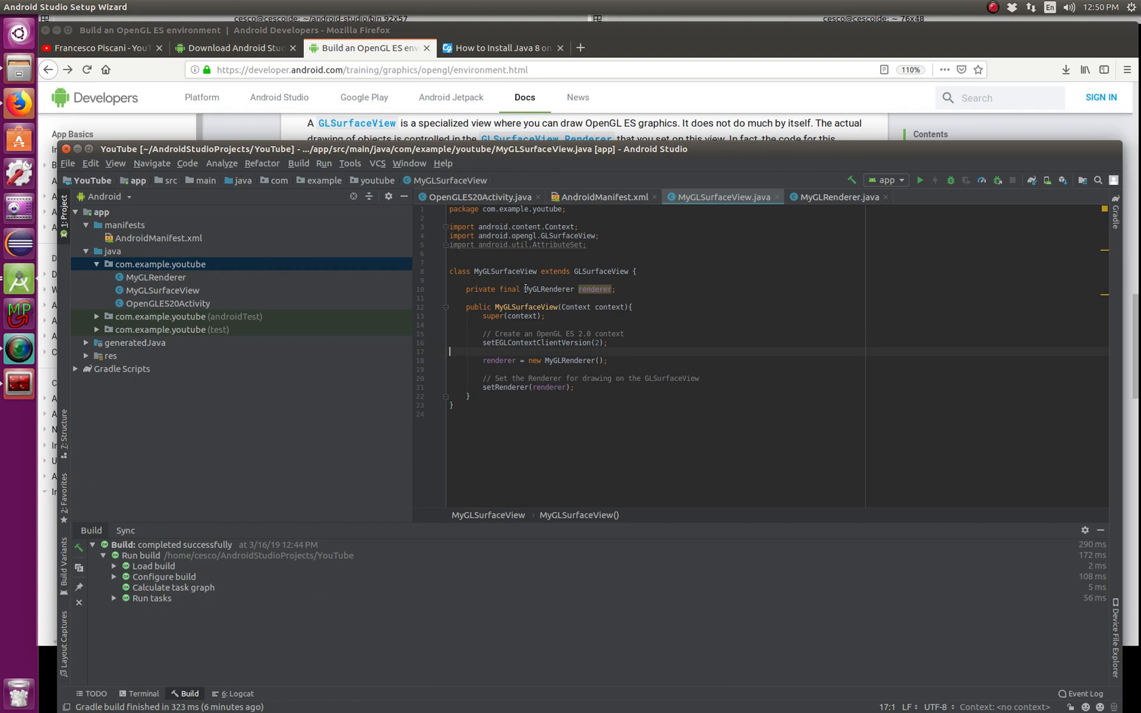
double_click(550, 289)
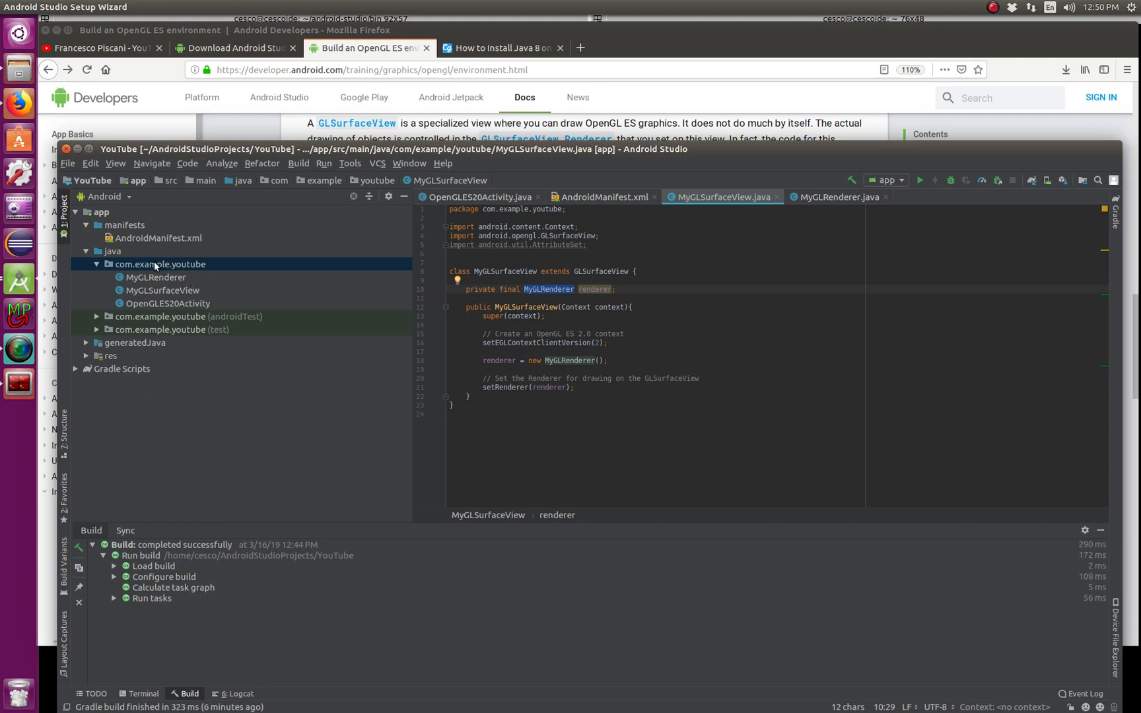
- Add Java class MyGLRenderer to com.example.youtube and select it in the tree
right_click(160, 264)
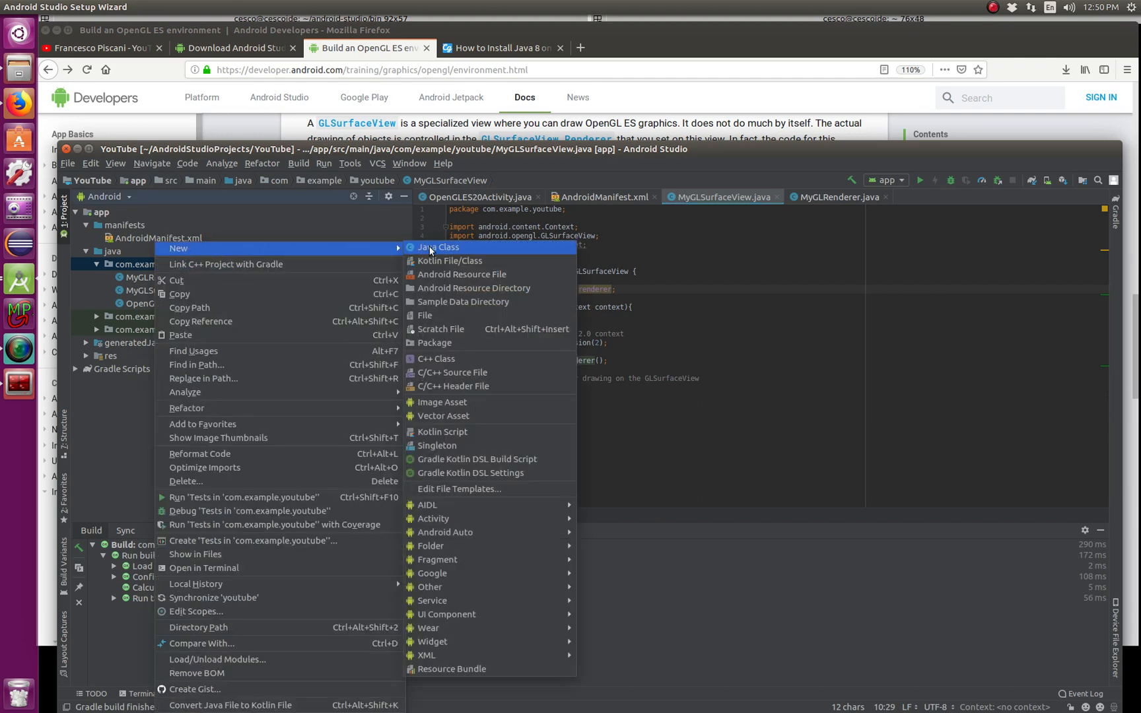
left_click(437, 248)
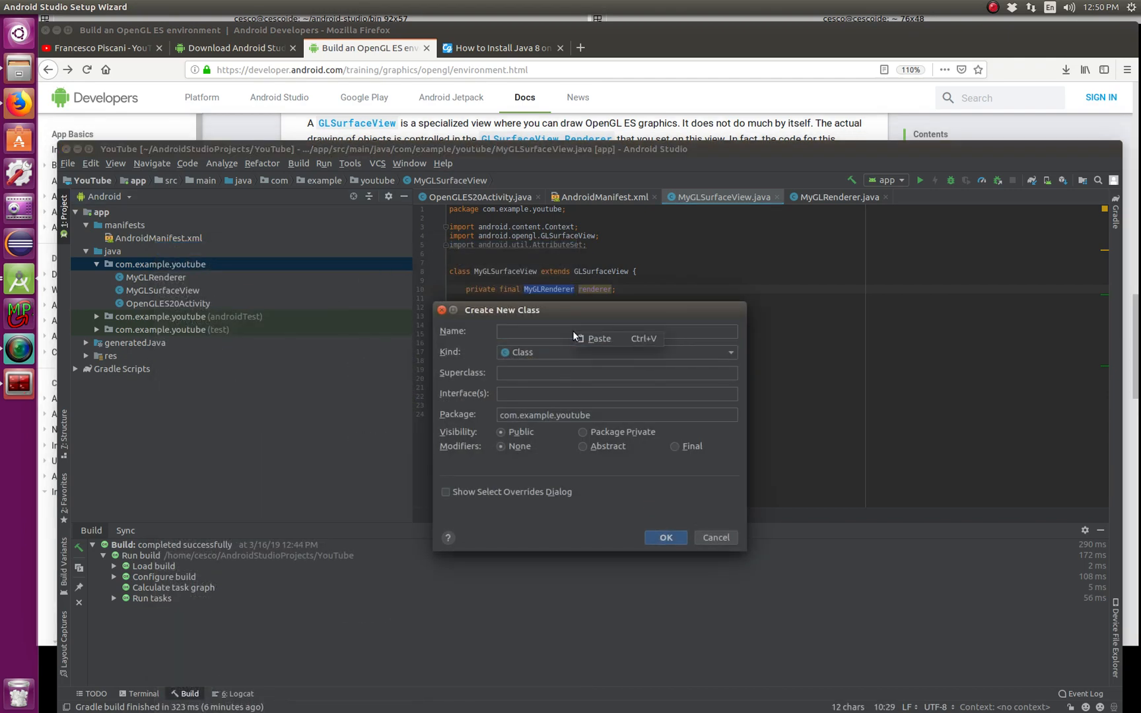
type("MyGLRenderer")
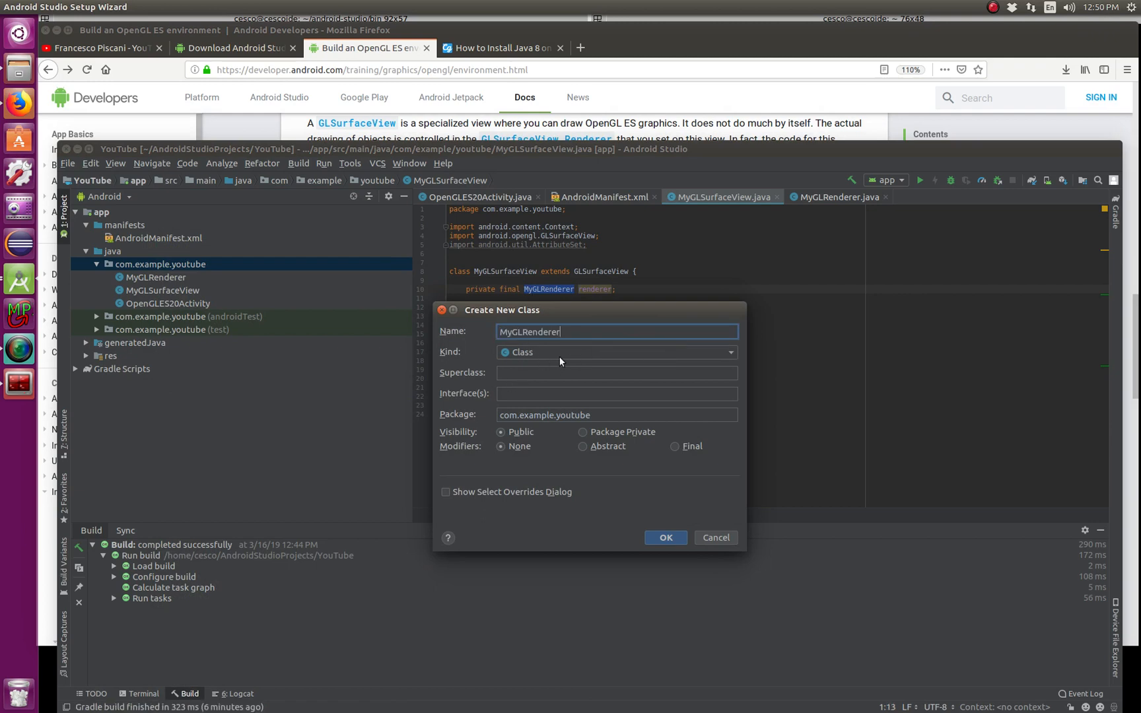
mouse_move(828, 213)
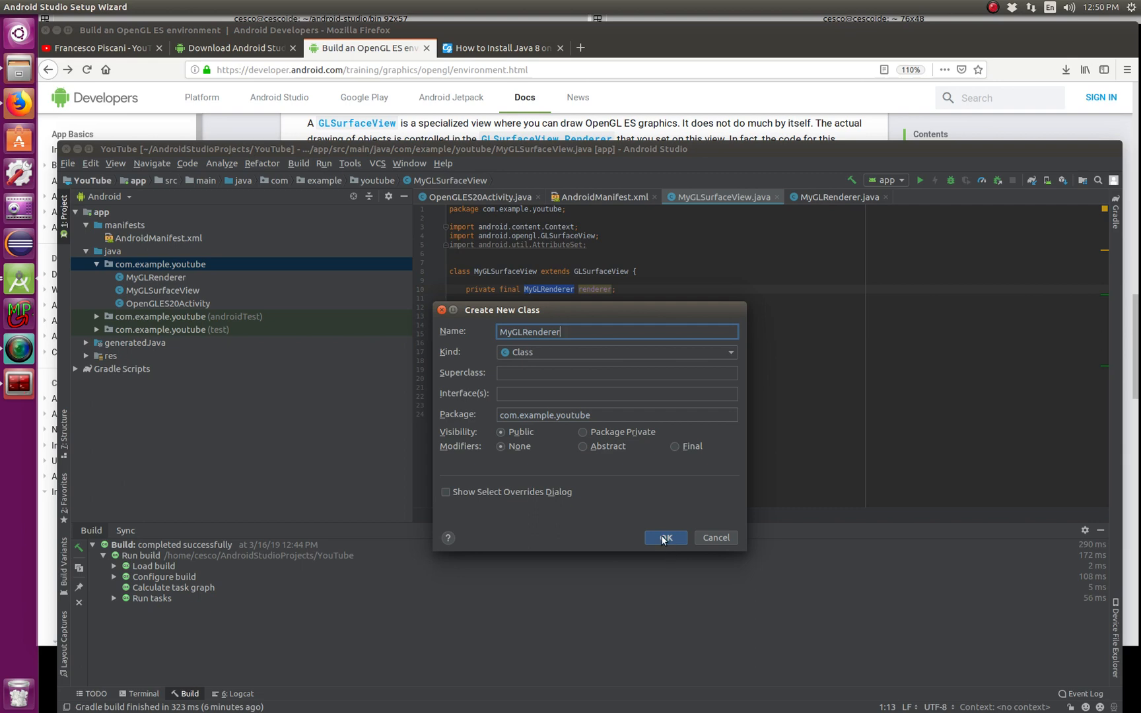
left_click(663, 537)
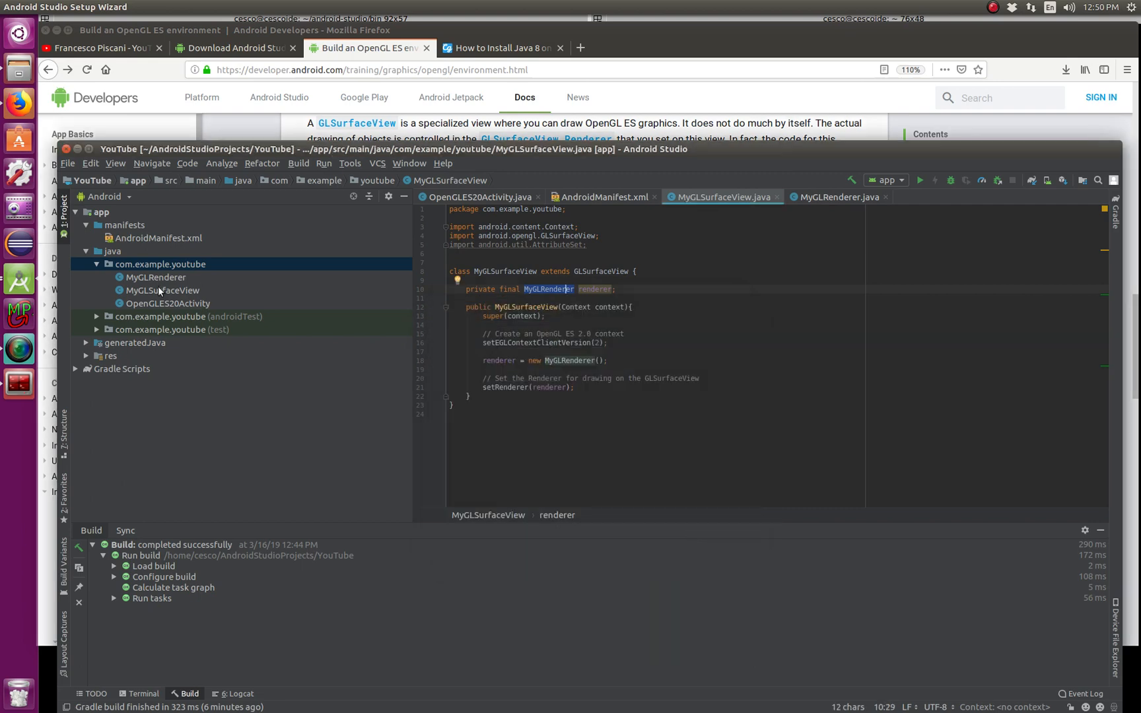
left_click(154, 278)
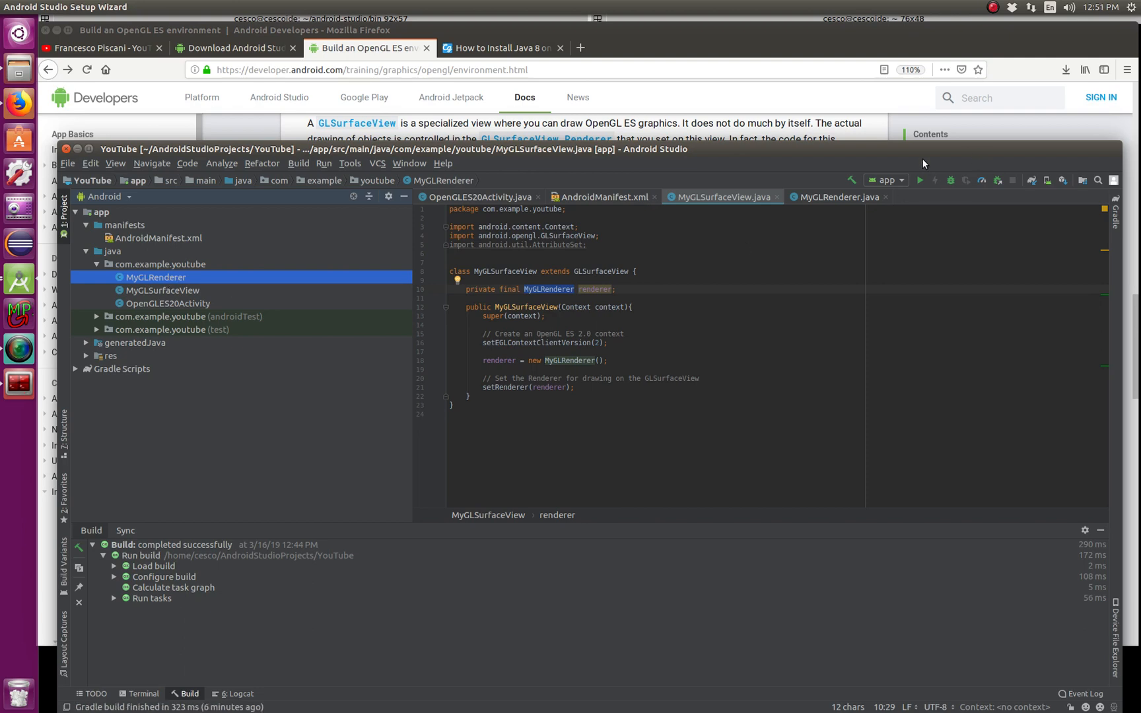
mouse_move(821, 190)
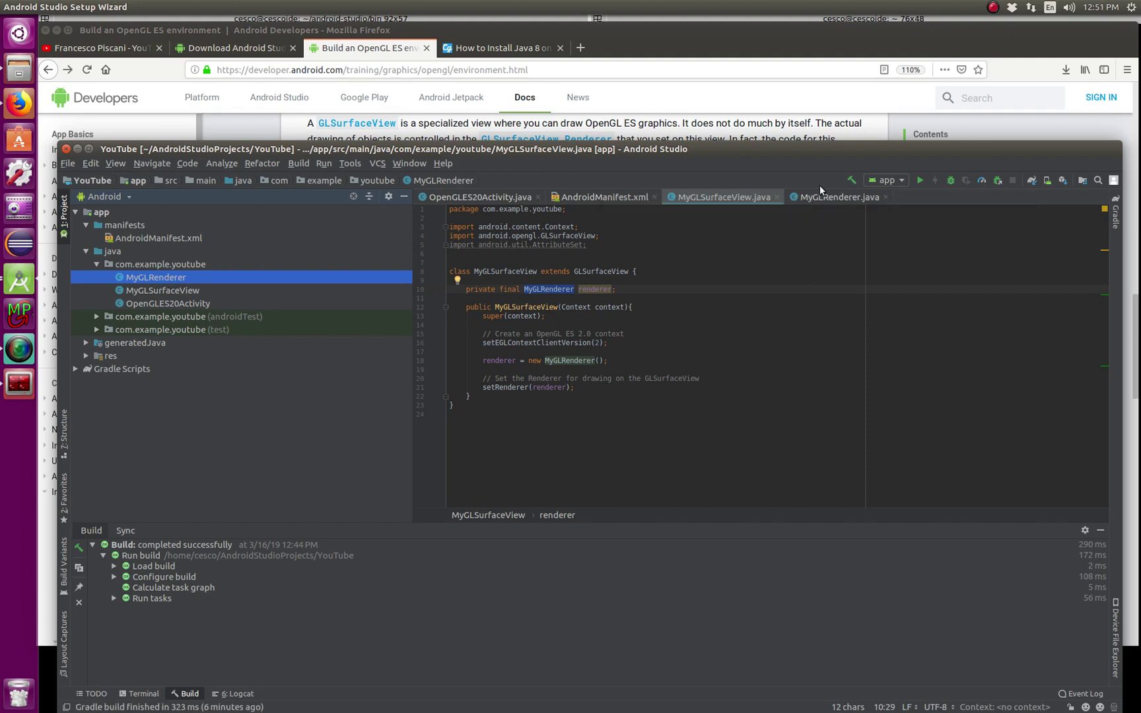
mouse_move(379, 60)
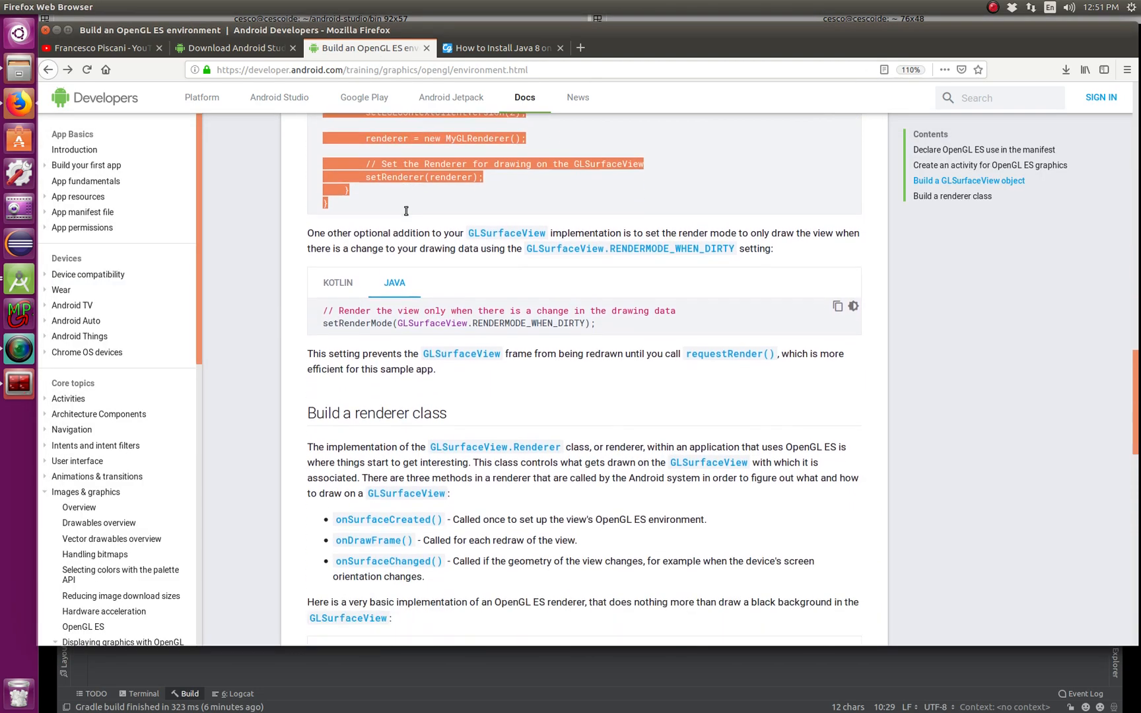
- Scroll the guide down to the Build a renderer class MyGLRenderer sample
scroll("down", 3)
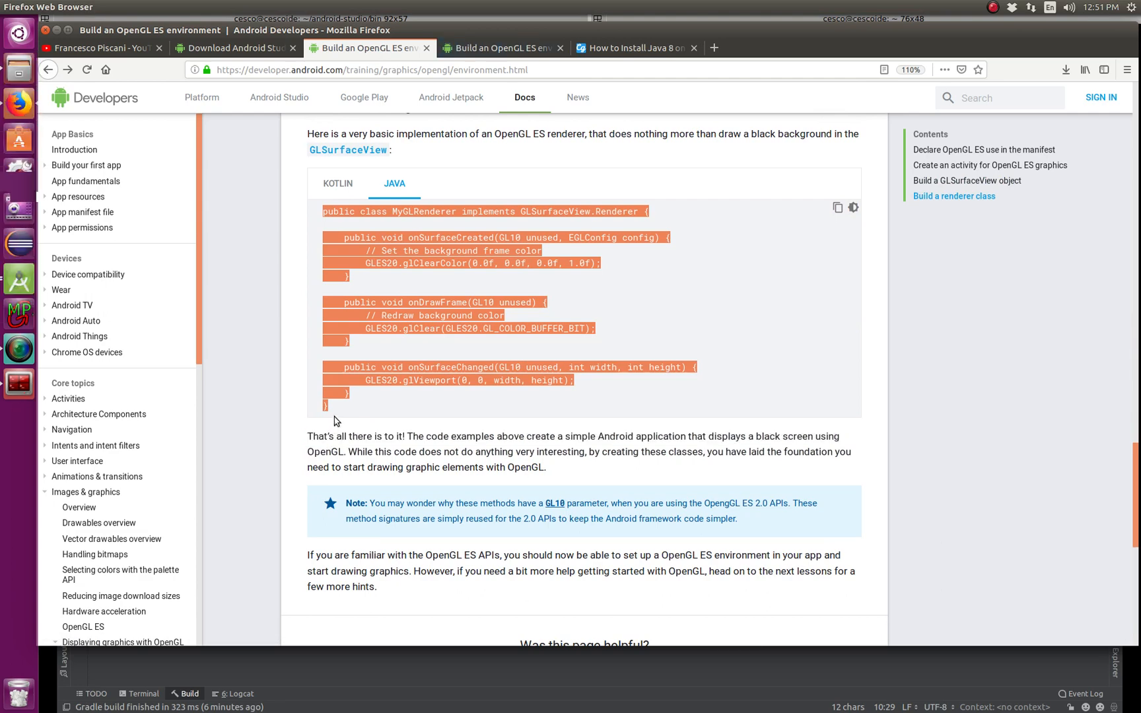
mouse_move(509, 265)
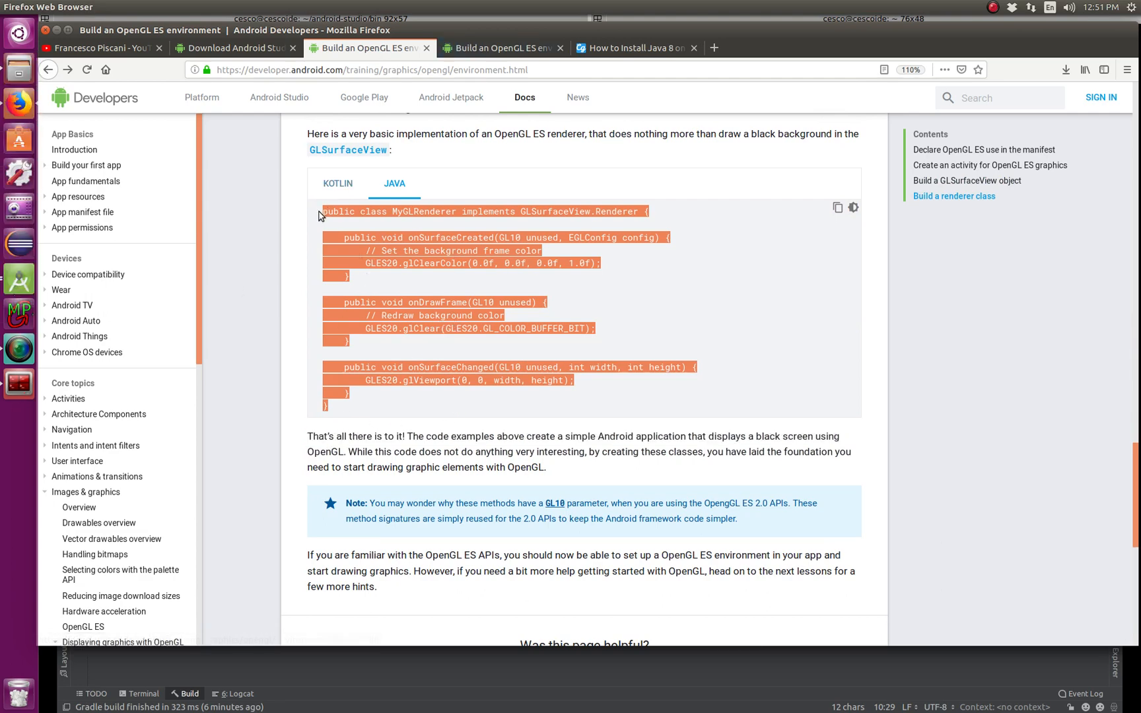
mouse_move(349, 224)
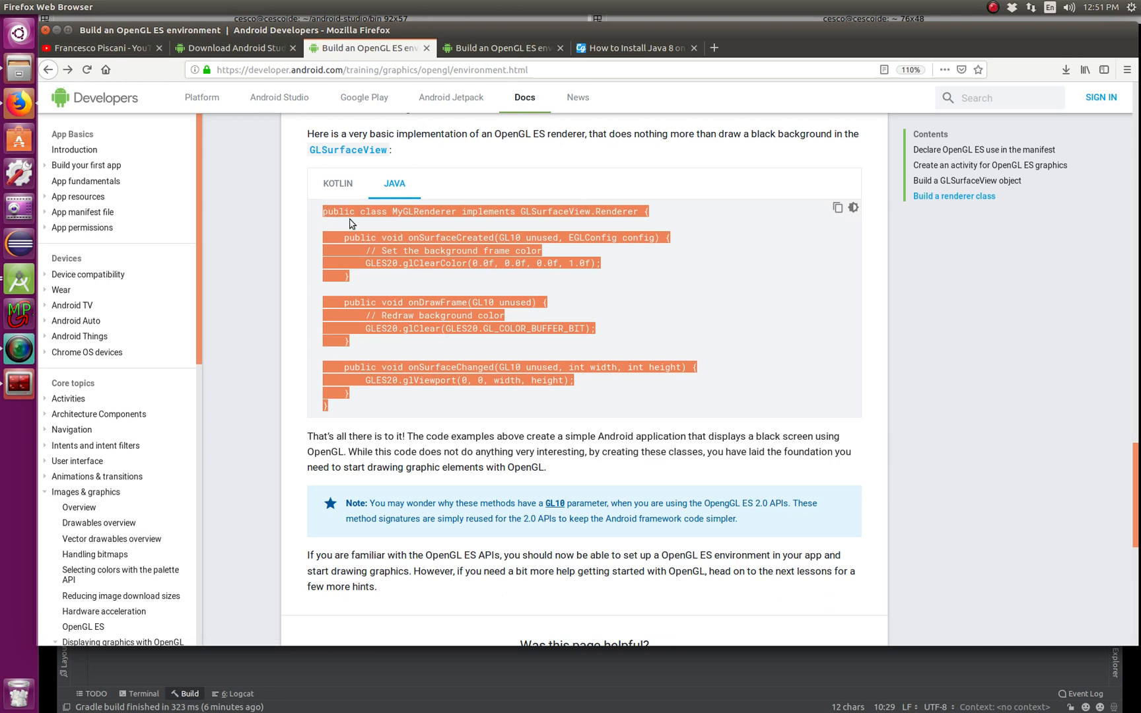
mouse_move(28, 299)
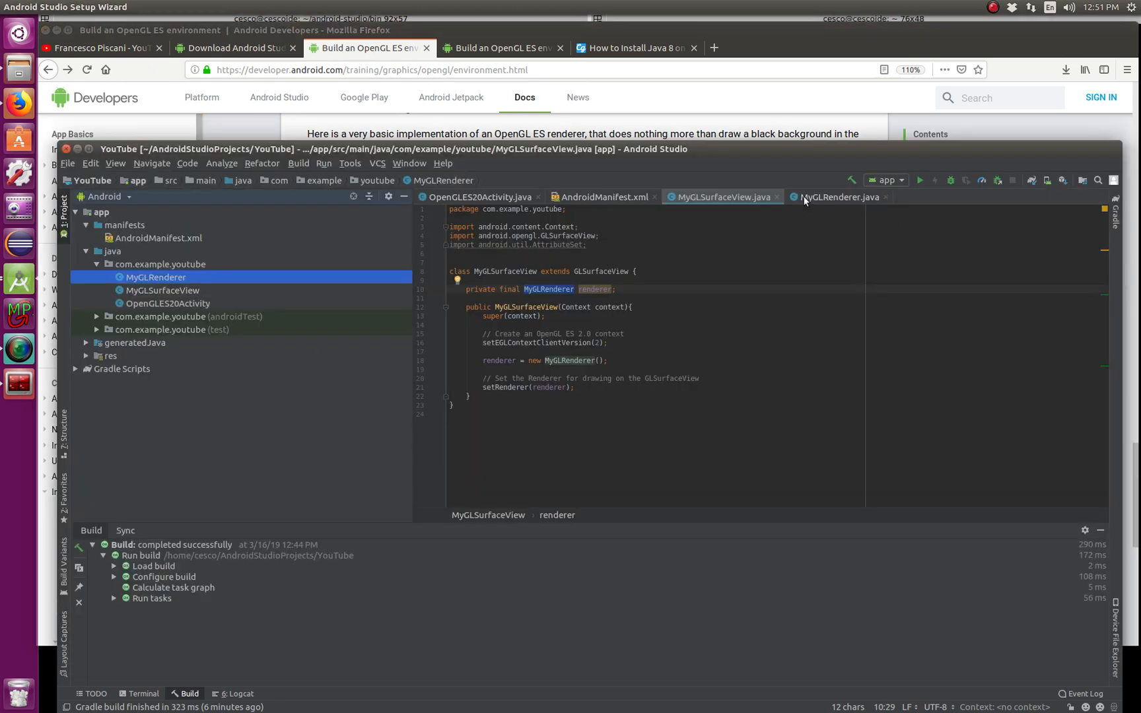
- Open MyGLRenderer.java to add the GLSurfaceView.Renderer implementation
left_click(839, 198)
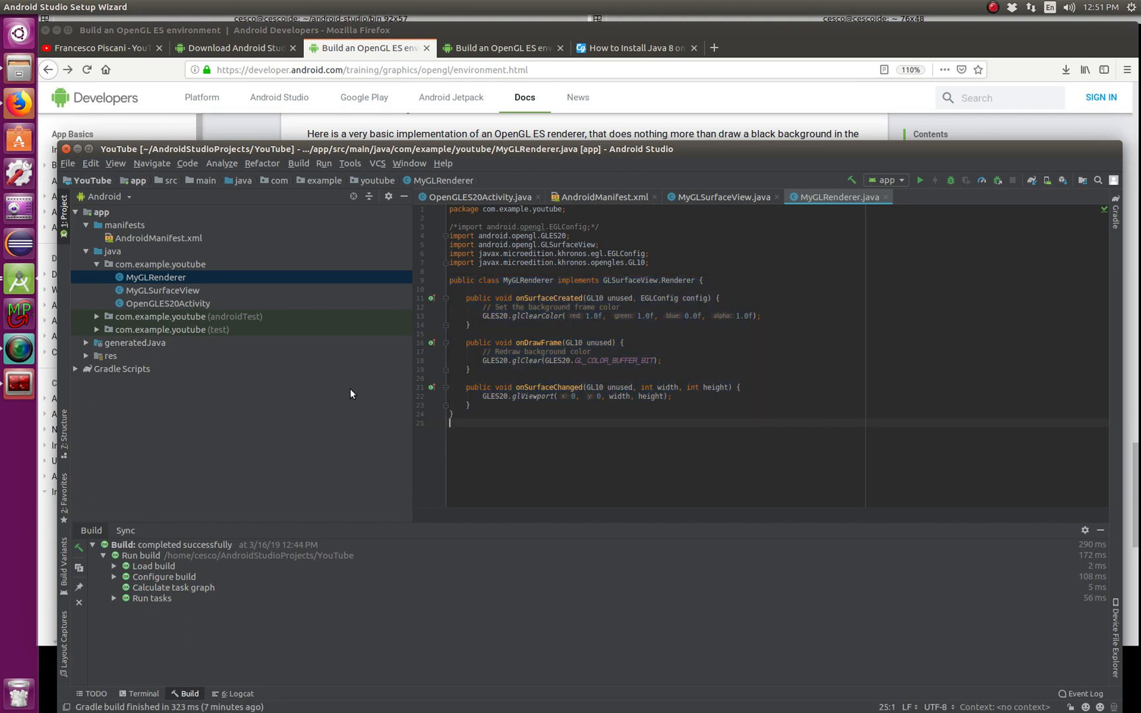
mouse_move(155, 308)
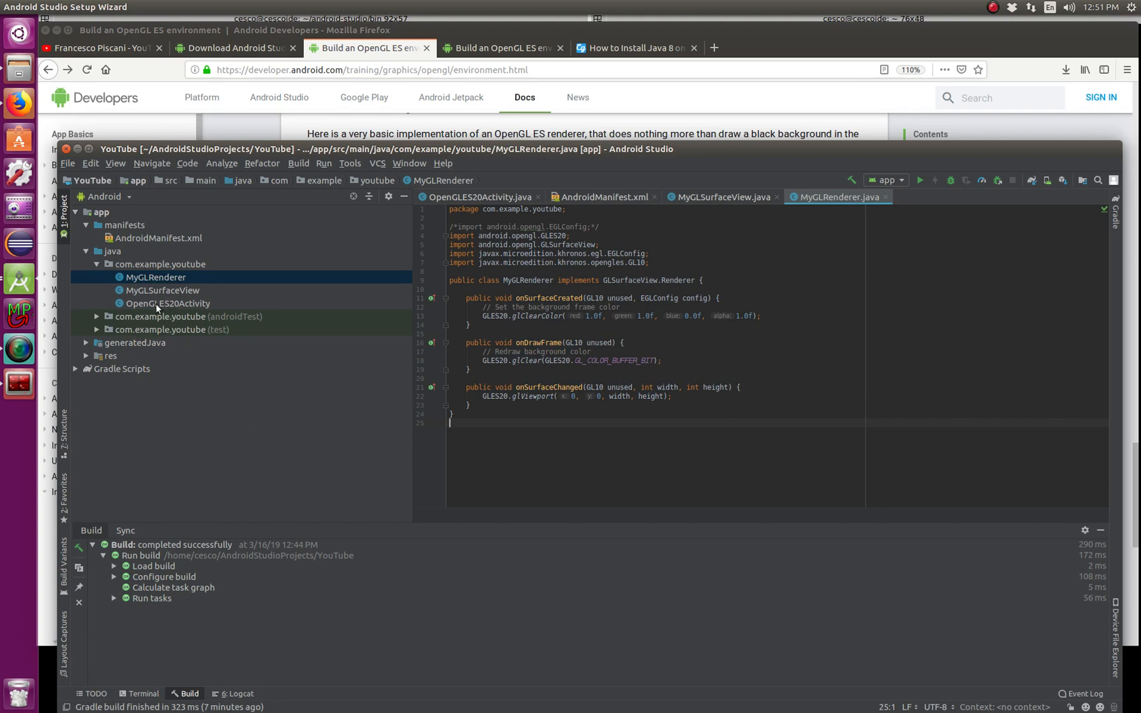
mouse_move(173, 274)
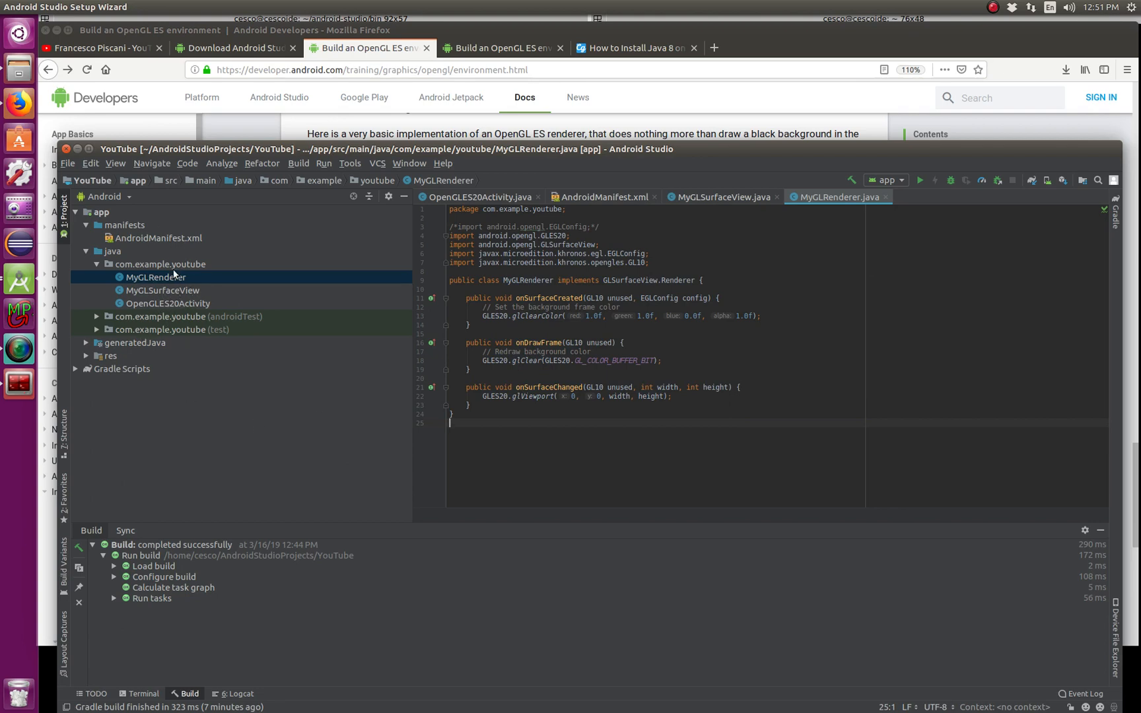
mouse_move(206, 271)
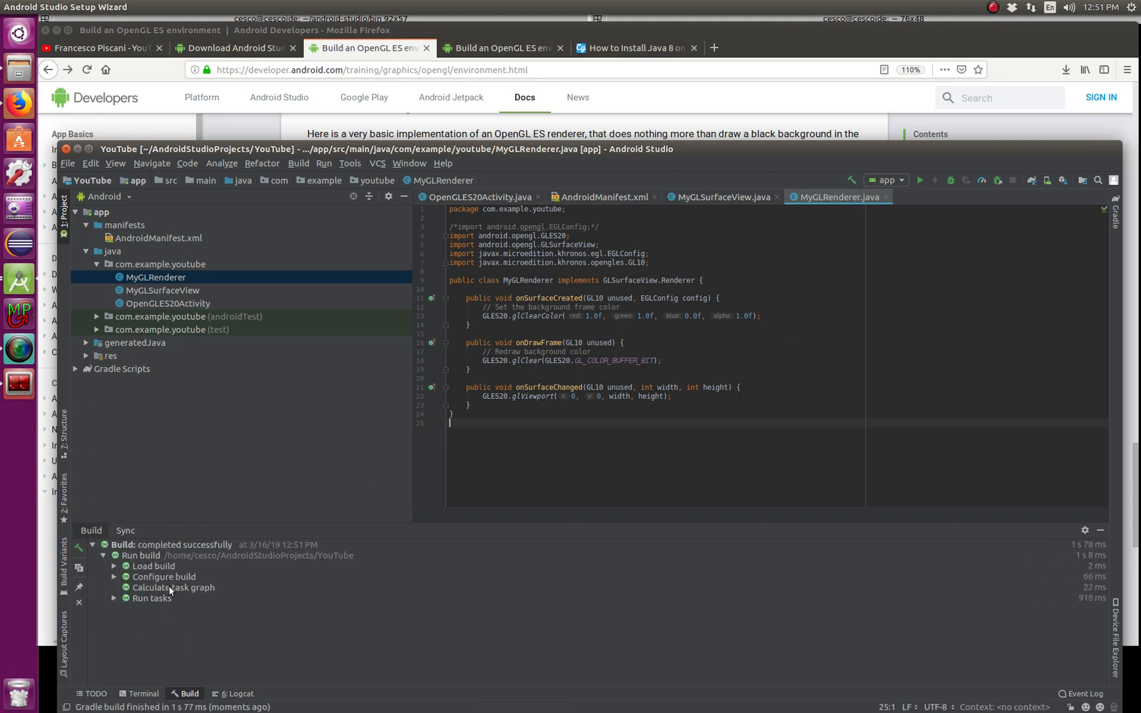
mouse_move(154, 598)
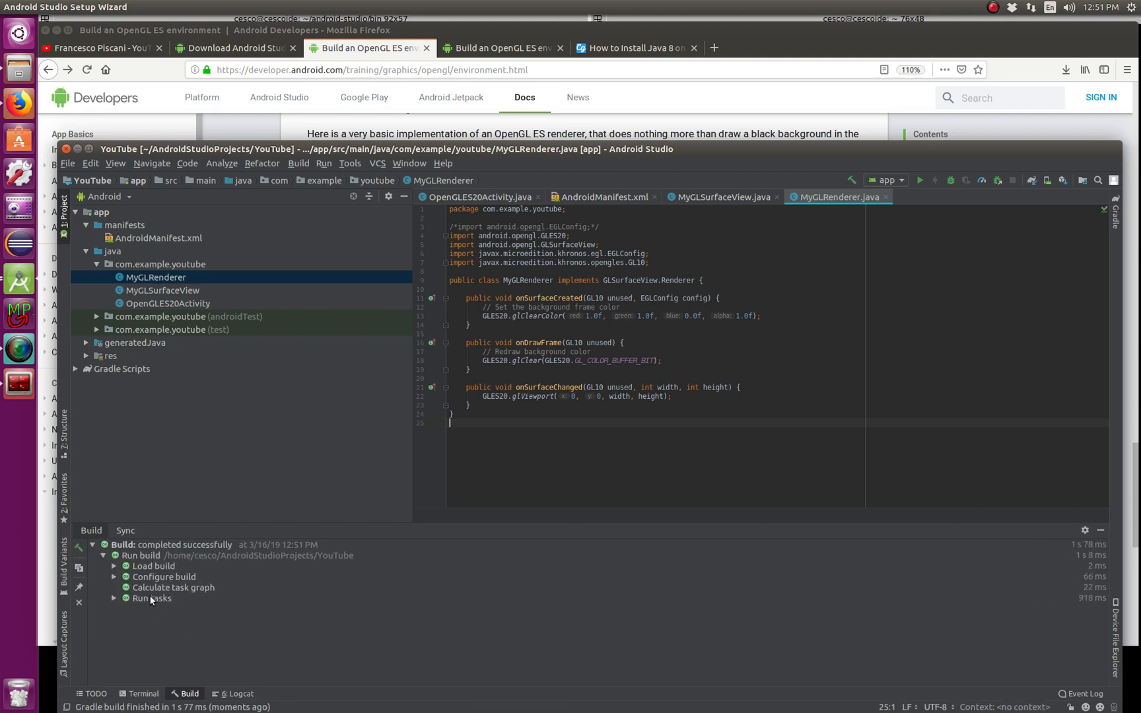
mouse_move(142, 606)
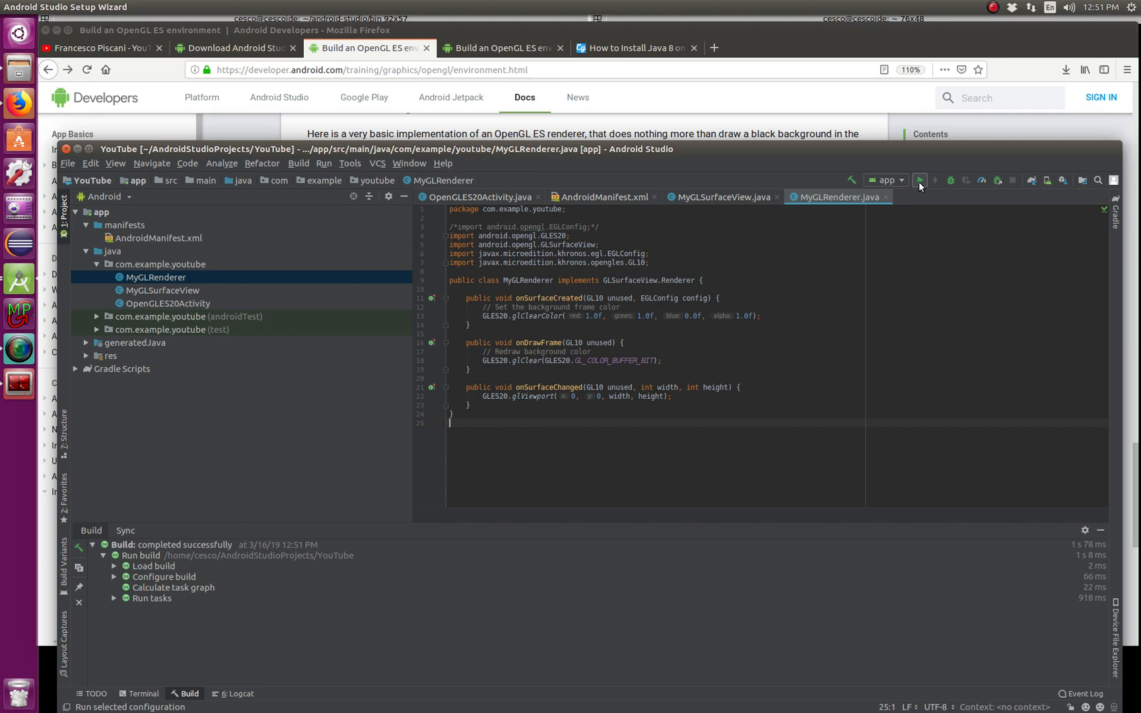
- Run the app on the Nexus 5X API 28 x86 virtual device
left_click(919, 180)
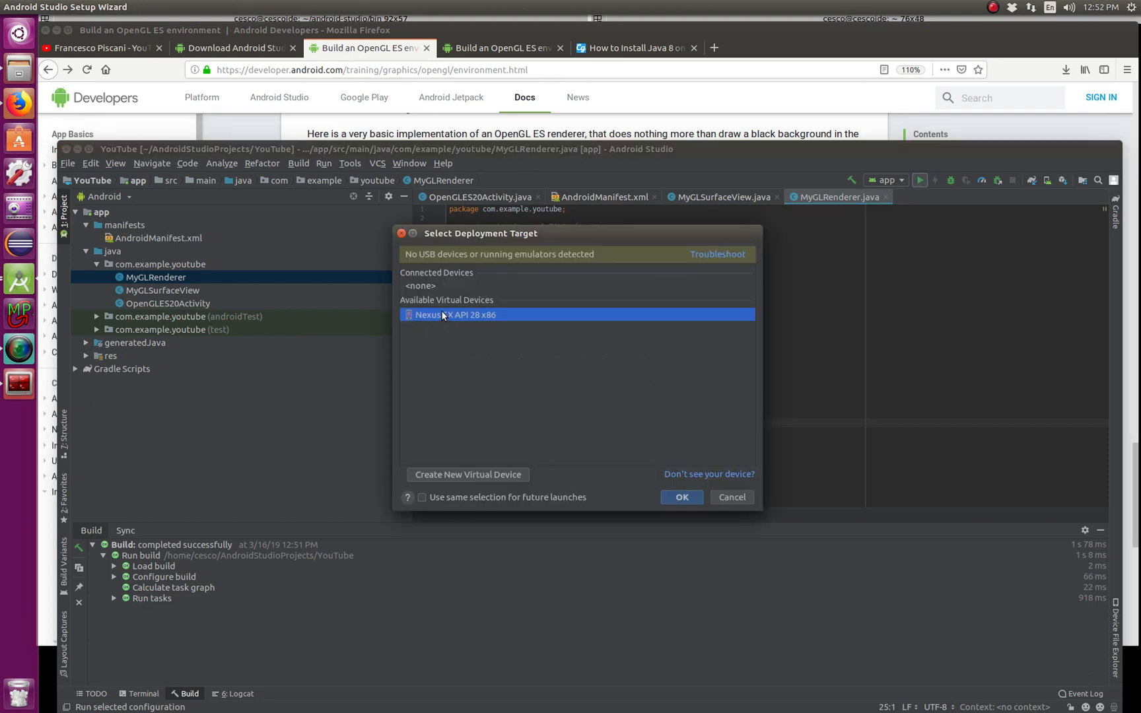
mouse_move(449, 307)
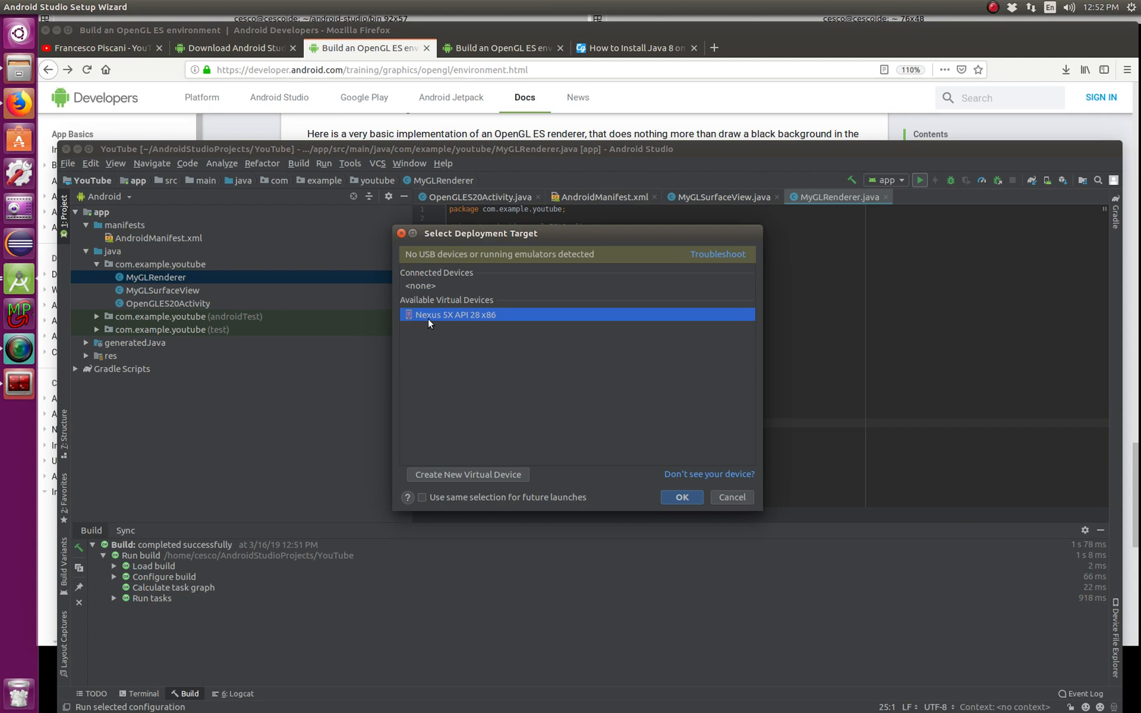
mouse_move(451, 339)
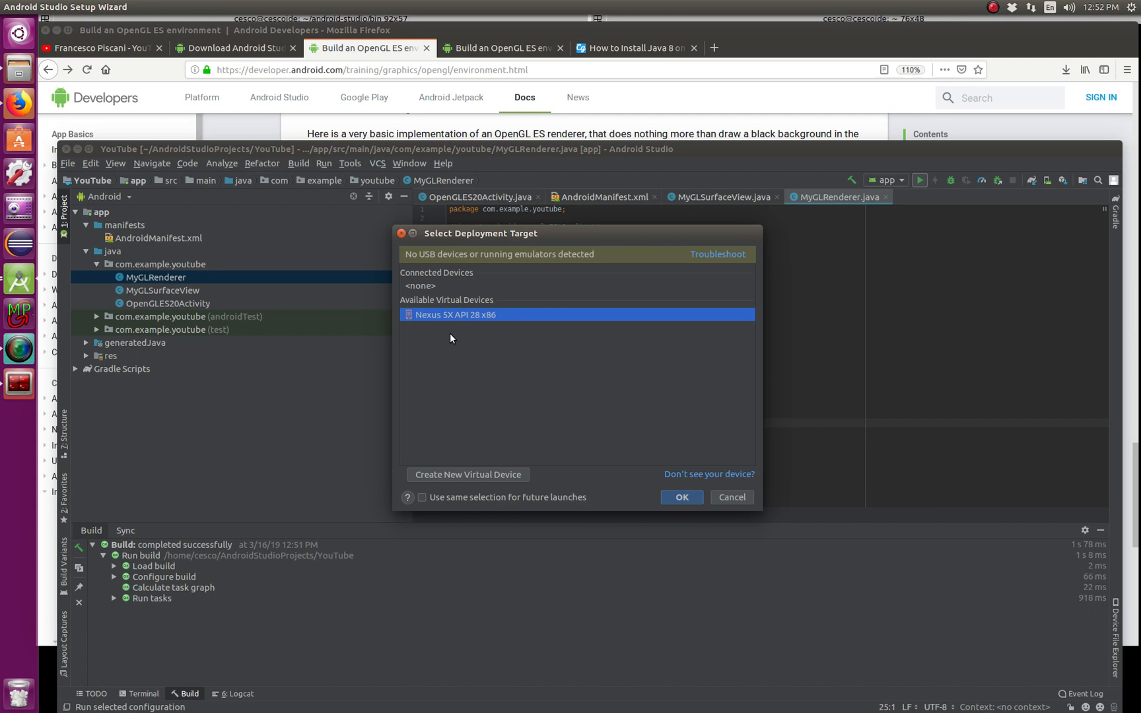
mouse_move(427, 495)
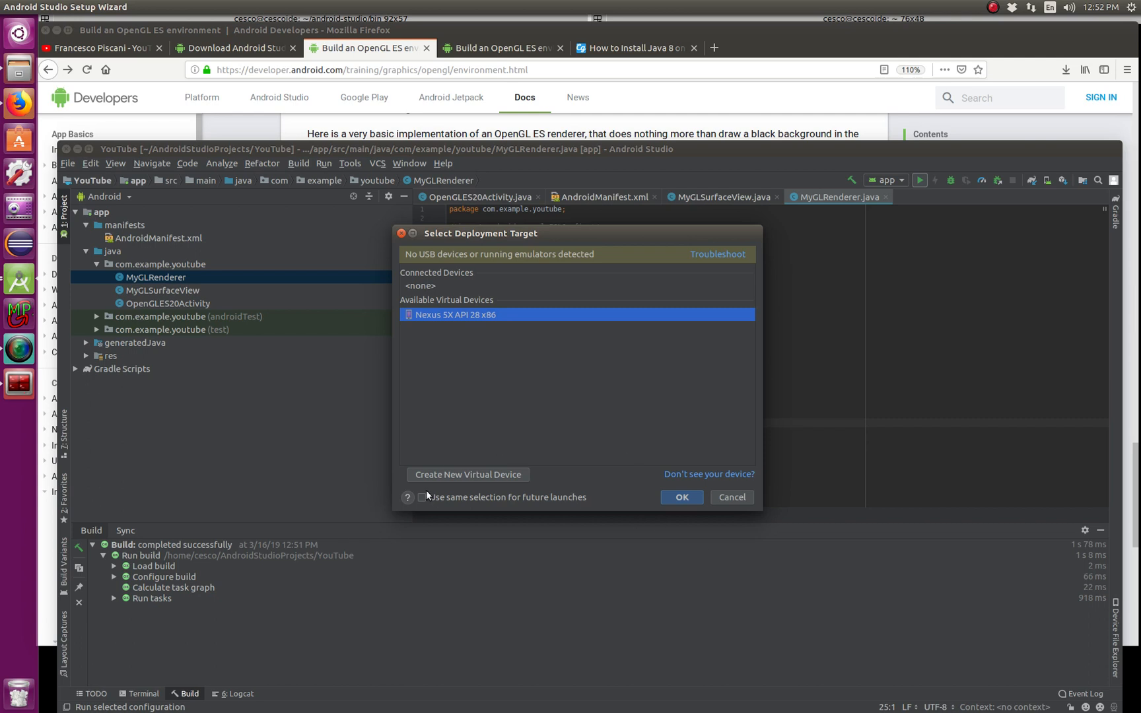
mouse_move(657, 527)
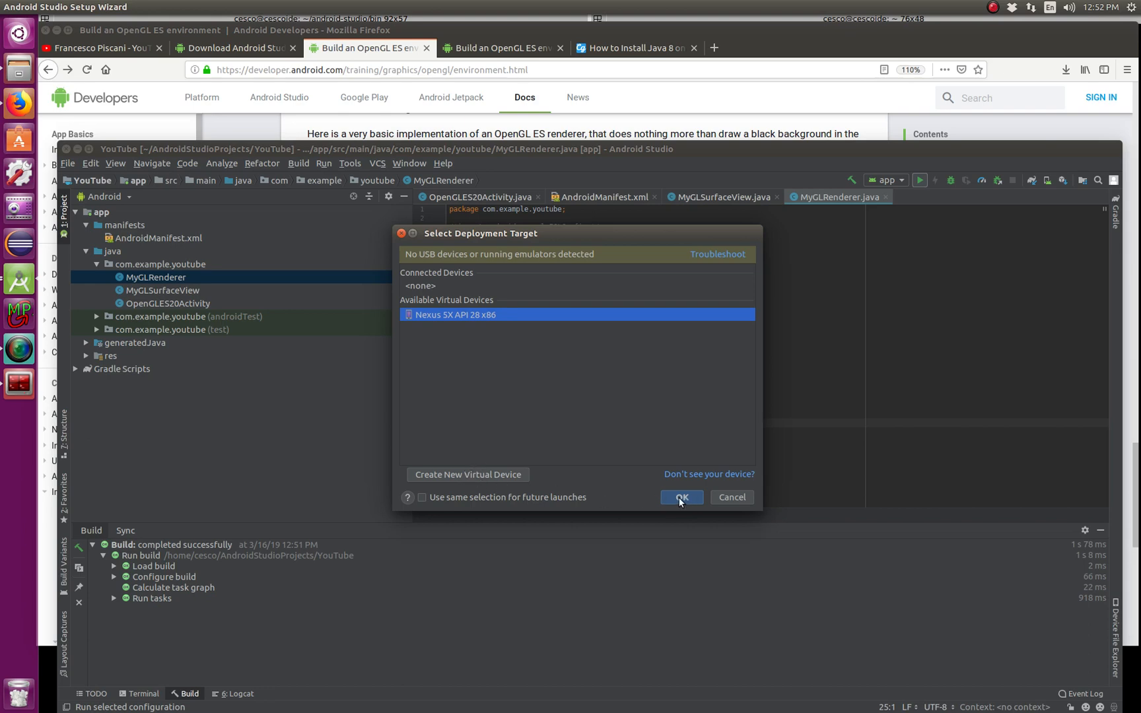
left_click(679, 497)
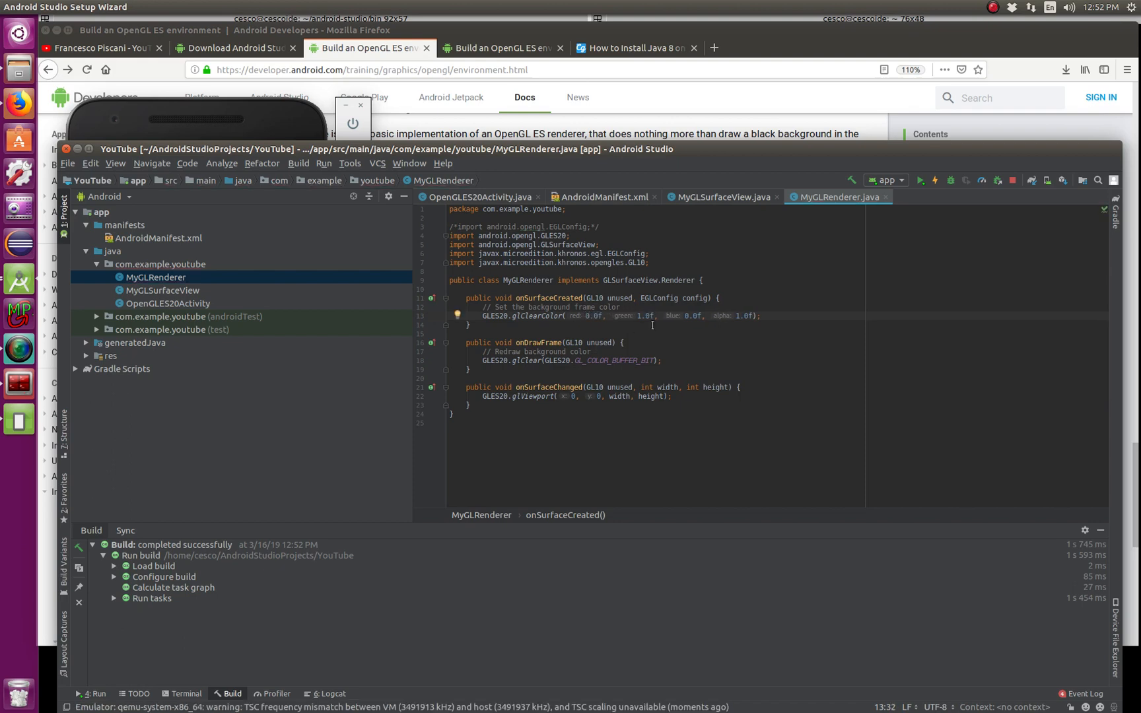
mouse_move(664, 321)
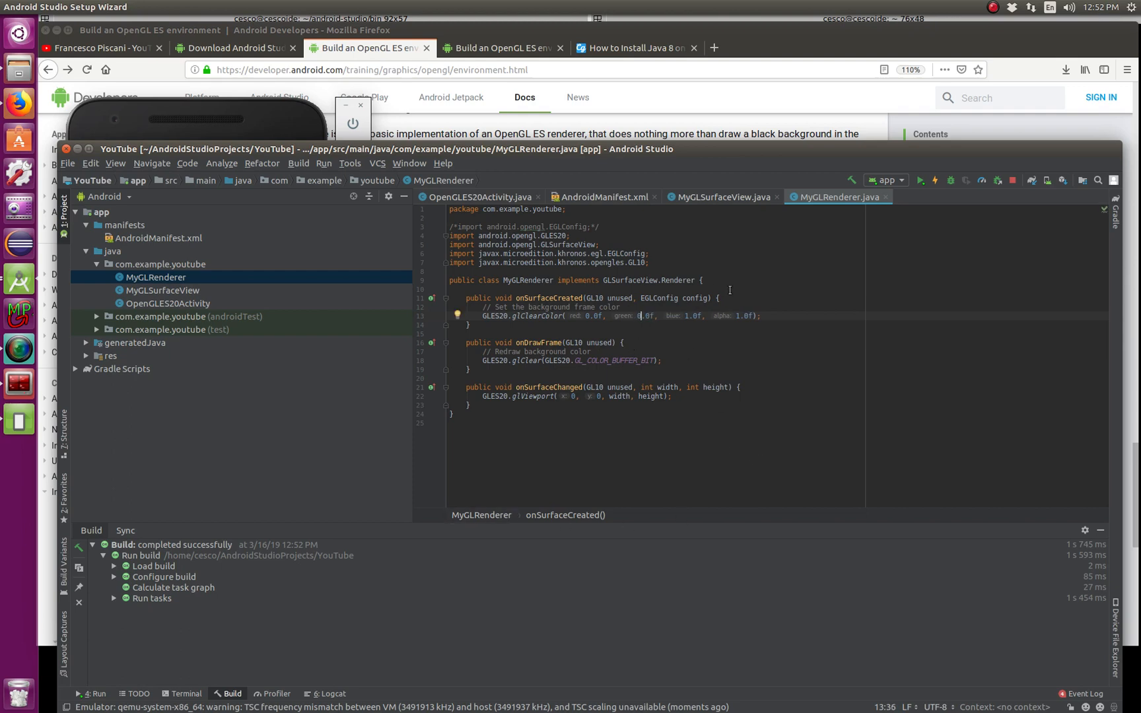
mouse_move(748, 220)
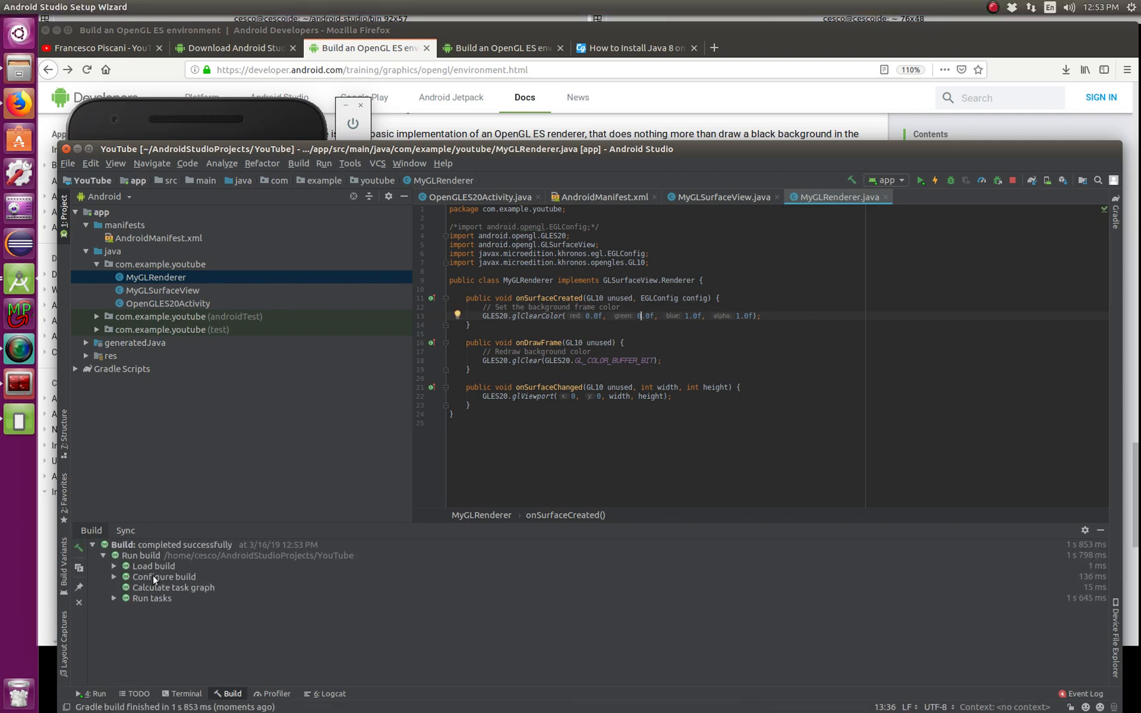
mouse_move(991, 313)
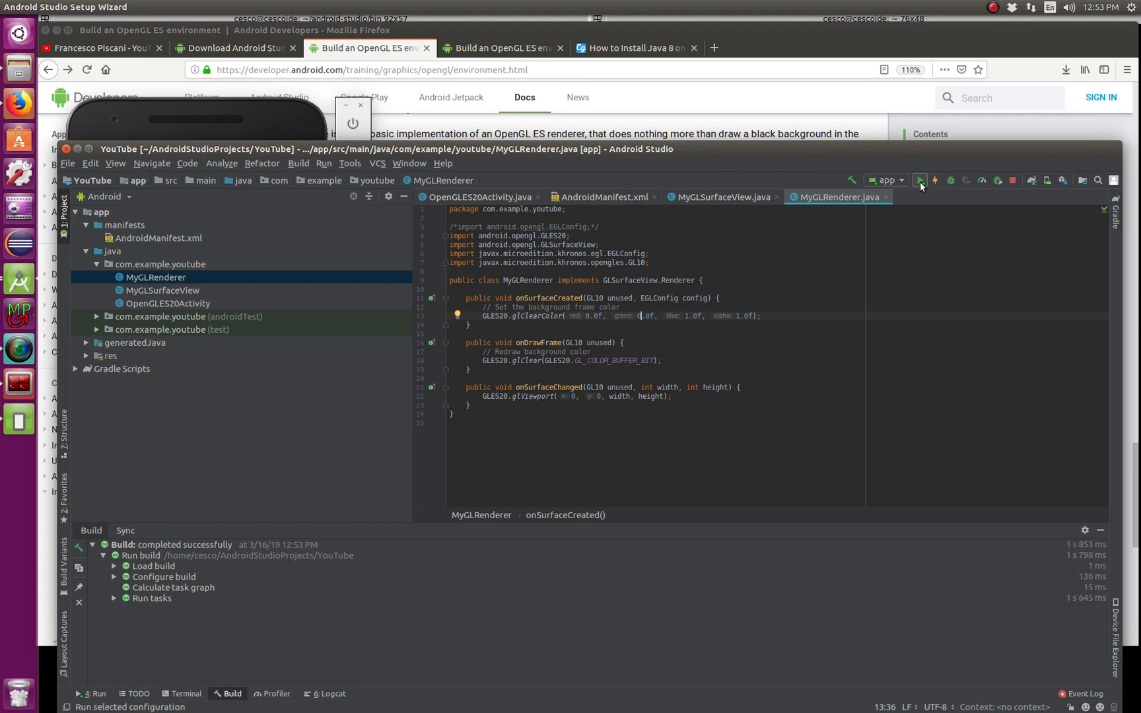
- Deploy the app to the Nexus 5X emulator and bring the emulator window forward
left_click(919, 180)
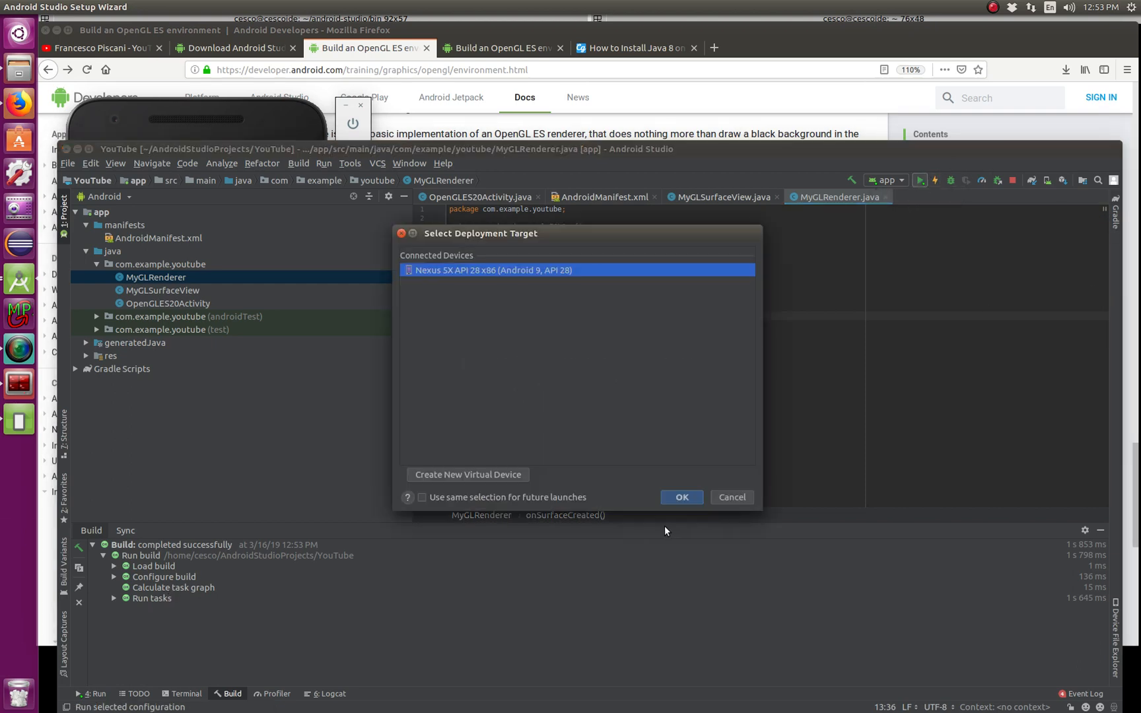
left_click(681, 498)
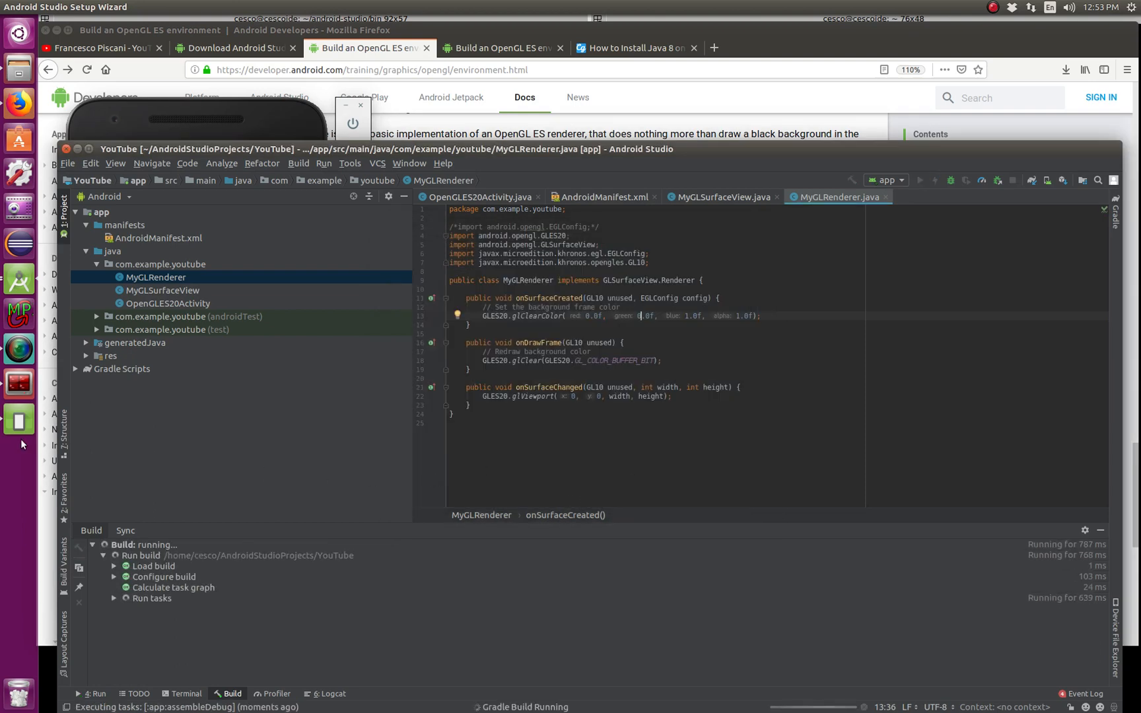
mouse_move(19, 420)
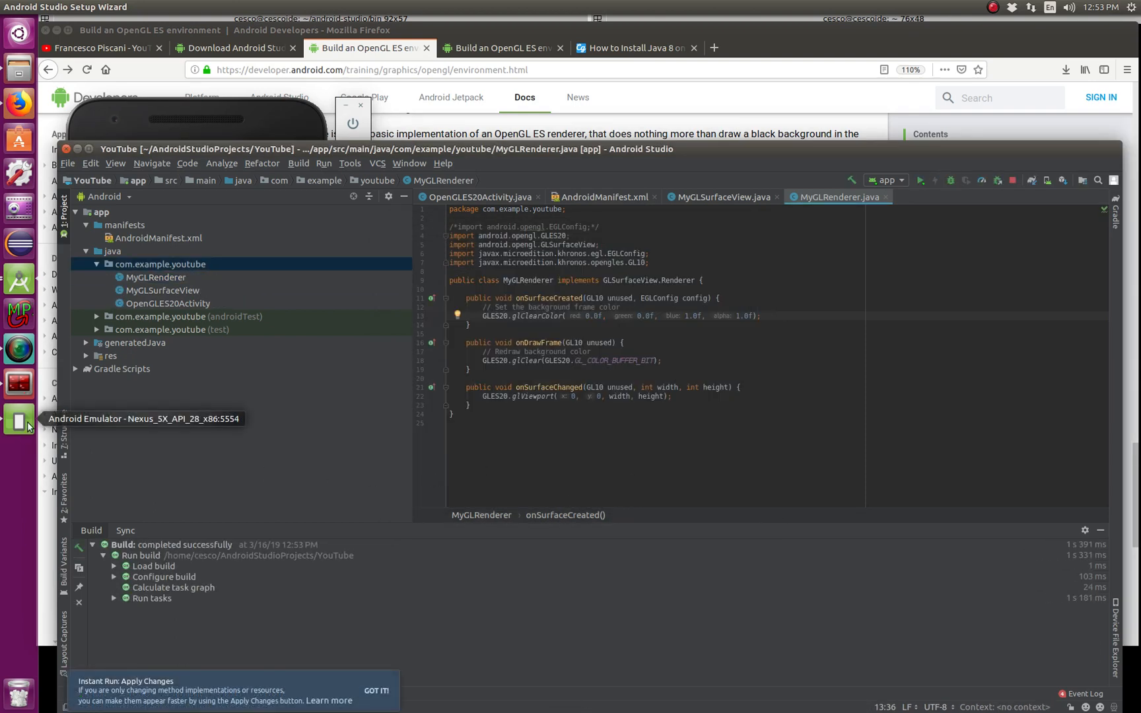
left_click(18, 420)
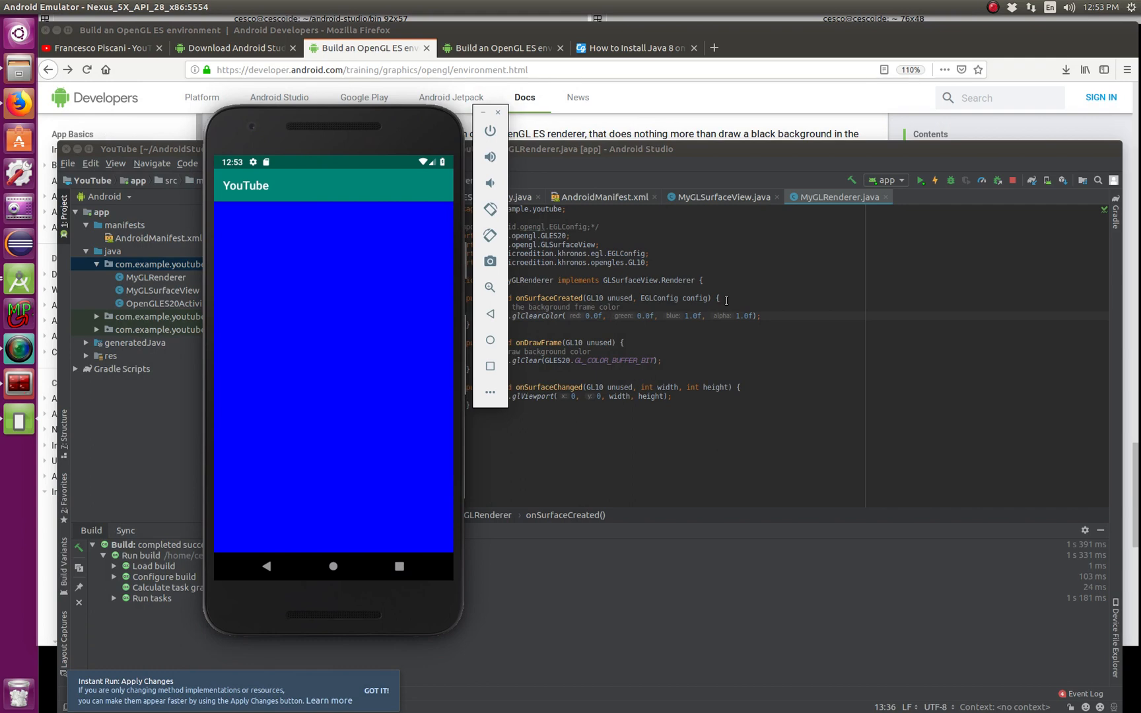
mouse_move(397, 112)
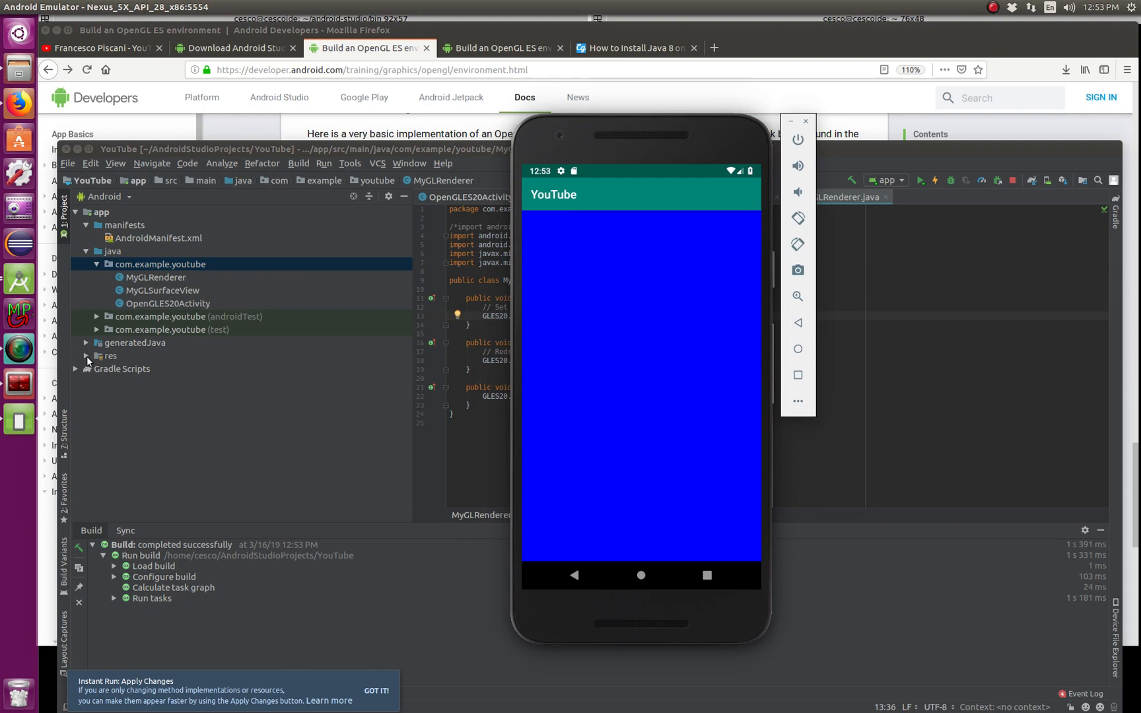
- Expand the res, drawable, layout and values folders to reach strings.xml
left_click(109, 355)
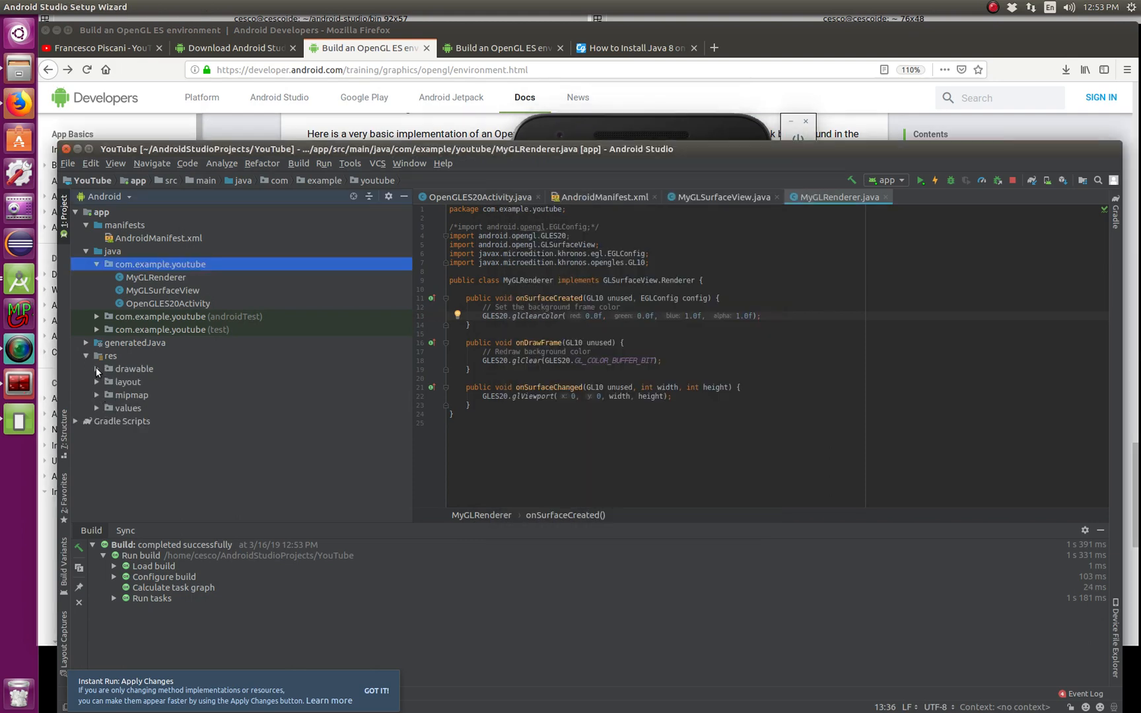
left_click(97, 368)
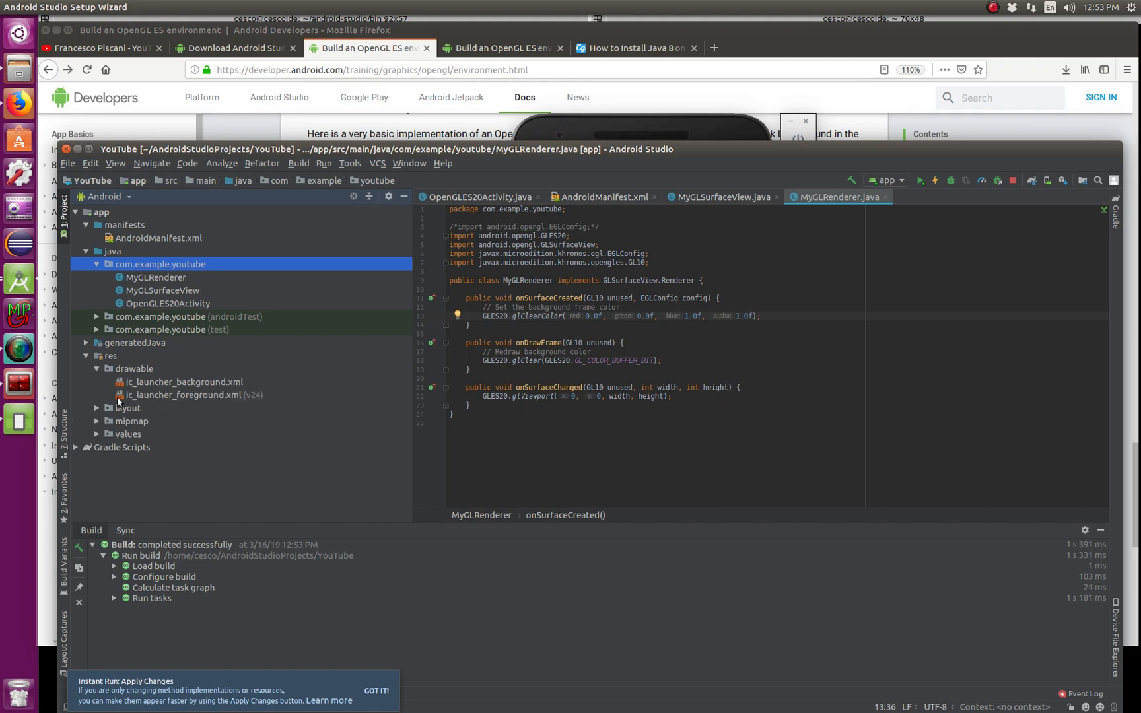
left_click(128, 408)
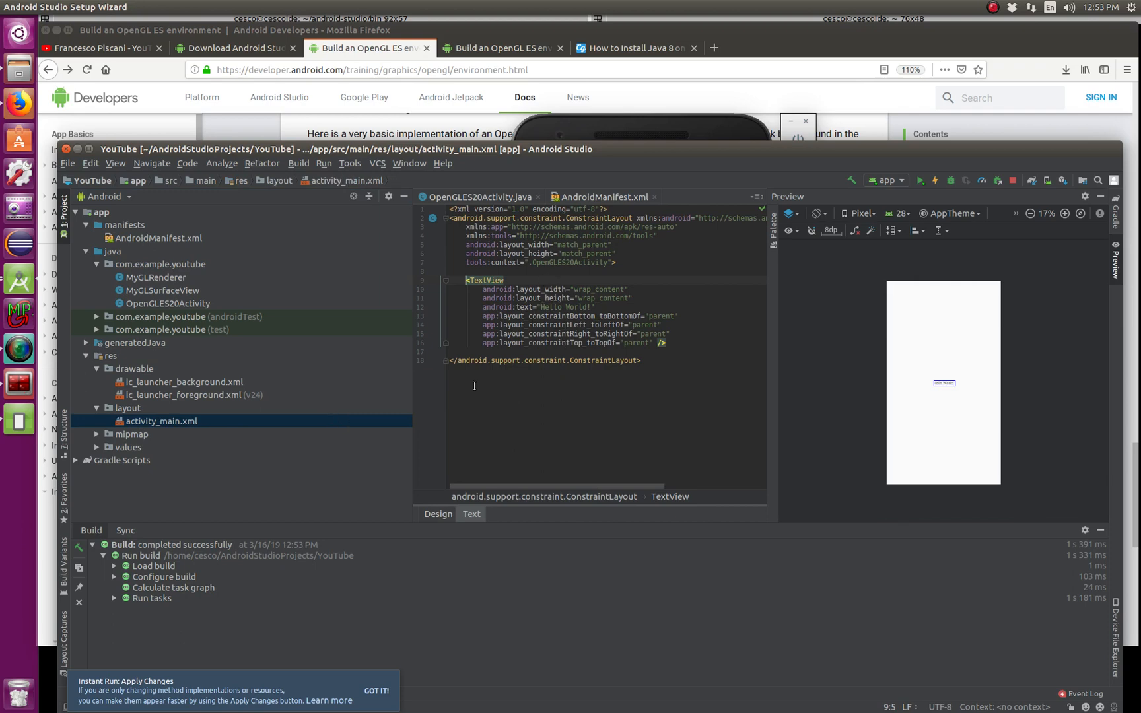
mouse_move(682, 504)
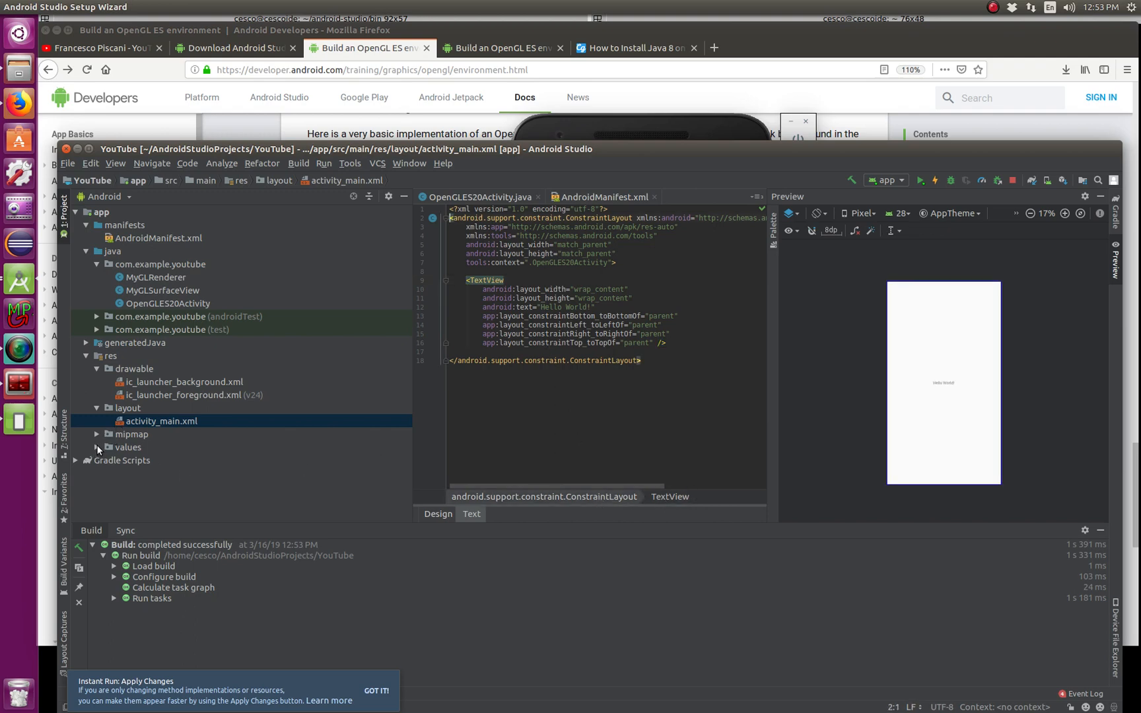
left_click(97, 447)
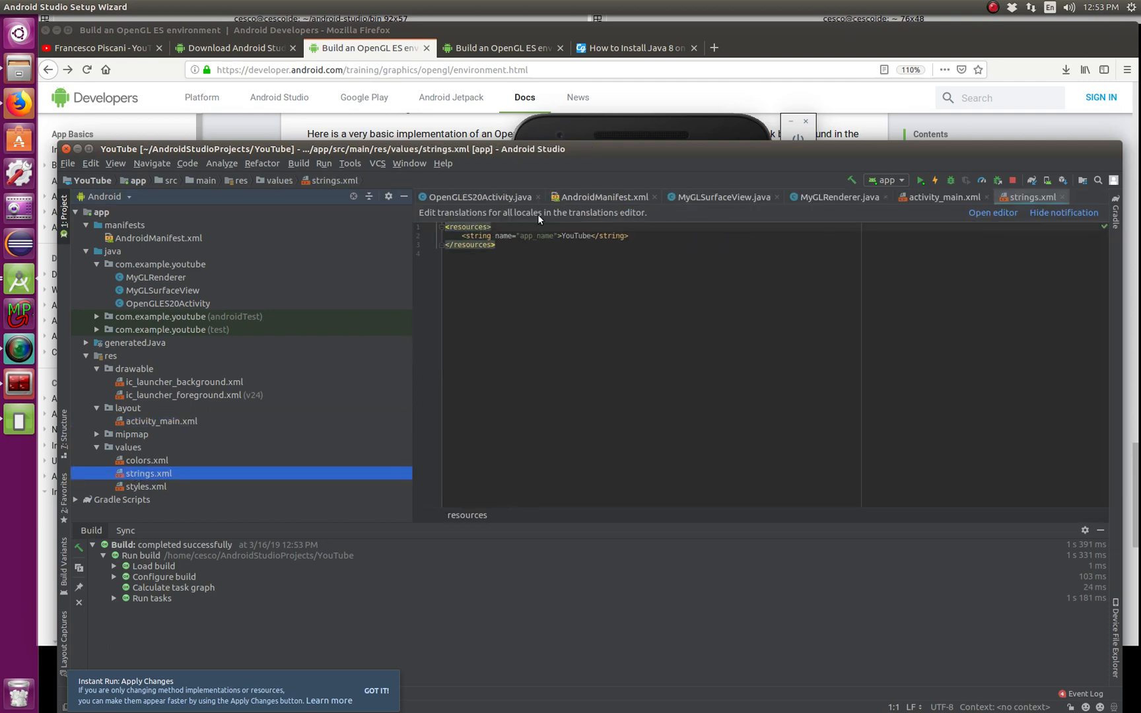
mouse_move(653, 149)
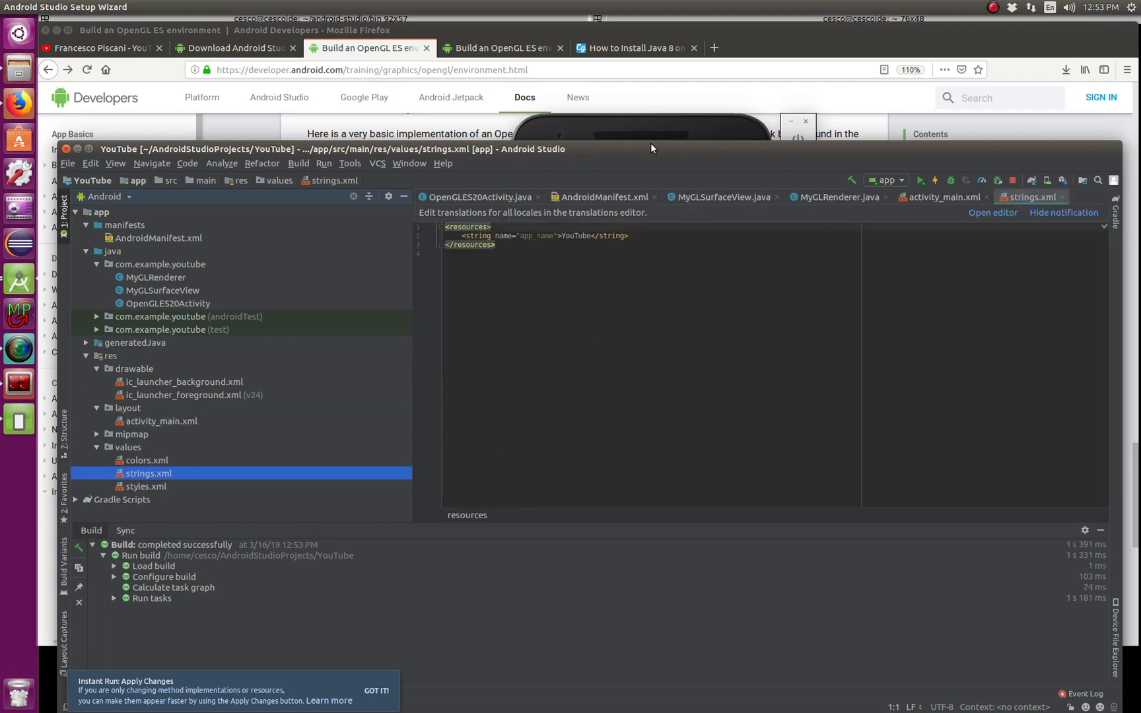
mouse_move(330, 475)
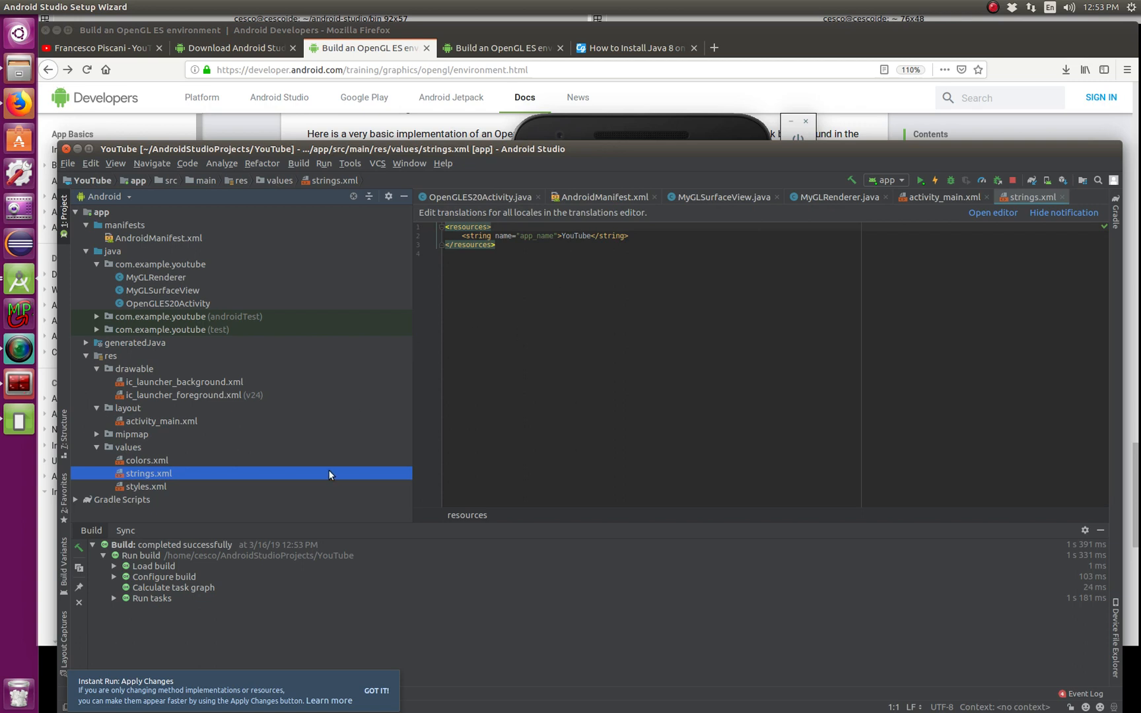
- Change the app_name value from YouTube to 'Hello OpenGL and YouTube!!!'
left_click(590, 235)
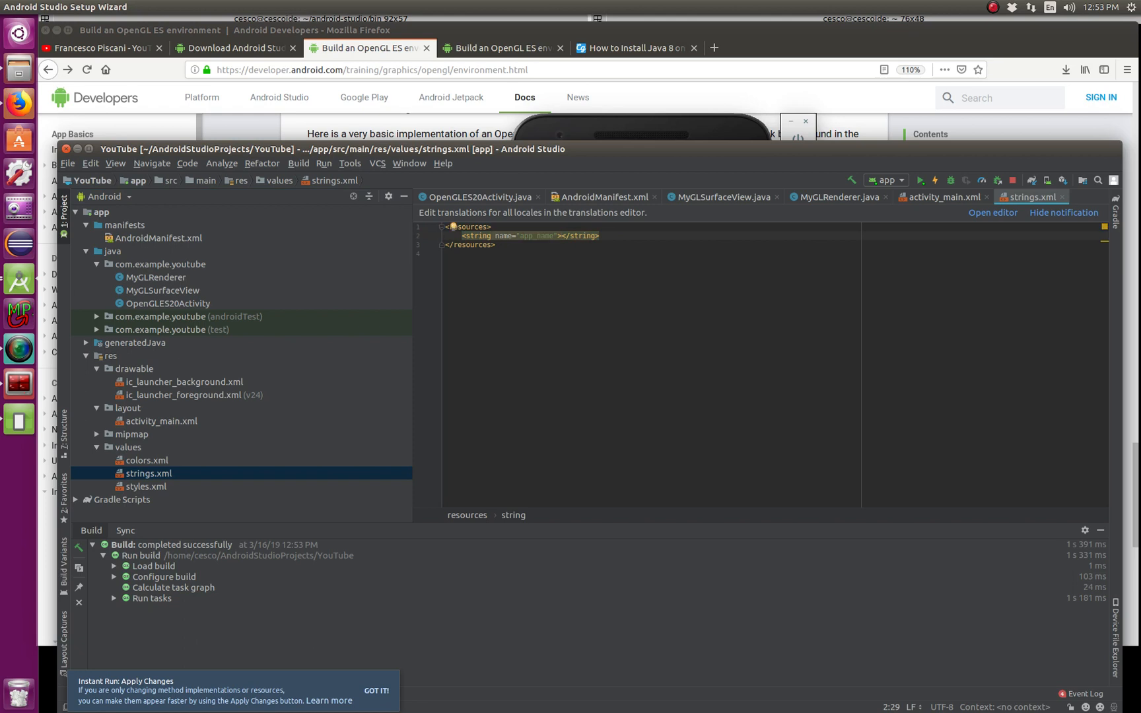
type("Hello Open")
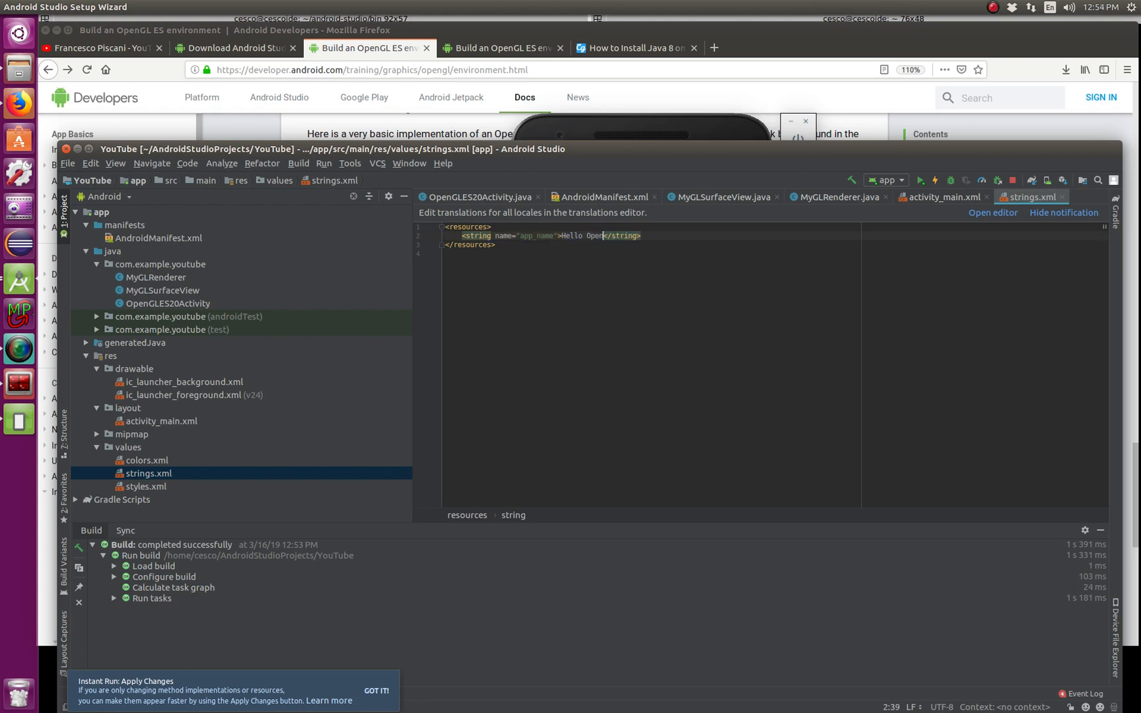
type("GL")
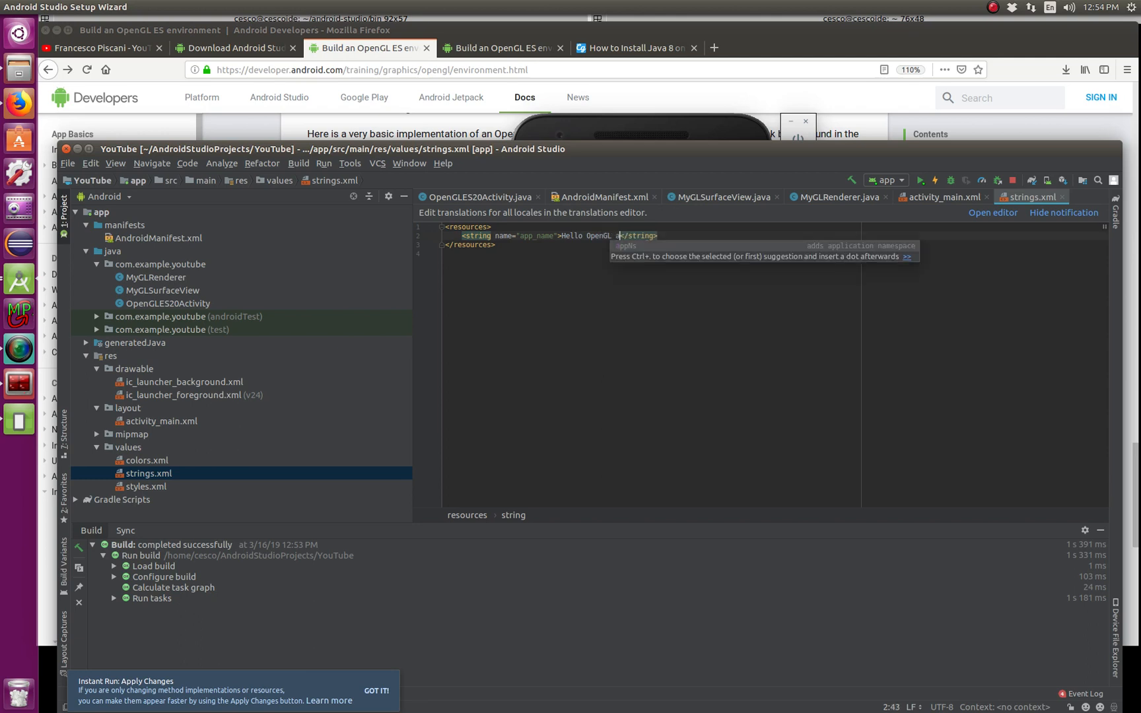
type("and YouTube")
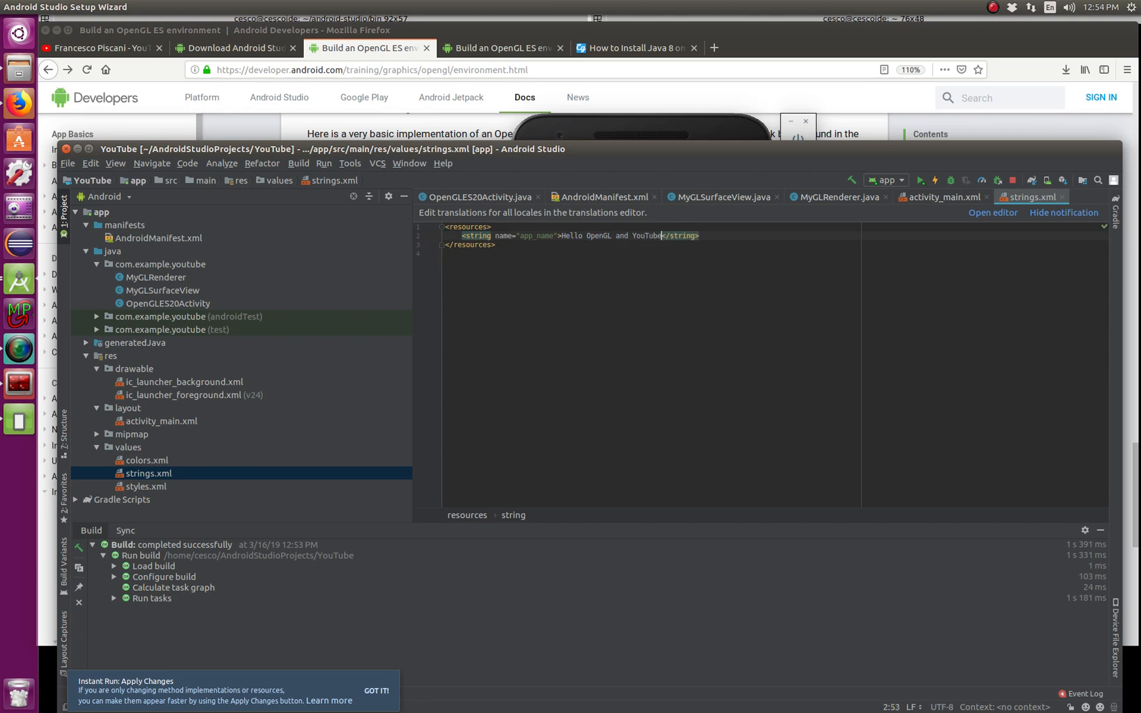
type("!!")
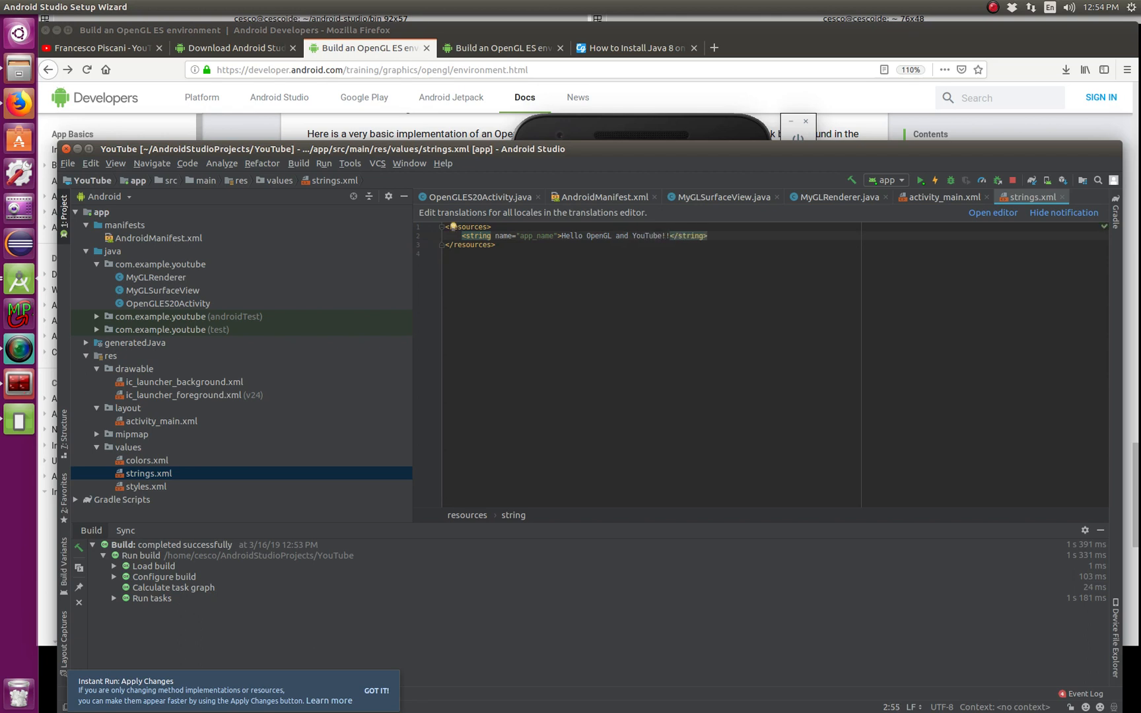
type("!")
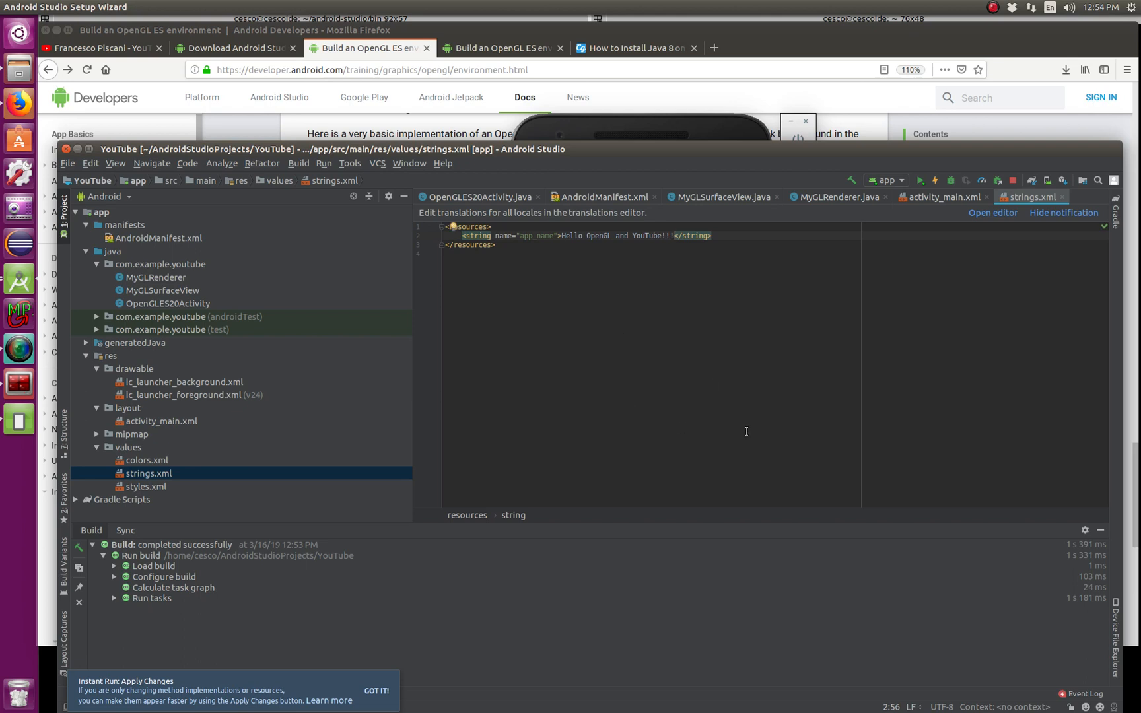
mouse_move(887, 193)
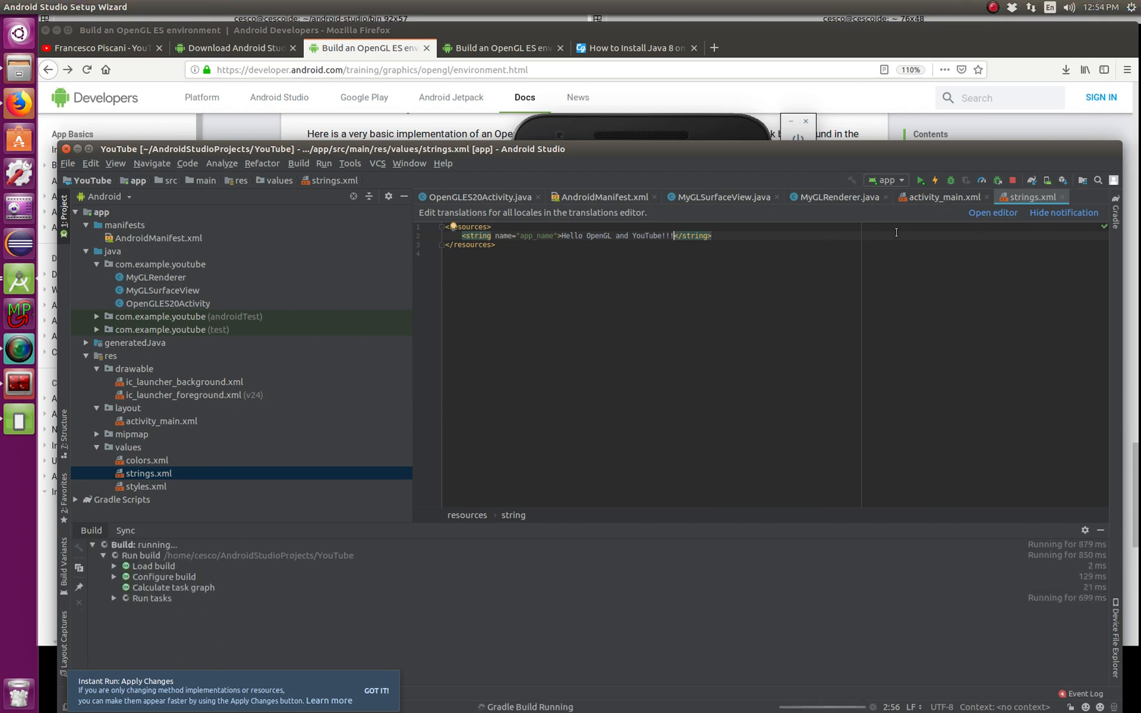
- Rerun the updated app on the Nexus 5X API 28 emulator
left_click(920, 180)
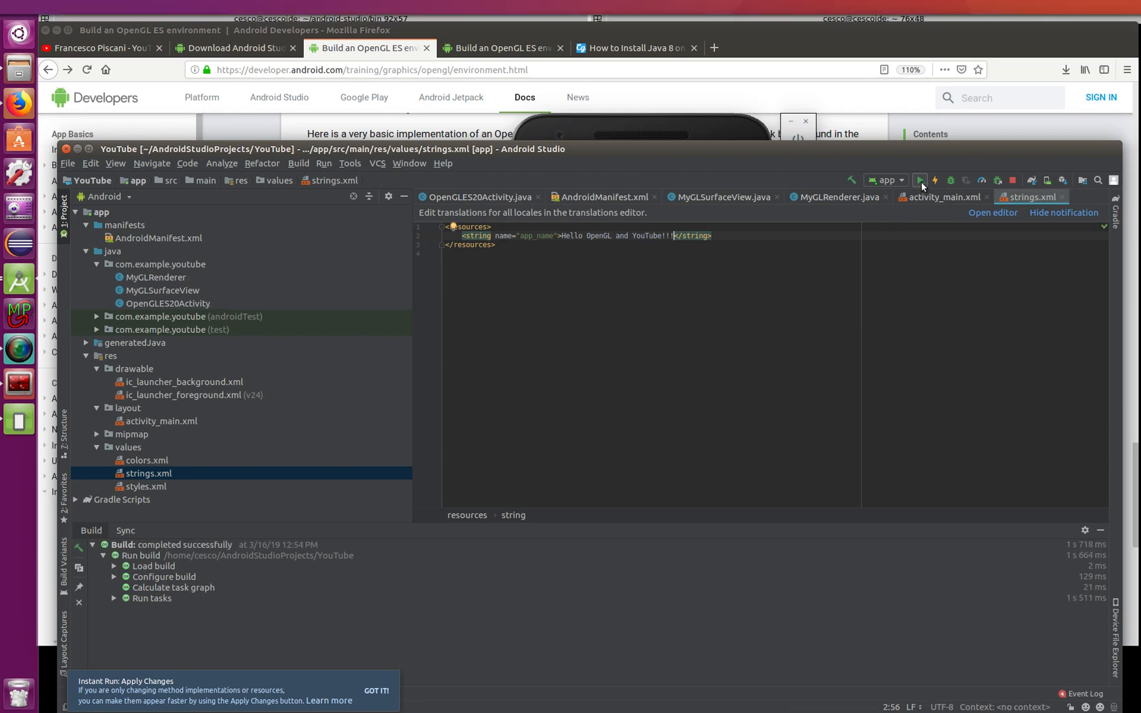
left_click(920, 179)
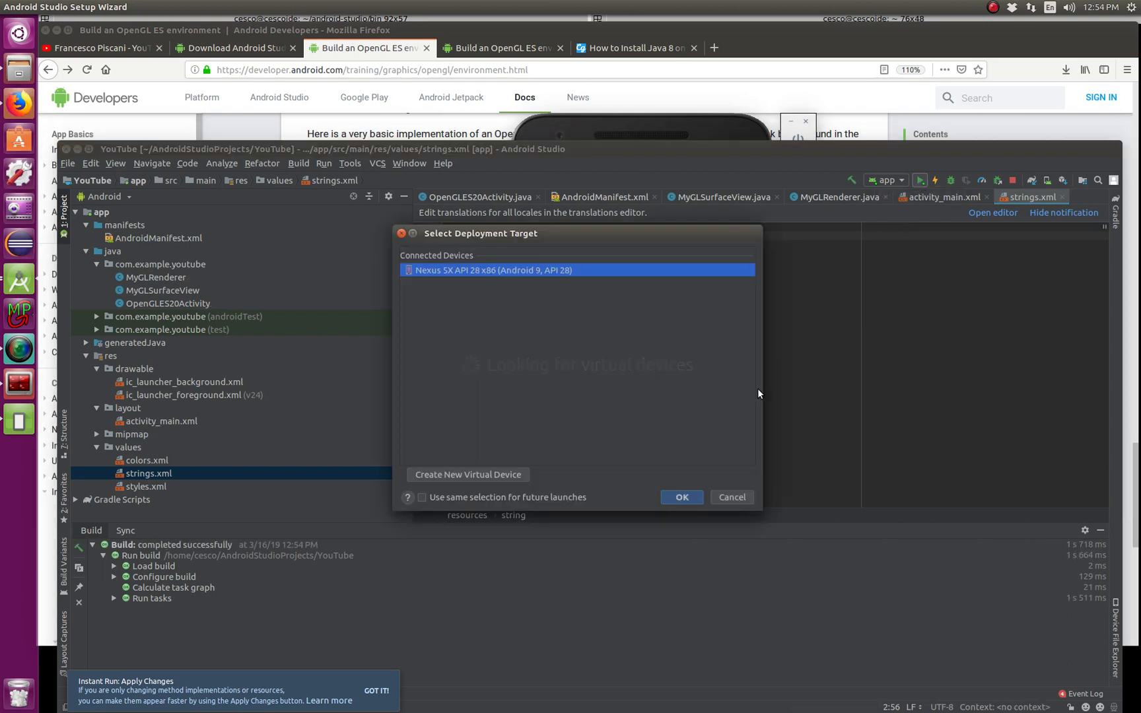
left_click(680, 498)
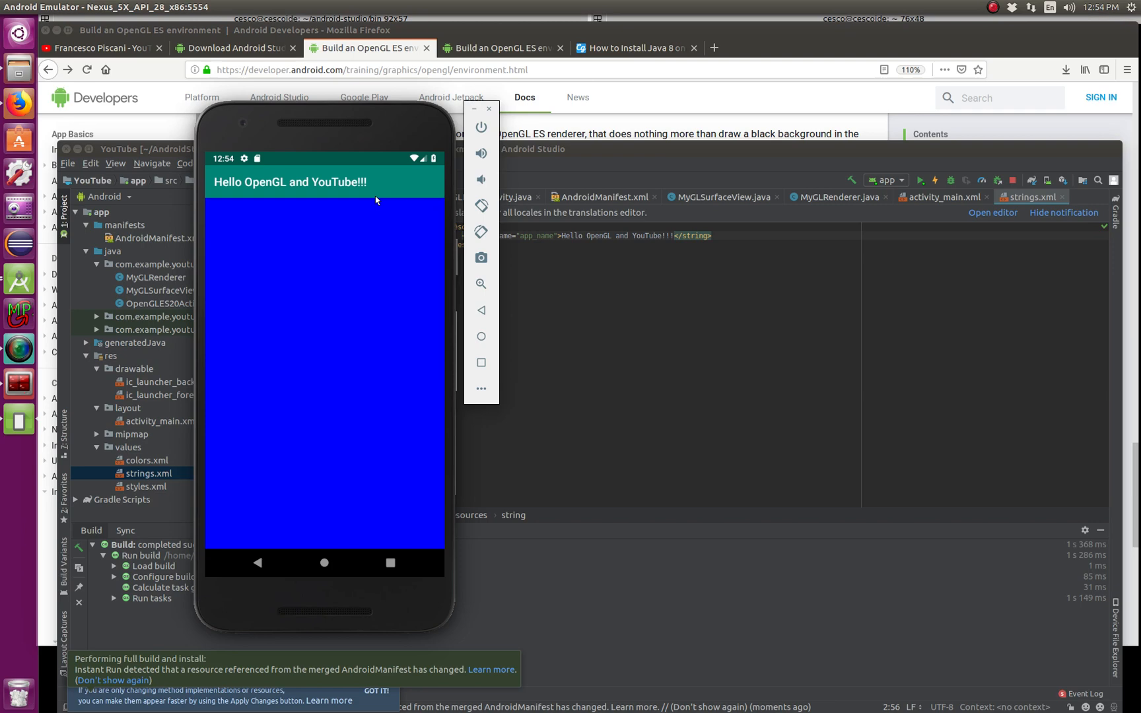
mouse_move(222, 384)
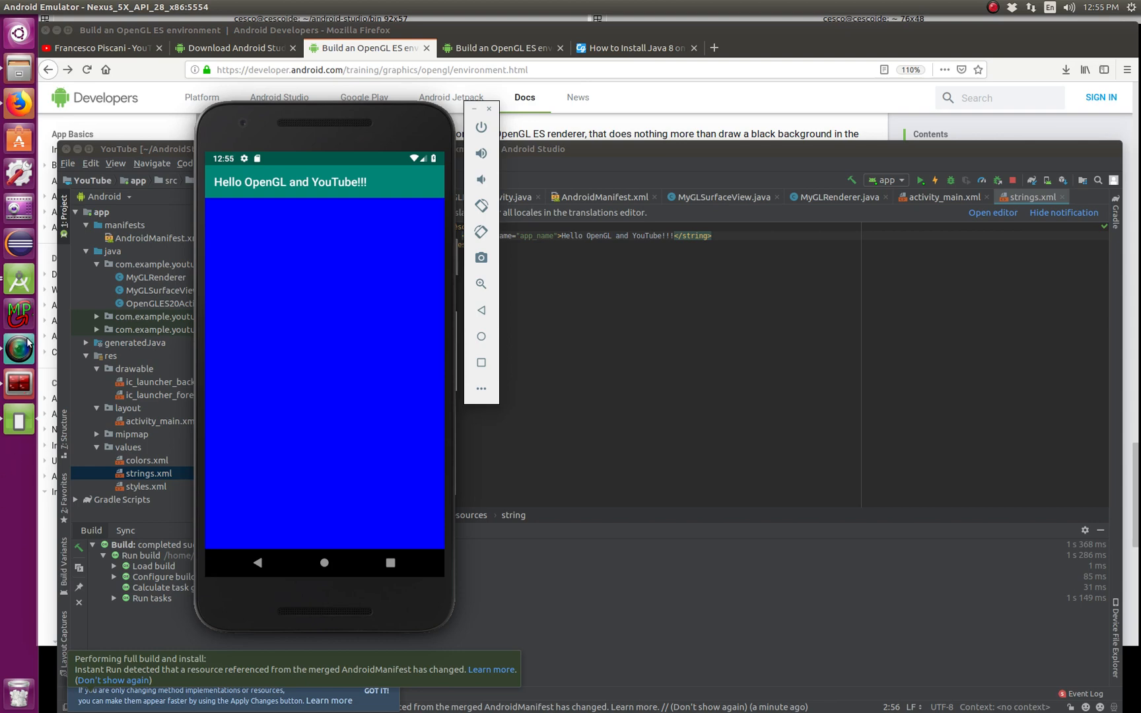
mouse_move(18, 350)
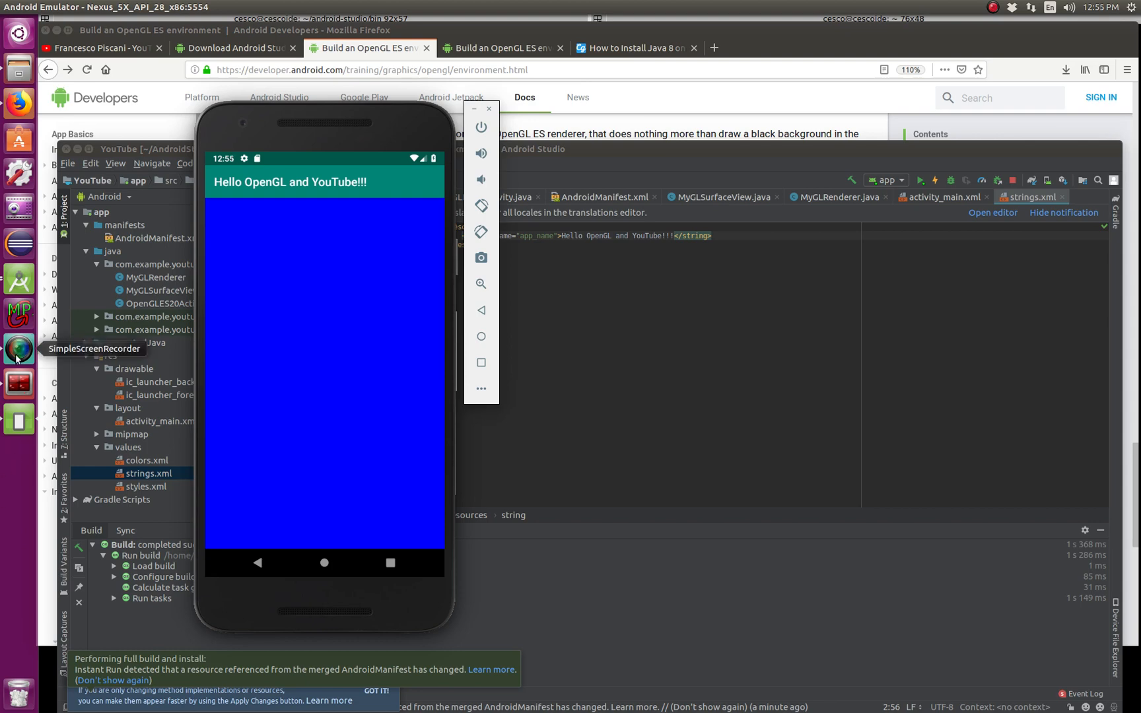